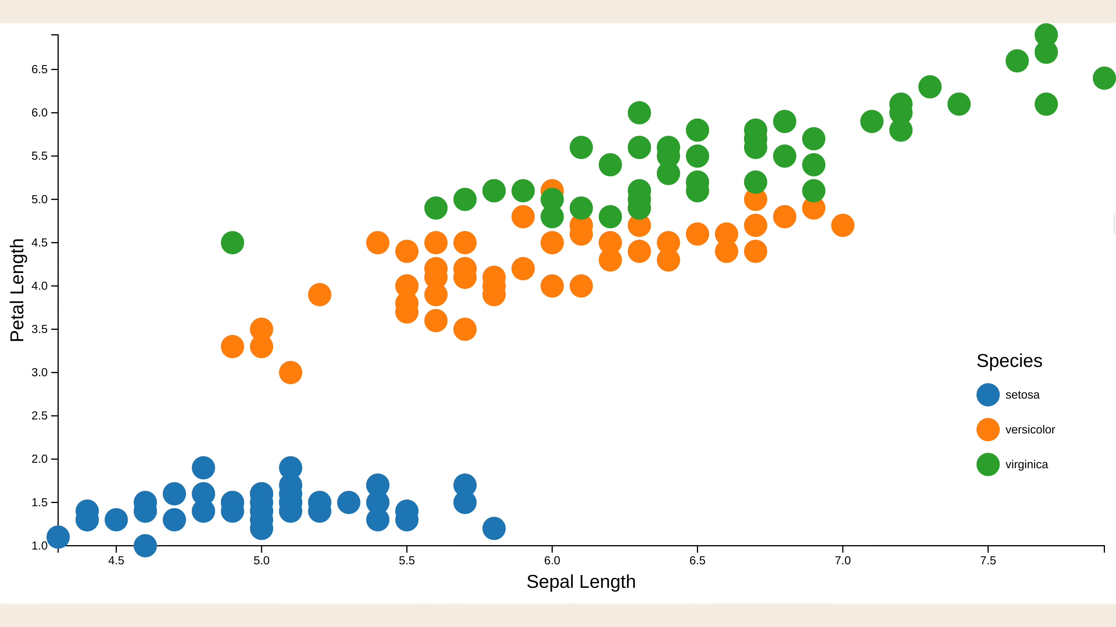
pyautogui.moveTo(983, 383)
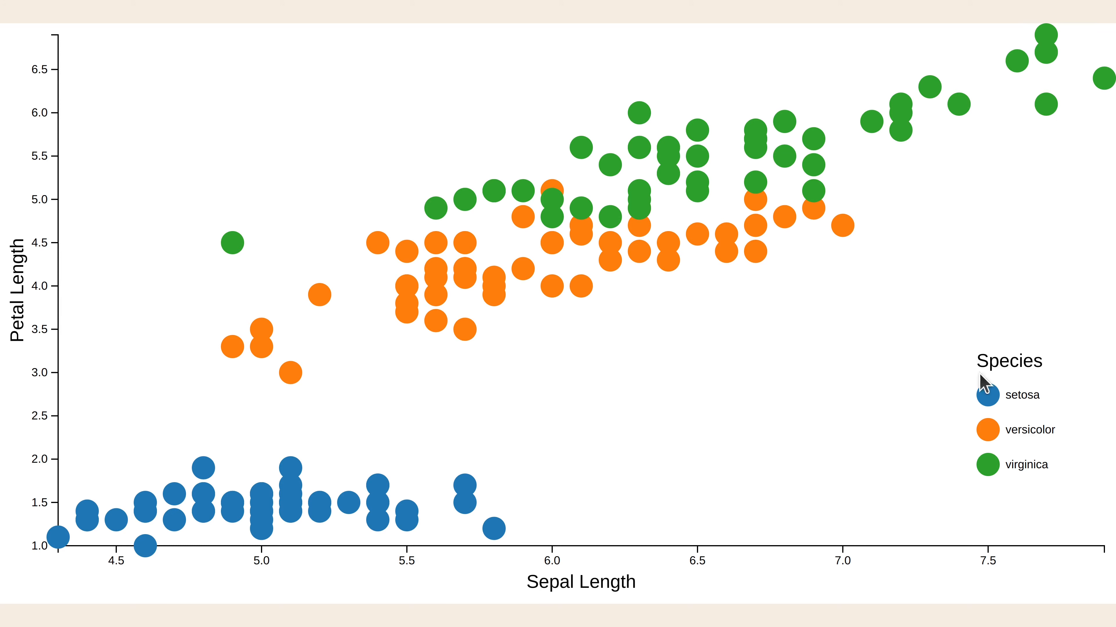
pyautogui.moveTo(1023, 497)
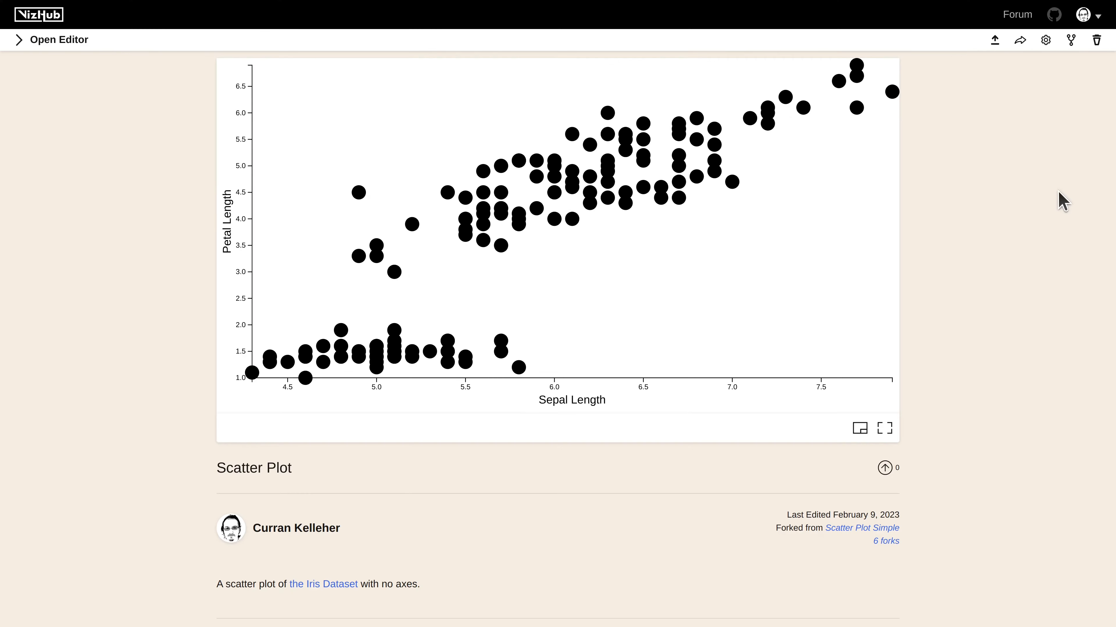
# Step: Fork the viz as a new copy named 'Scatter Plot with Color'
pyautogui.click(1070, 39)
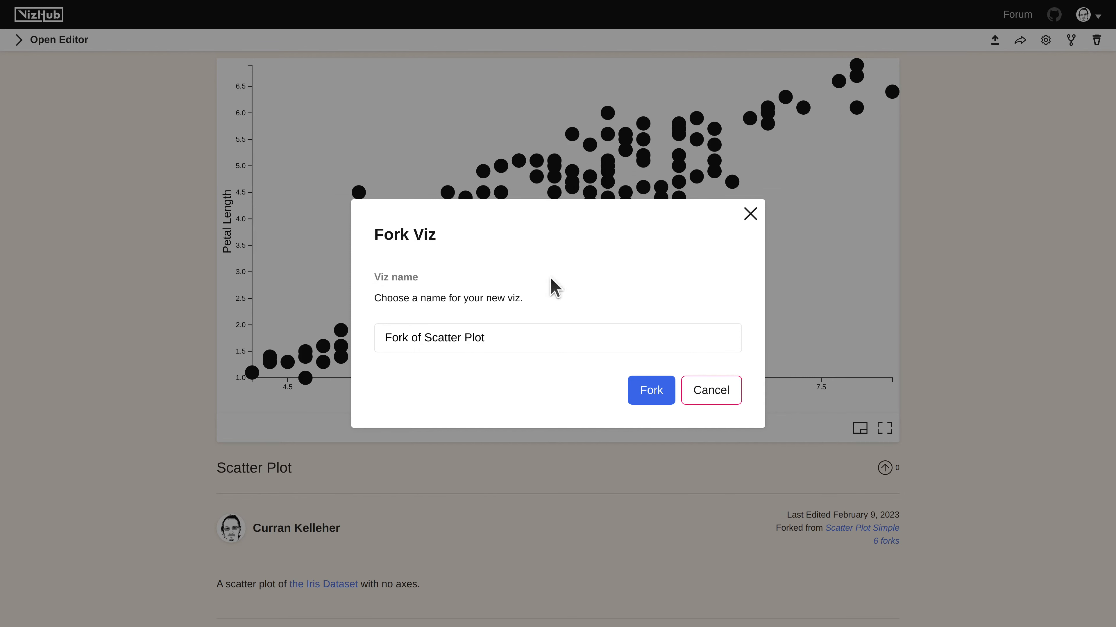
pyautogui.write('Scatter Plot')
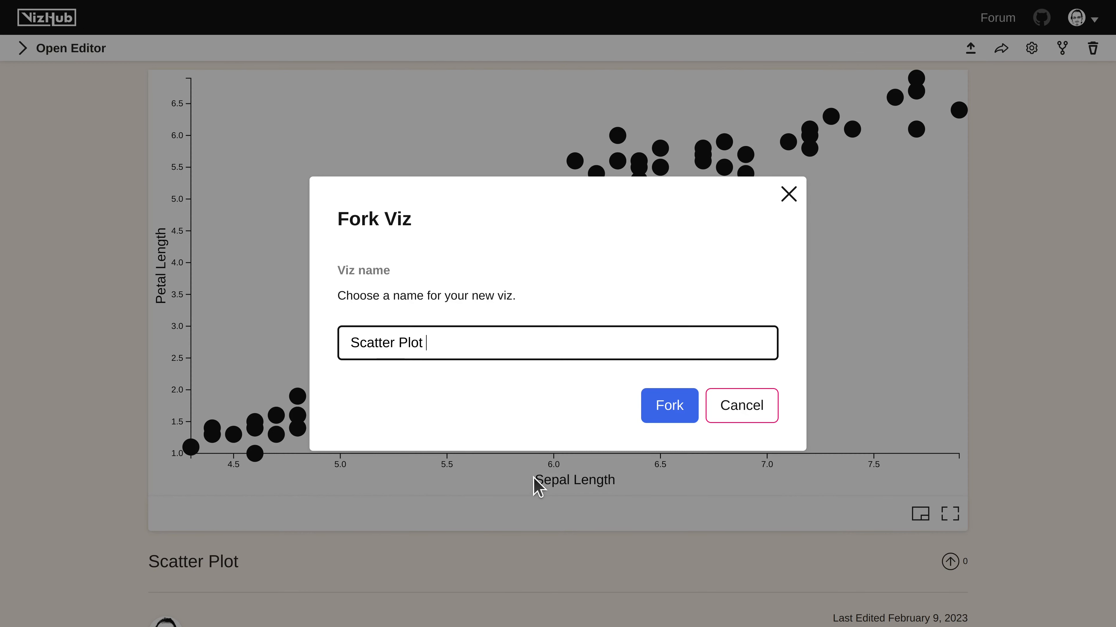
pyautogui.write('with Color')
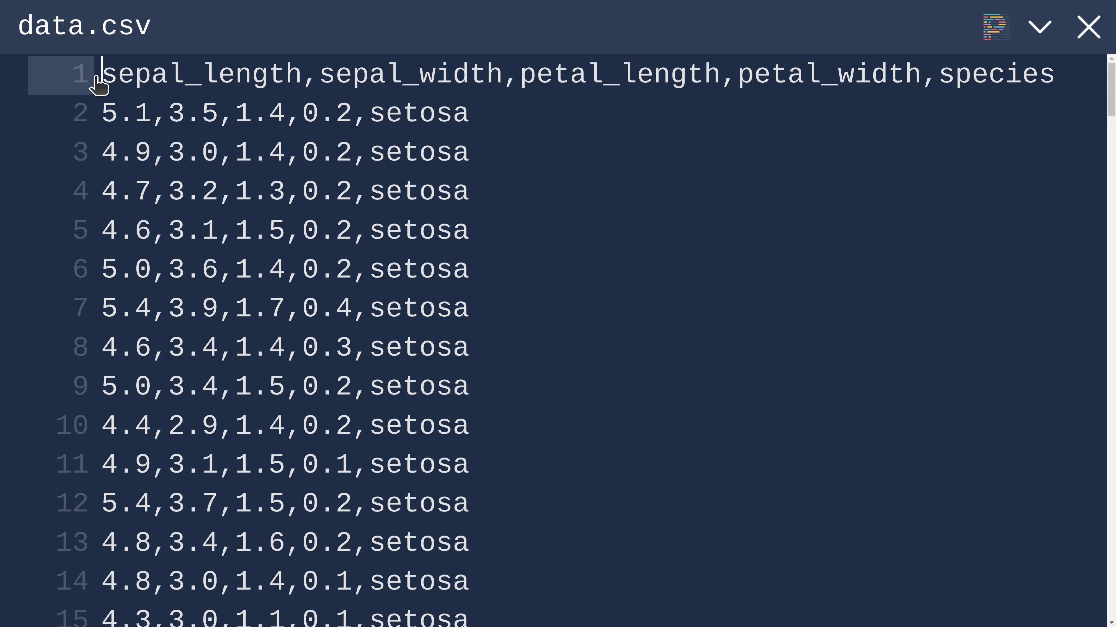
pyautogui.doubleClick(995, 73)
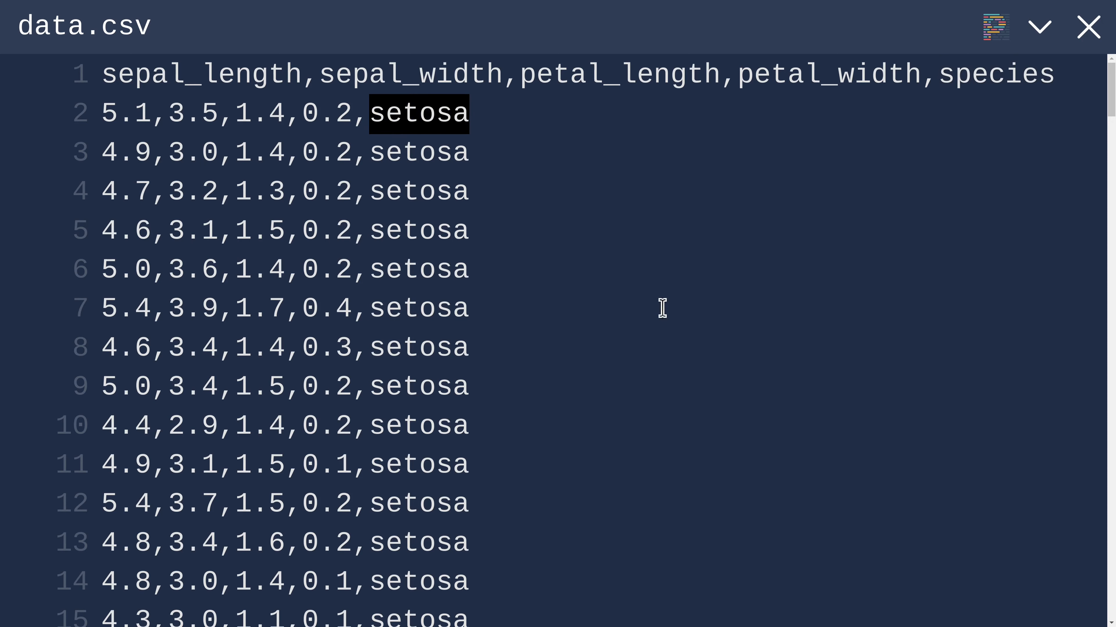
pyautogui.scroll(-3)
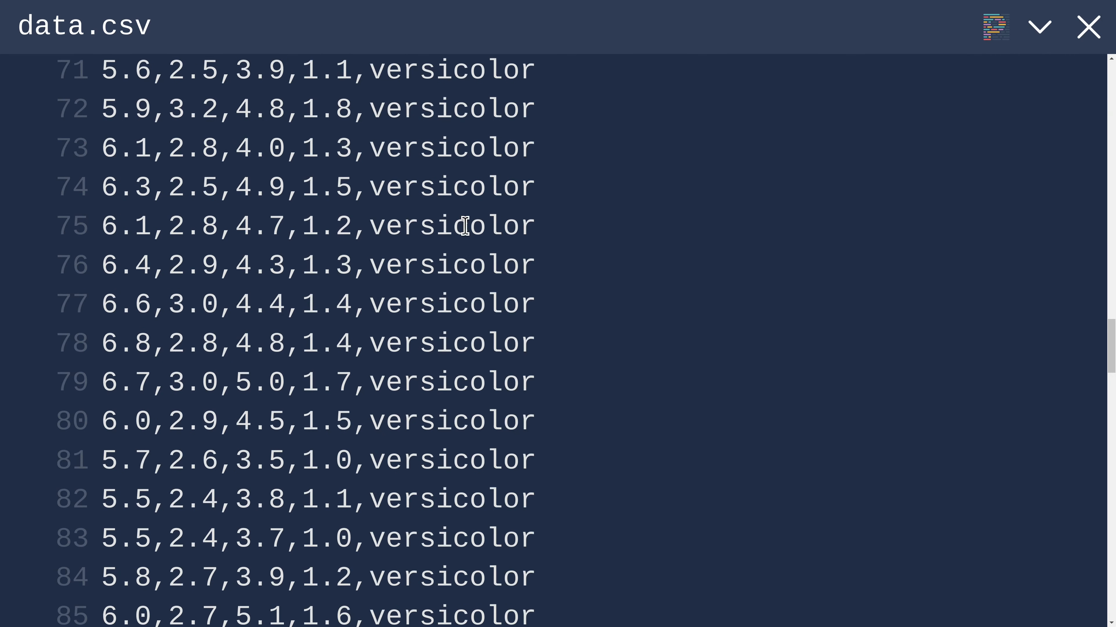
pyautogui.doubleClick(452, 226)
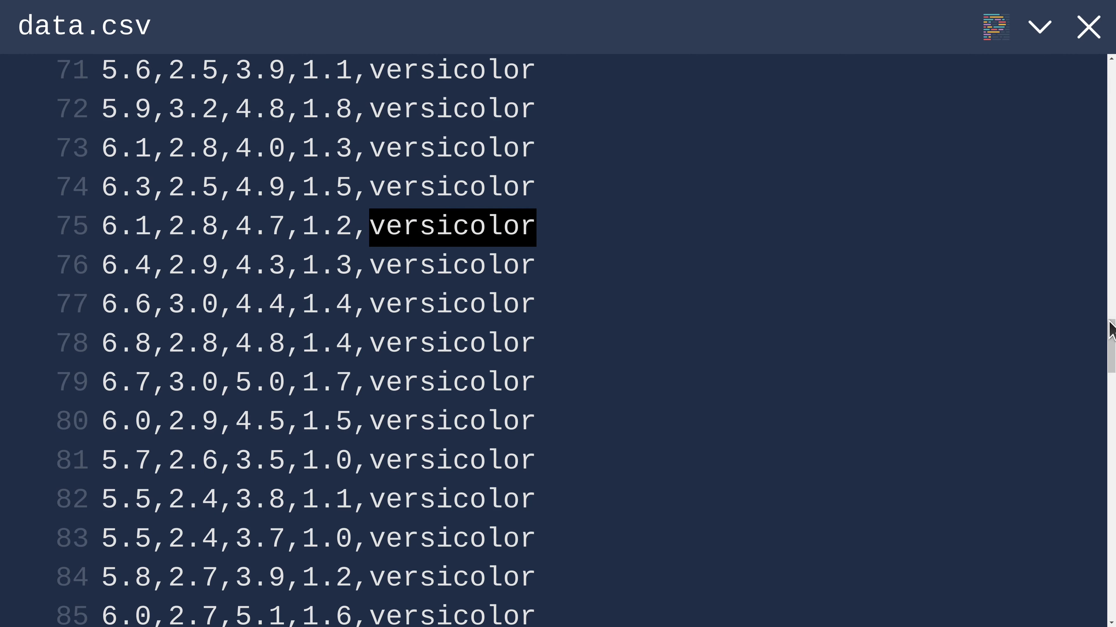
pyautogui.scroll(-3)
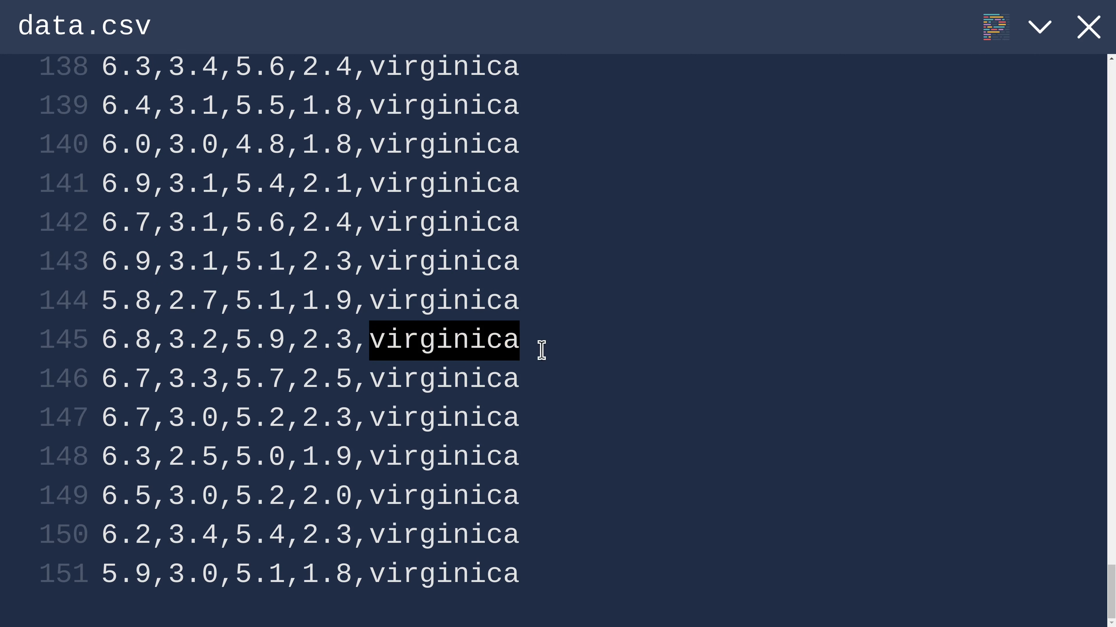
pyautogui.moveTo(887, 240)
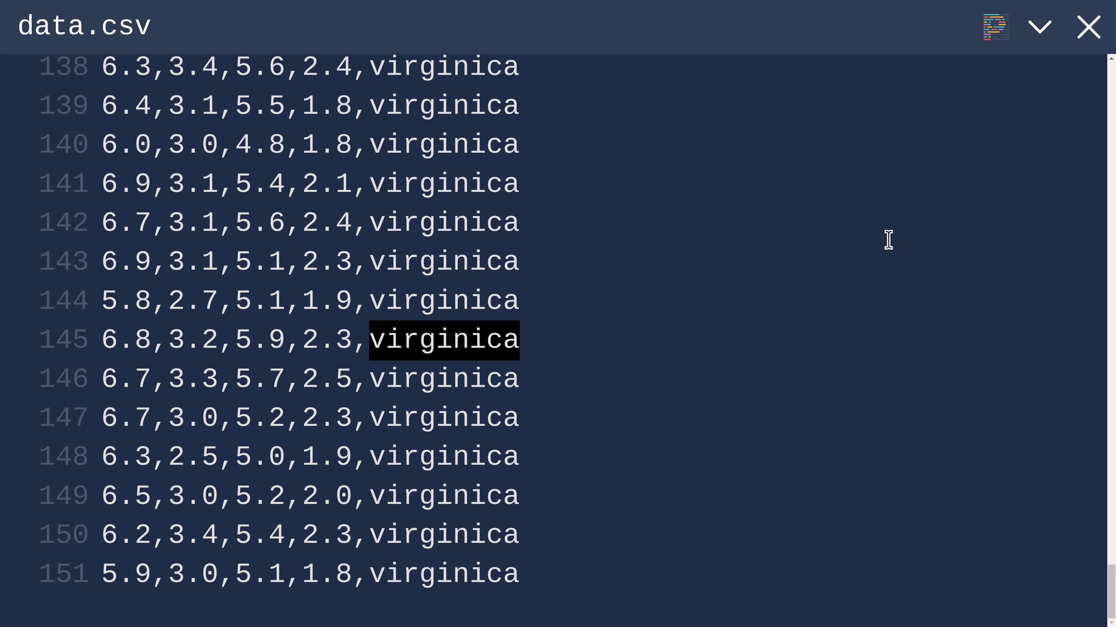
# Step: Switch the editor to viz.js to add a colorValue accessor reading d.species
pyautogui.click(85, 413)
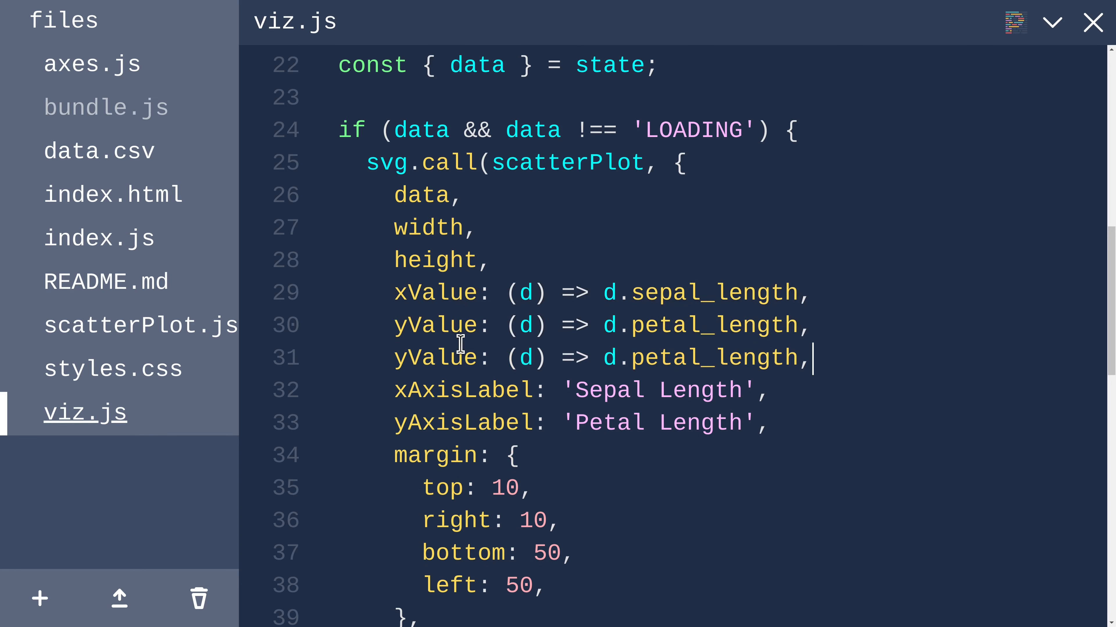
pyautogui.moveTo(359, 408)
pyautogui.write('color')
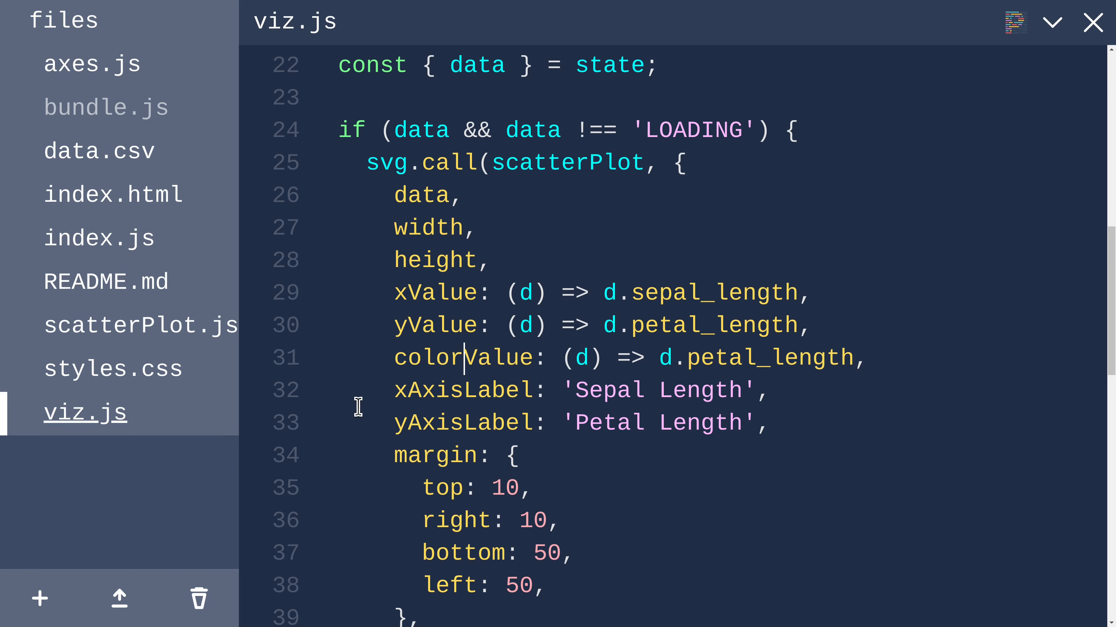
pyautogui.moveTo(732, 365)
pyautogui.write('species')
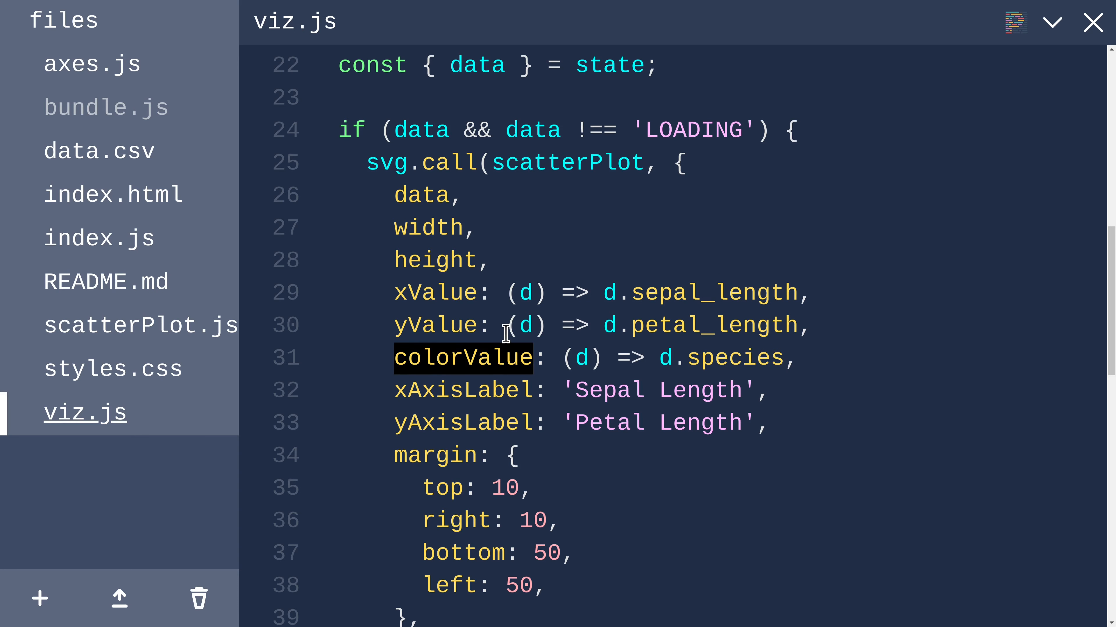
# Step: In scatterPlot.js accept a colorValue prop and start const colorScale = scaleOrdinal()
pyautogui.click(140, 325)
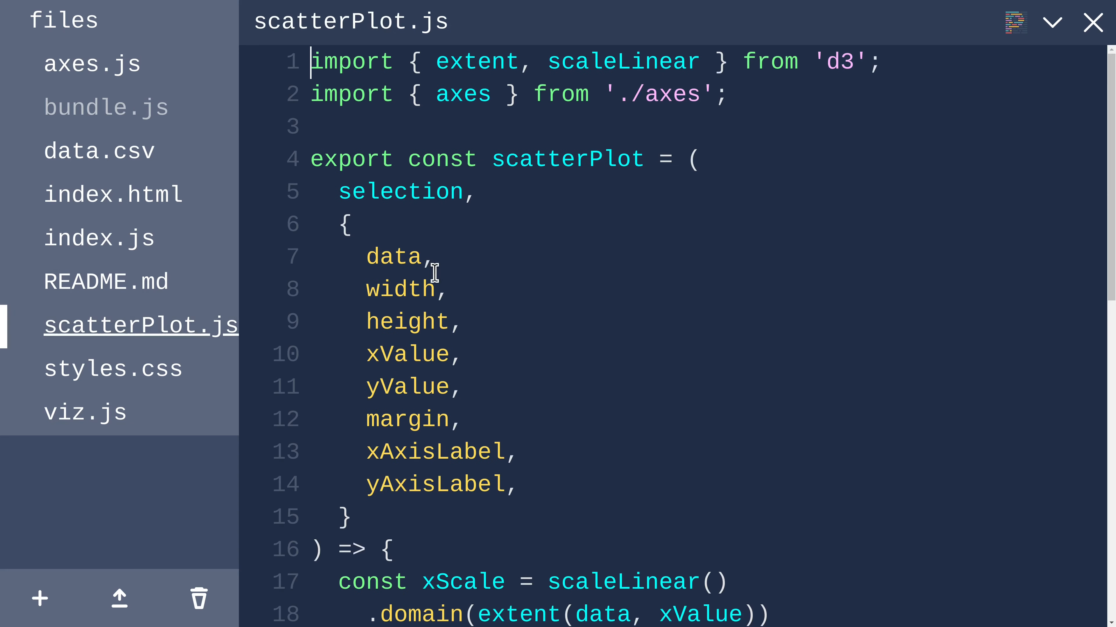
pyautogui.press('Enter')
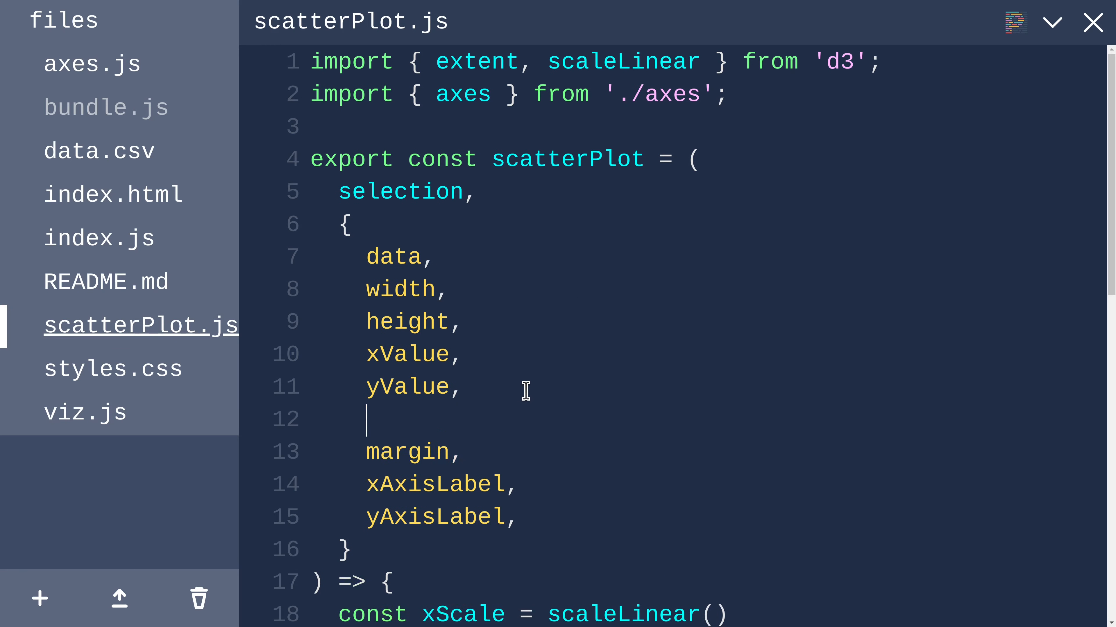
pyautogui.write('colorValue,')
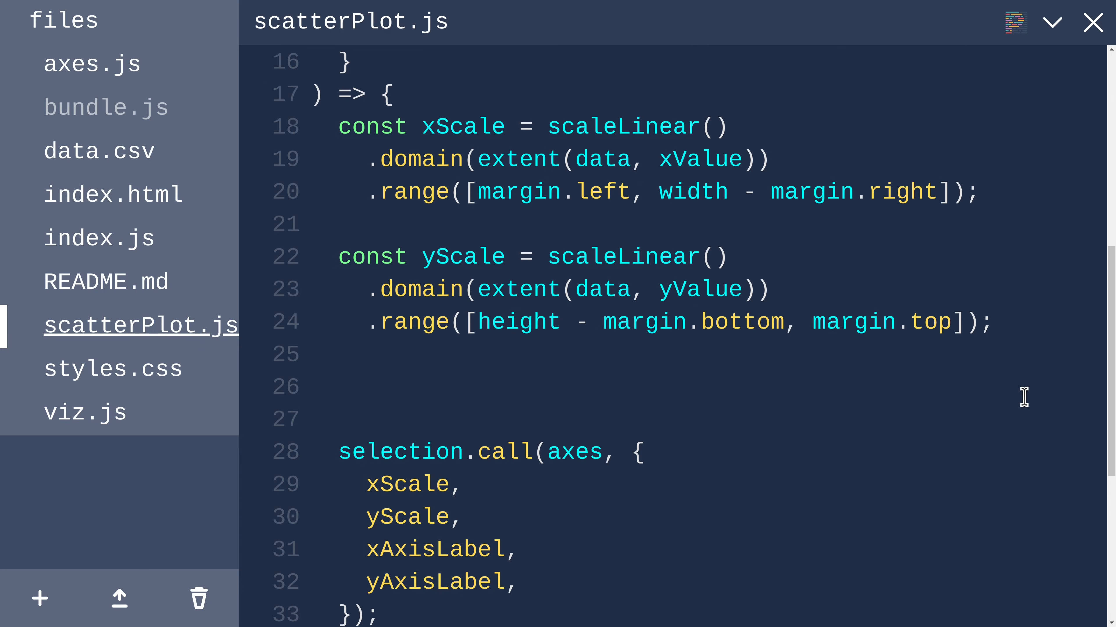
pyautogui.write('const col')
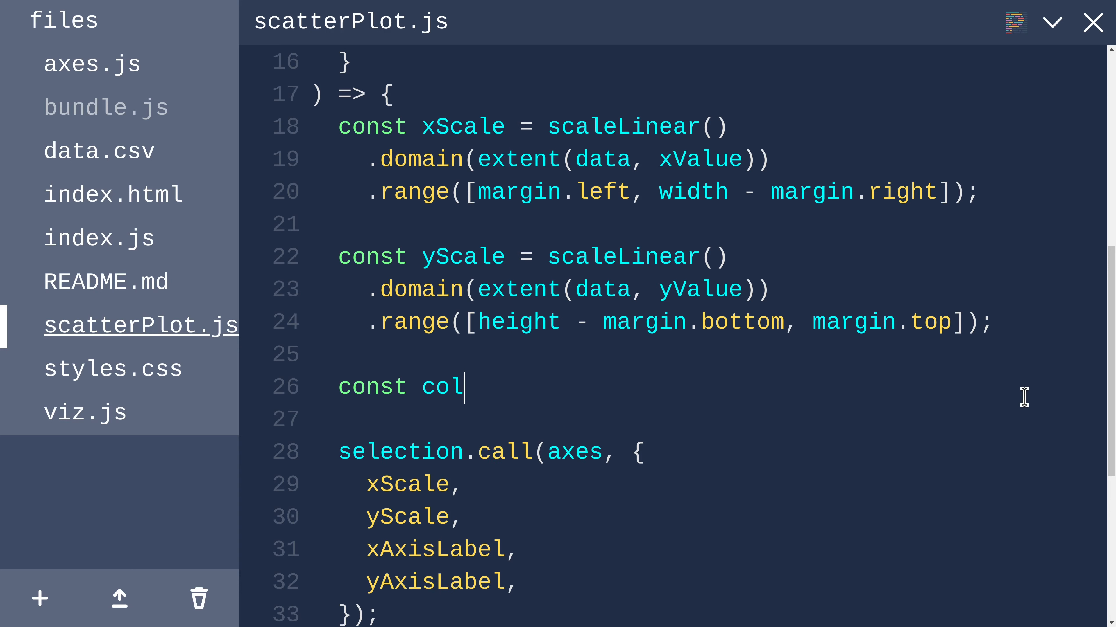
pyautogui.write('orScale = scal')
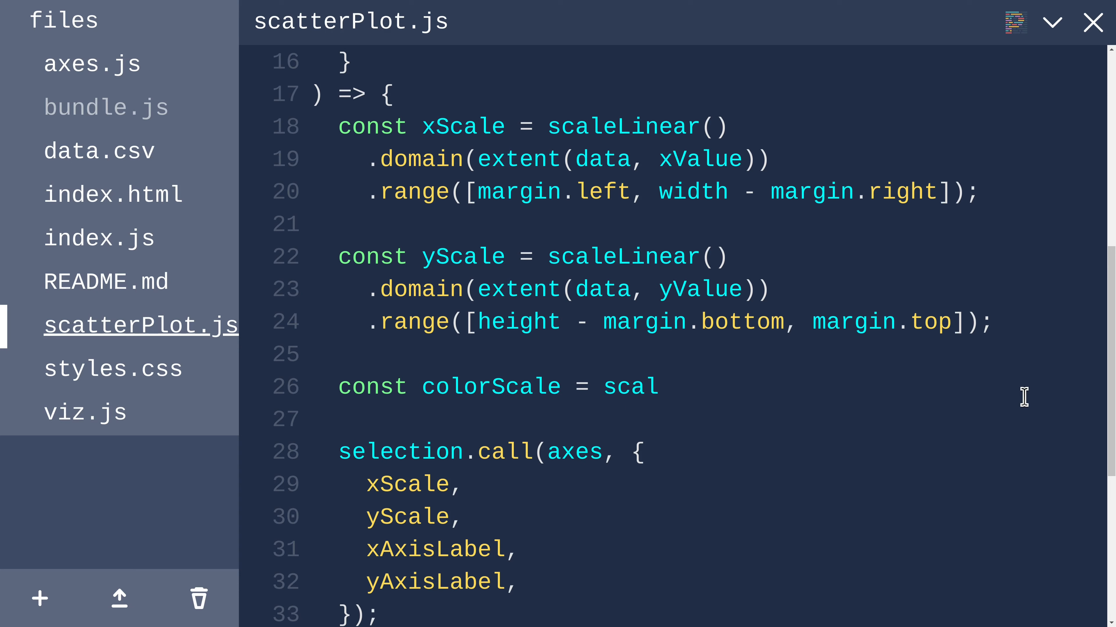
pyautogui.write('e')
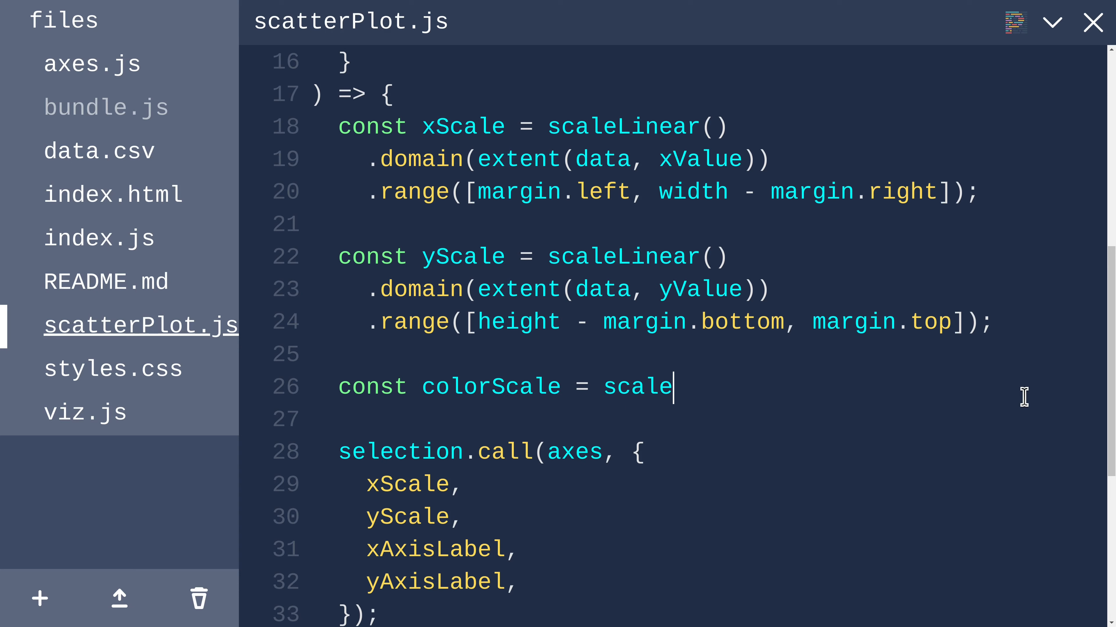
pyautogui.write('Orinal()')
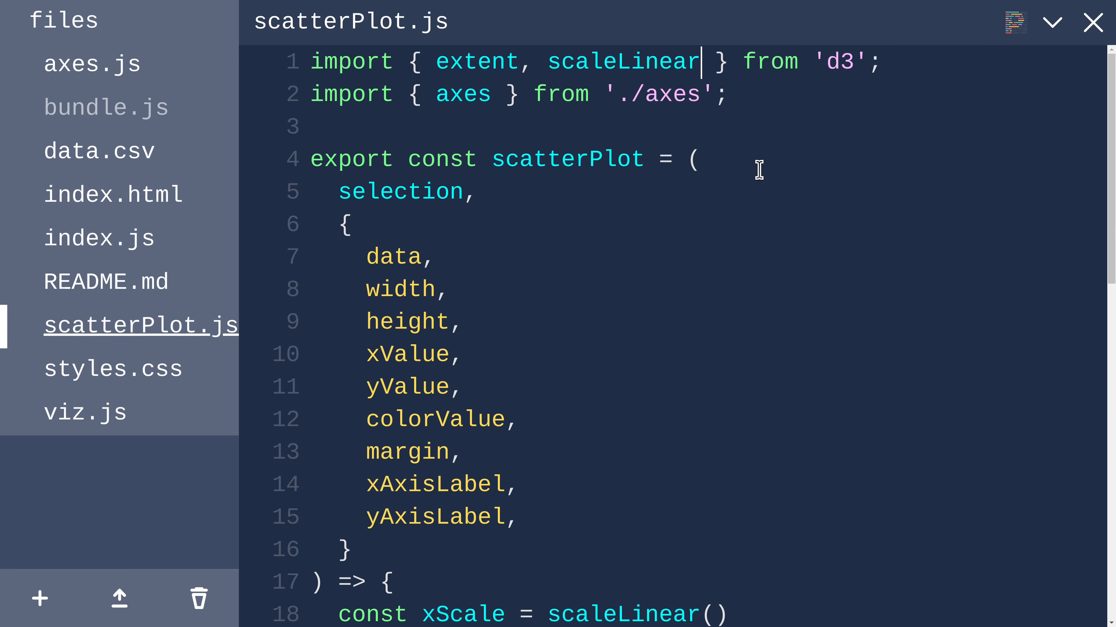
# Step: Give colorScale a domain of data.map(colorValue) and an empty range()
pyautogui.scroll(-3)
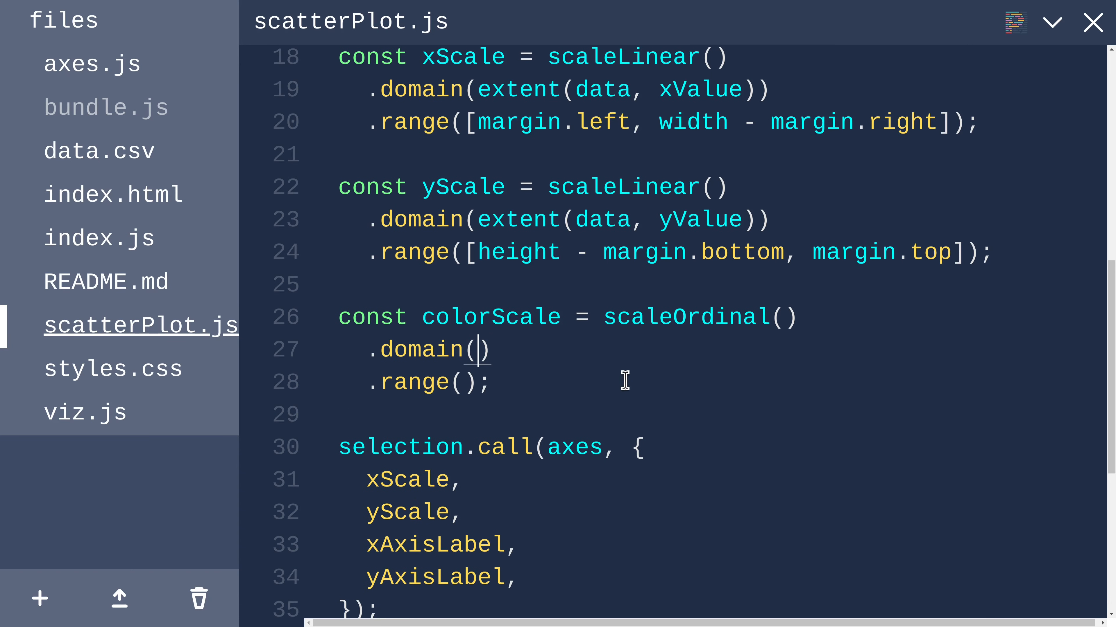
pyautogui.write('[]')
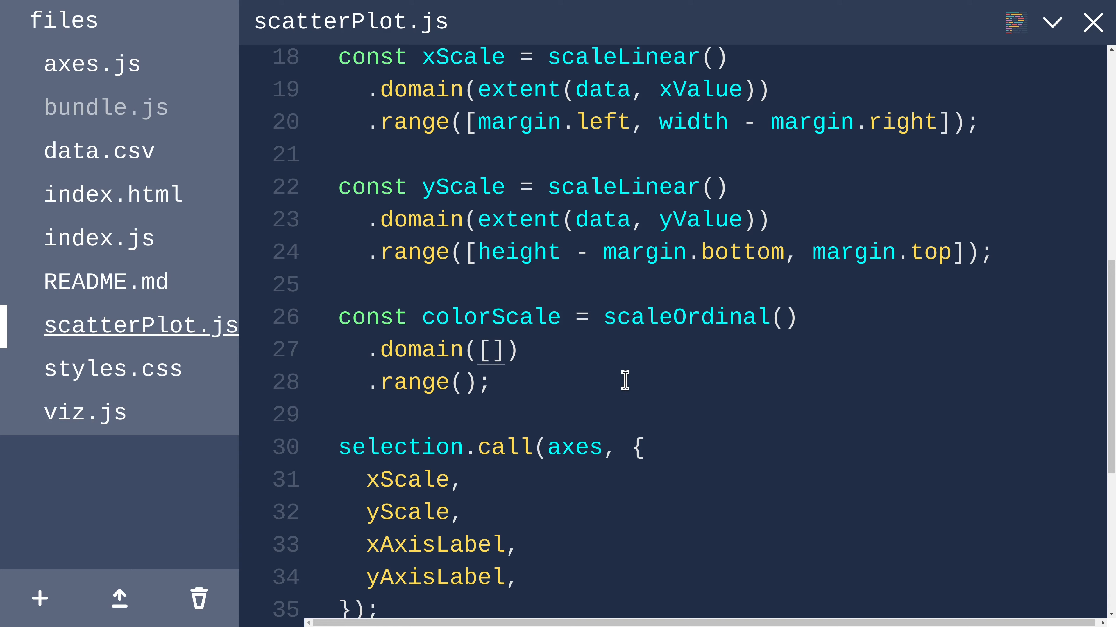
pyautogui.doubleClick(492, 349)
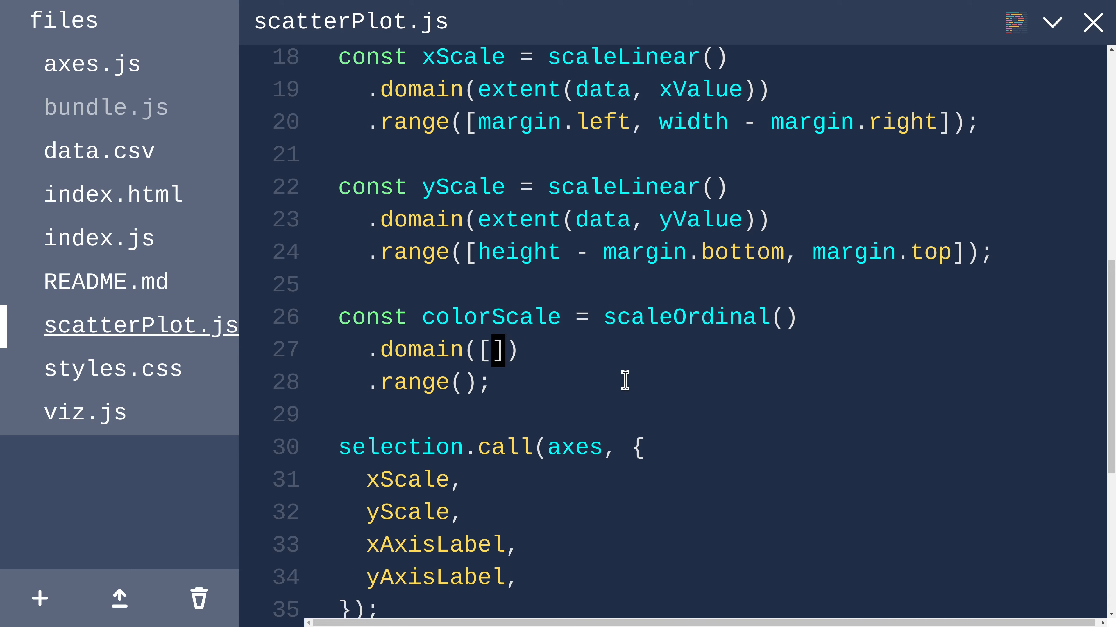
pyautogui.press('Backspace')
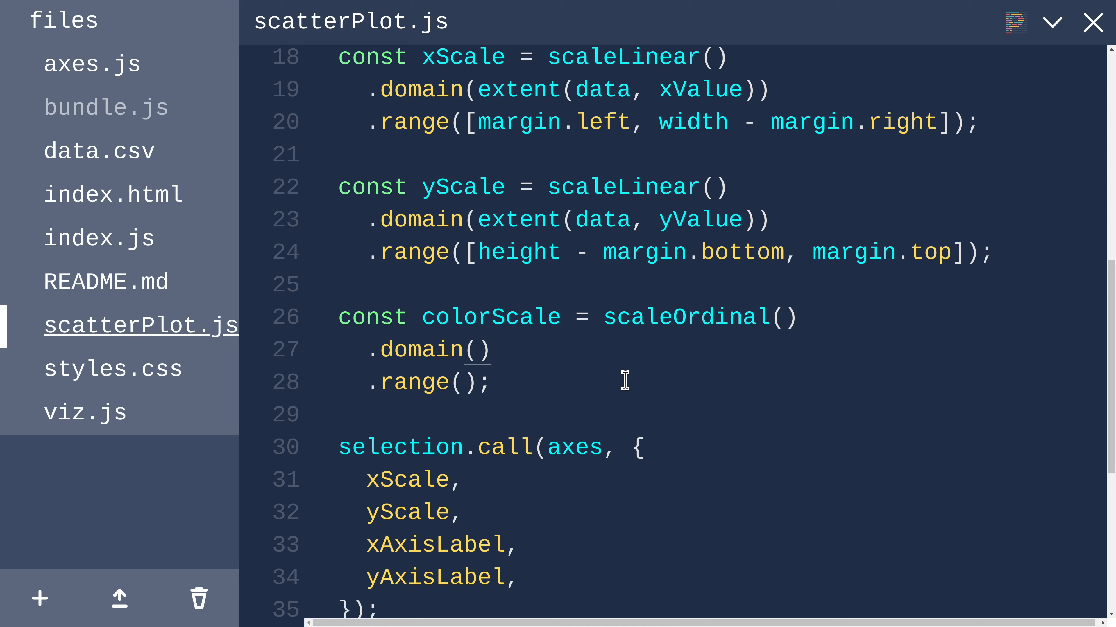
pyautogui.moveTo(628, 390)
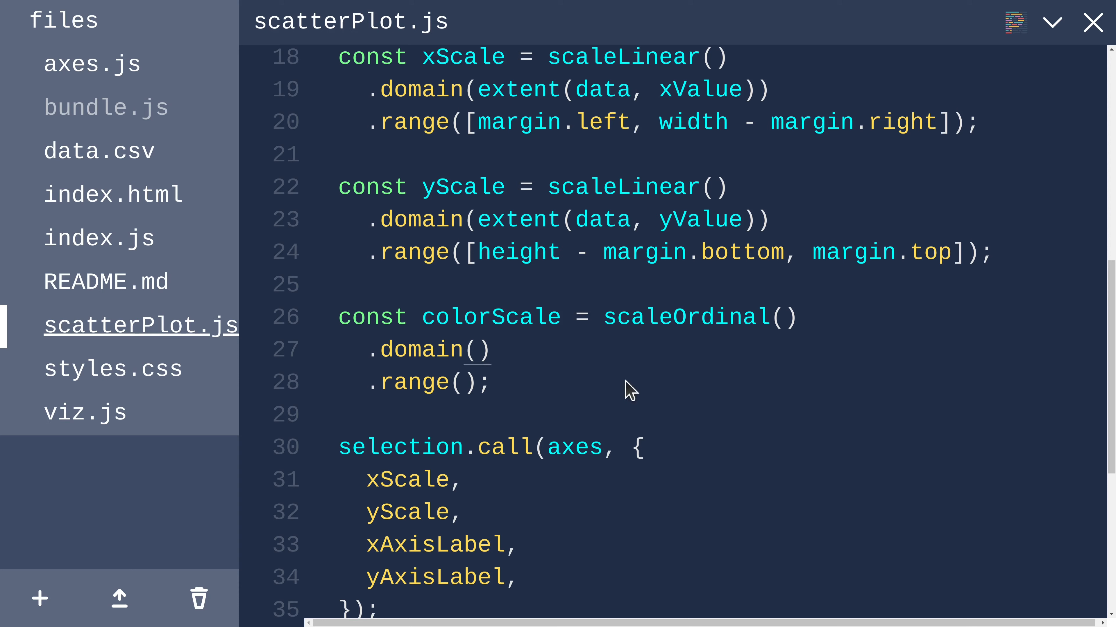
pyautogui.moveTo(625, 381)
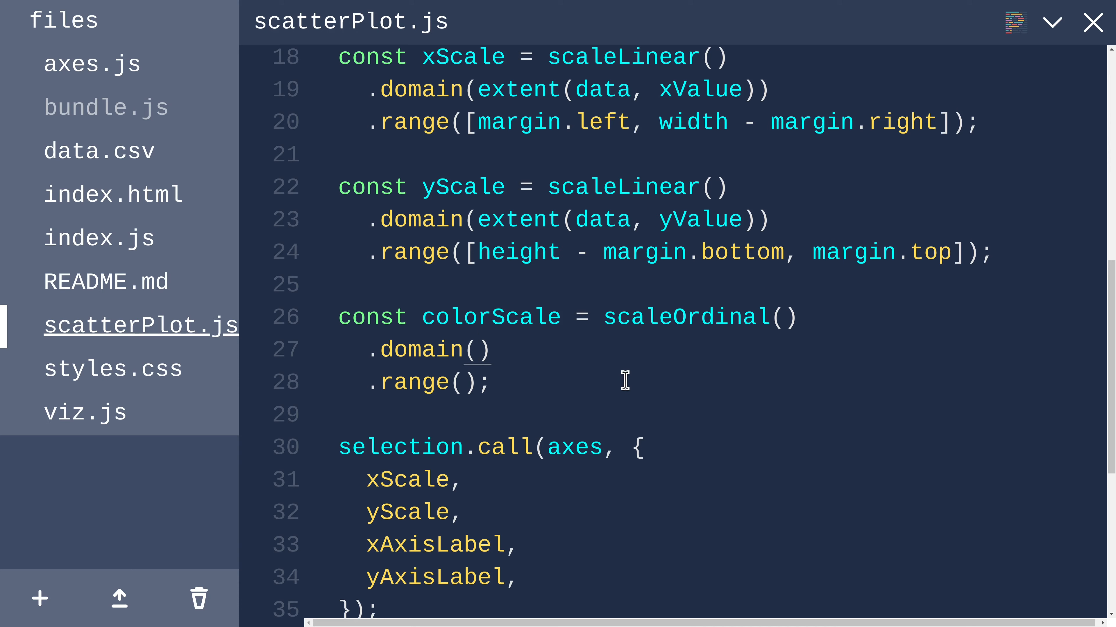
pyautogui.write('data.')
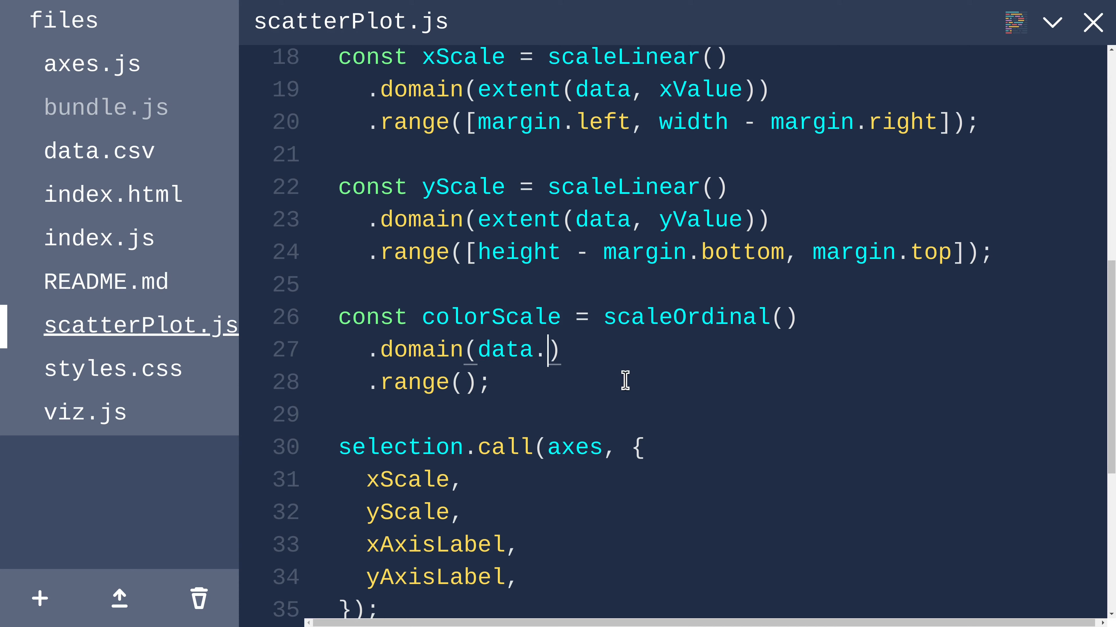
pyautogui.write('map(colorV')
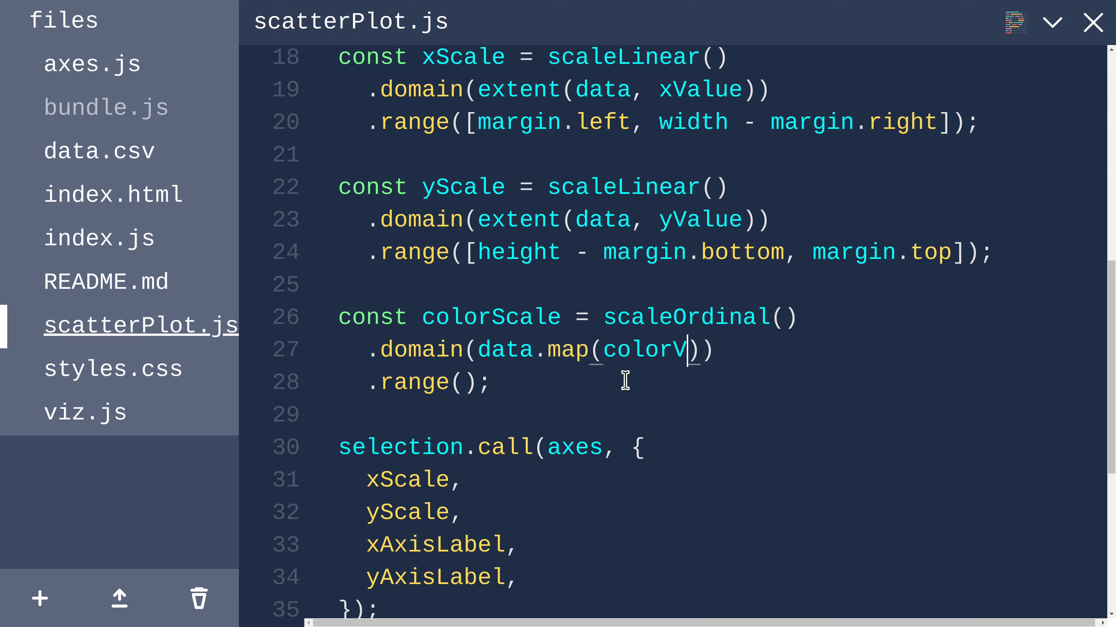
pyautogui.write('alue')
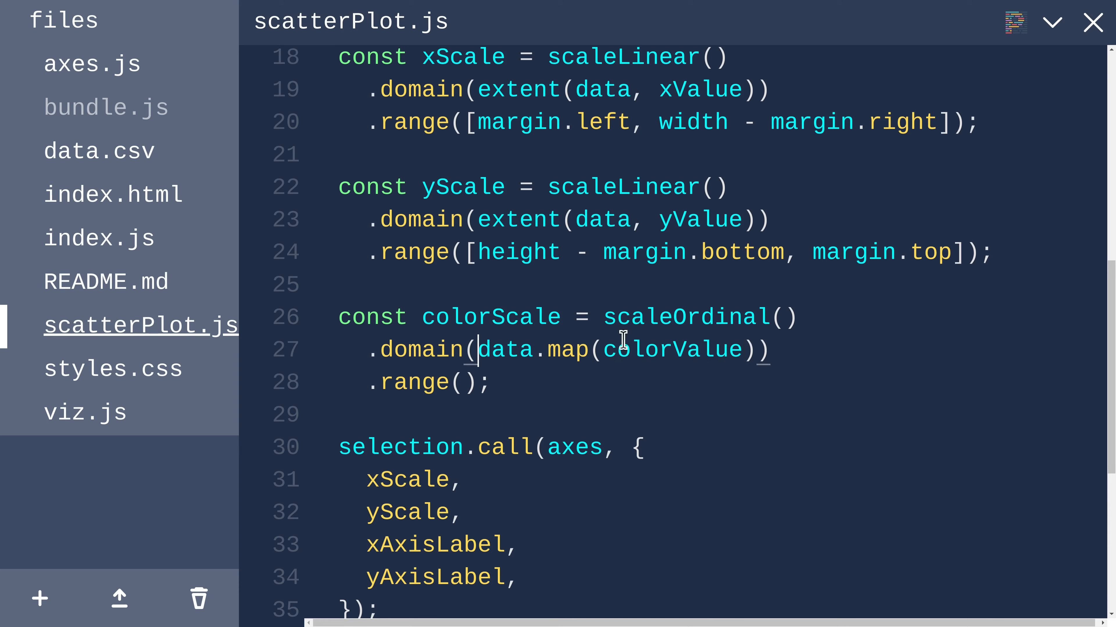
pyautogui.doubleClick(671, 349)
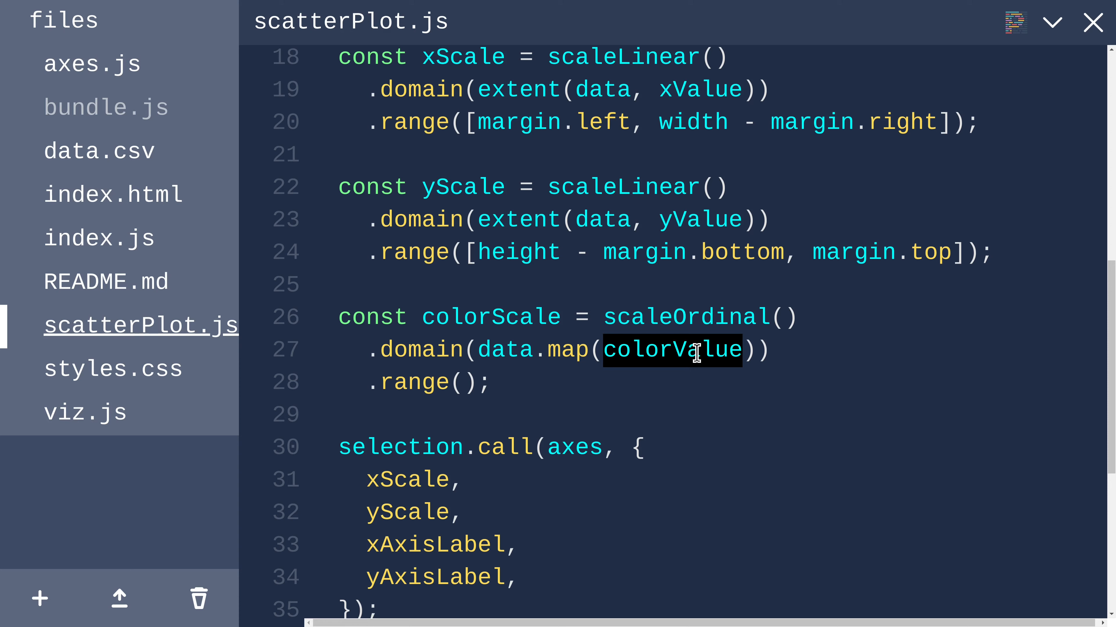
pyautogui.moveTo(475, 359)
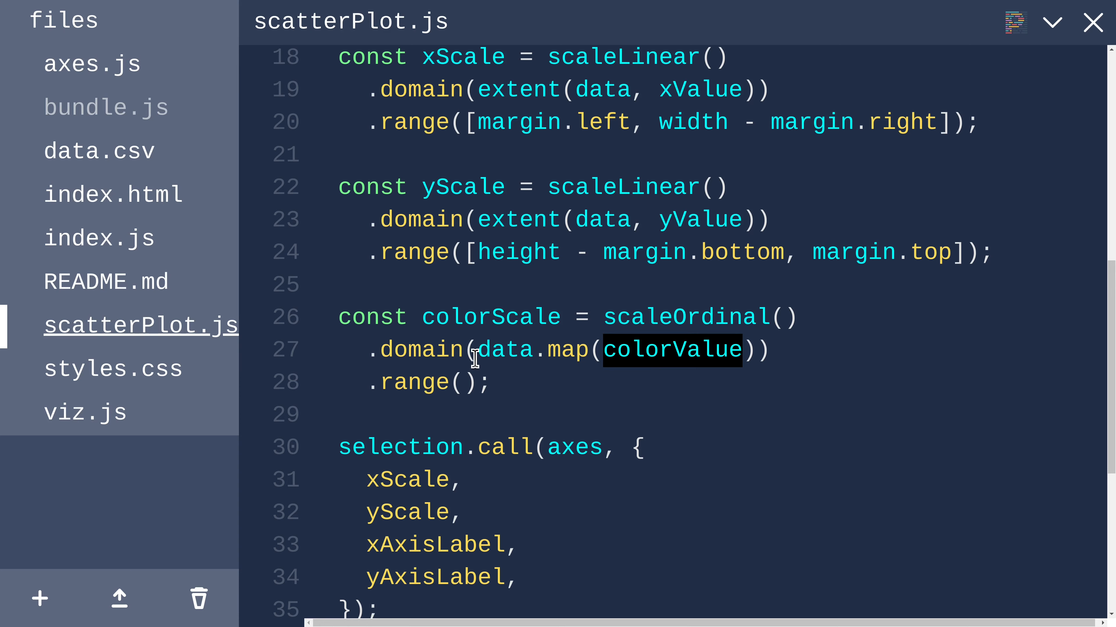
pyautogui.doubleClick(421, 349)
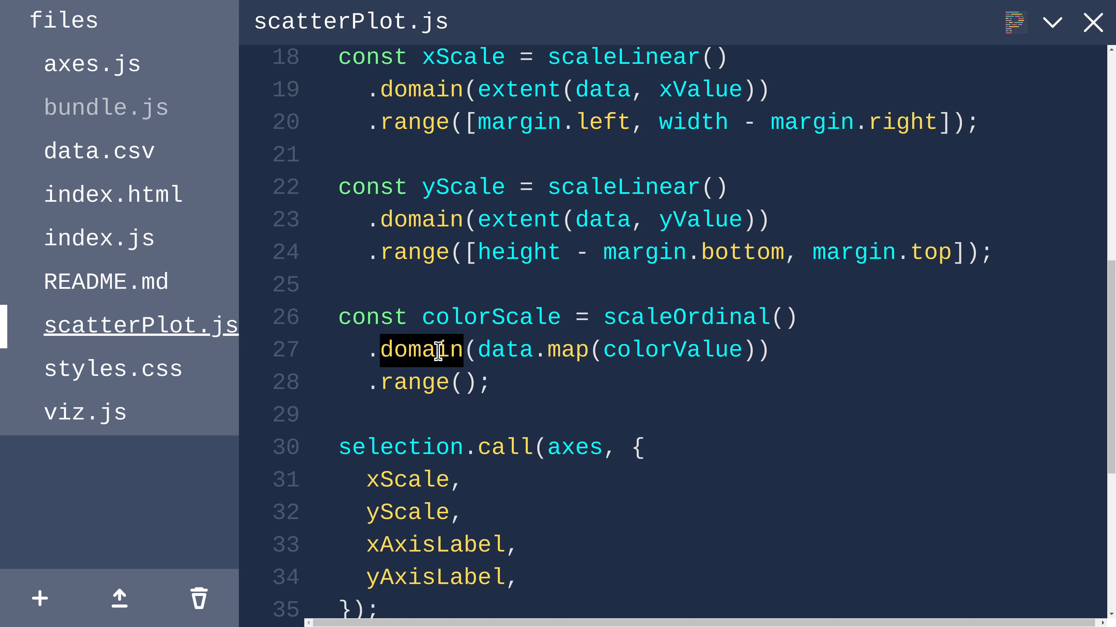
pyautogui.click(468, 316)
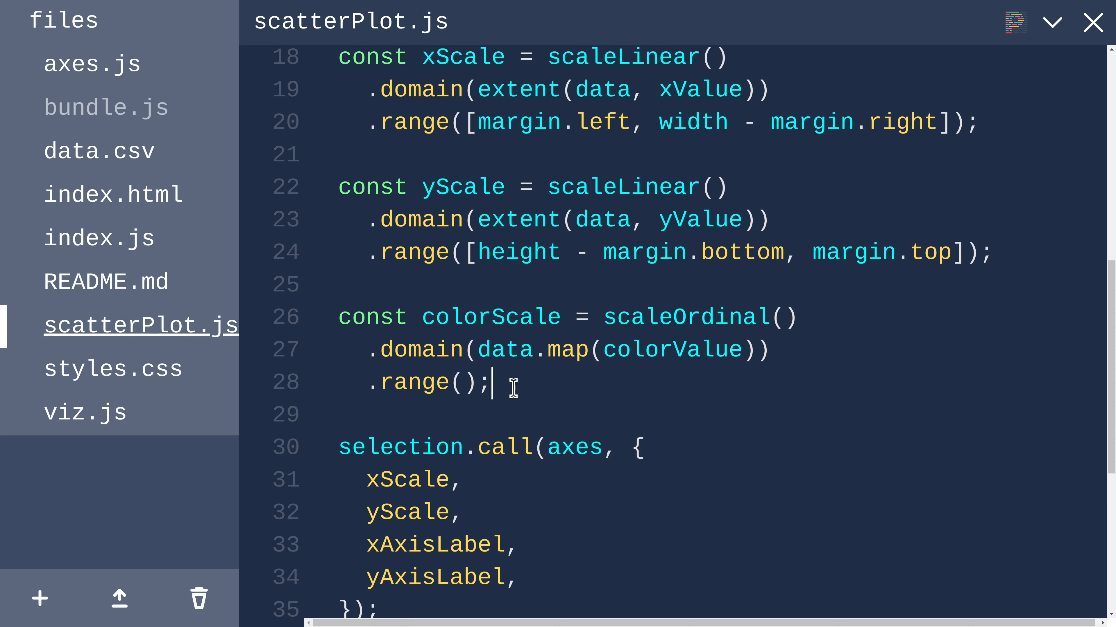
# Step: Log colorScale.domain() and read setosa, versicolor, virginica in the DevTools console
pyautogui.press('Enter')
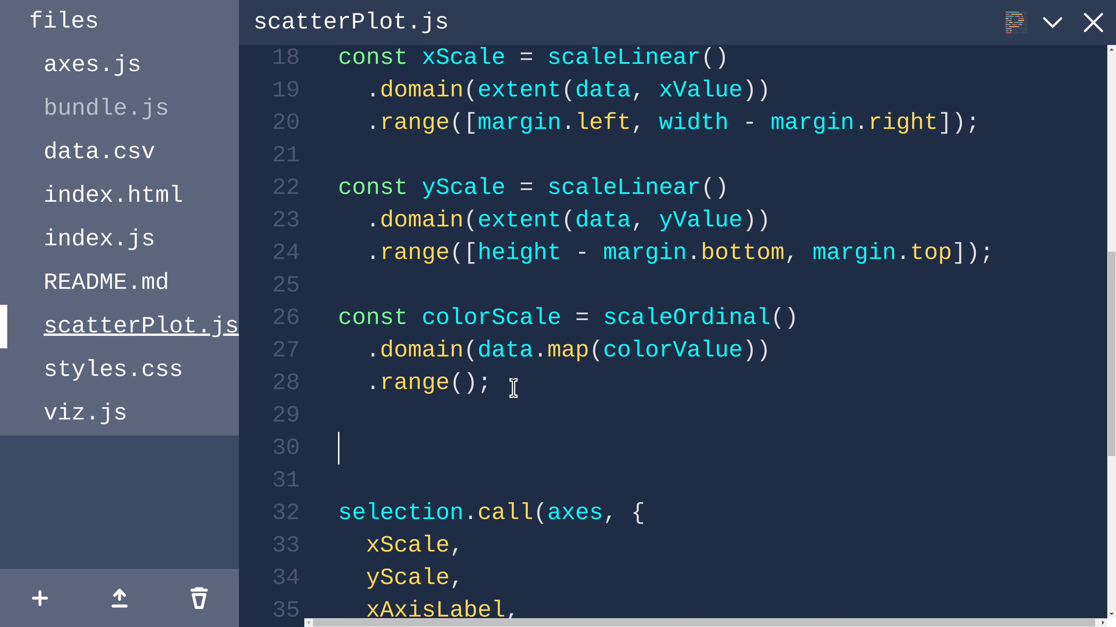
pyautogui.write('console.log(colorScale')
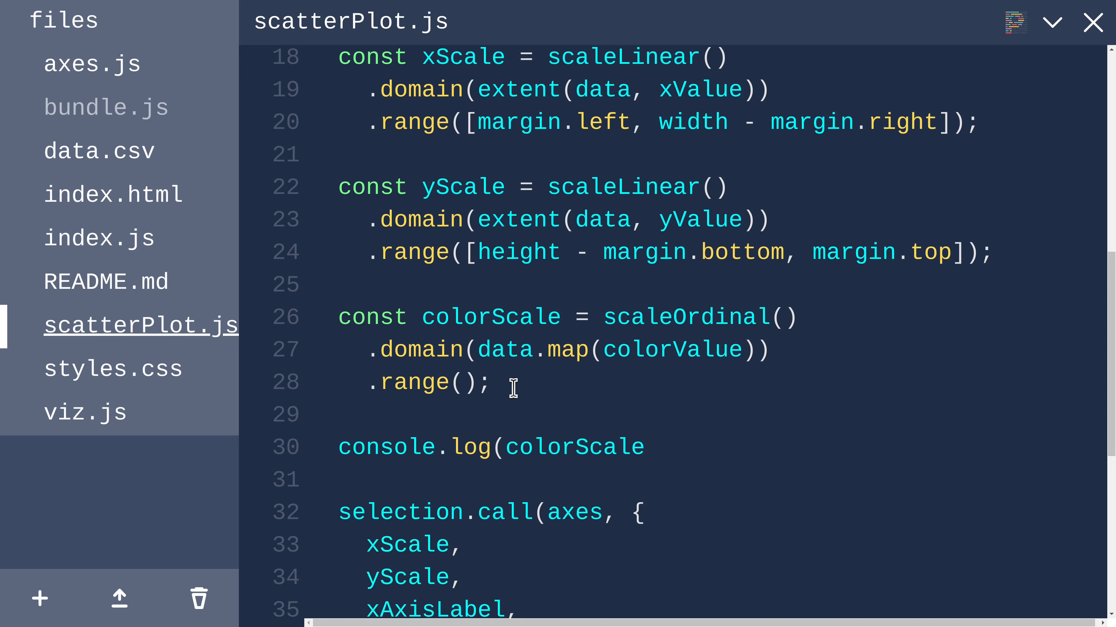
pyautogui.write('.domain')
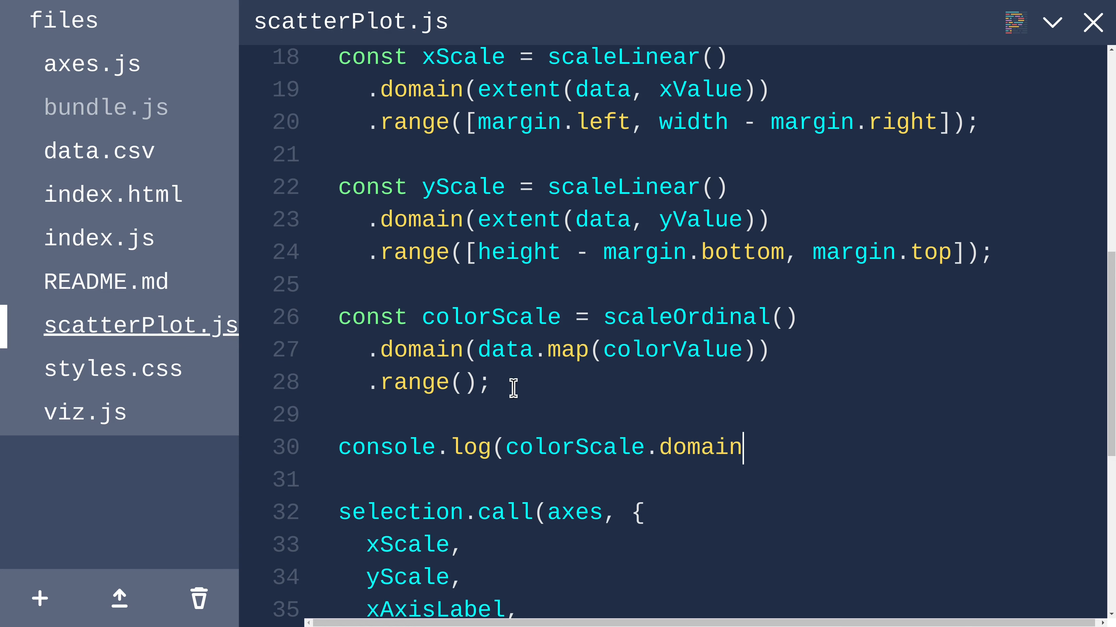
pyautogui.write('())')
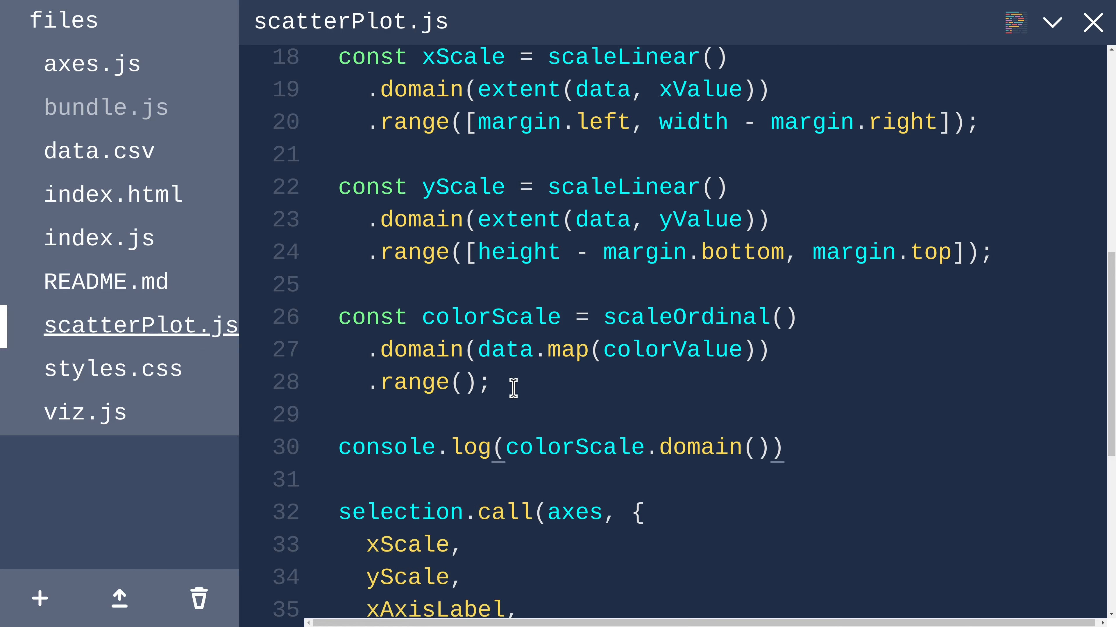
pyautogui.click(778, 447)
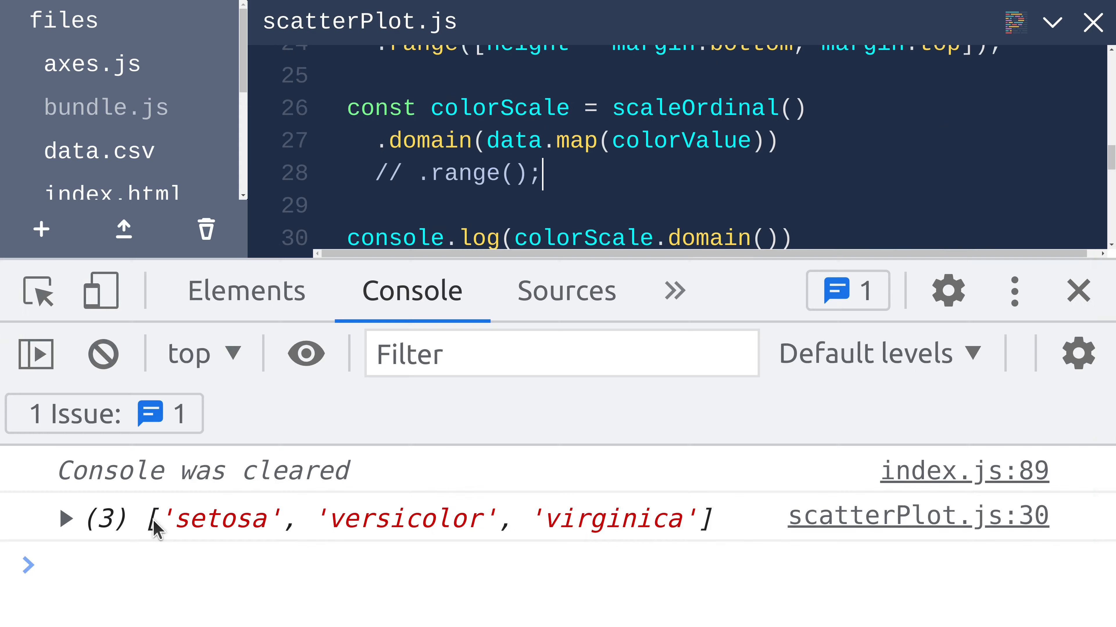
pyautogui.moveTo(149, 518); pyautogui.dragTo(384, 517)
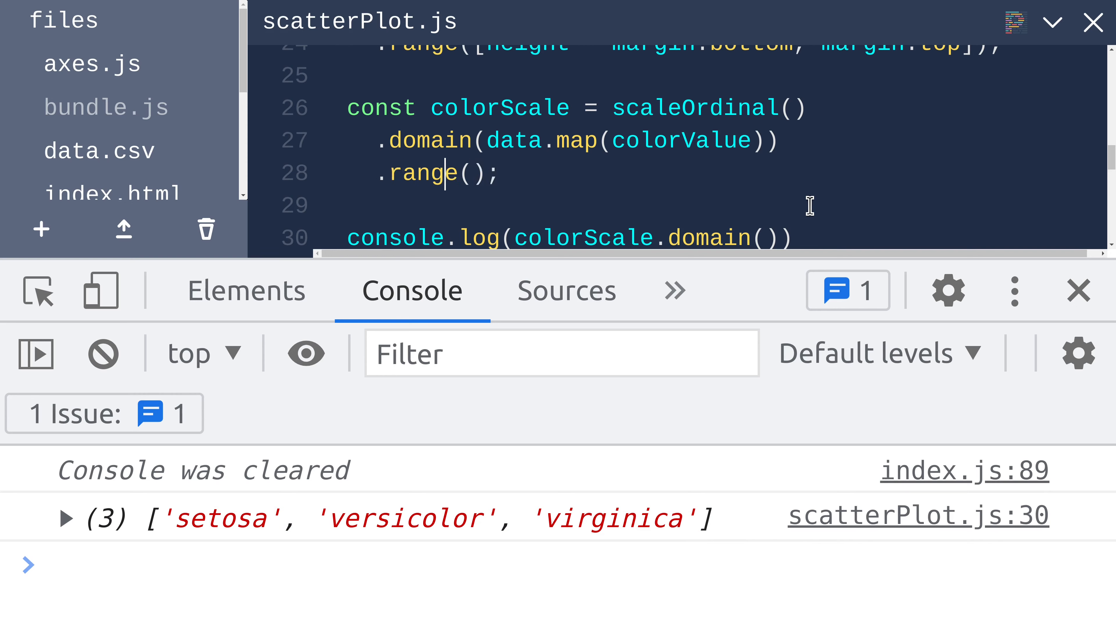
# Step: Add schemeCategory10 to the d3 import list in scatterPlot.js
pyautogui.write('[]')
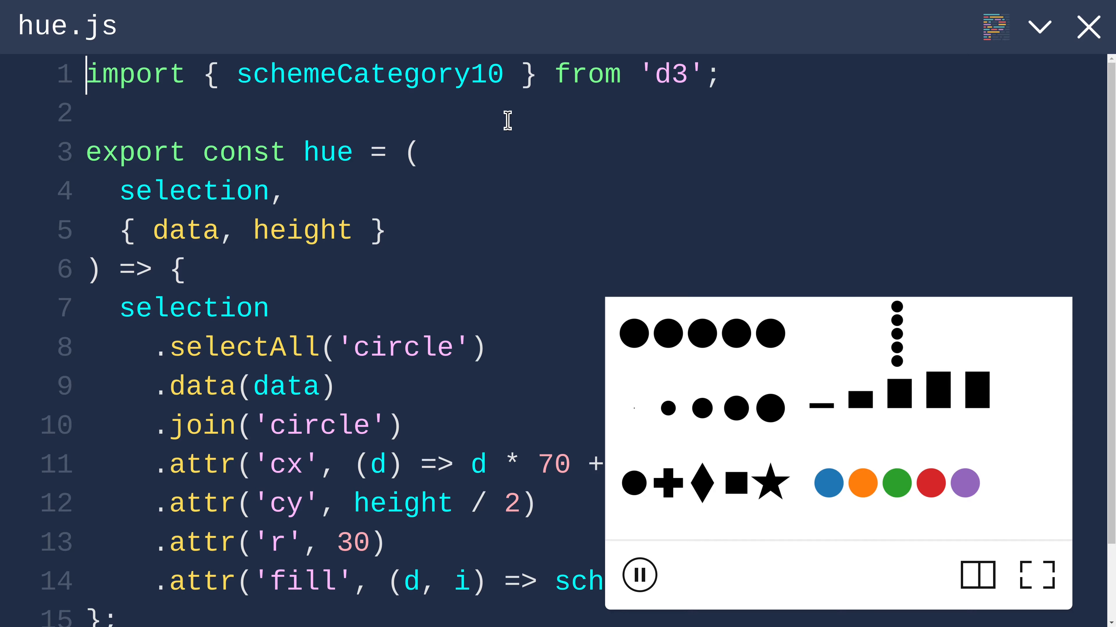
pyautogui.moveTo(888, 503)
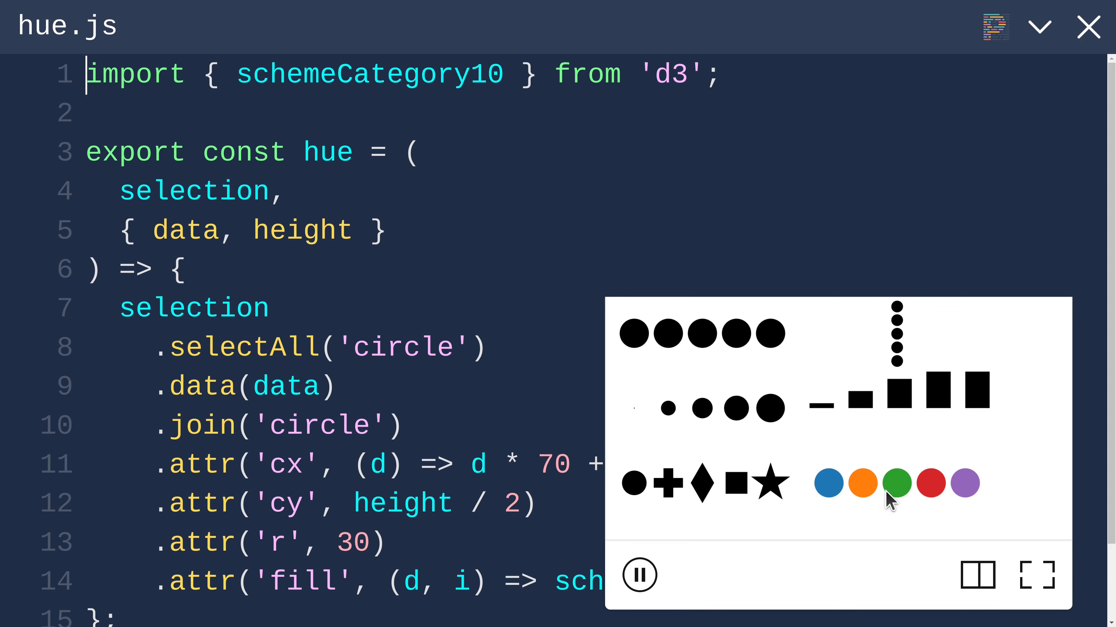
pyautogui.moveTo(427, 73); pyautogui.dragTo(719, 73)
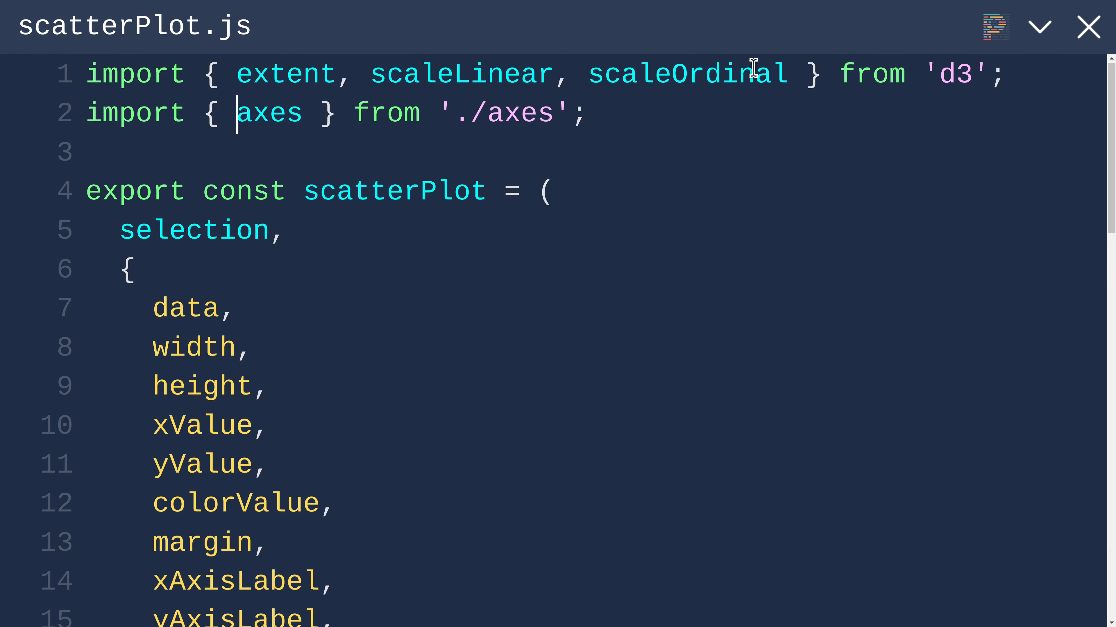
pyautogui.write(',')
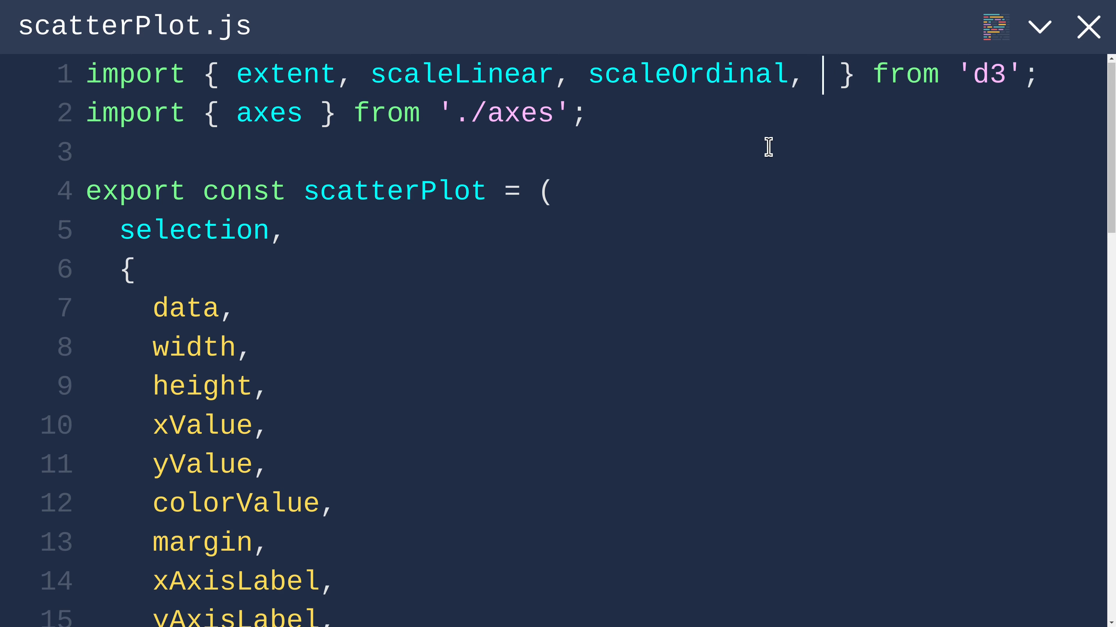
pyautogui.write('schemeCategory10,')
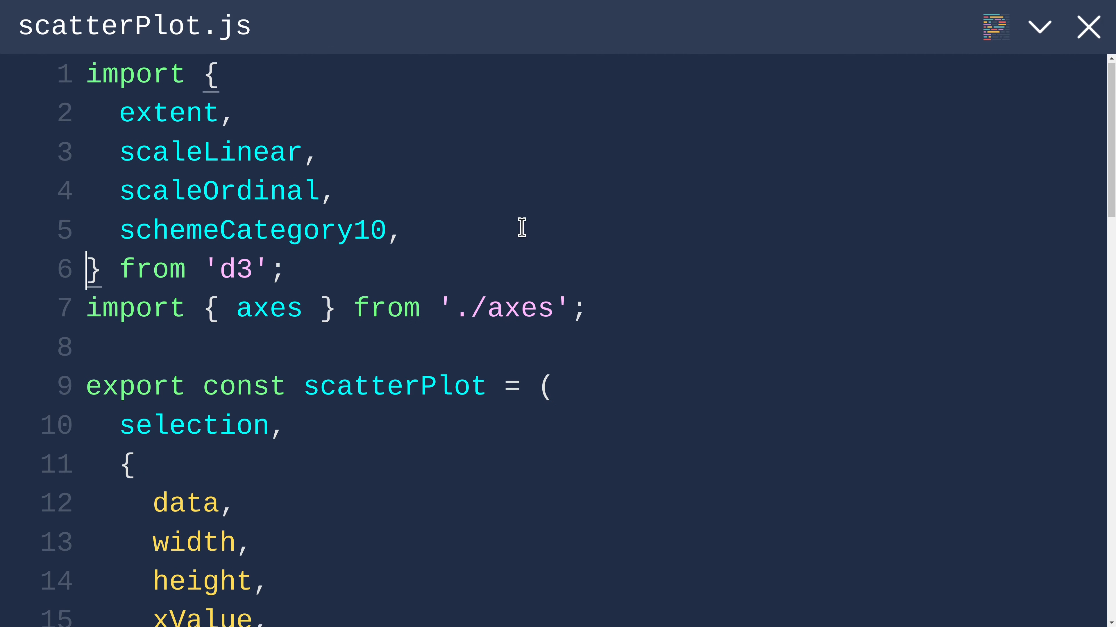
pyautogui.moveTo(291, 269)
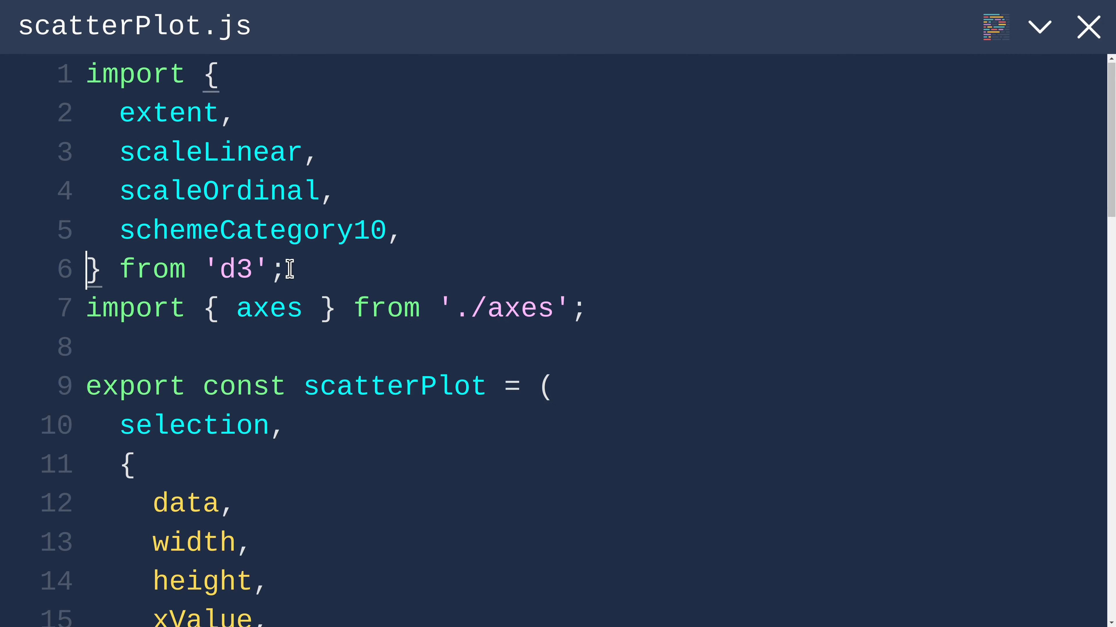
# Step: Use schemeCategory10 as the colorScale range, removing the console.log
pyautogui.doubleClick(253, 230)
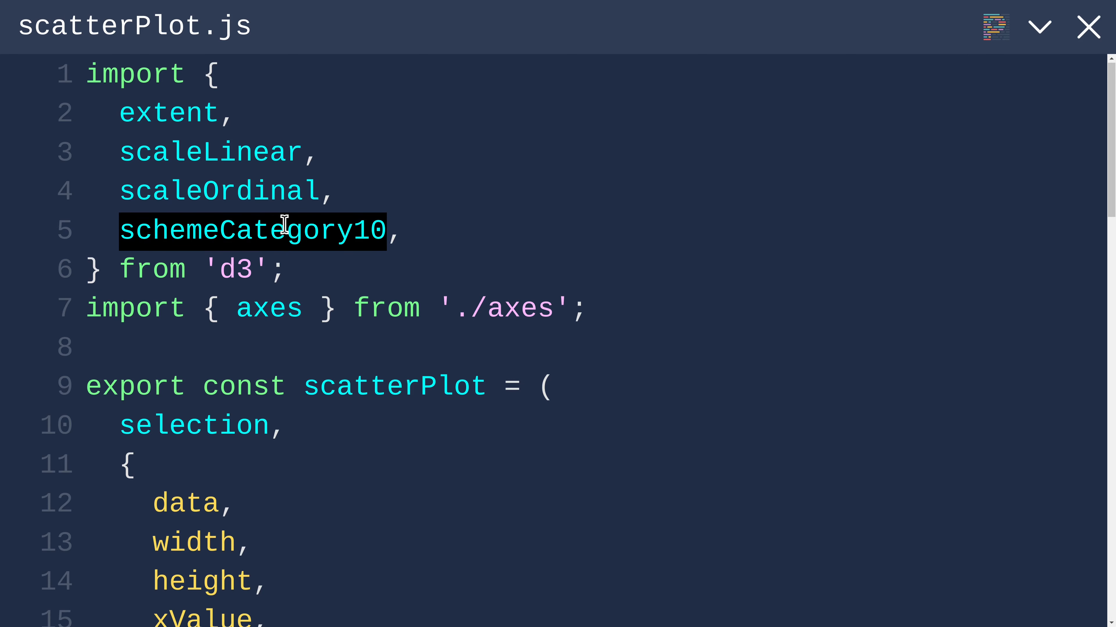
pyautogui.scroll(-3)
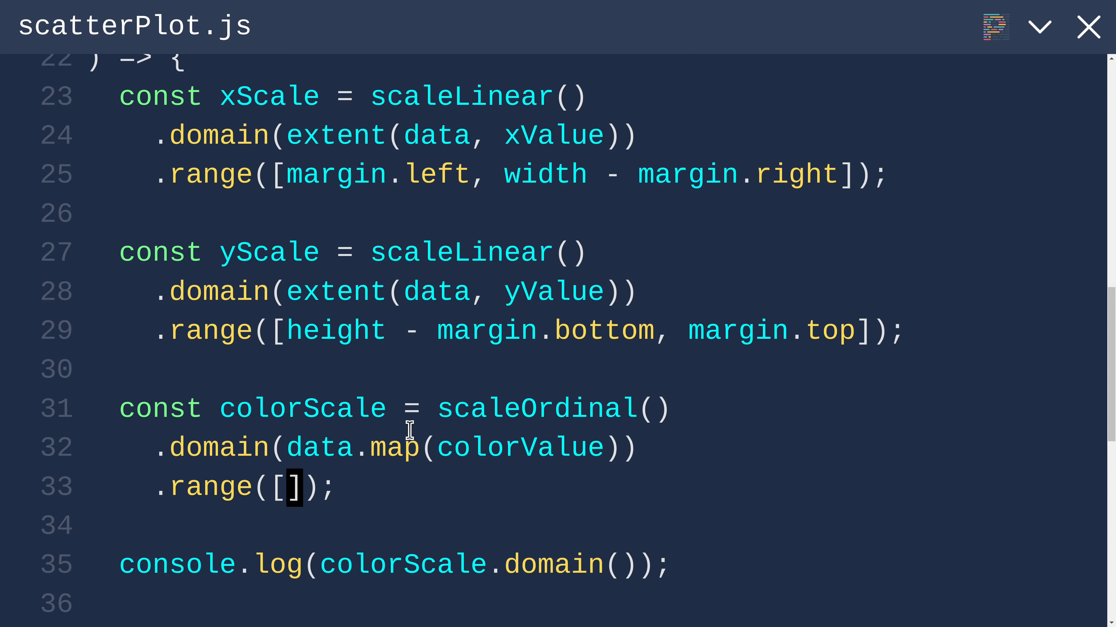
pyautogui.write('schemeCategory10')
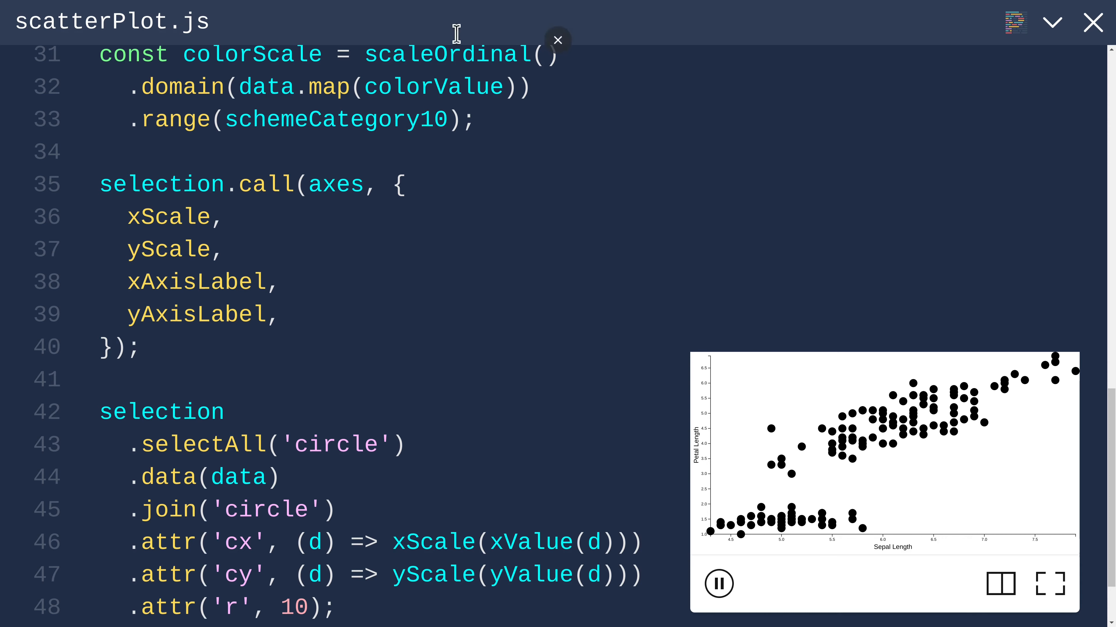
pyautogui.moveTo(646, 574)
pyautogui.write('.')
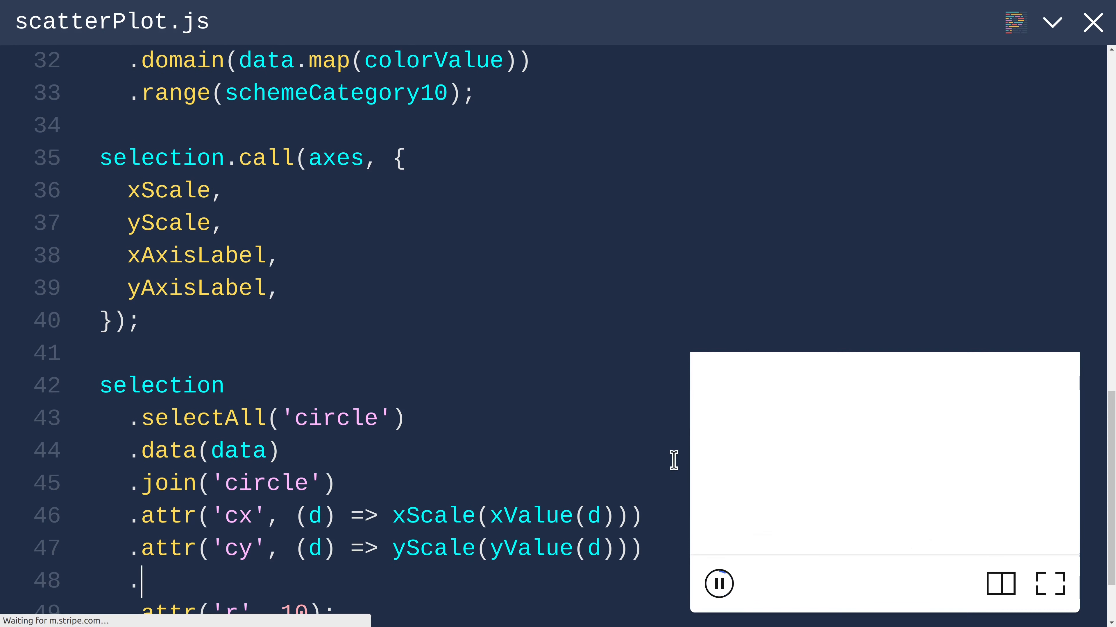
# Step: Fill each circle with colorScale(colorValue(d)) so species render blue, orange and green
pyautogui.write("attr('fill")
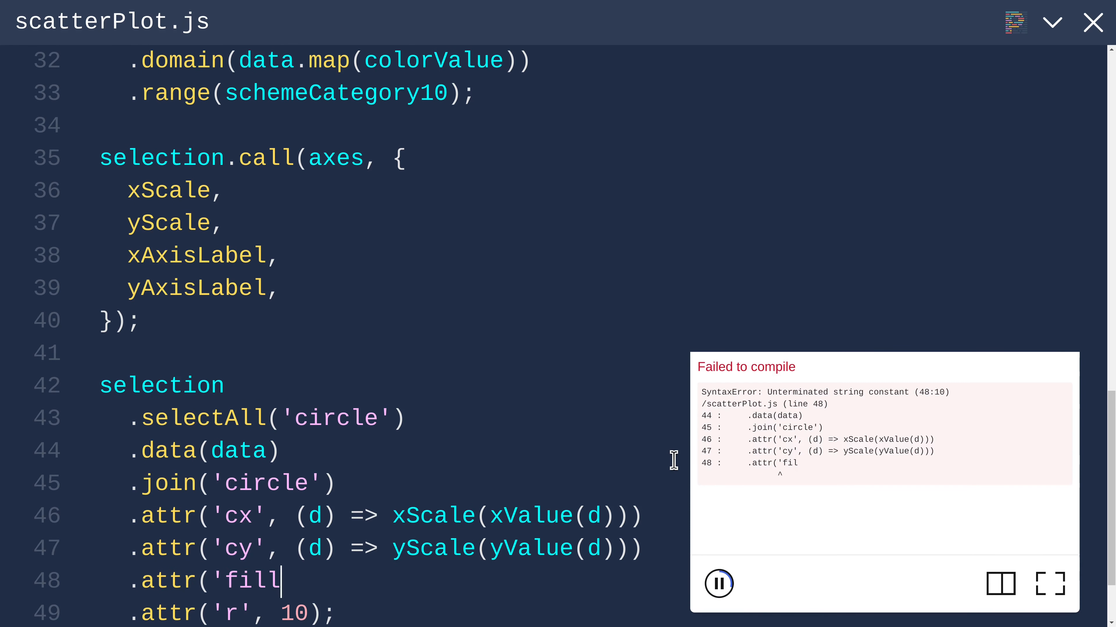
pyautogui.write("', (d) =>")
pyautogui.write('colorScale(colorValue(d))')
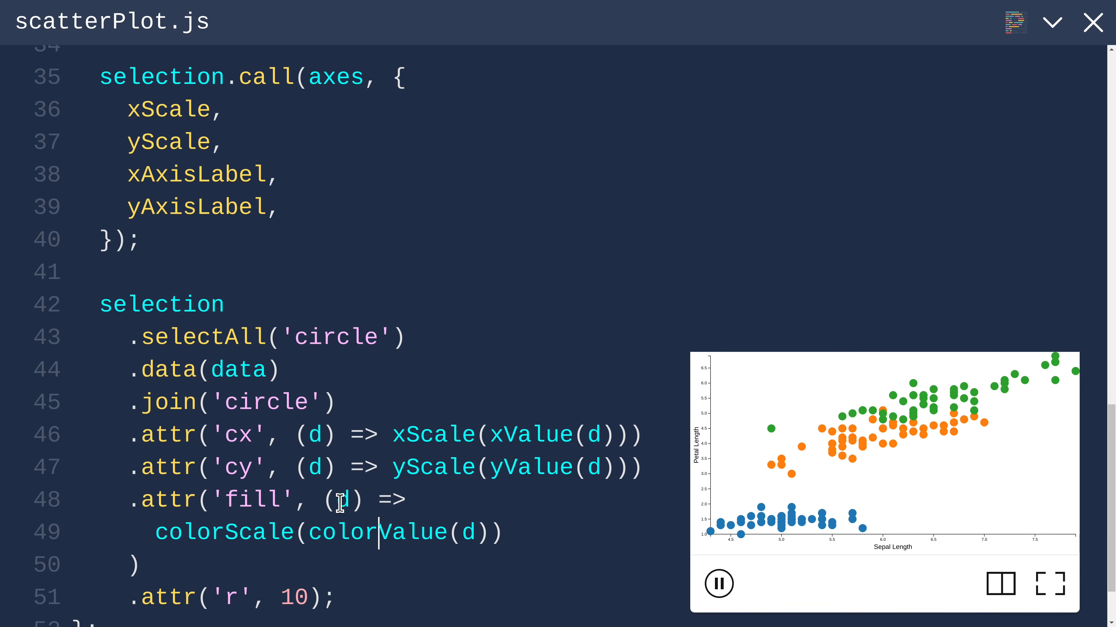
pyautogui.doubleClick(343, 499)
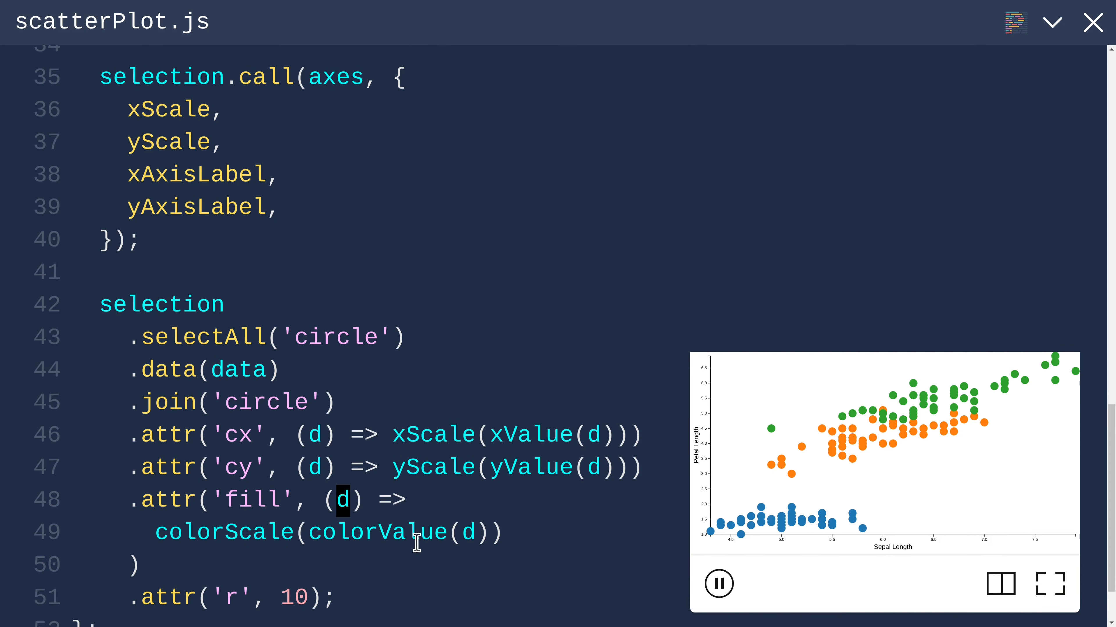
pyautogui.click(467, 532)
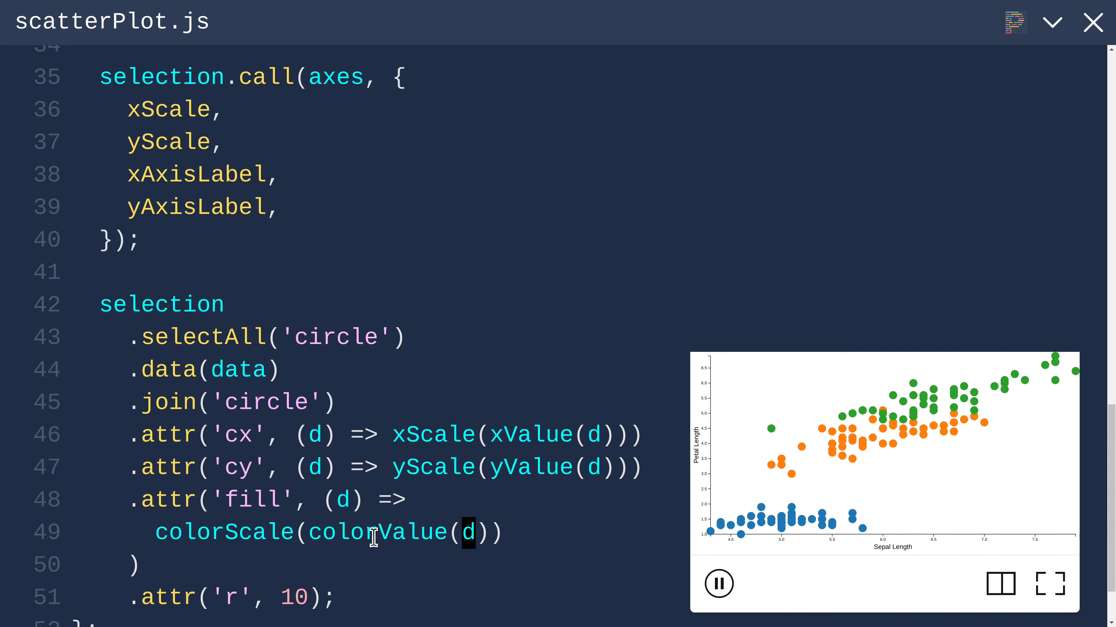
pyautogui.doubleClick(378, 533)
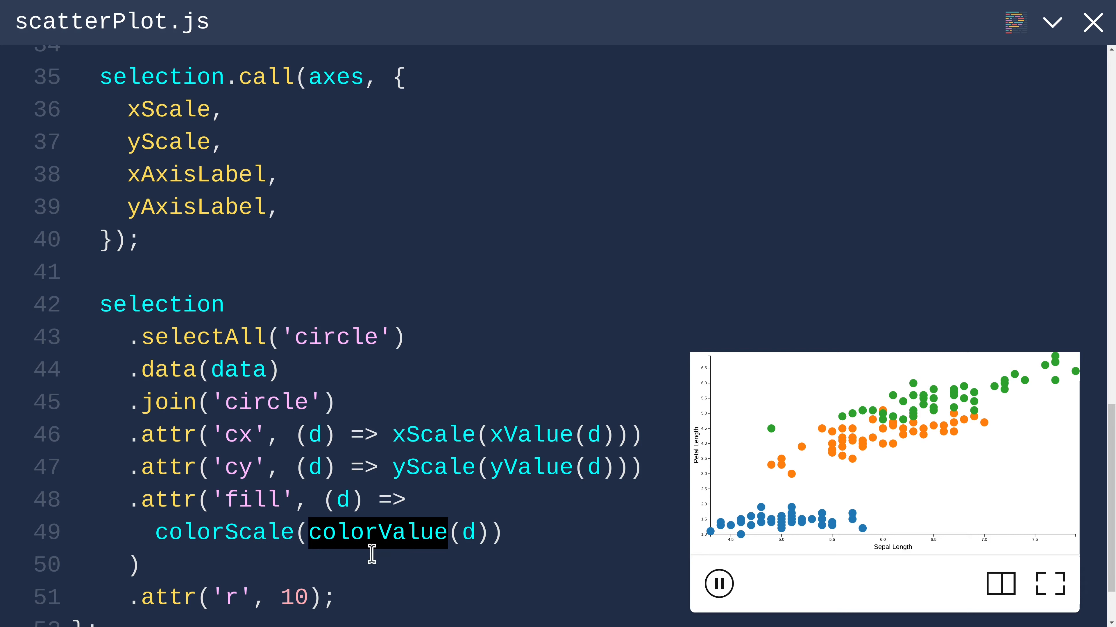
pyautogui.click(221, 532)
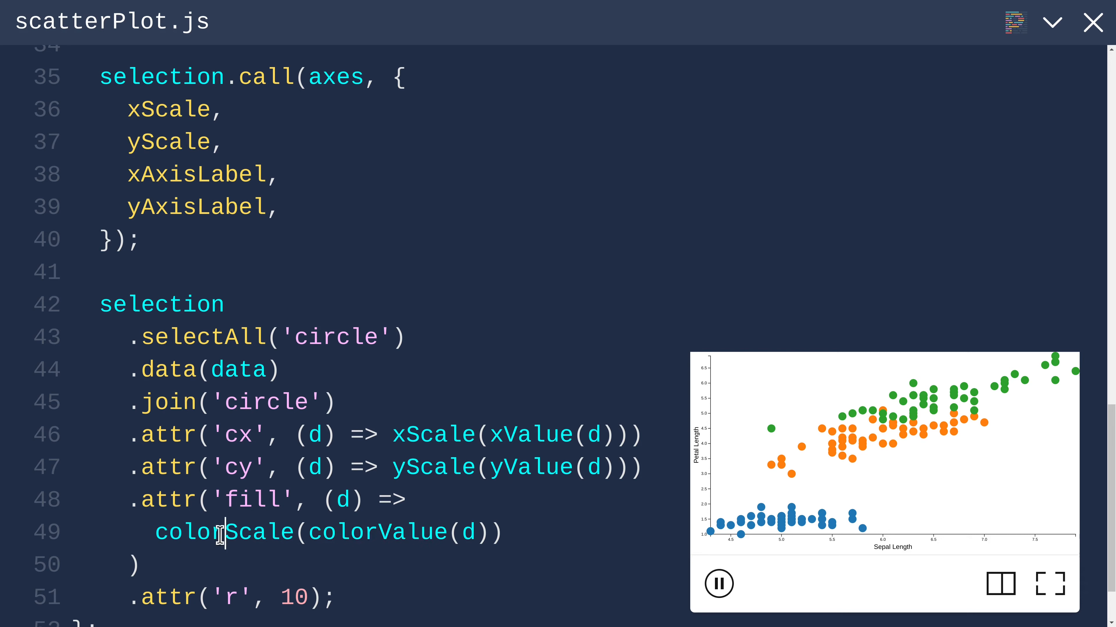
pyautogui.doubleClick(223, 532)
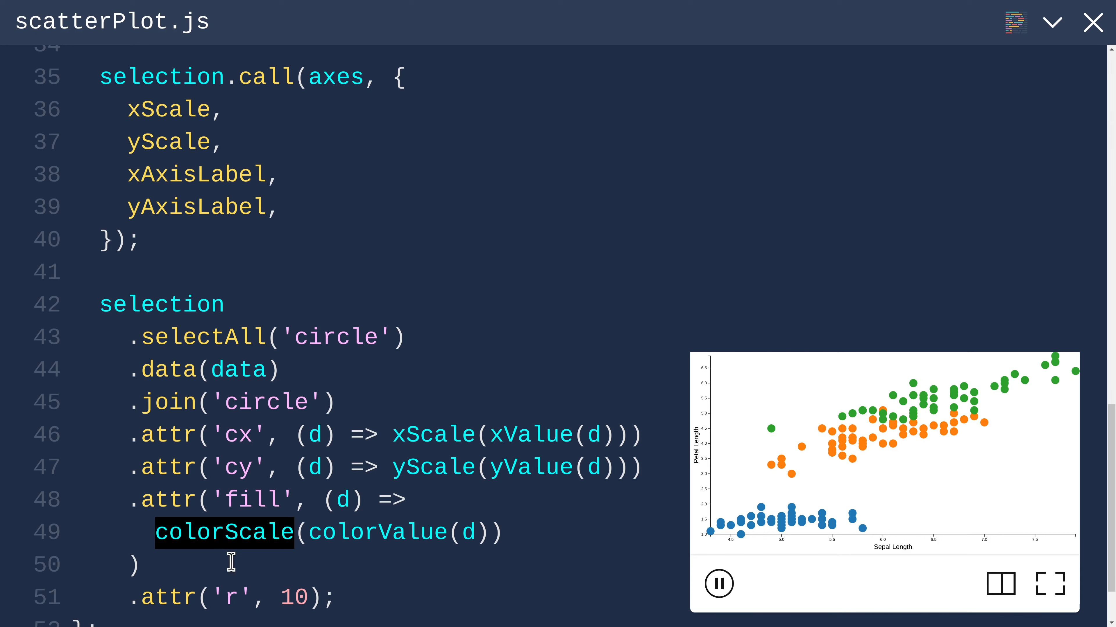
pyautogui.moveTo(495, 532)
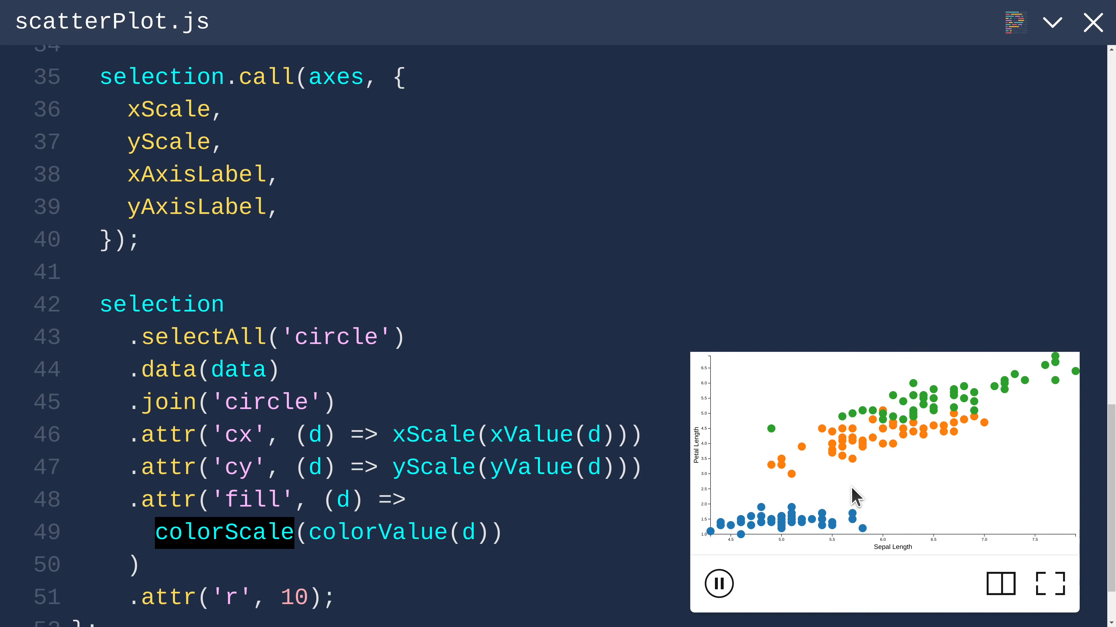
pyautogui.click(1049, 583)
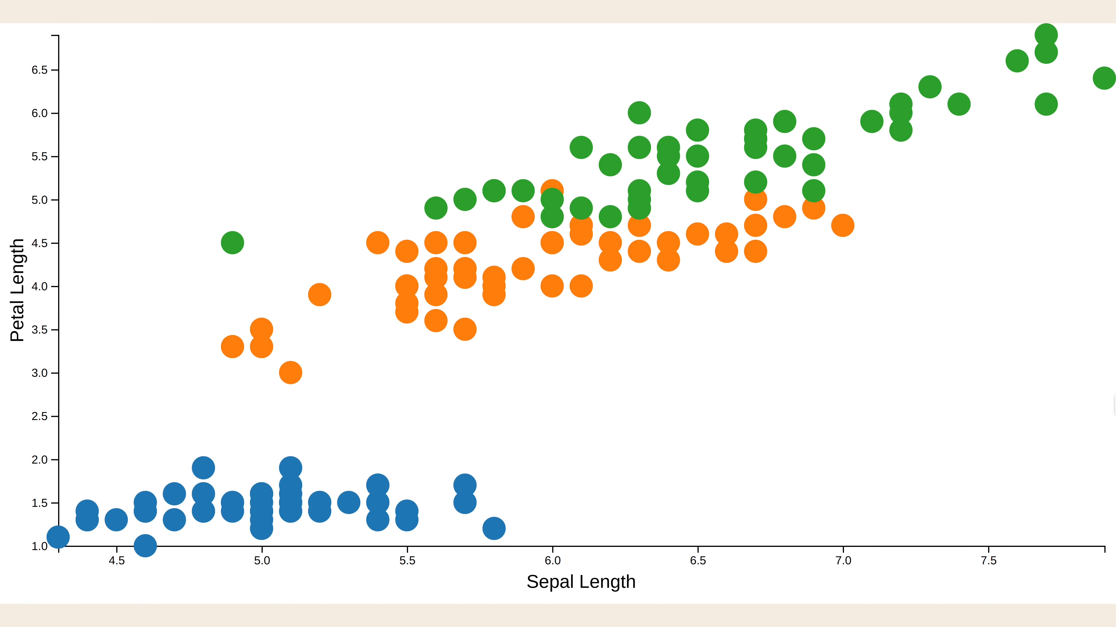
pyautogui.moveTo(893, 358)
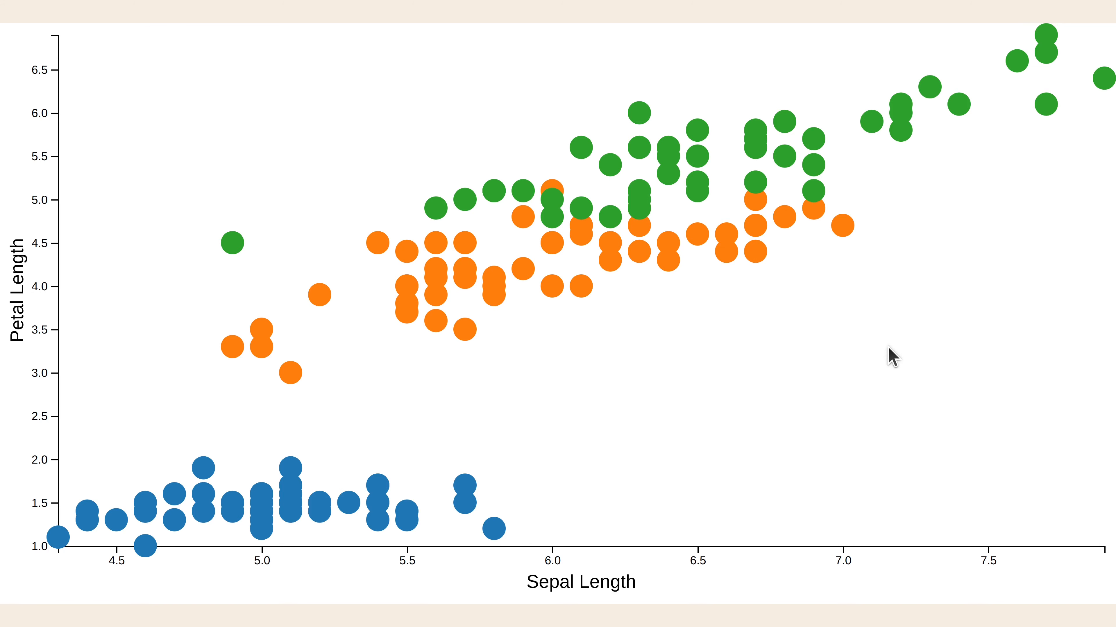
pyautogui.moveTo(889, 349)
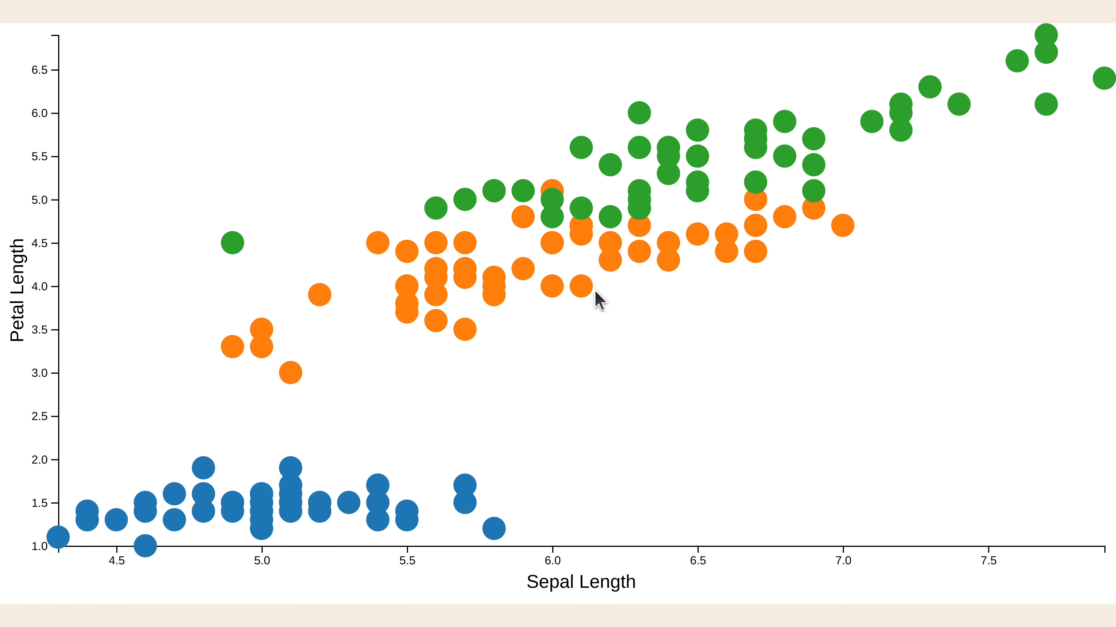
pyautogui.moveTo(920, 443)
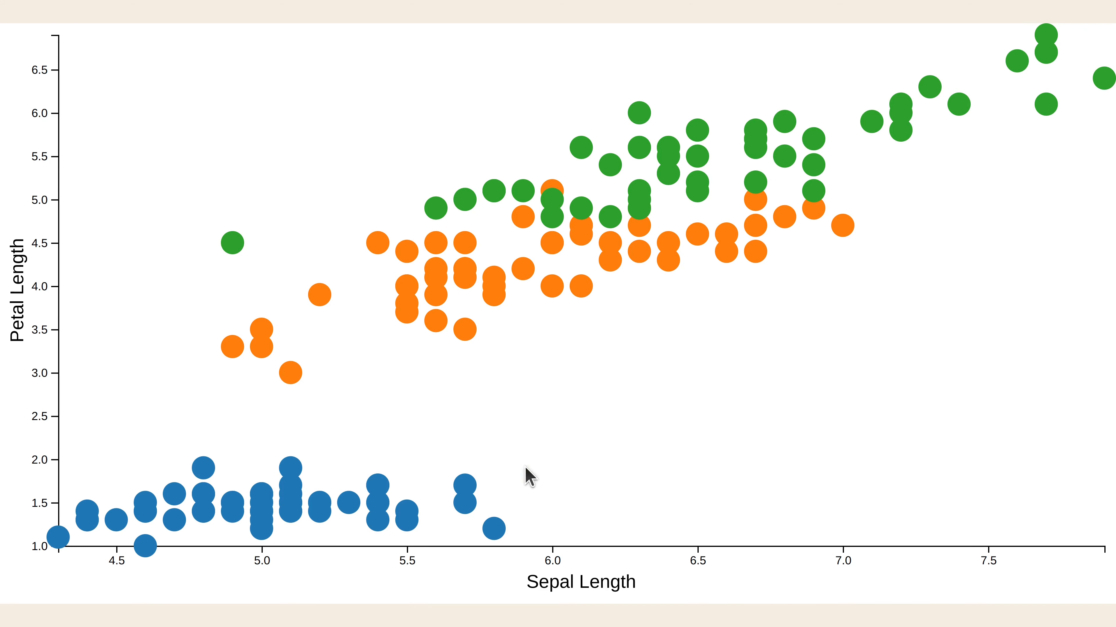
pyautogui.moveTo(907, 519)
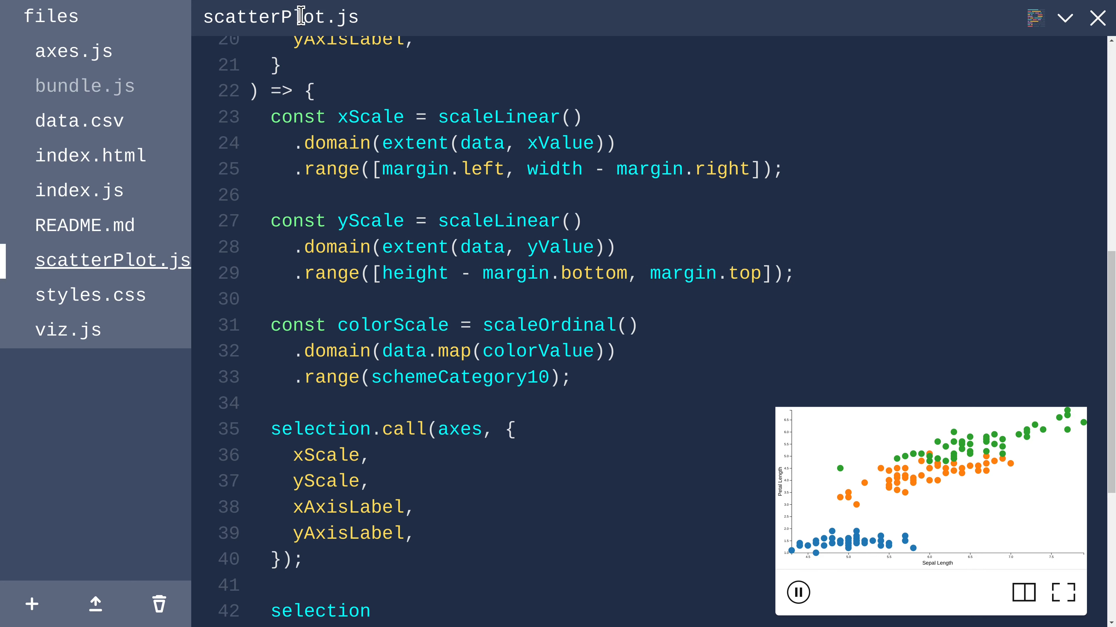
pyautogui.moveTo(381, 229)
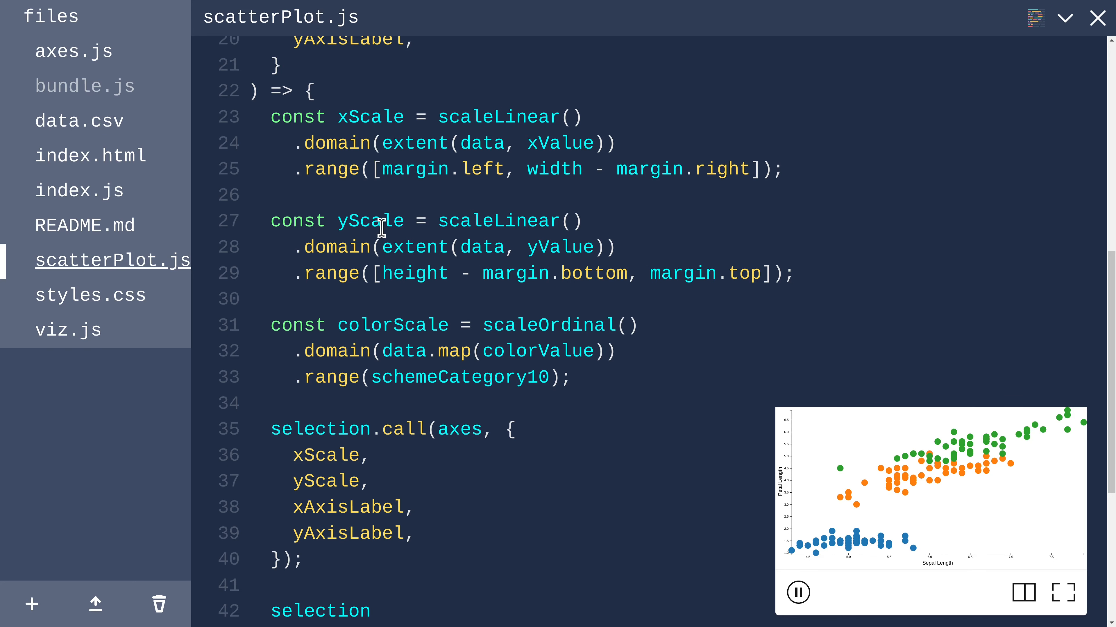
# Step: Duplicate the axes call as a colorLegend call receiving colorScale and colorLegendLabel
pyautogui.moveTo(271, 429); pyautogui.dragTo(331, 535)
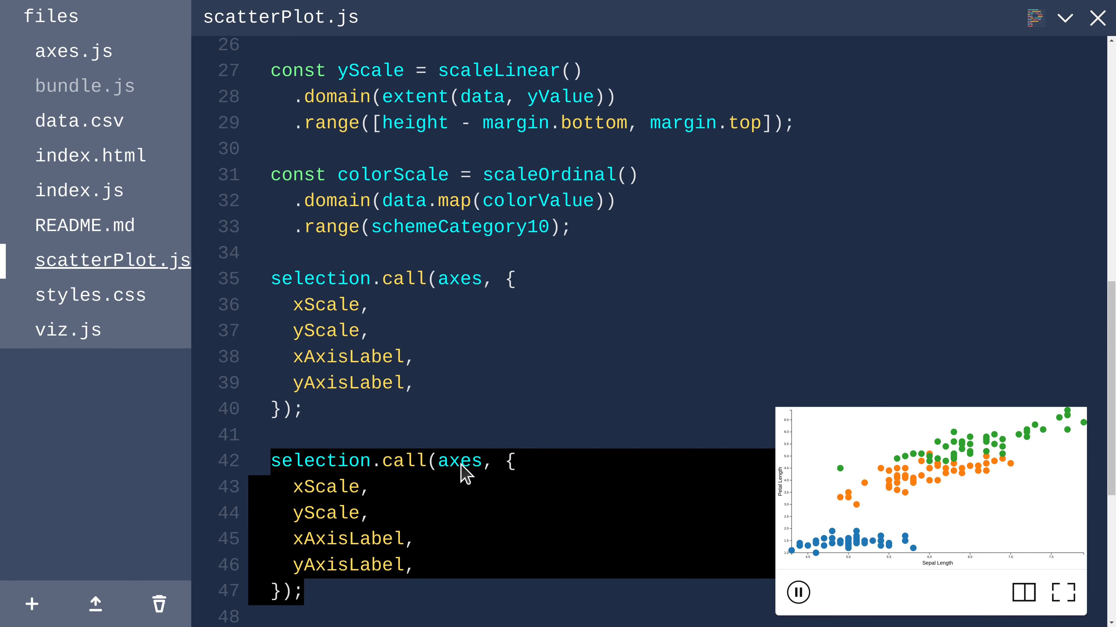
pyautogui.doubleClick(461, 460)
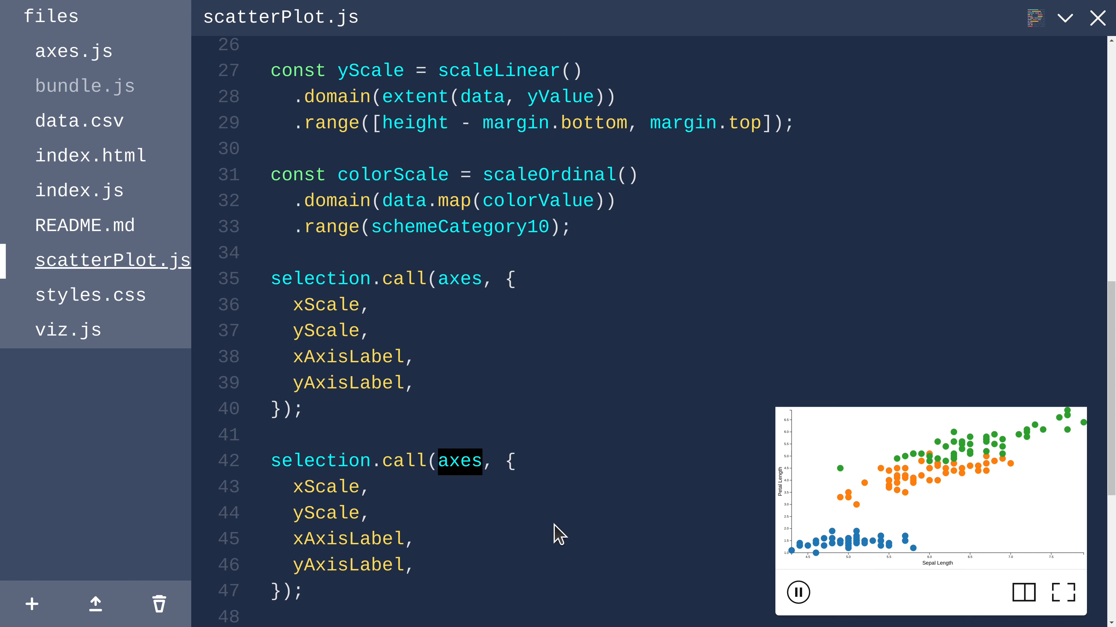
pyautogui.write('c')
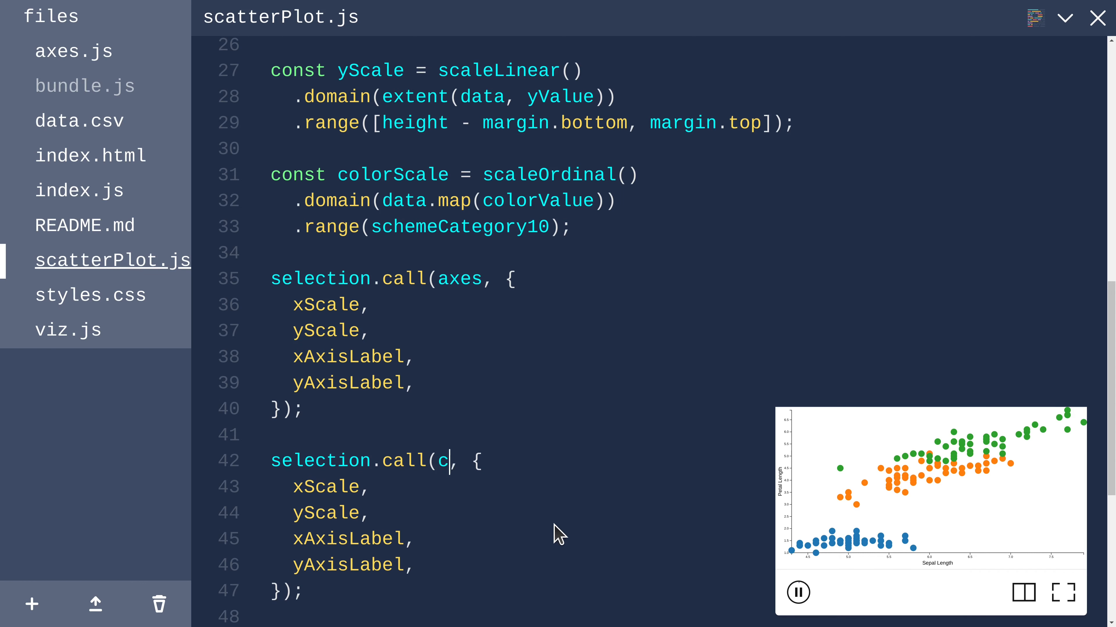
pyautogui.write('olorLegend')
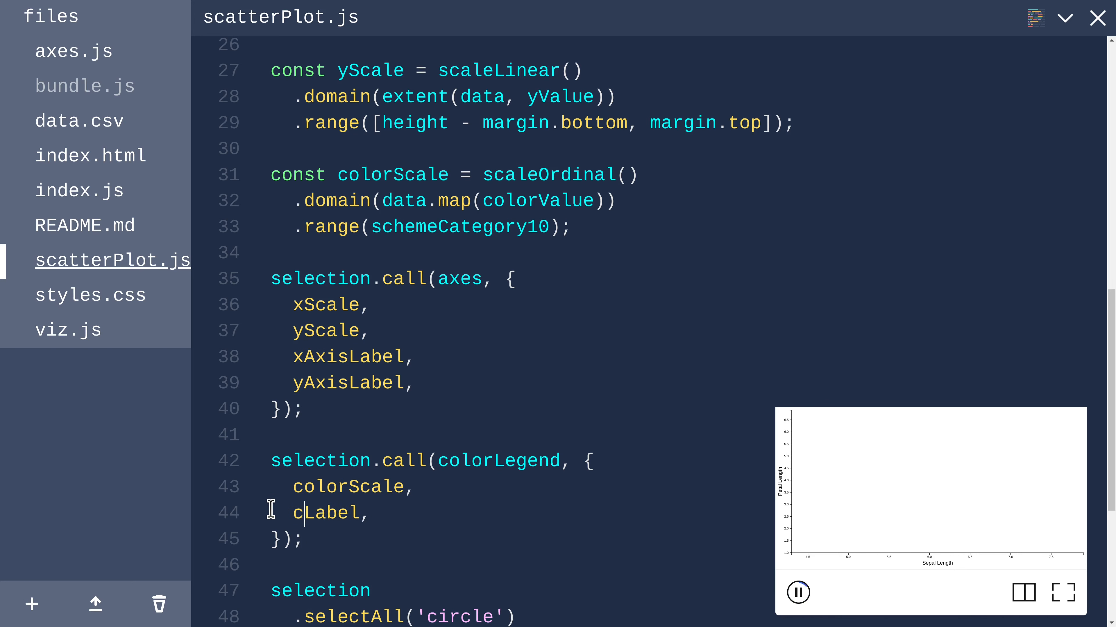
pyautogui.write('olorLeg')
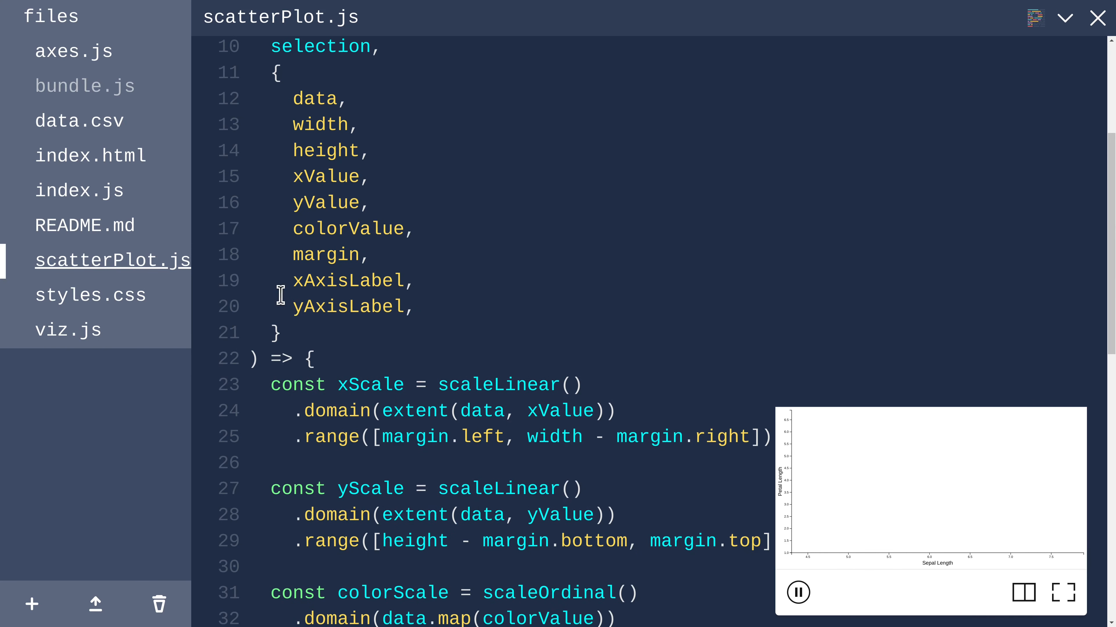
# Step: Add colorLegendLabel to the scatterPlot props and pass a colorLegendLabel value from viz.js
pyautogui.write('colorLegendLabel')
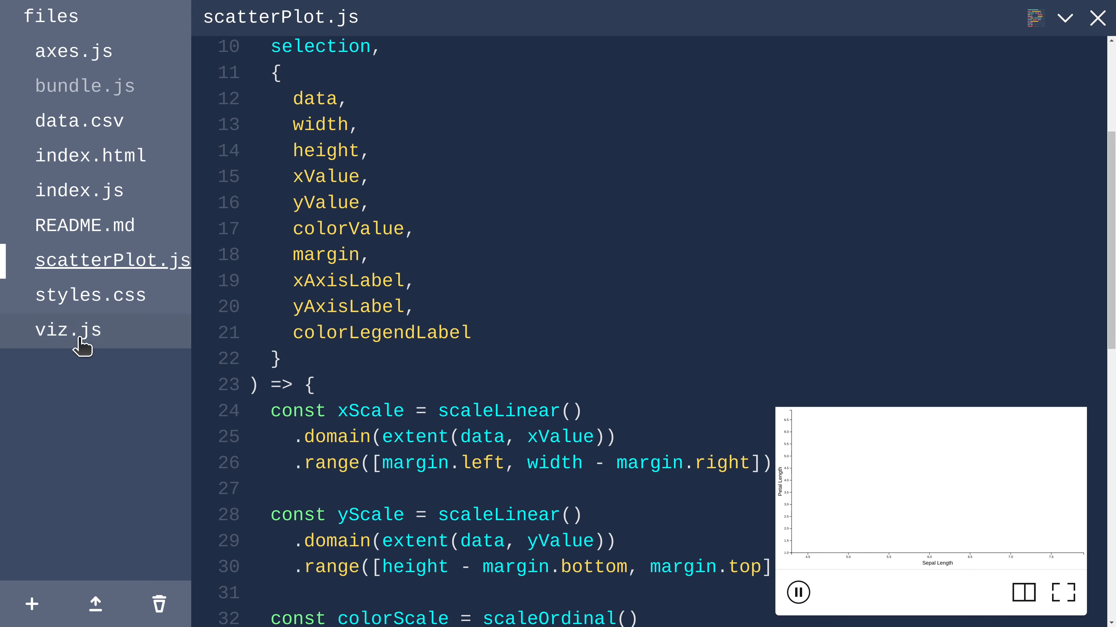
pyautogui.click(68, 329)
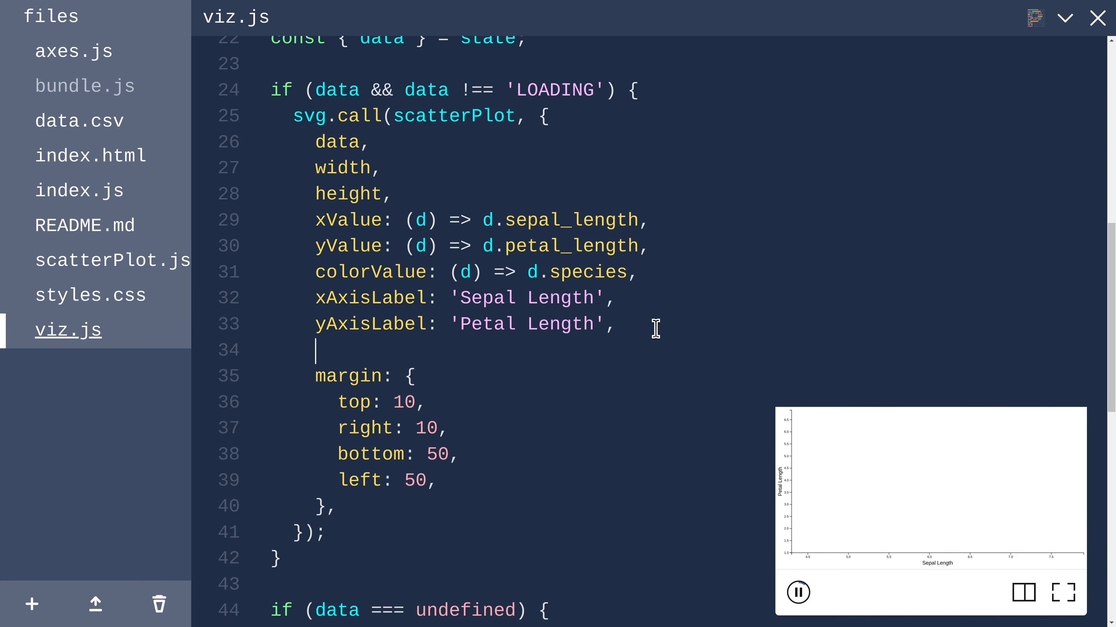
pyautogui.write("colorLegendLabel: 'Petal Length',")
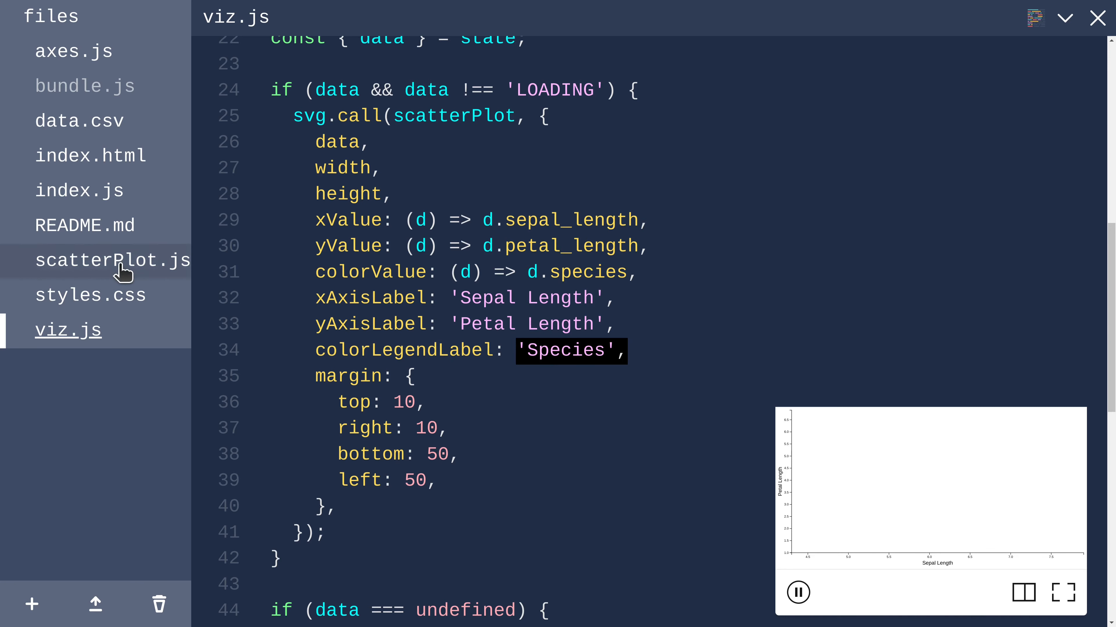
# Step: Import { colorLegend } from './colorLegend' in scatterPlot.js, duplicating the axes import
pyautogui.click(112, 260)
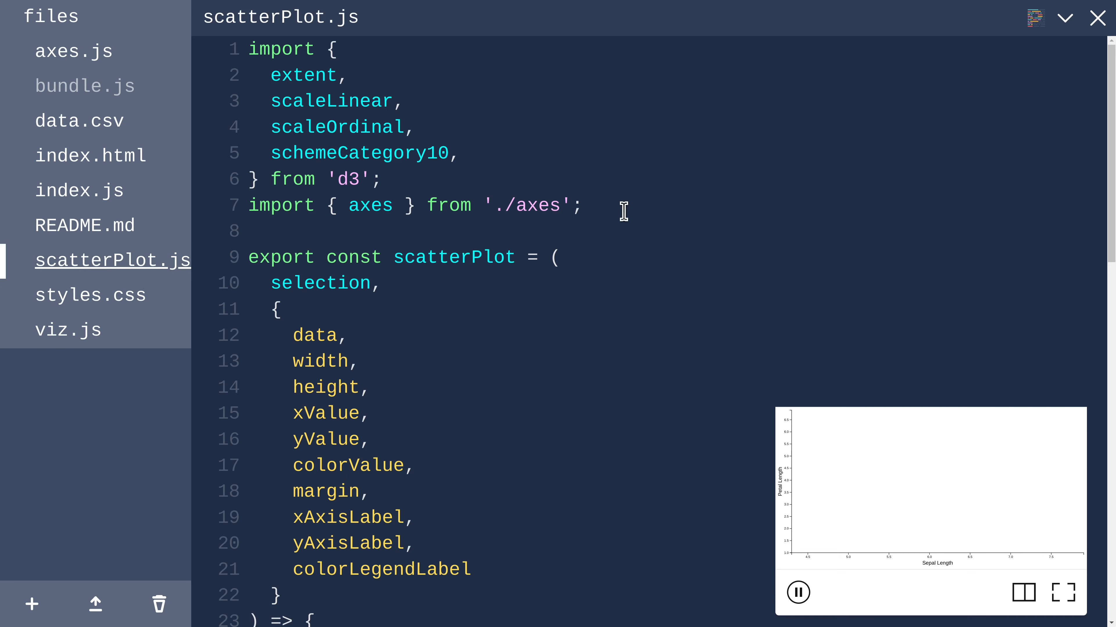
pyautogui.tripleClick(413, 205)
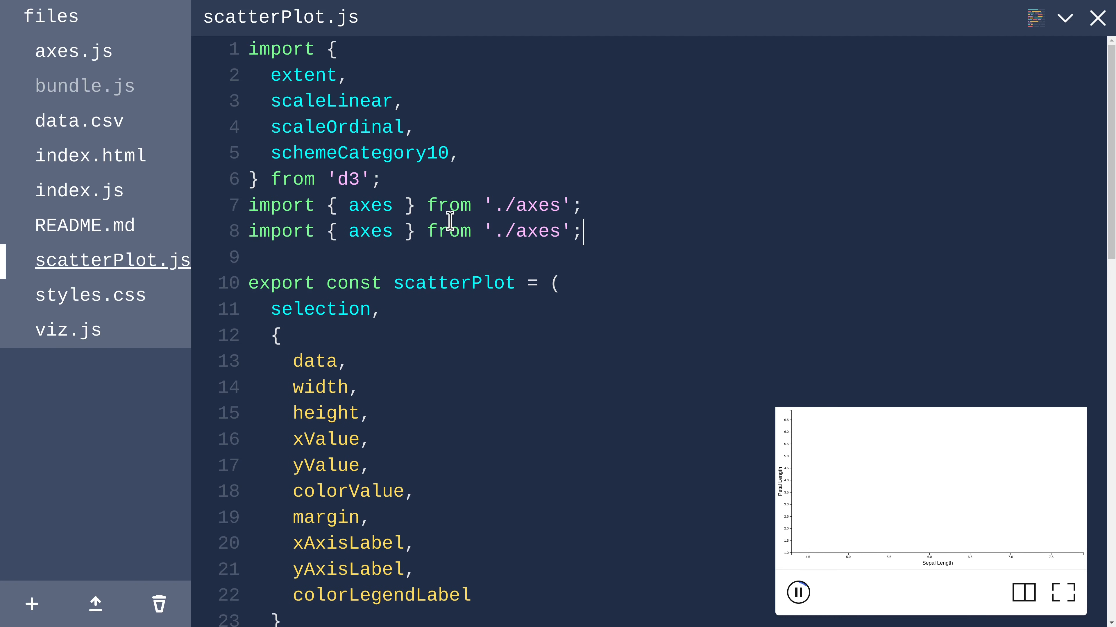
pyautogui.write('colorLegend')
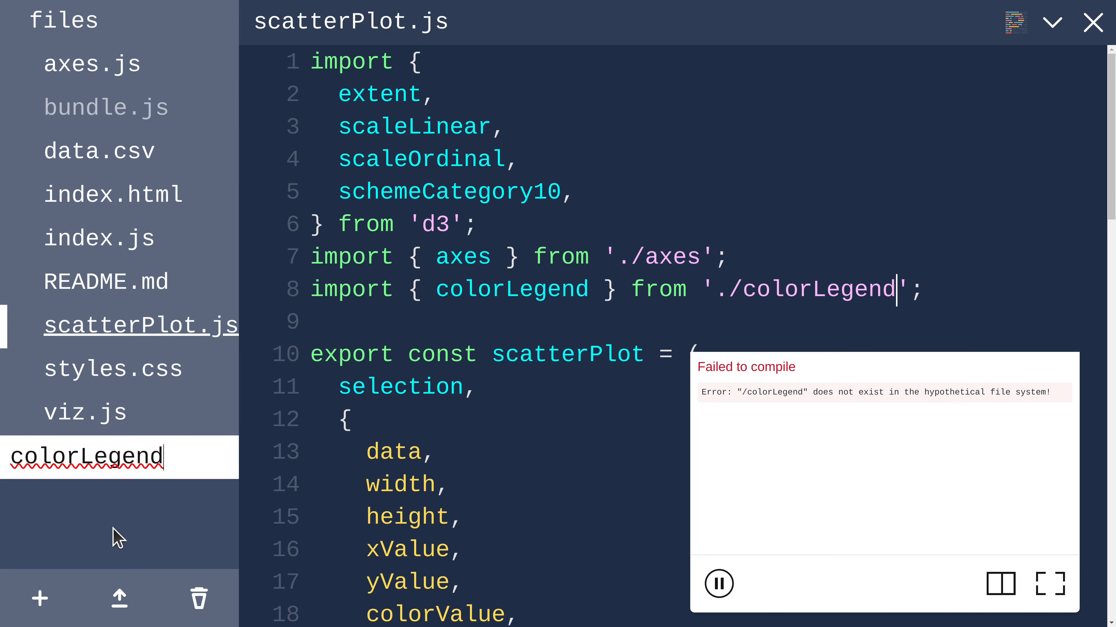
pyautogui.write('.js')
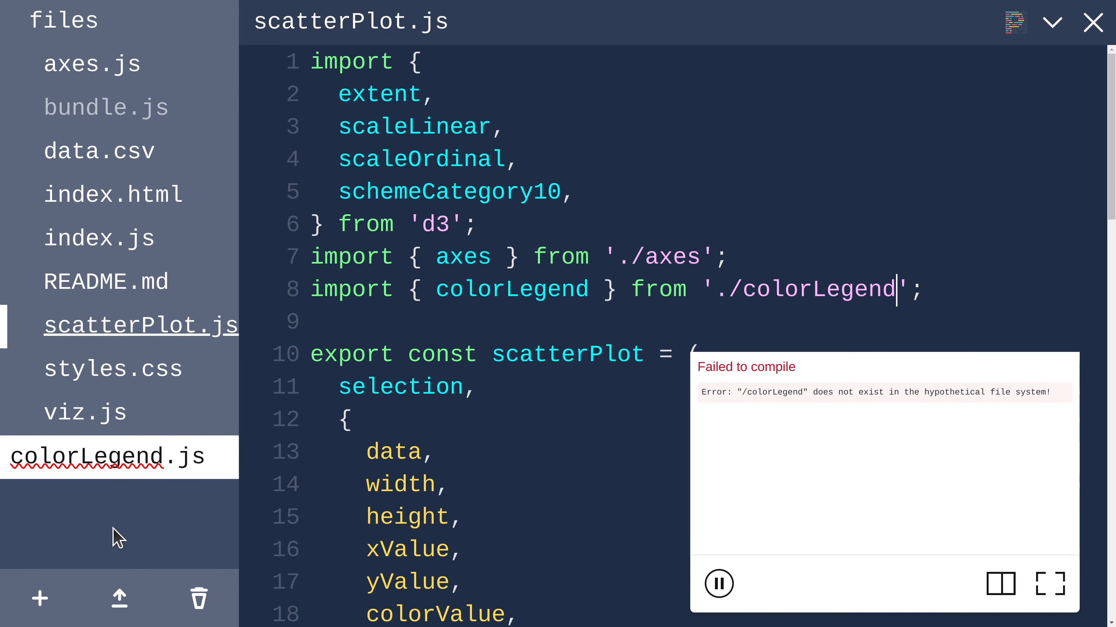
# Step: Create colorLegend.js exporting a colorLegend arrow function taking selection, colorScale, colorLegendLabel
pyautogui.click(139, 457)
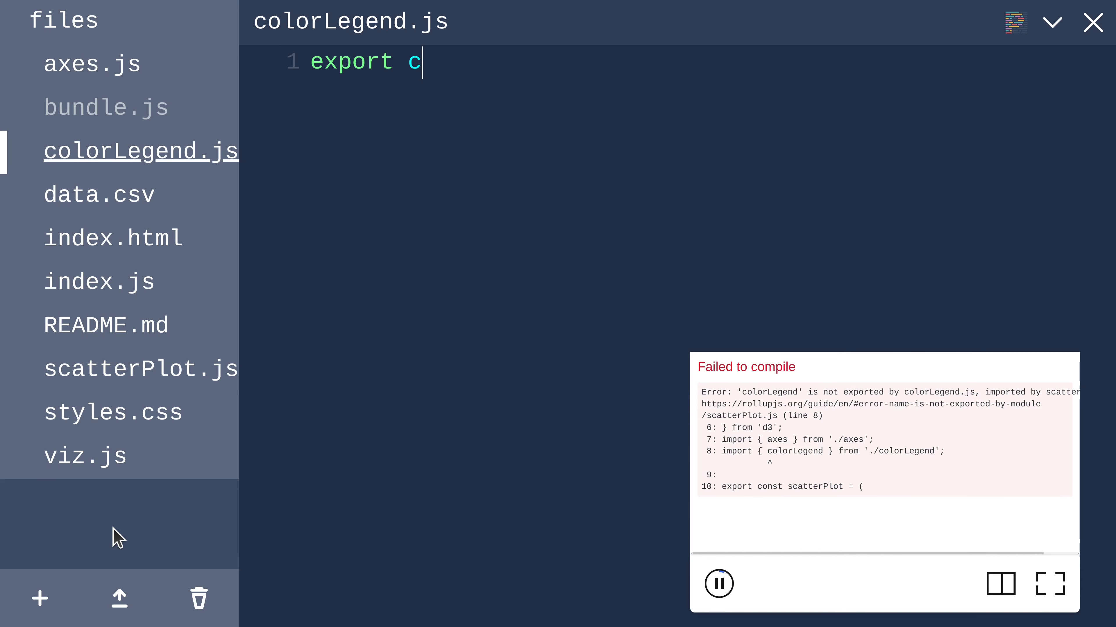
pyautogui.write('onst')
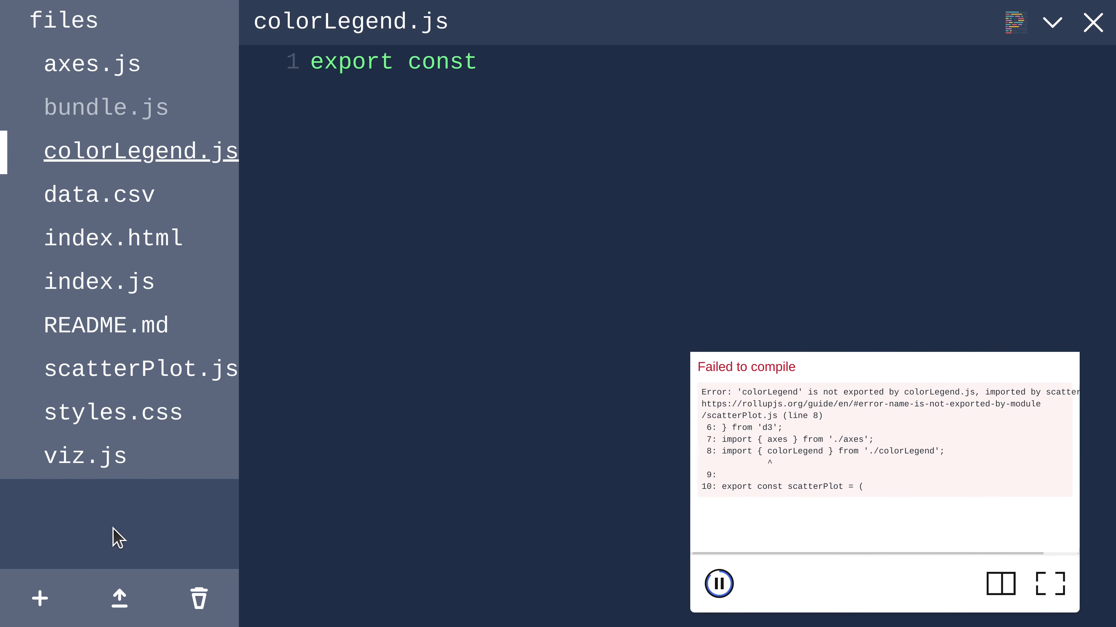
pyautogui.write('colorLegend = () => {}')
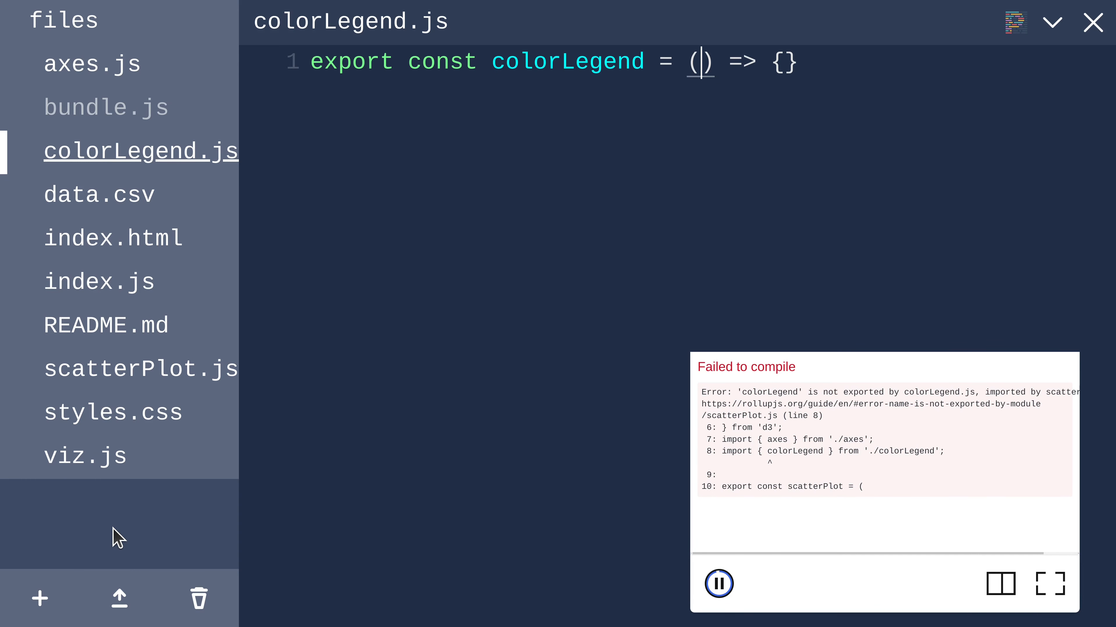
pyautogui.write('selection, {')
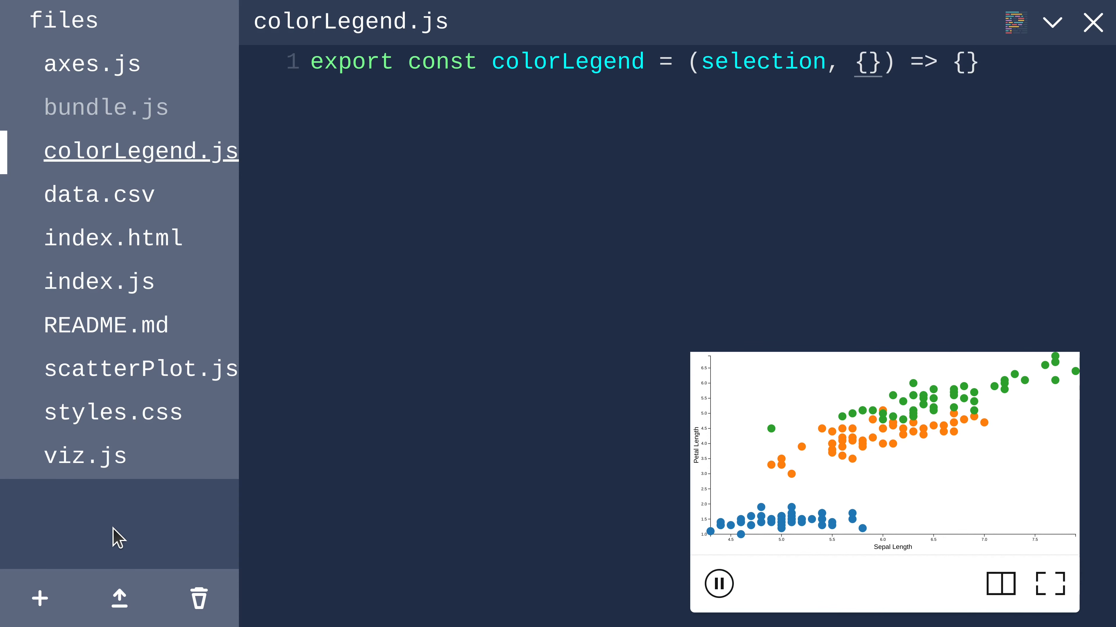
pyautogui.write('colorScale, colorLegendLabel }')
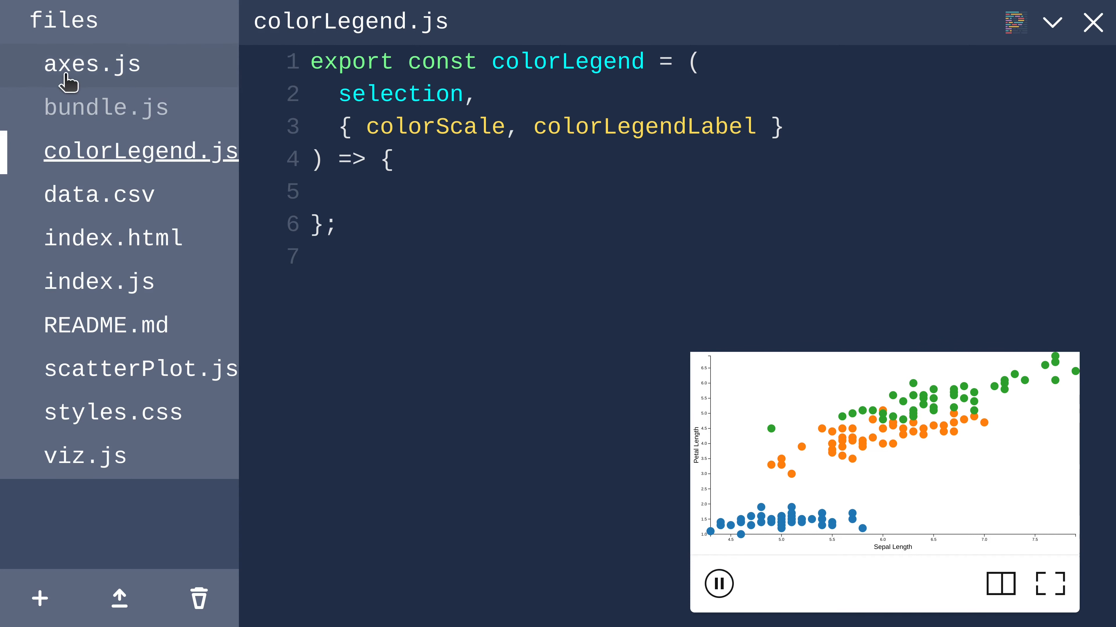
# Step: Copy the x-axis group join from axes.js into colorLegend.js as a g.color-legend group
pyautogui.click(92, 64)
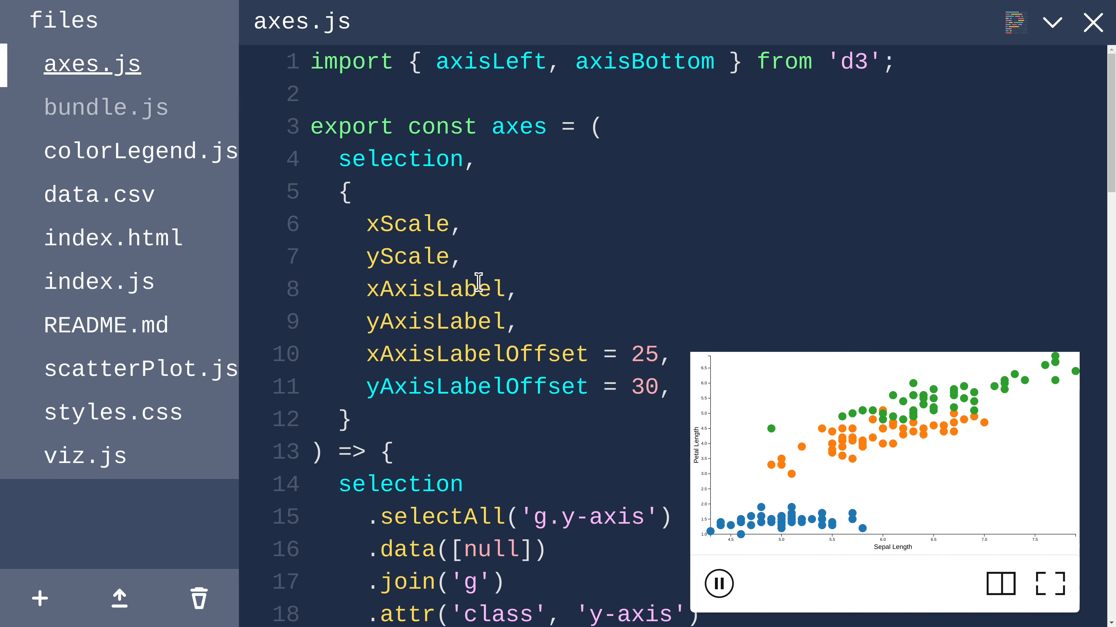
pyautogui.scroll(-3)
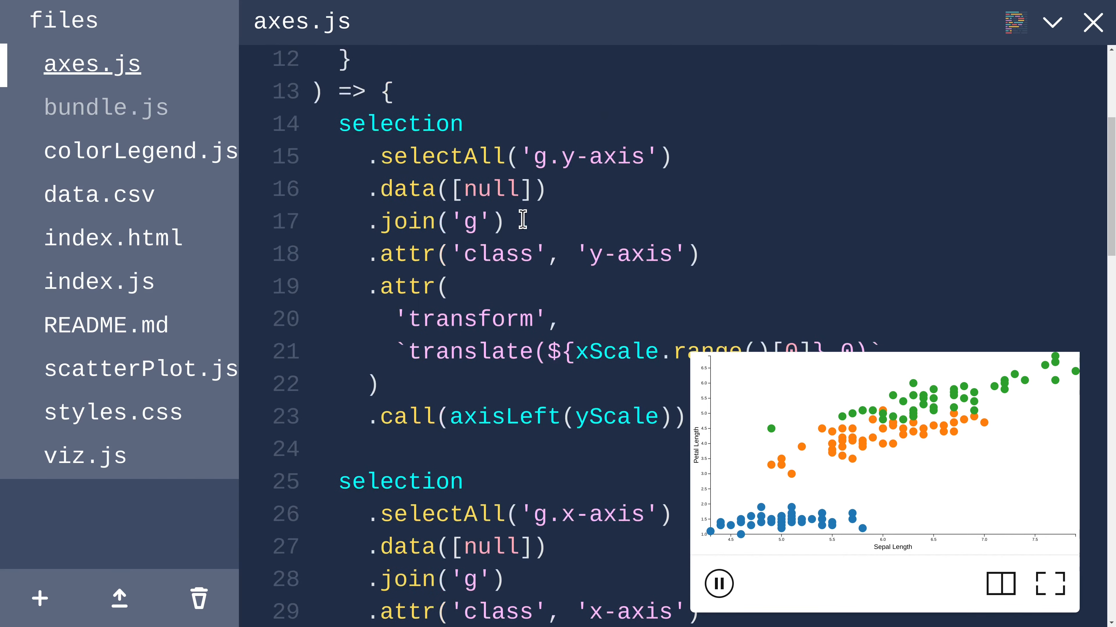
pyautogui.scroll(-3)
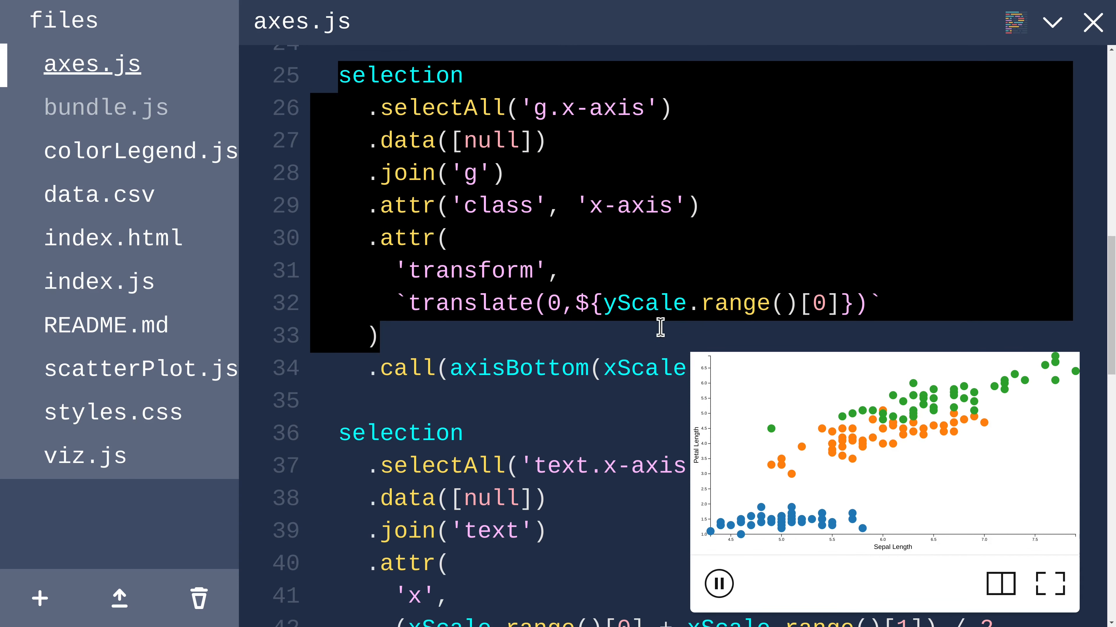
pyautogui.moveTo(568, 365)
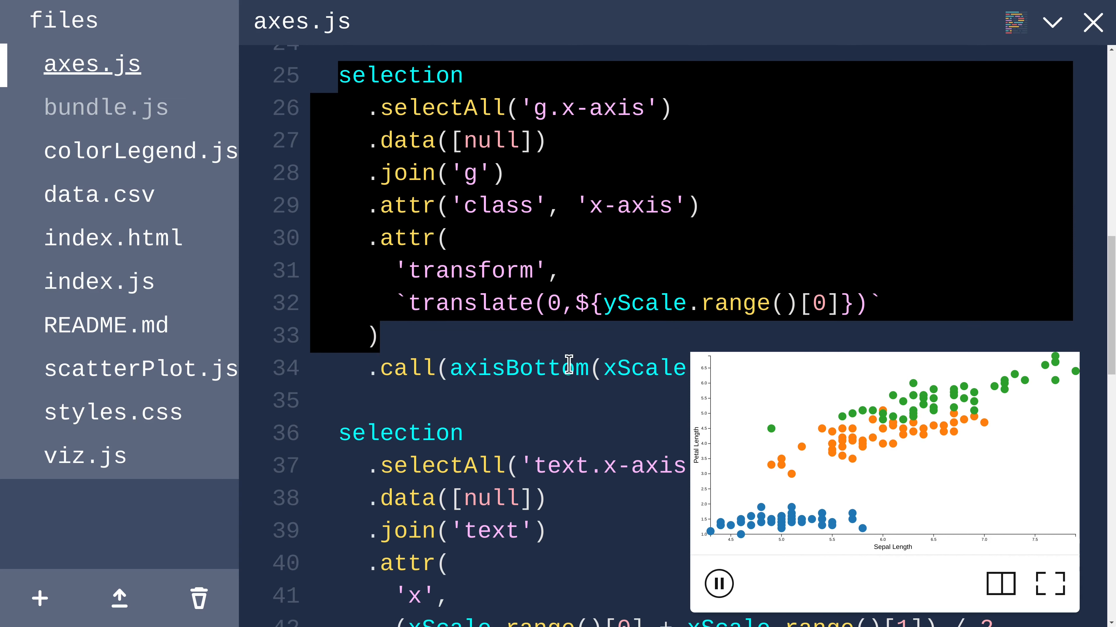
pyautogui.click(509, 369)
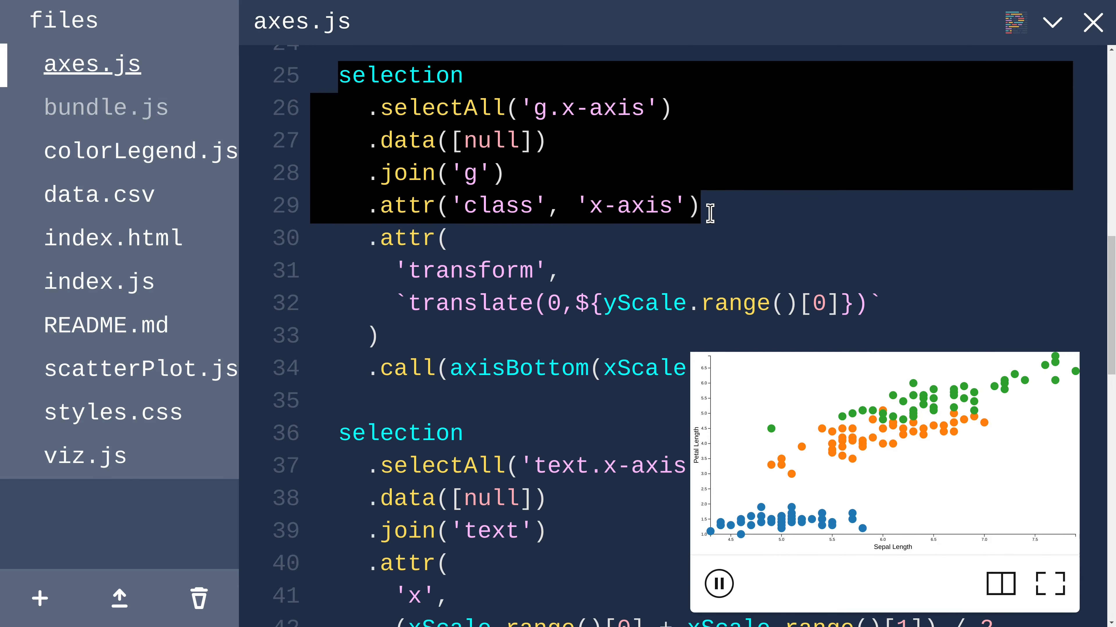
pyautogui.click(139, 151)
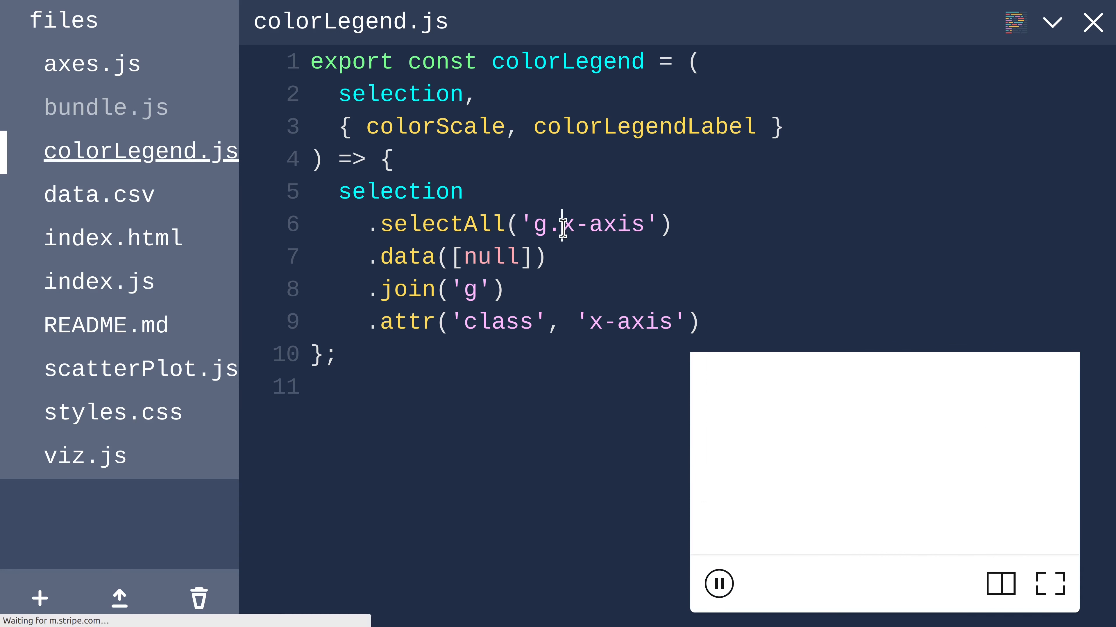
pyautogui.doubleClick(603, 224)
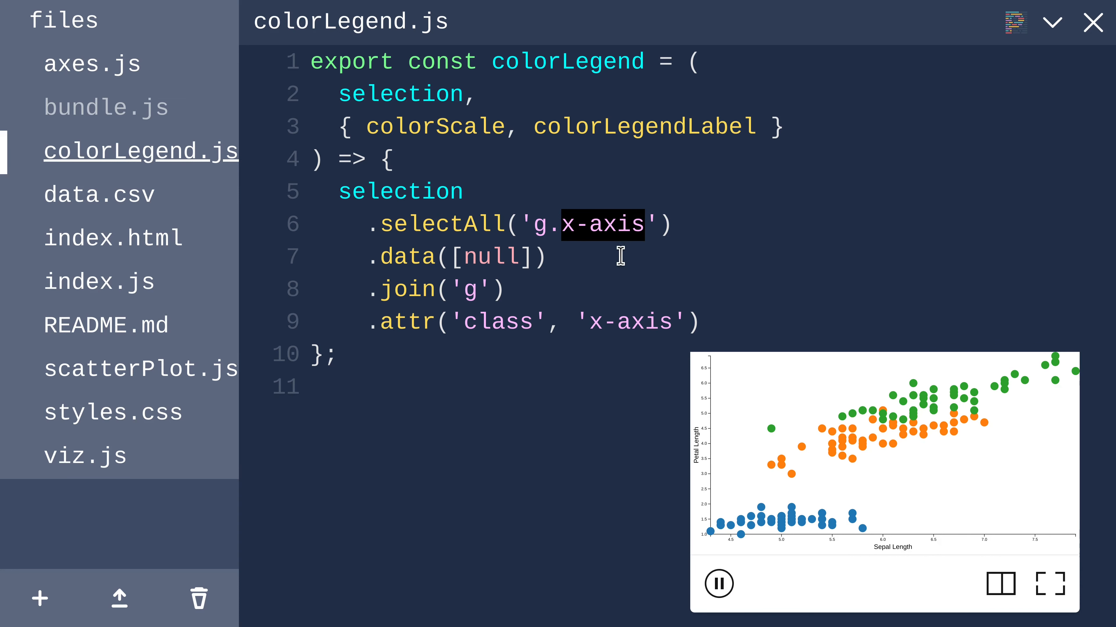
pyautogui.write('color')
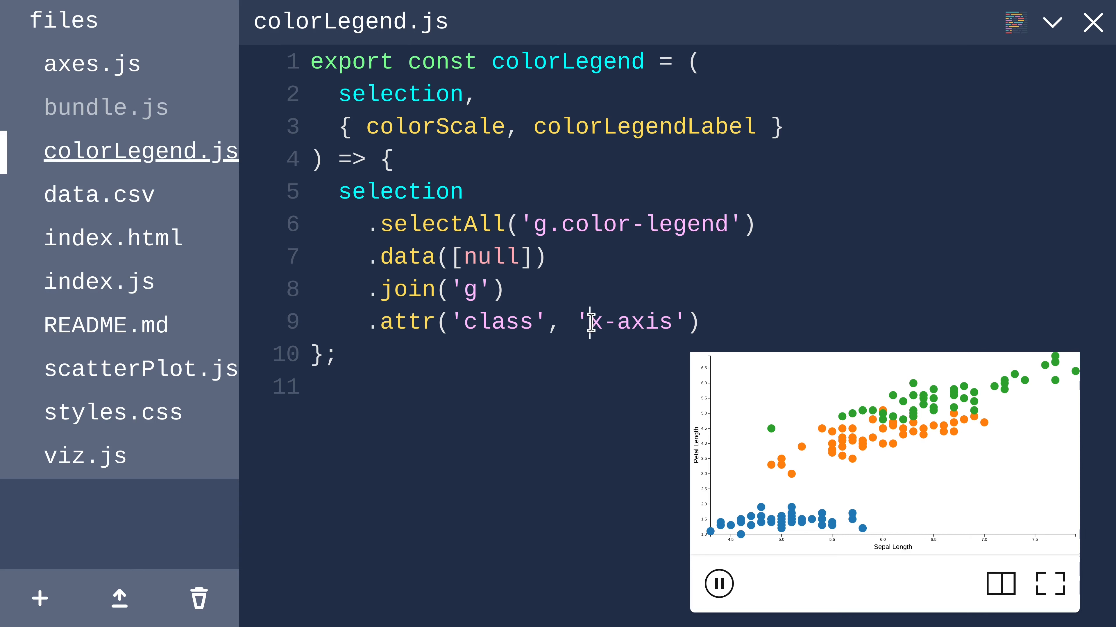
pyautogui.write('color-legend')
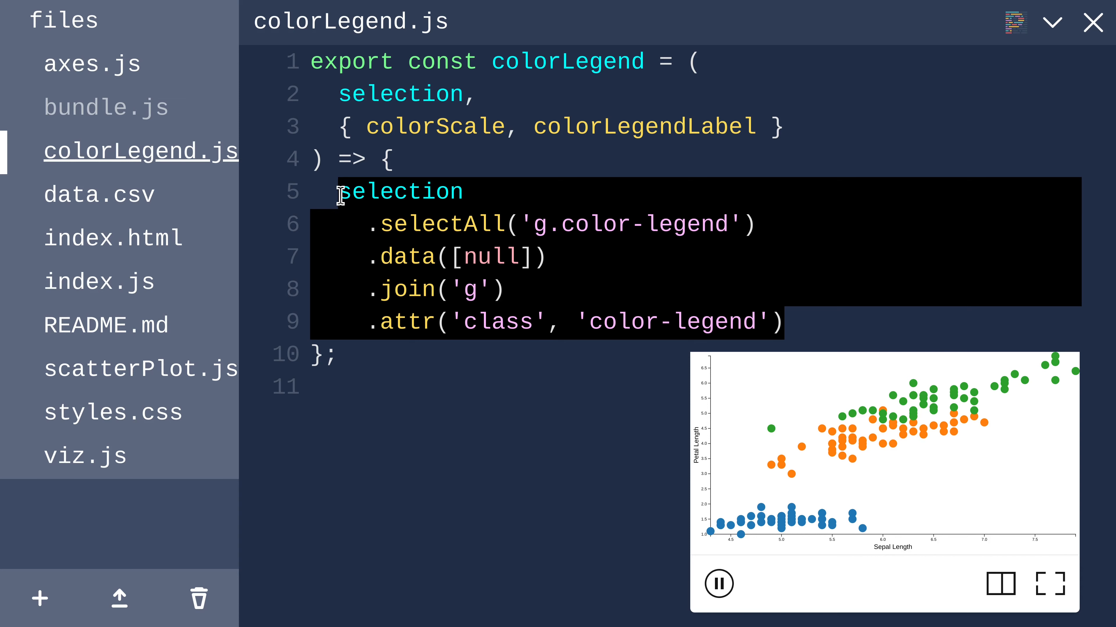
# Step: Translate the legend group by ${colorLegendX},${colorLegendY} instead of the x scale
pyautogui.click(91, 63)
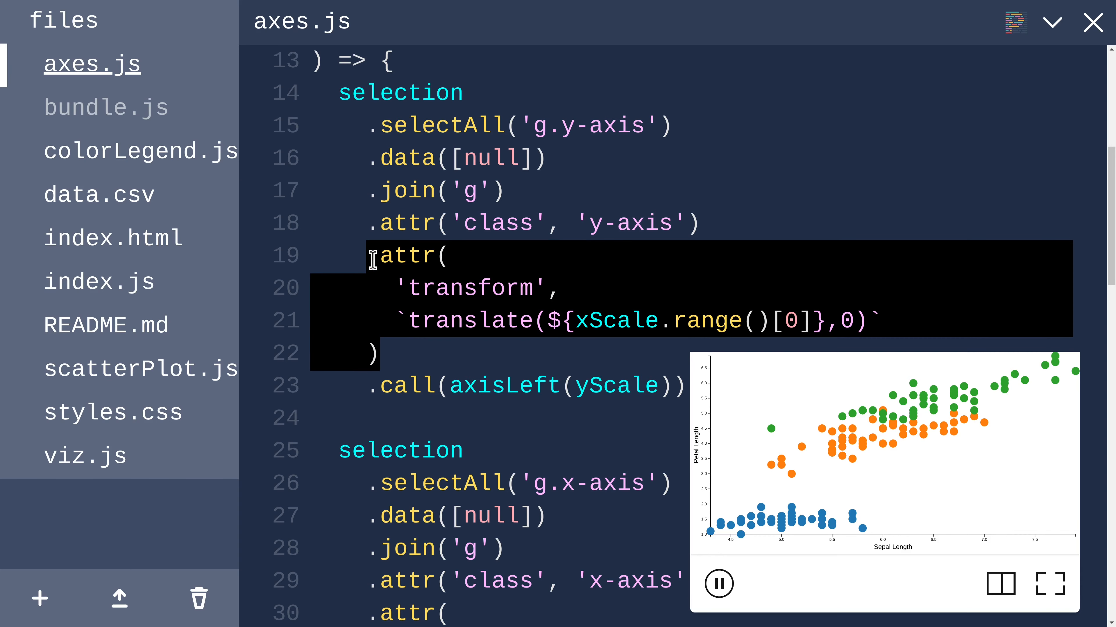
pyautogui.click(140, 150)
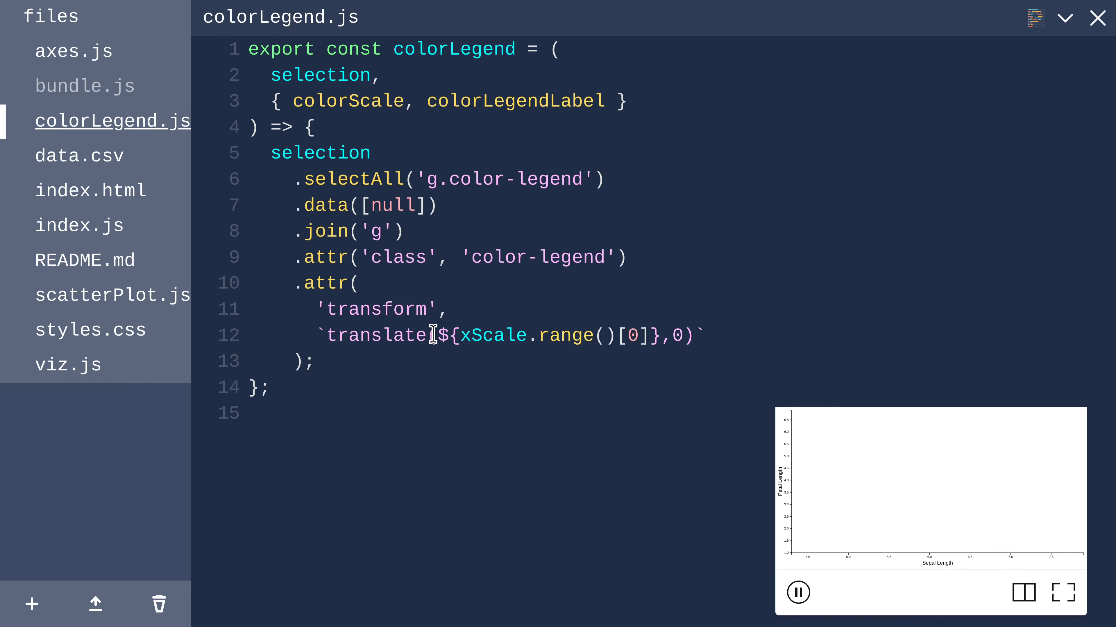
pyautogui.moveTo(460, 335); pyautogui.dragTo(638, 335)
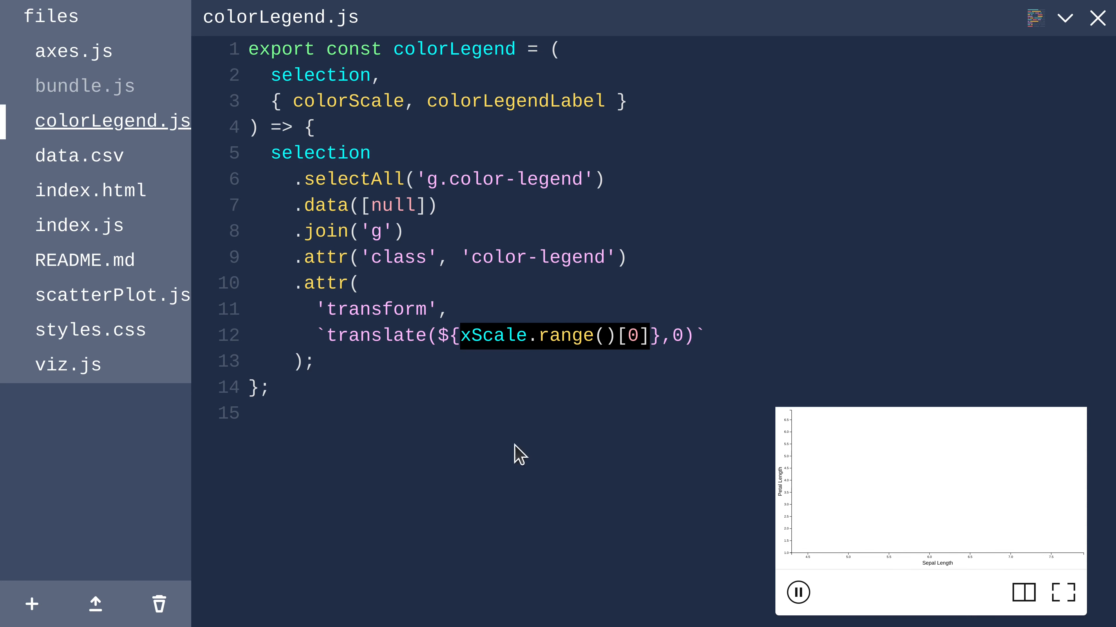
pyautogui.write('C')
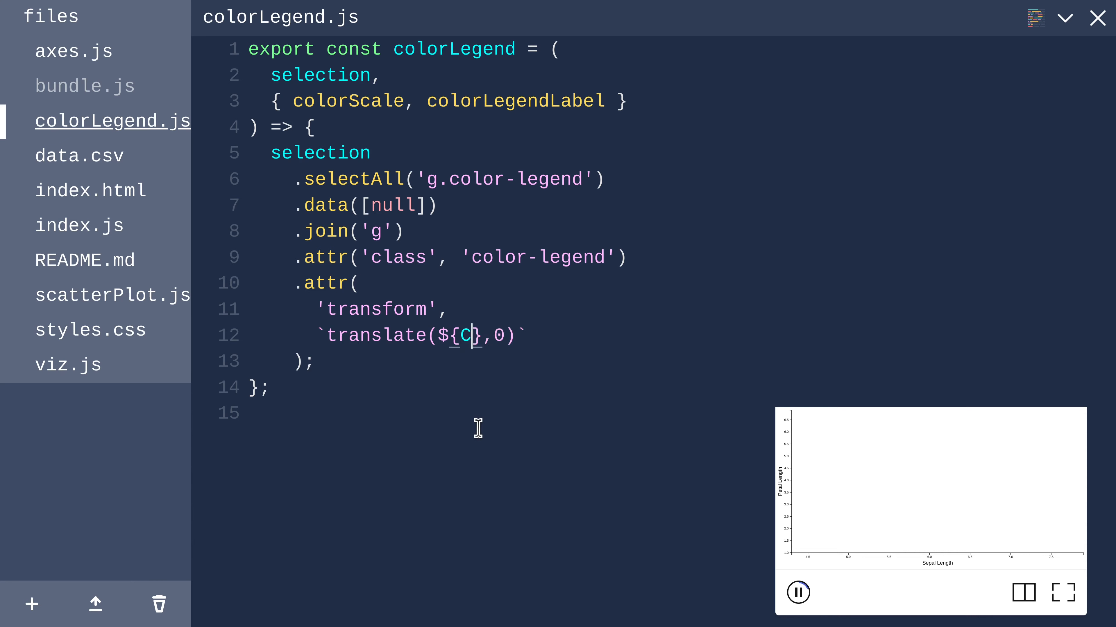
pyautogui.write('olorLeg')
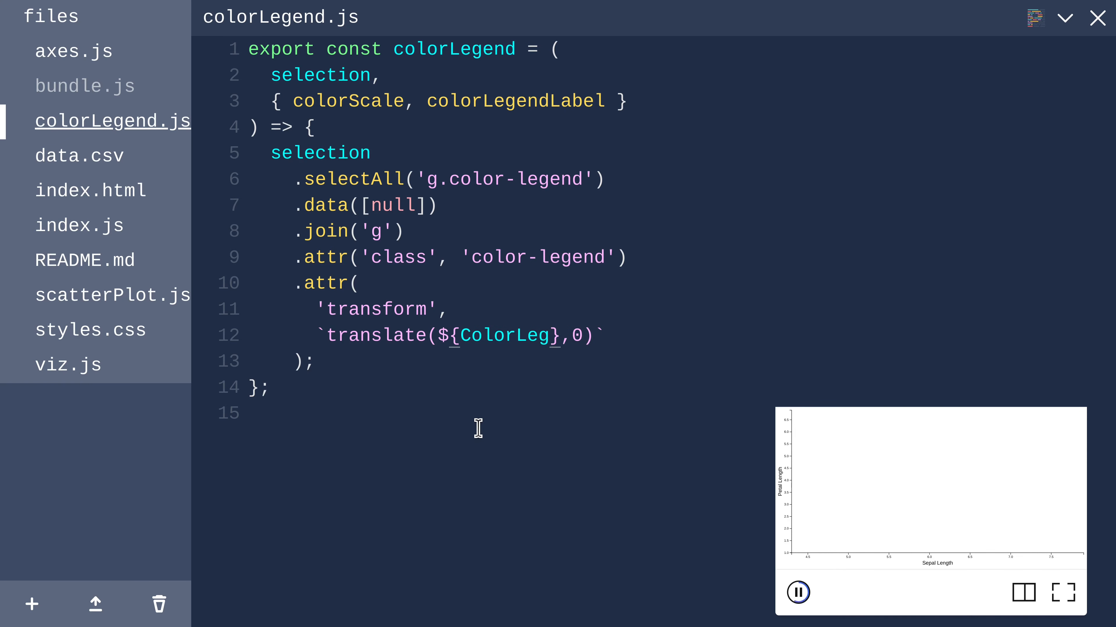
pyautogui.write('colorLegendX},${colorLegendY}')
pyautogui.click(438, 101)
pyautogui.write(', colorLegendX, colorLegendY')
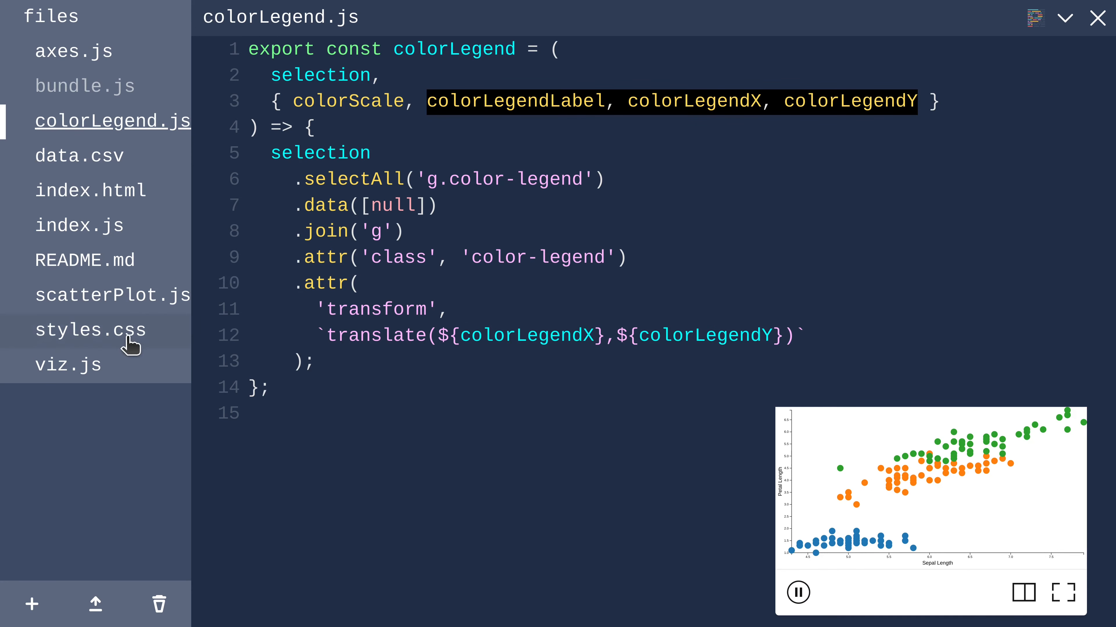
# Step: Destructure colorLegendX/colorLegendY in scatterPlot.js and pass 500 for each from viz.js
pyautogui.click(112, 295)
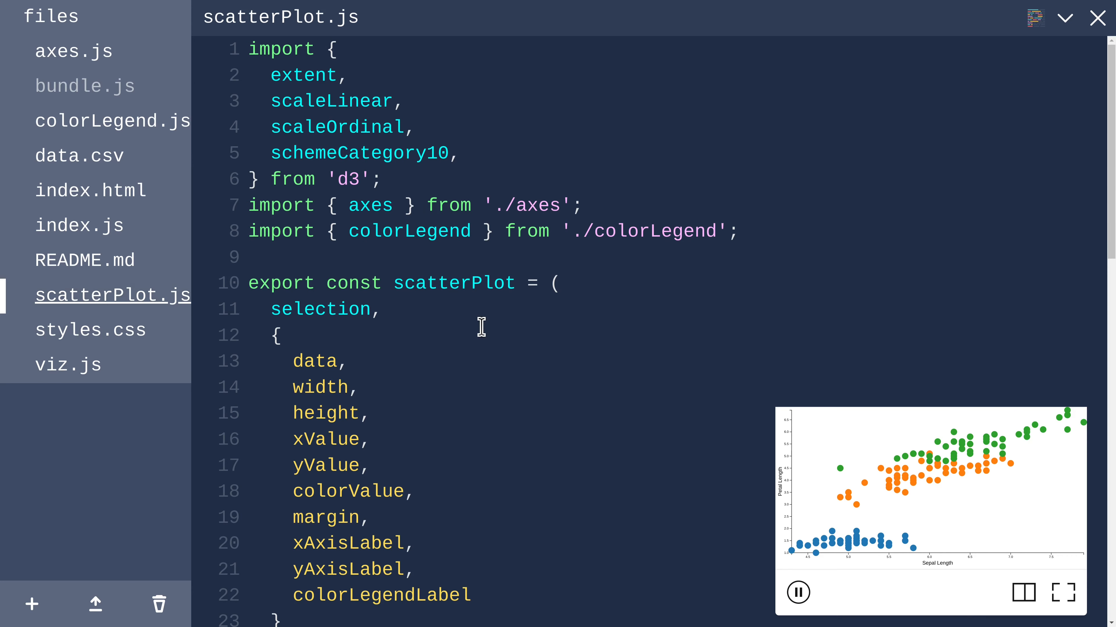
pyautogui.scroll(-3)
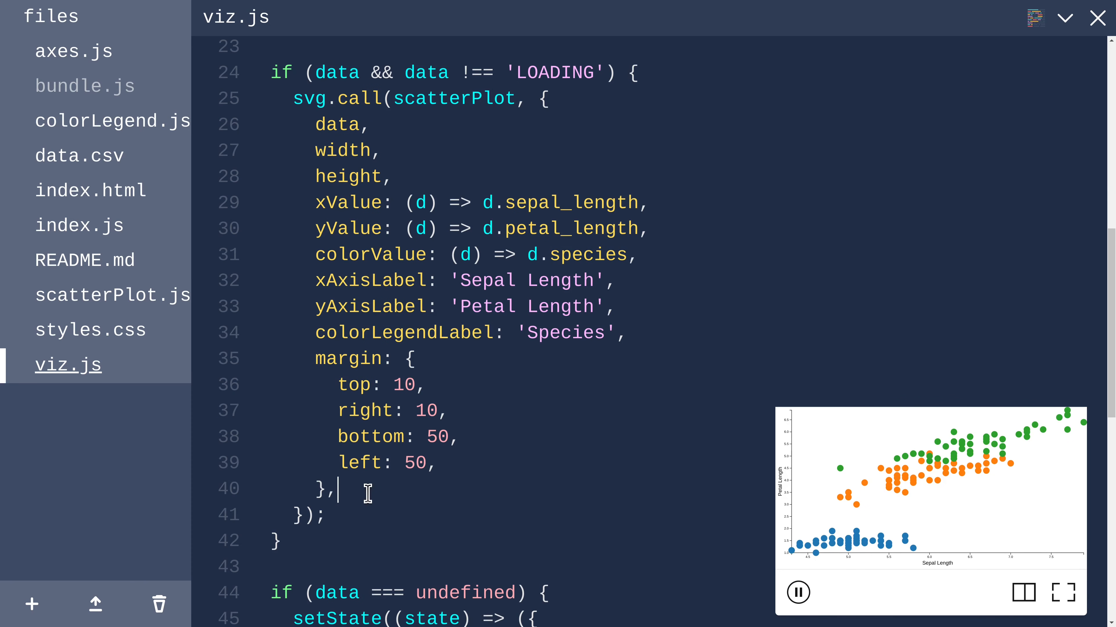
pyautogui.write('colorLegendX,')
pyautogui.write('colorLegendY,')
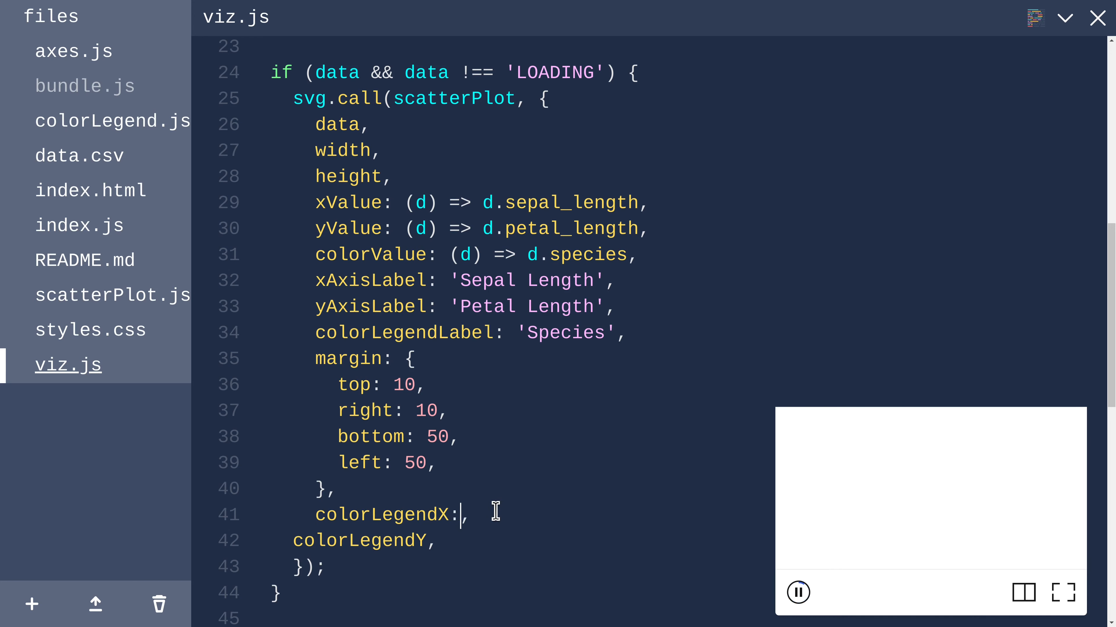
pyautogui.write('500,')
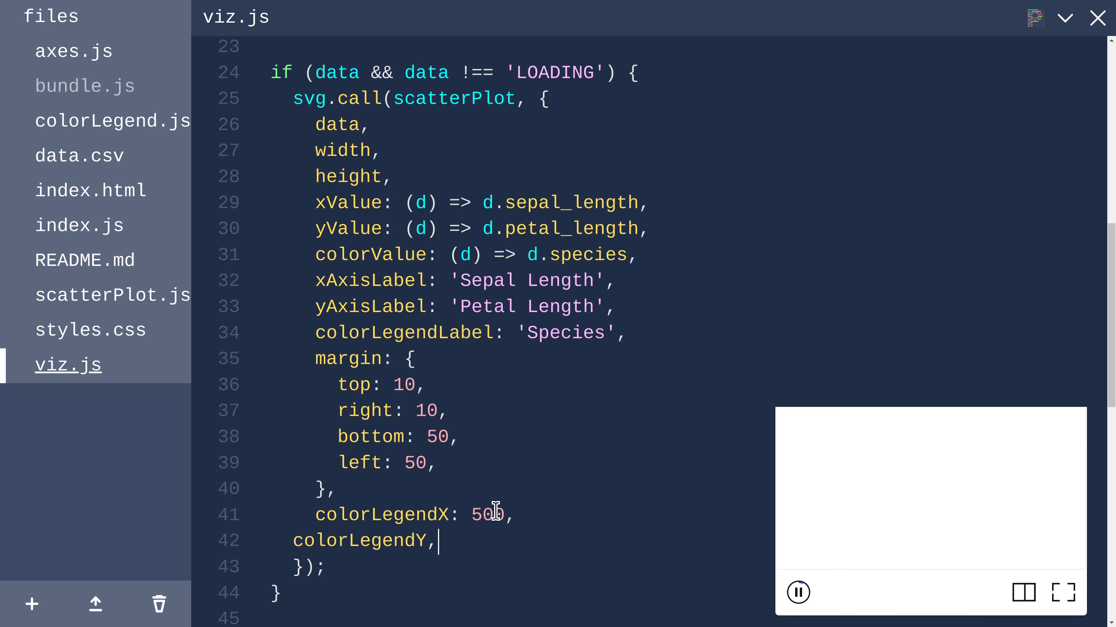
pyautogui.write(':50')
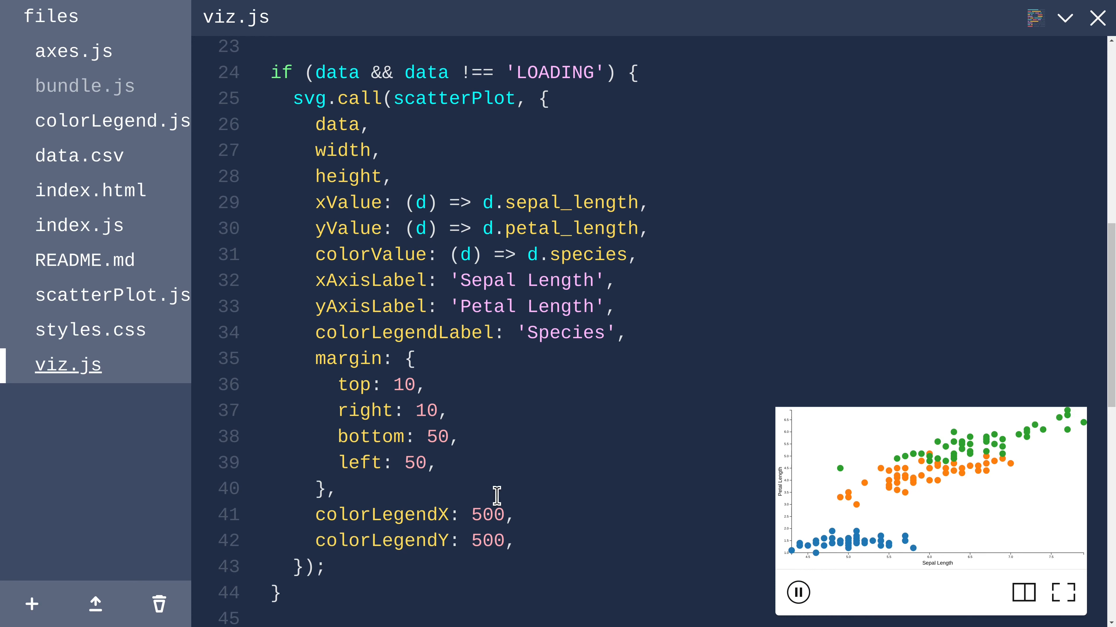
pyautogui.moveTo(443, 337)
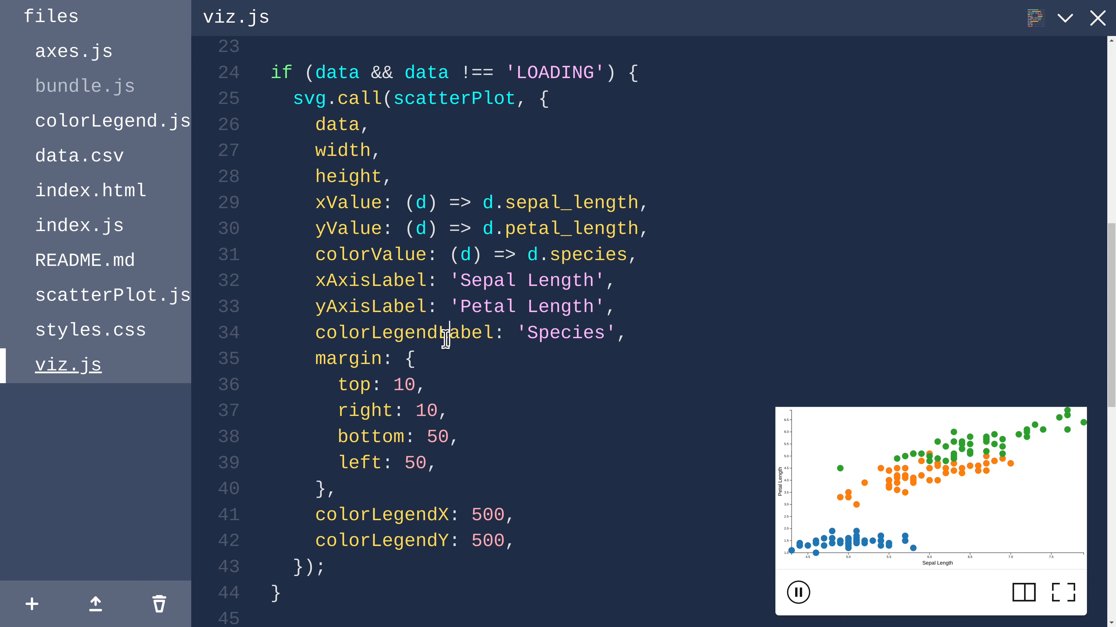
pyautogui.doubleClick(402, 333)
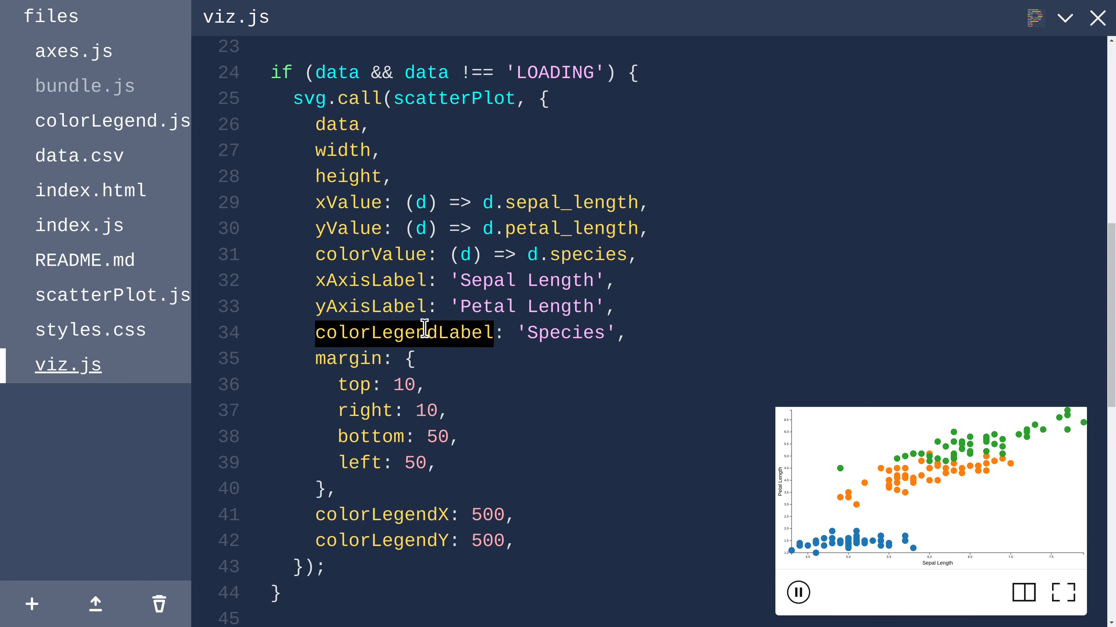
# Step: Copy the x-axis label block from axes.js into colorLegend.js
pyautogui.click(73, 50)
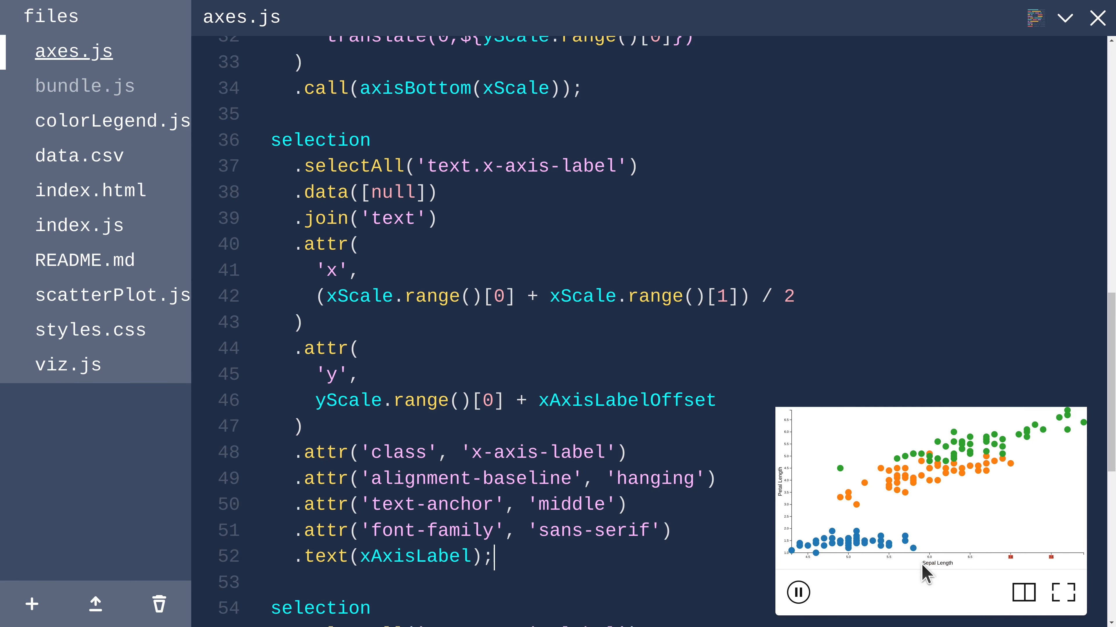
pyautogui.moveTo(304, 425); pyautogui.dragTo(493, 556)
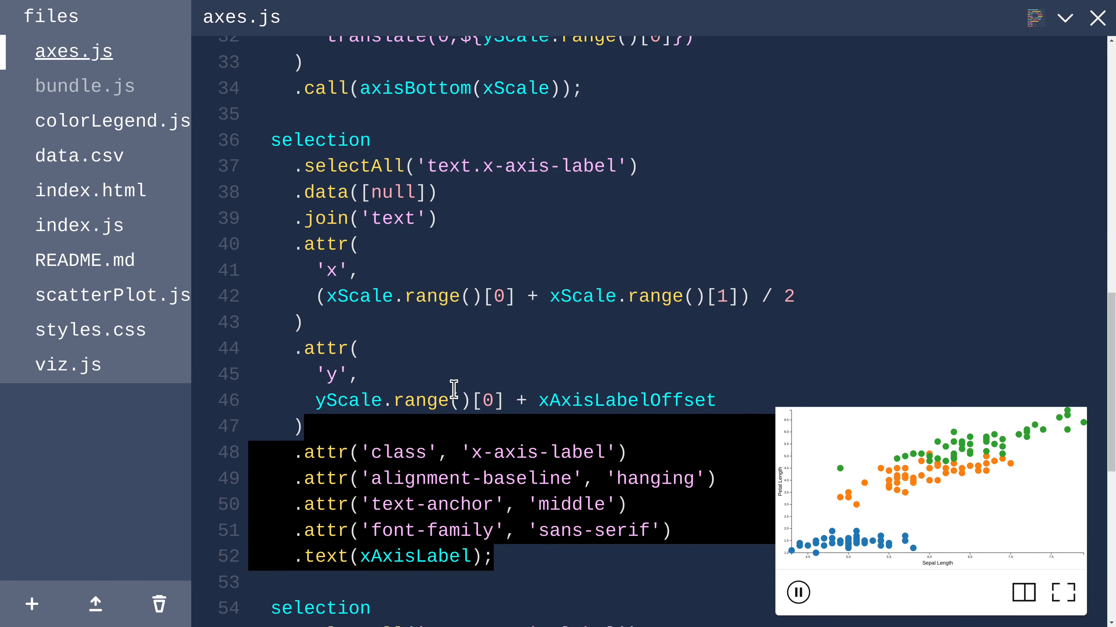
pyautogui.moveTo(453, 389); pyautogui.dragTo(284, 127)
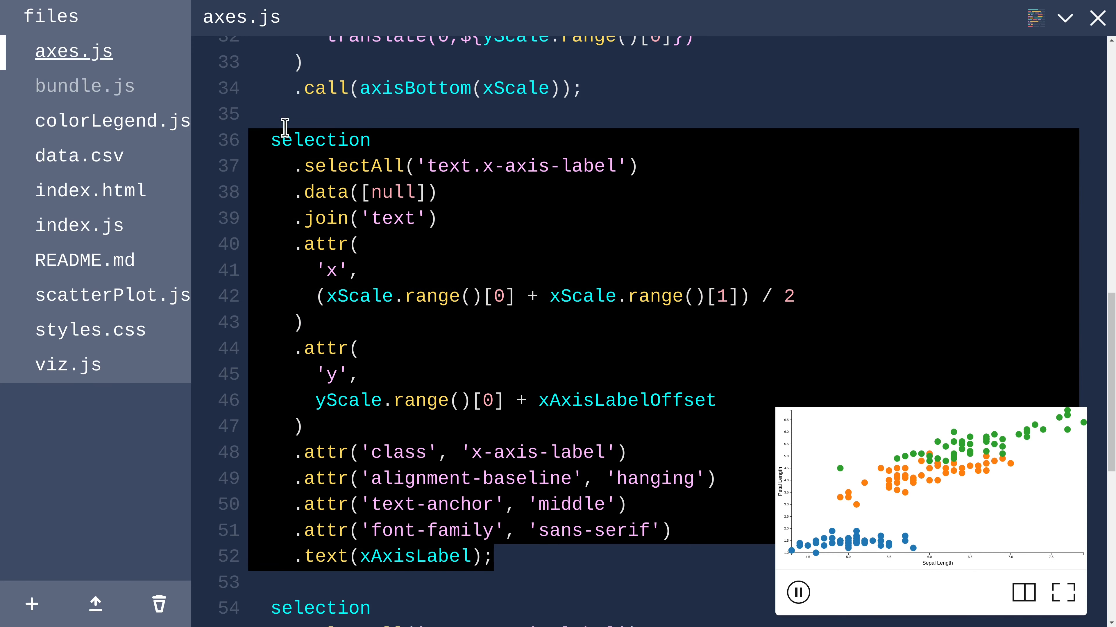
pyautogui.click(112, 120)
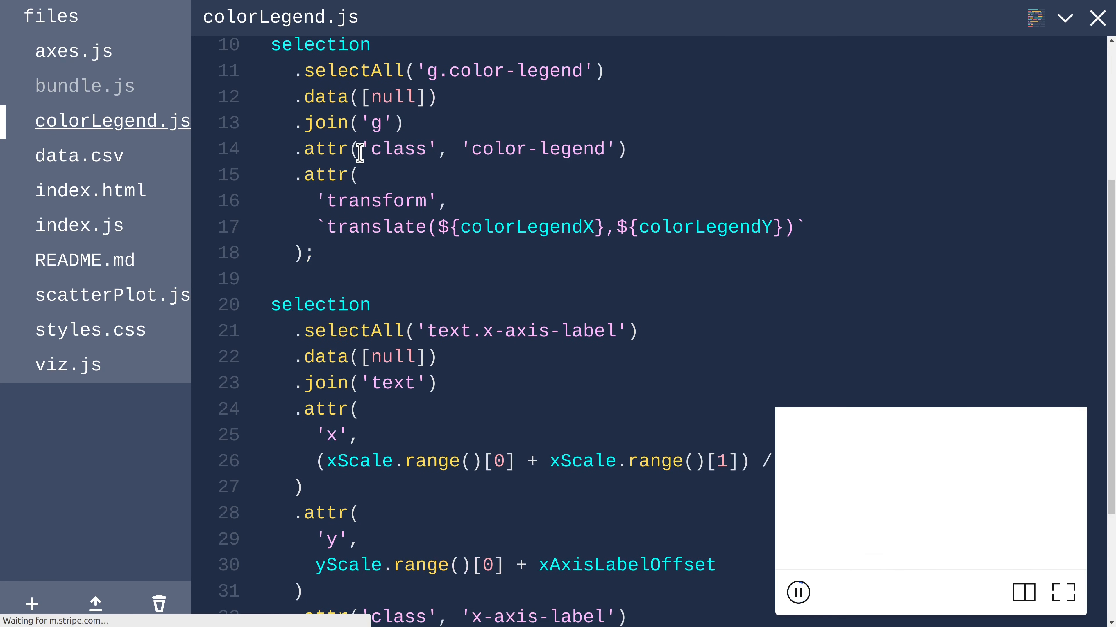
# Step: Rename the pasted selection and legend group variable to colorLegendG
pyautogui.doubleClick(319, 374)
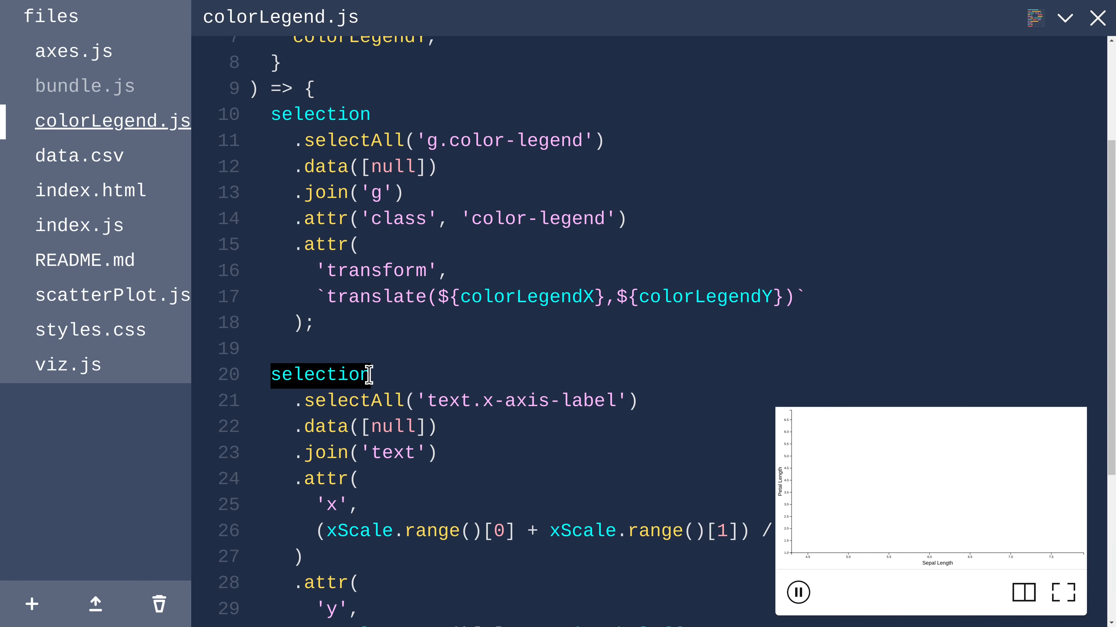
pyautogui.doubleClick(469, 400)
pyautogui.write('const ')
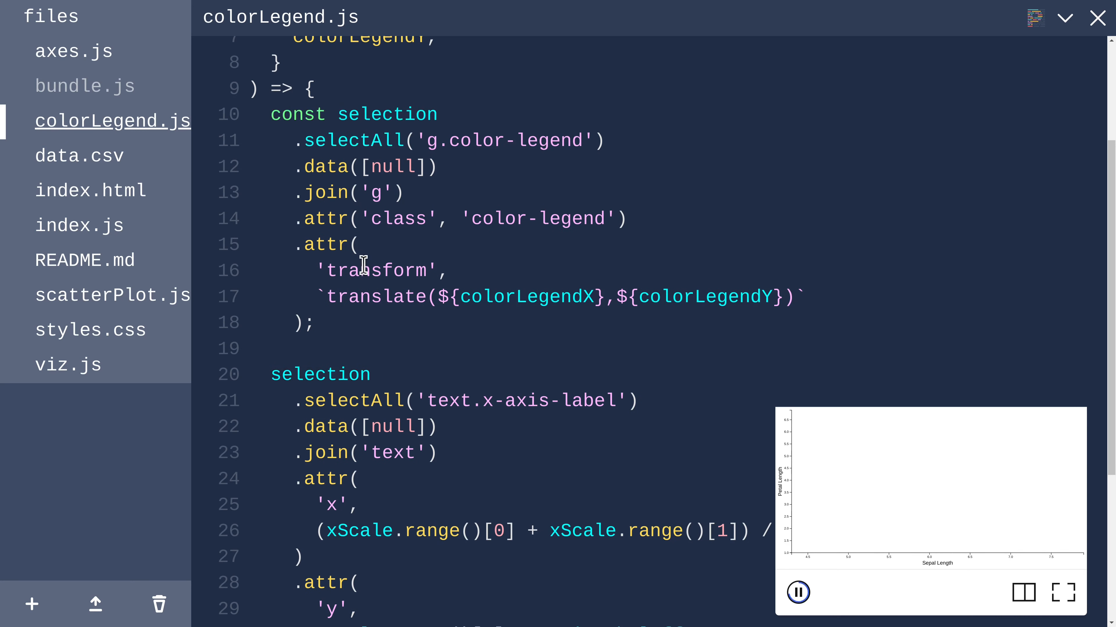
pyautogui.write('colorLegendG =')
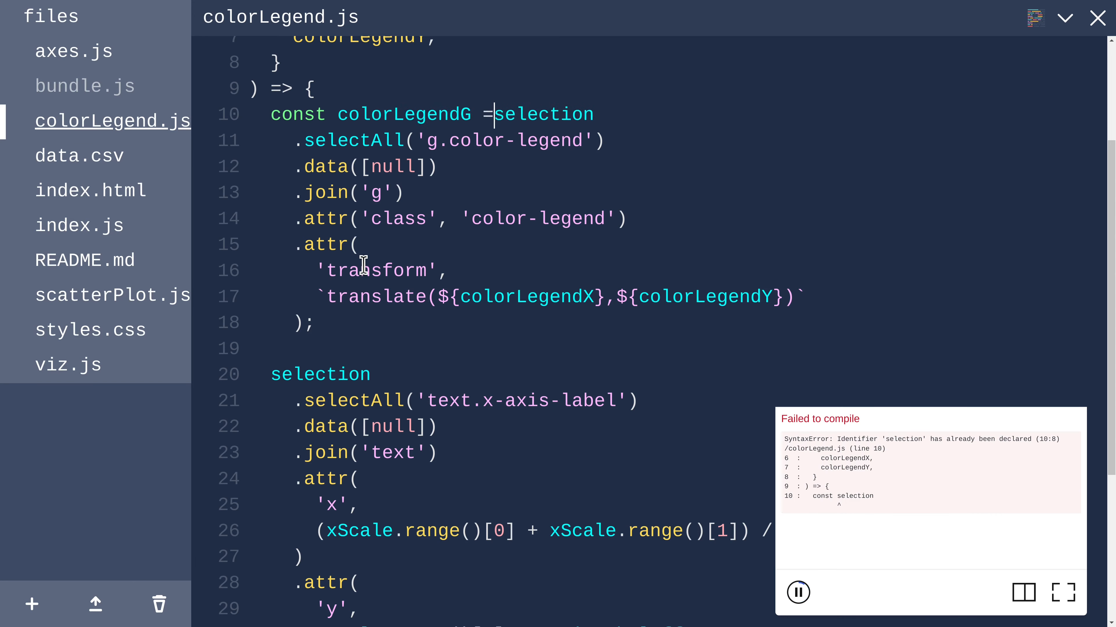
pyautogui.doubleClick(320, 374)
pyautogui.write('colorLegendG')
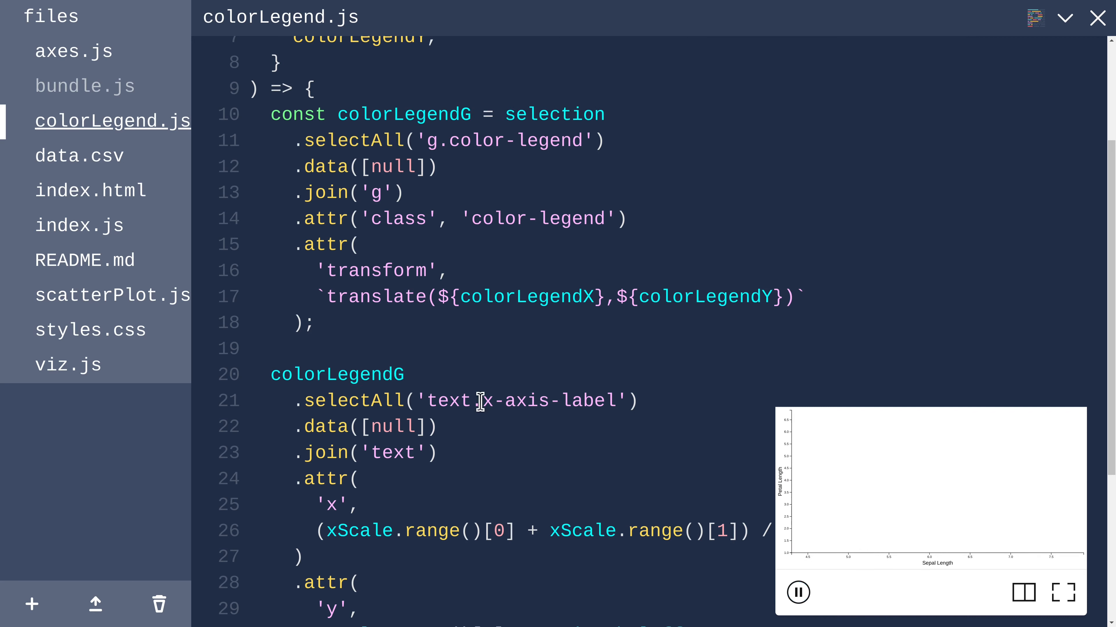
# Step: Rename the label class to color-legend-label and remove the alignment-baseline line
pyautogui.doubleClick(518, 400)
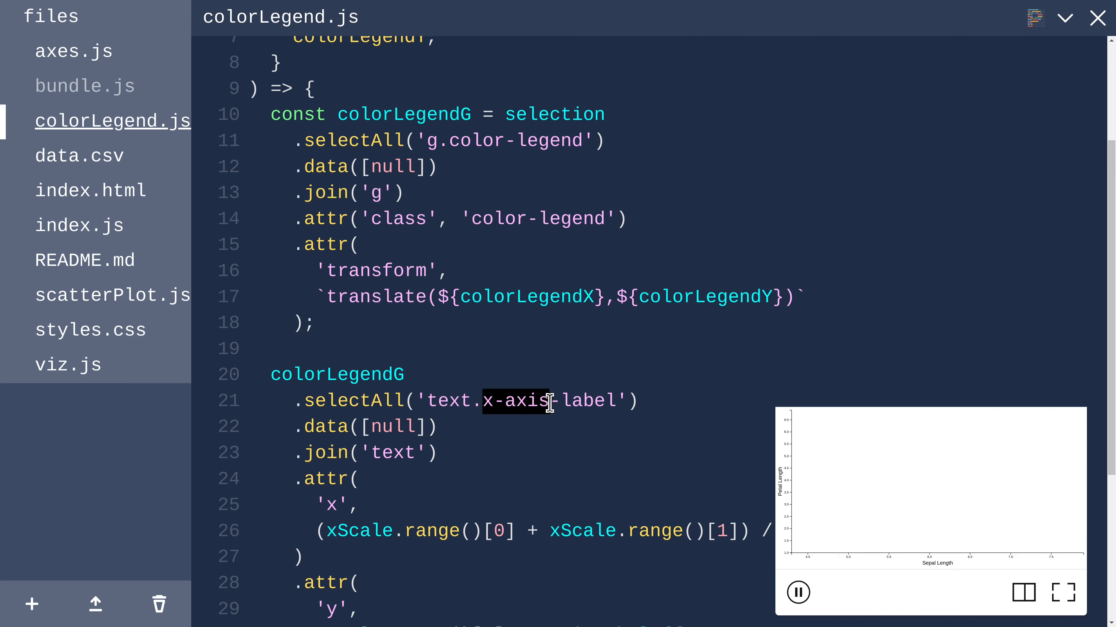
pyautogui.moveTo(529, 474)
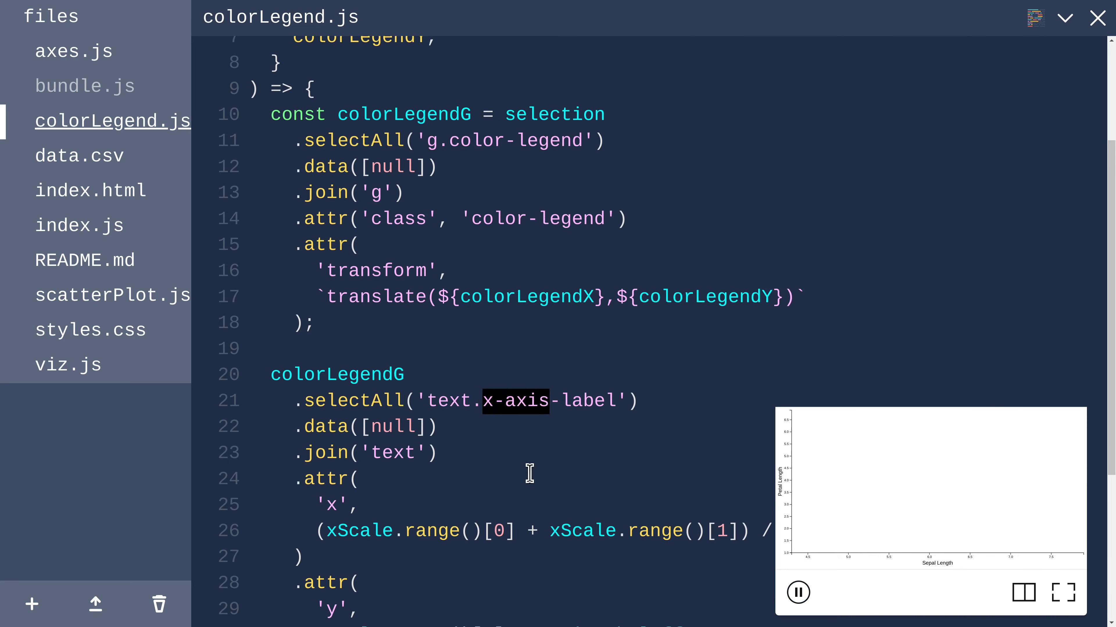
pyautogui.write('color-legend')
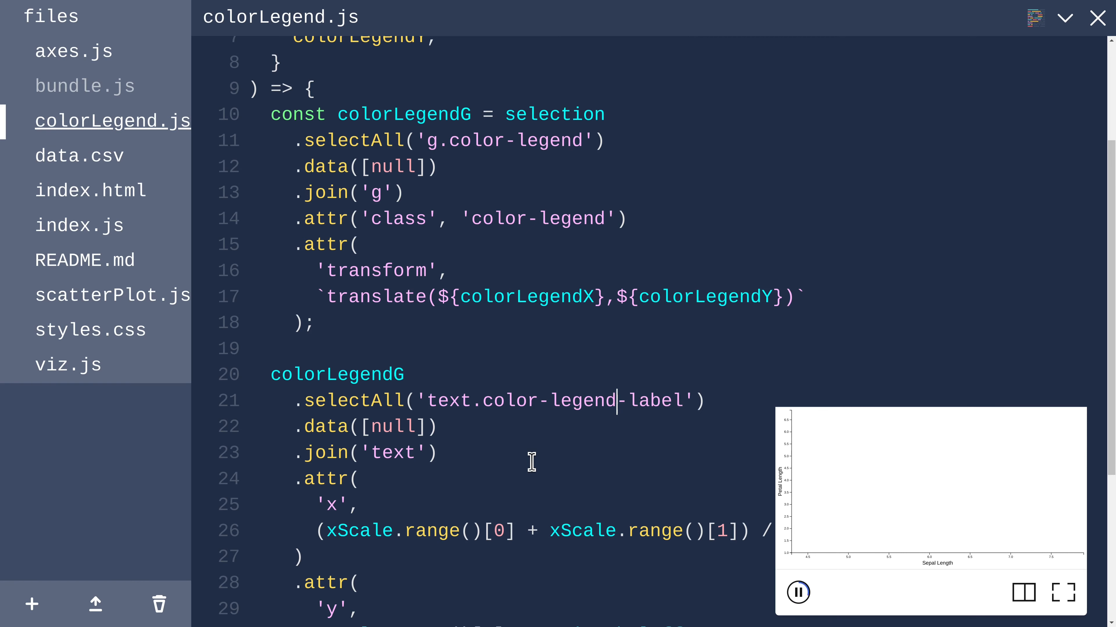
pyautogui.scroll(-3)
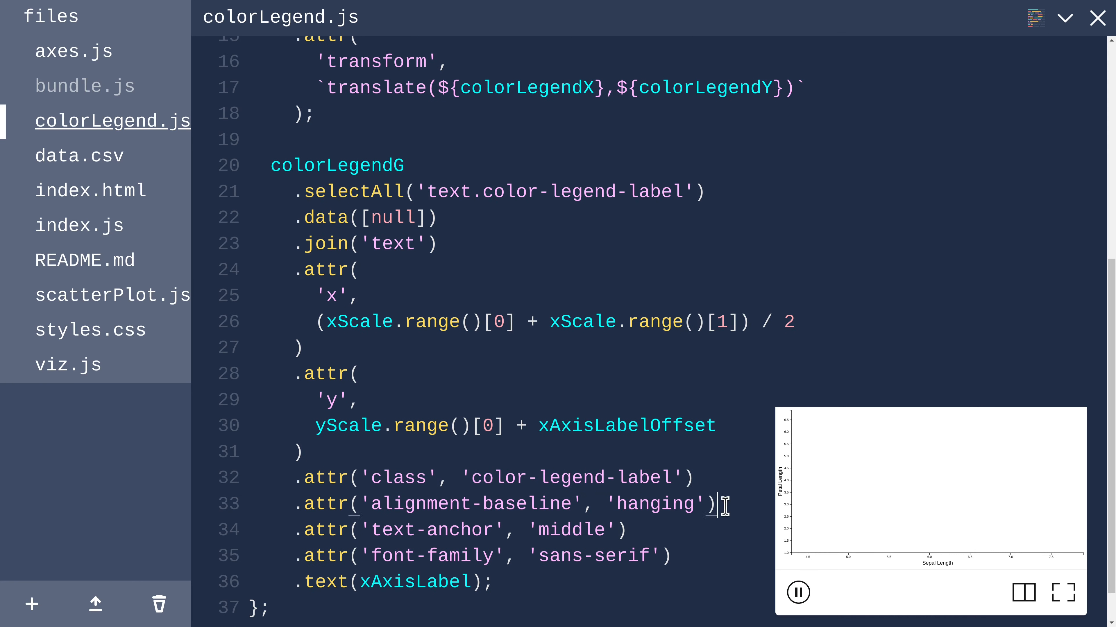
pyautogui.tripleClick(484, 504)
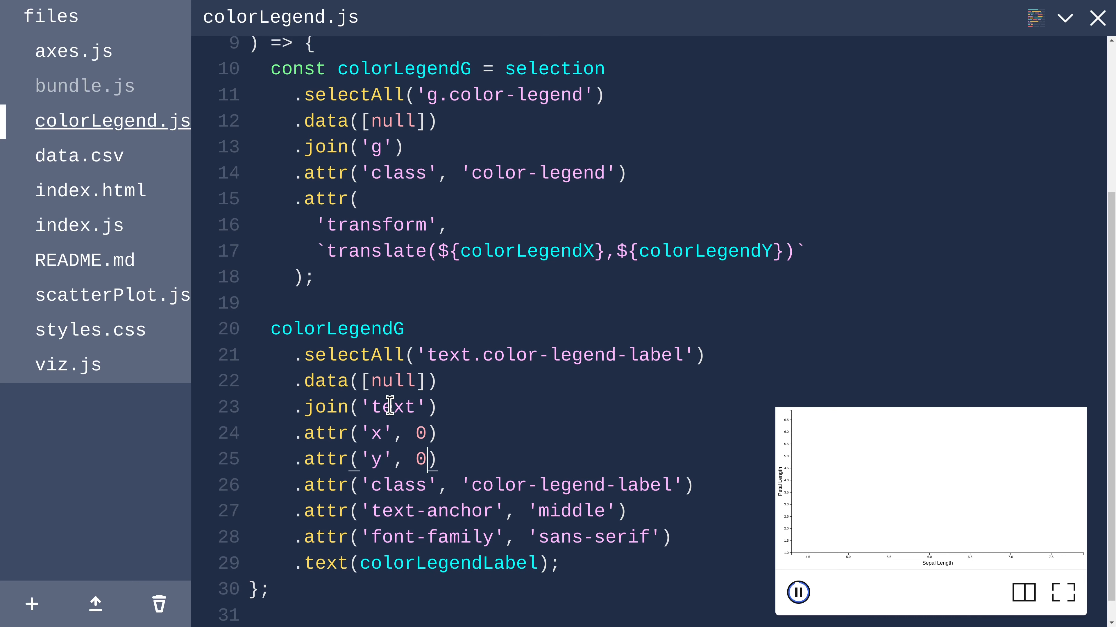
# Step: Set colorLegendX to 800 and colorLegendY to 300 in viz.js and view the chart at full size
pyautogui.click(1061, 592)
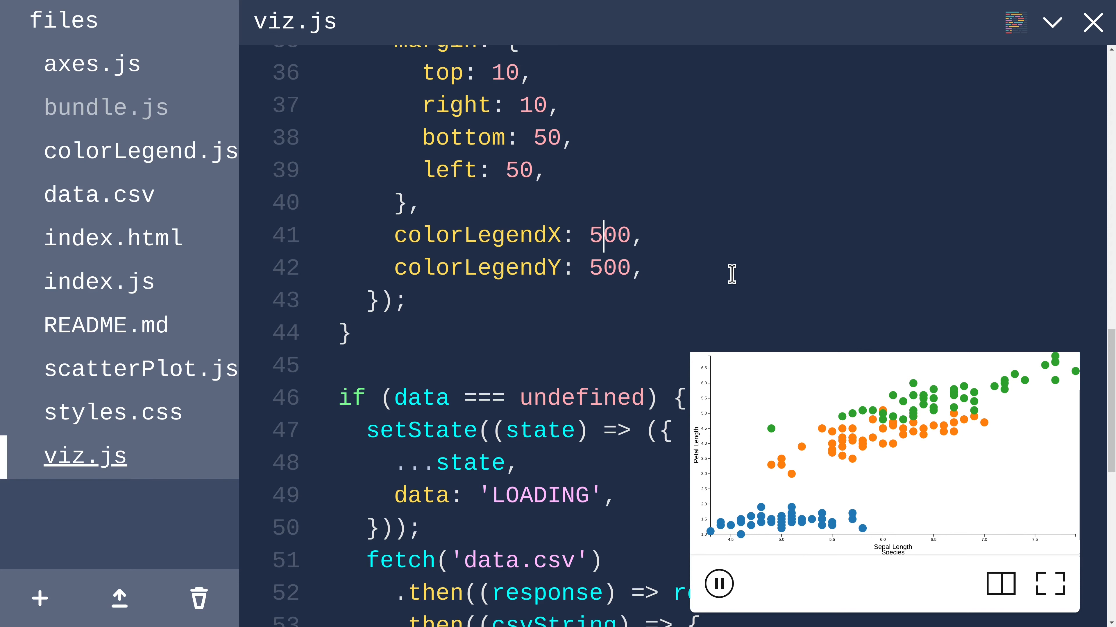
pyautogui.write('800')
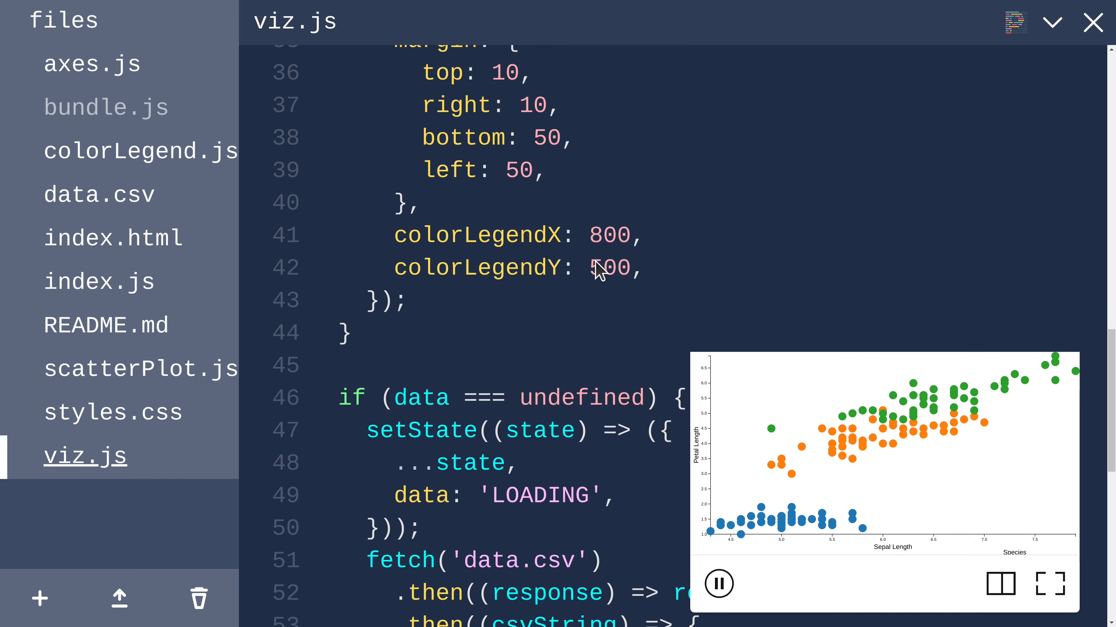
pyautogui.doubleClick(592, 268)
pyautogui.write('3')
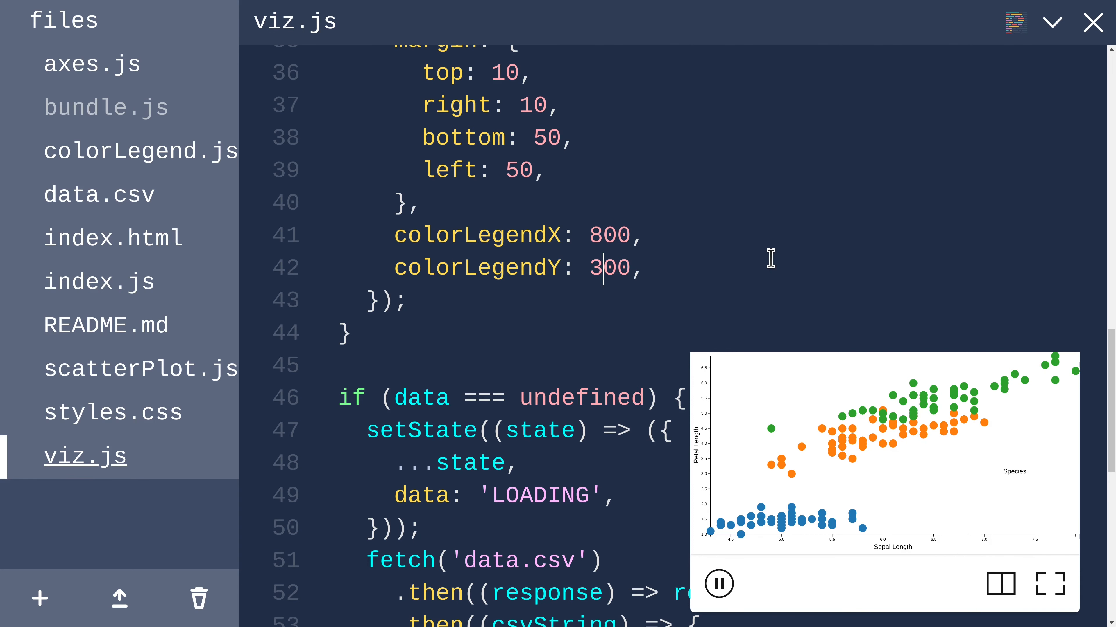
pyautogui.click(1049, 583)
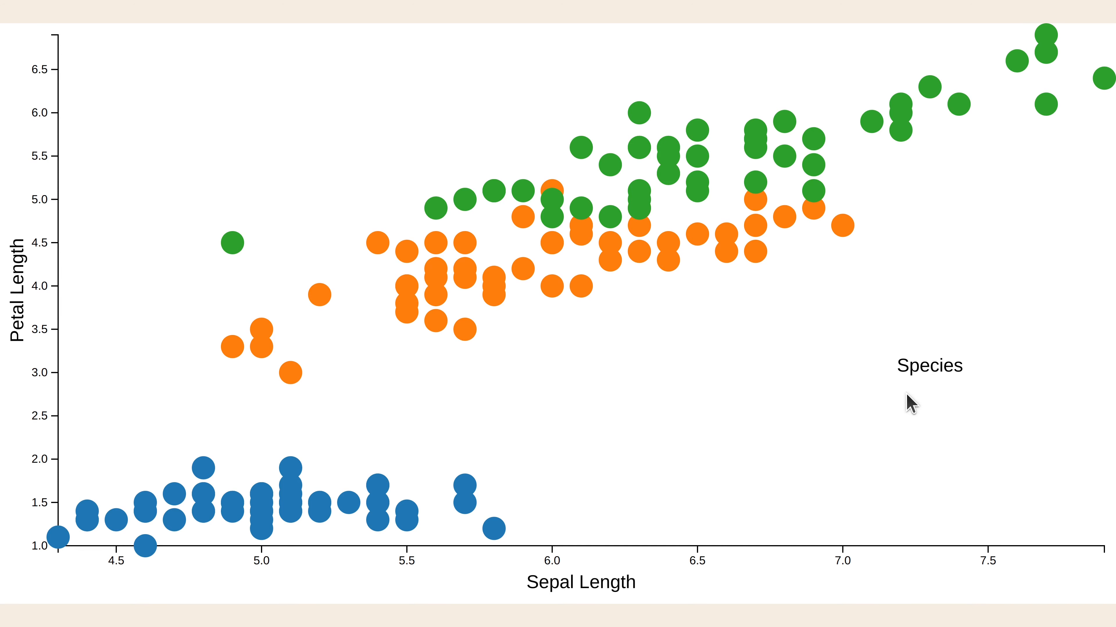
pyautogui.moveTo(983, 414)
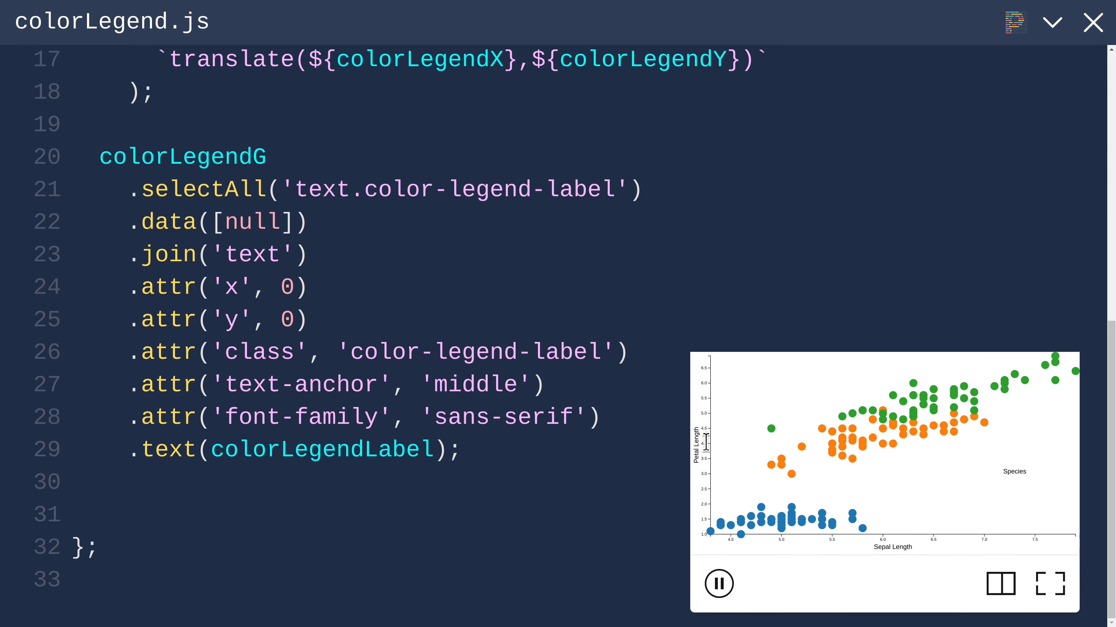
pyautogui.moveTo(745, 444)
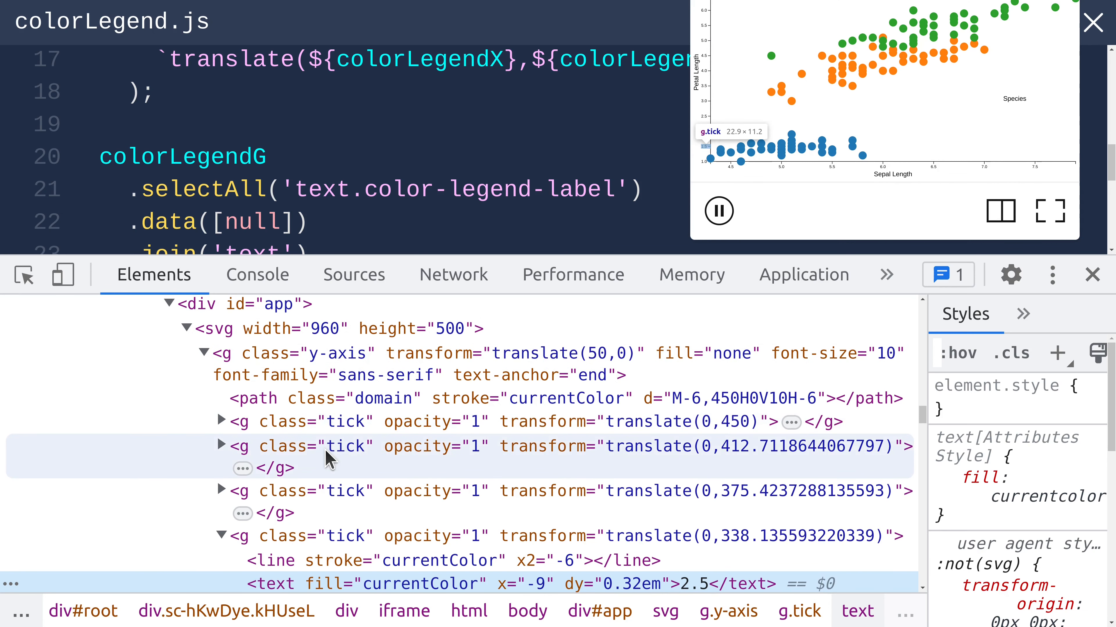
pyautogui.moveTo(336, 498)
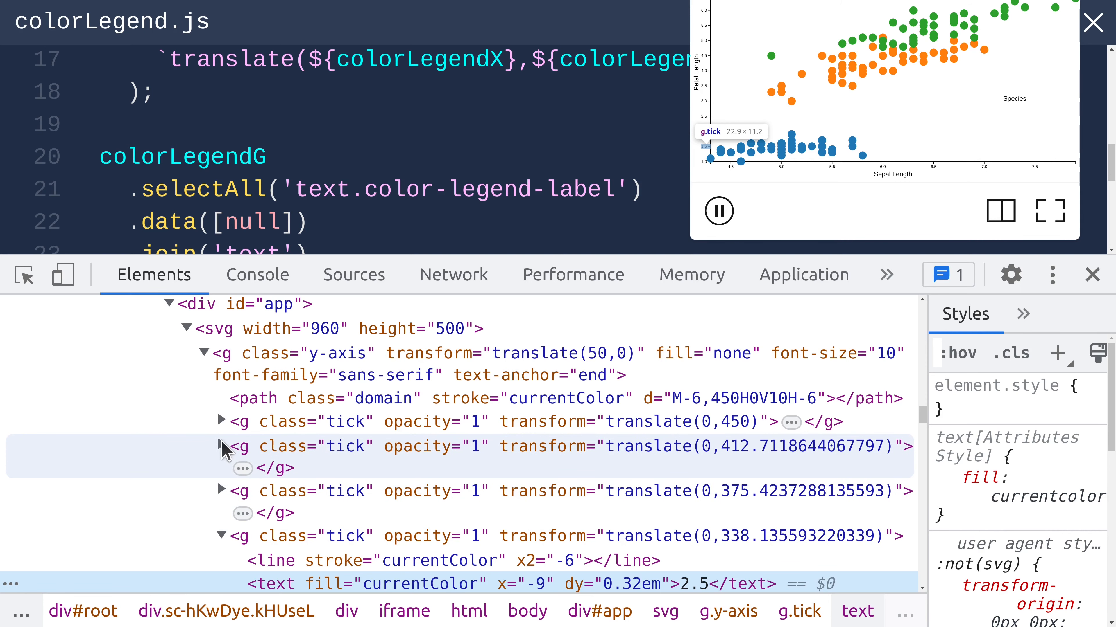
# Step: Expand the second y-axis tick group in the inspector to see its line and text children
pyautogui.click(221, 446)
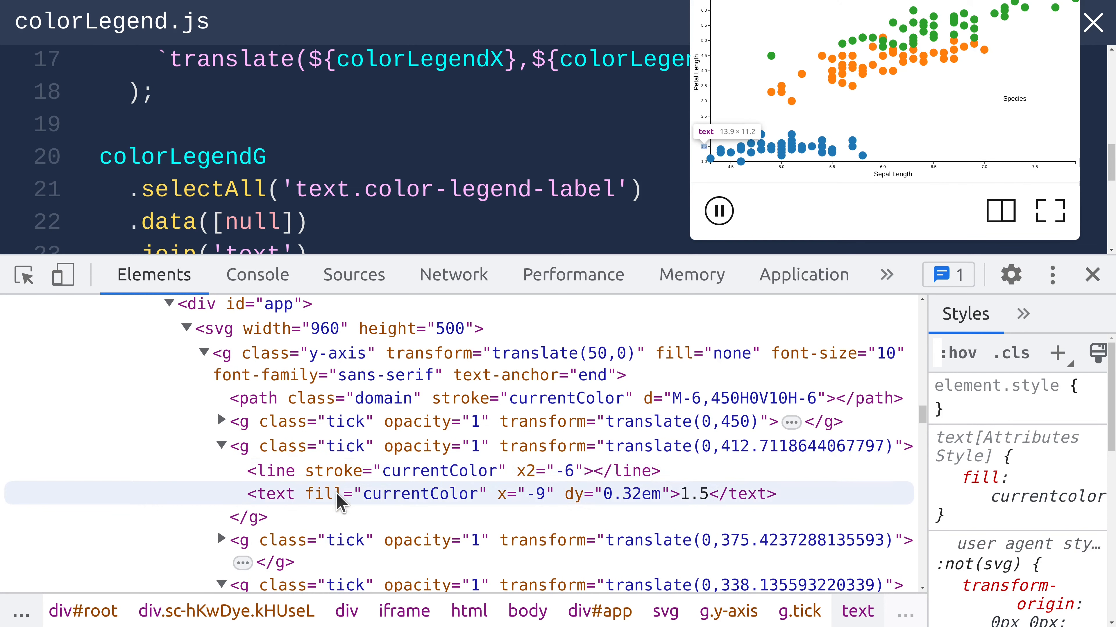
pyautogui.moveTo(342, 470)
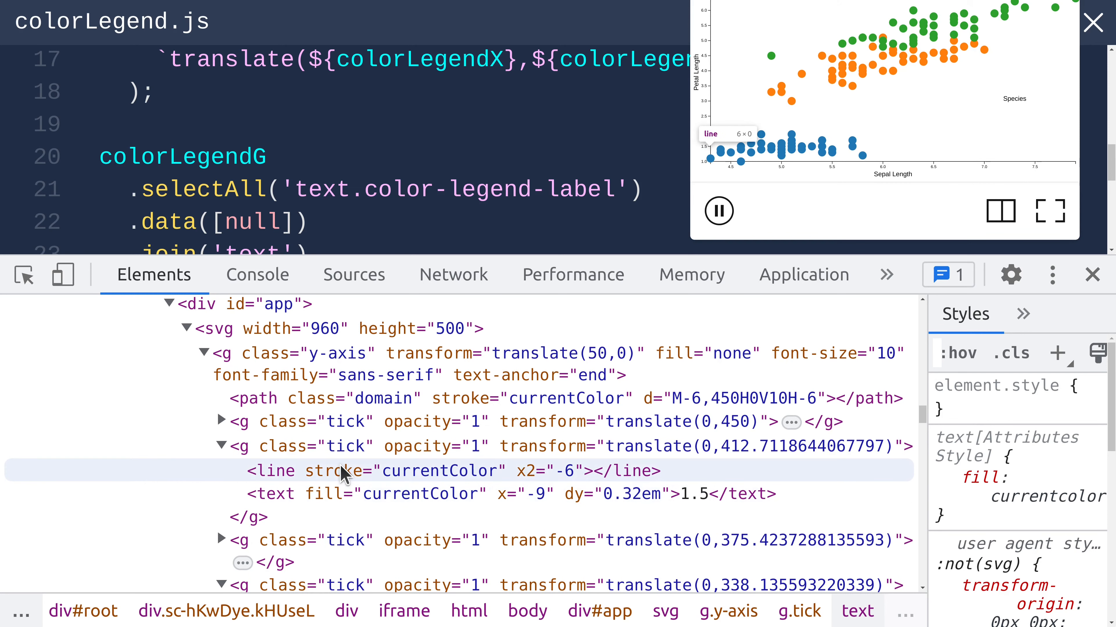
pyautogui.moveTo(262, 477)
pyautogui.write('colorLegendG')
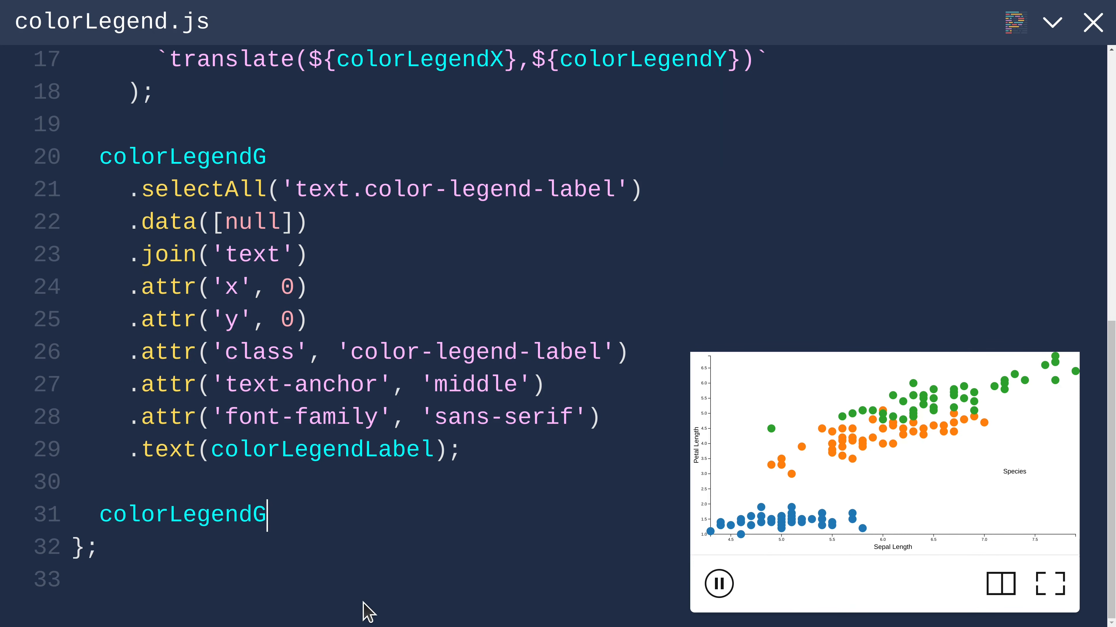
# Step: Add .selectAll('g.tick').data() after colorLegendG and pick up colorScale from the parameters
pyautogui.write('.sele')
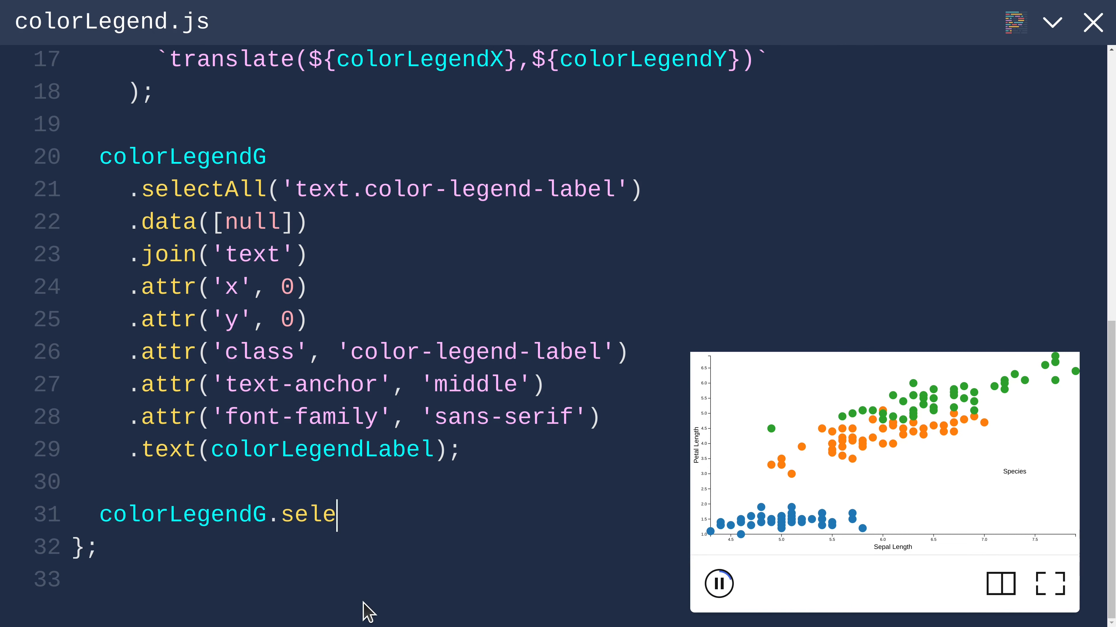
pyautogui.write("ctAll('g.t")
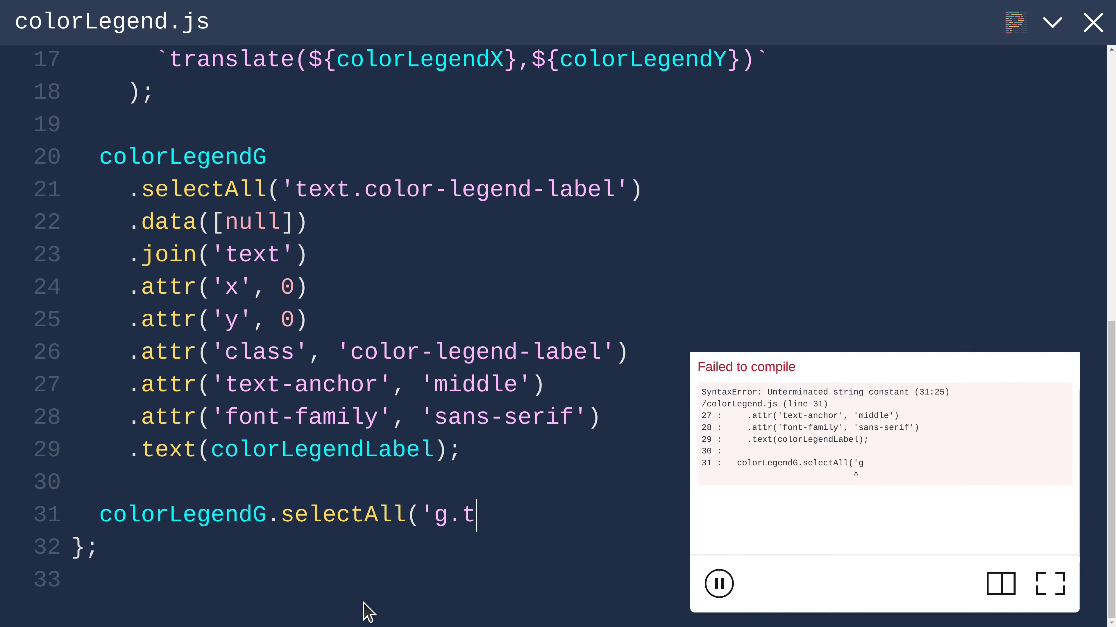
pyautogui.write('ick')
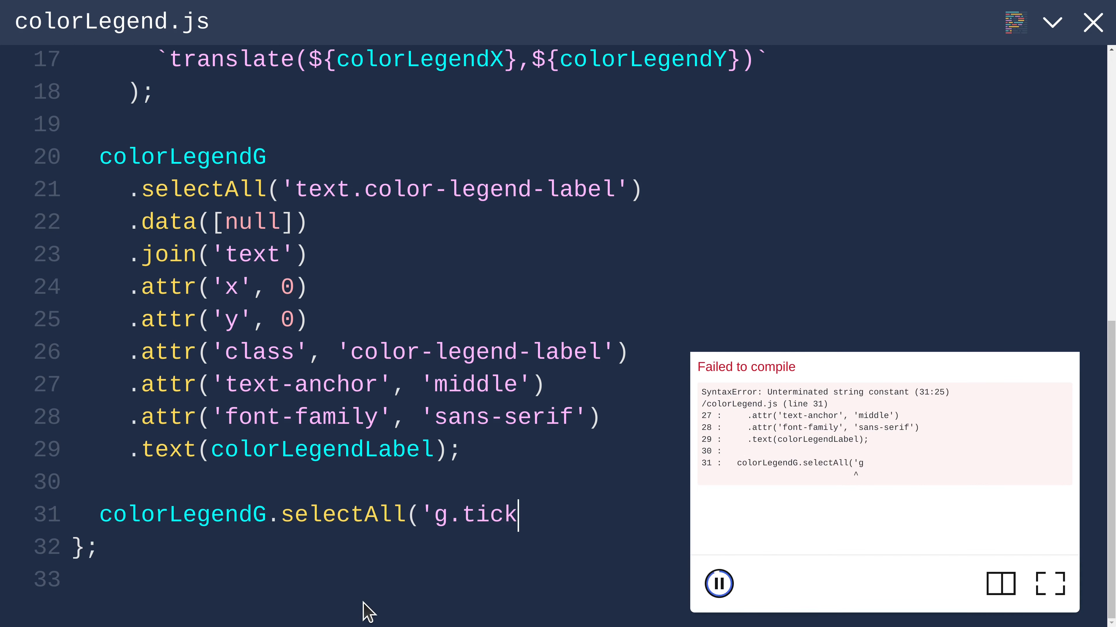
pyautogui.write("'")
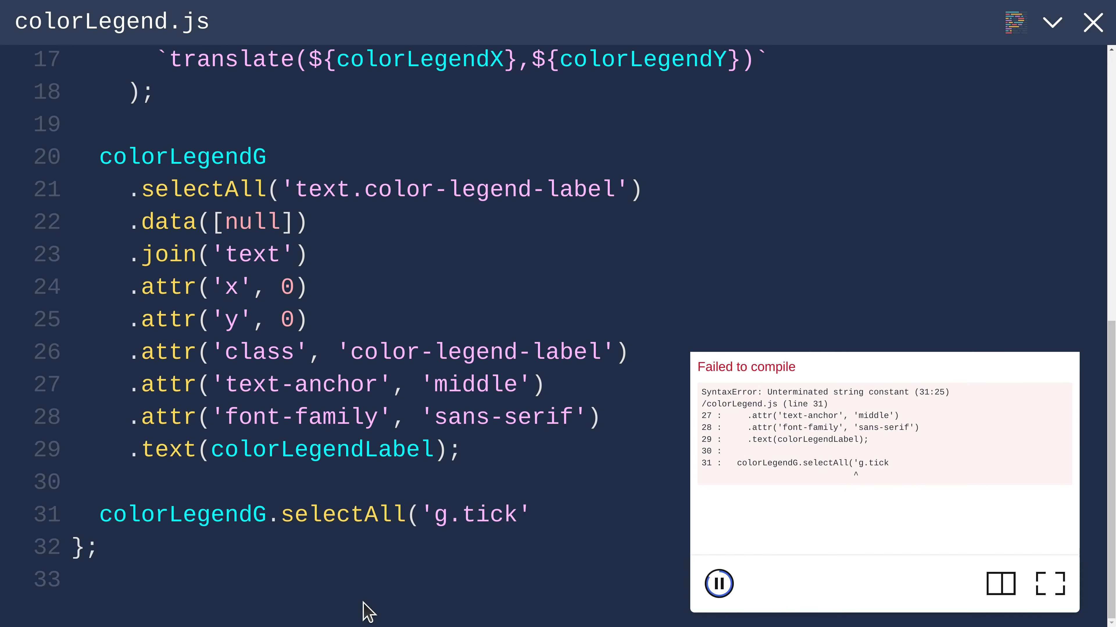
pyautogui.write("')")
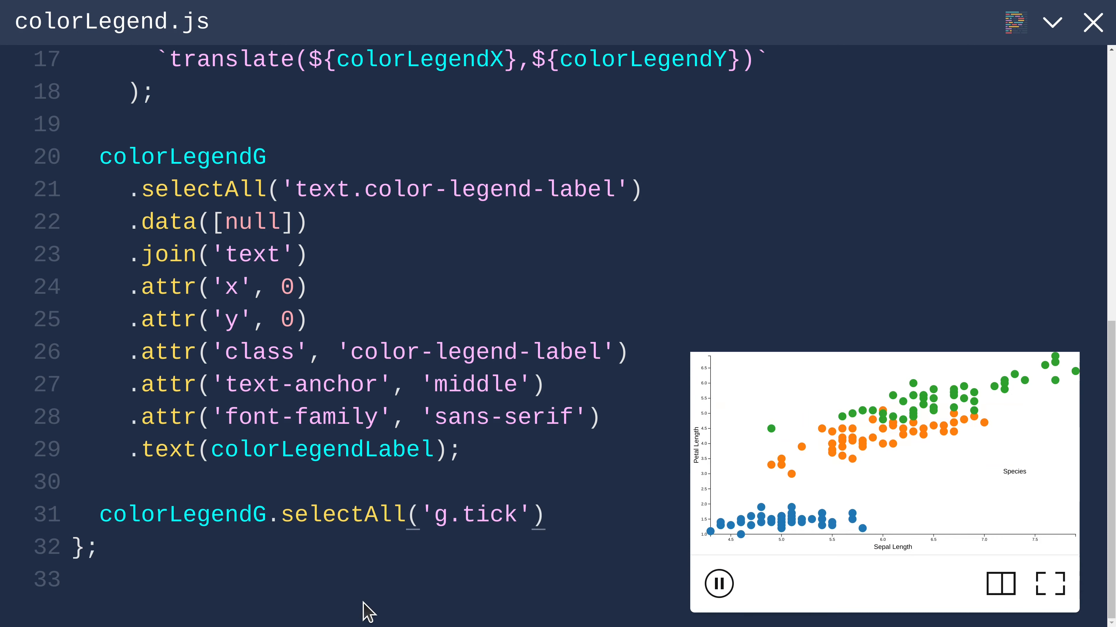
pyautogui.write('.data')
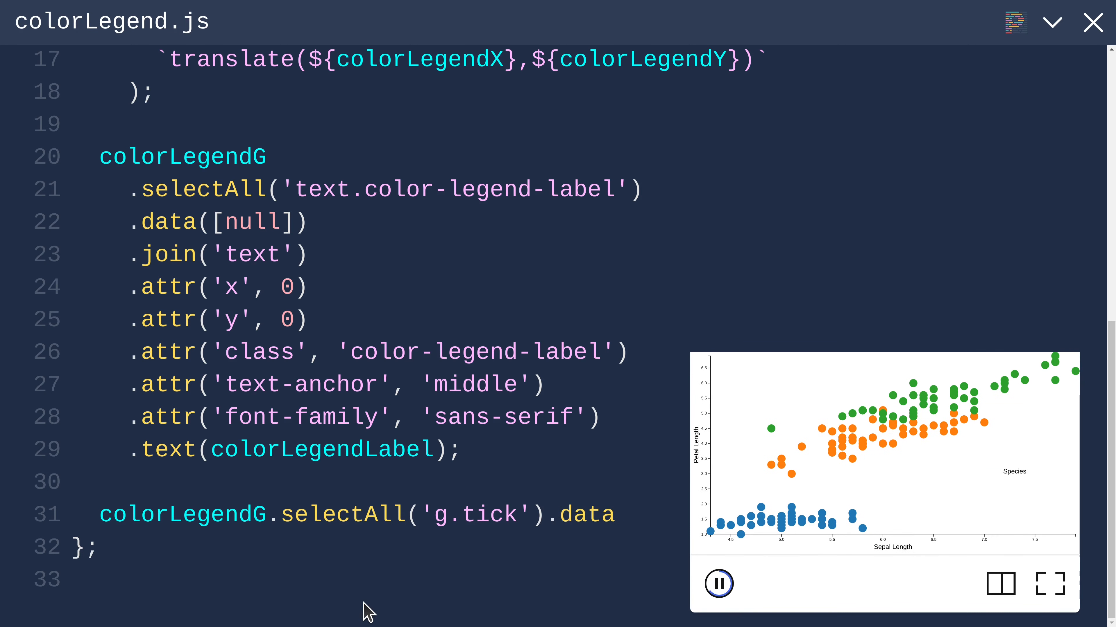
pyautogui.write('()')
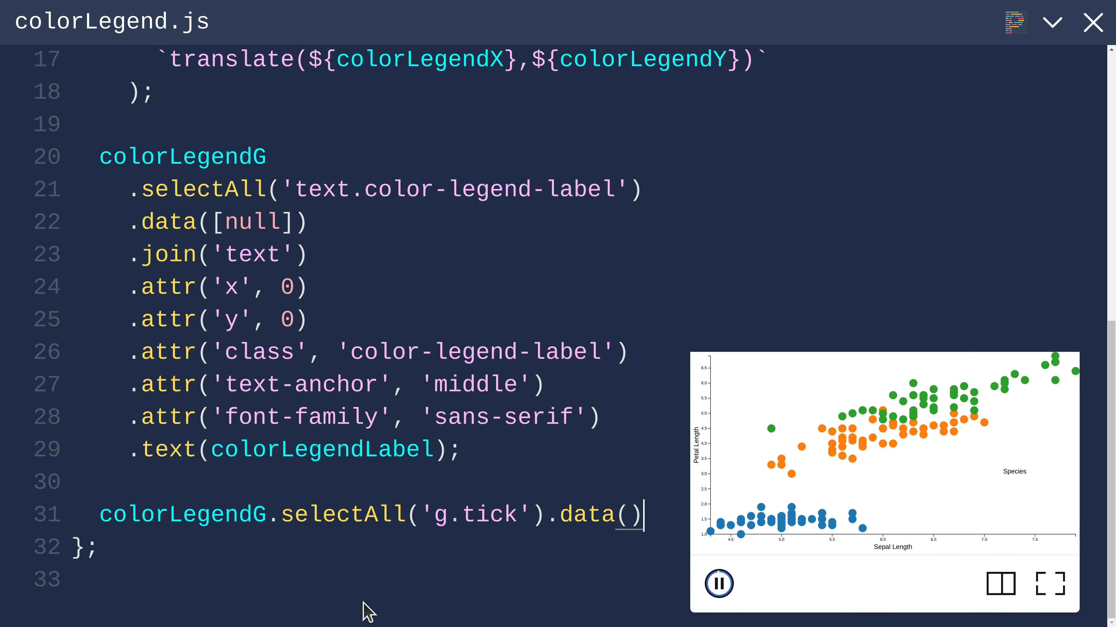
pyautogui.moveTo(379, 571)
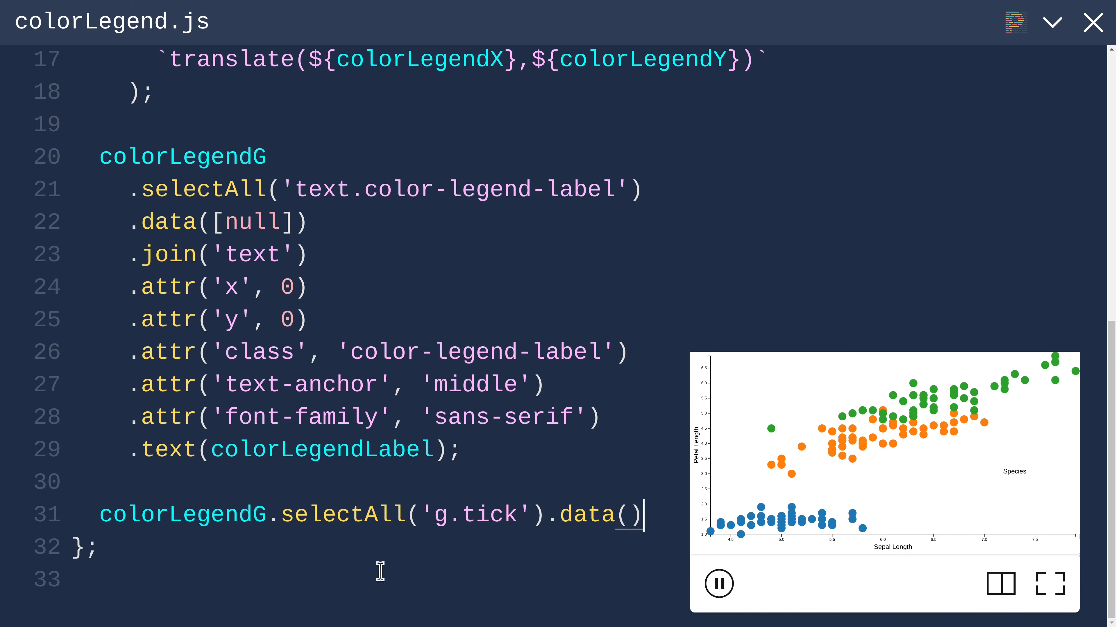
pyautogui.moveTo(968, 384)
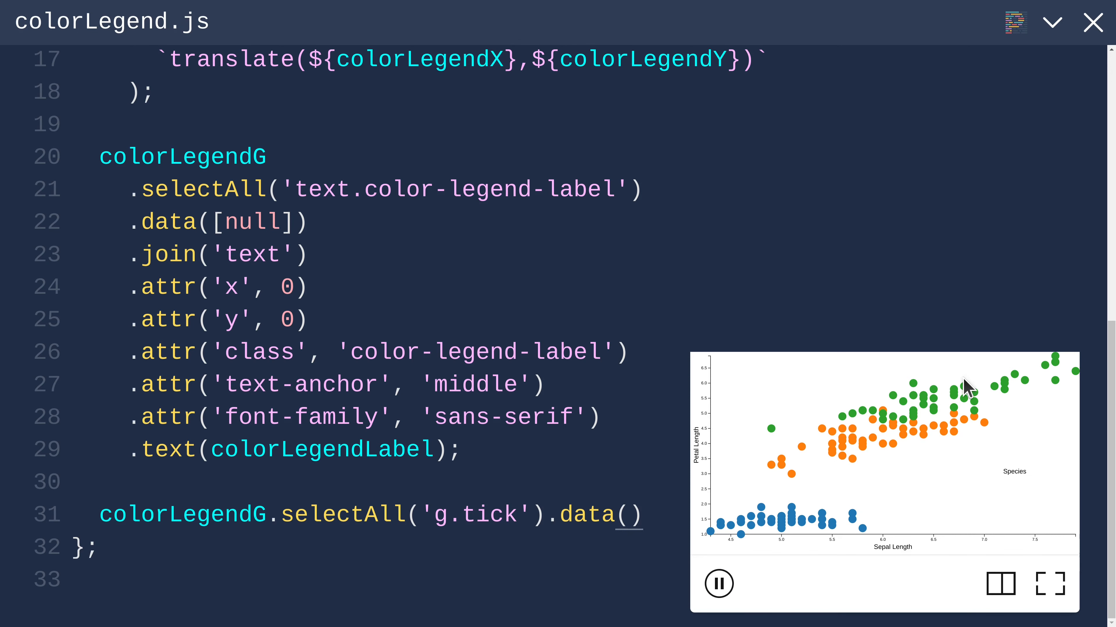
pyautogui.moveTo(836, 520)
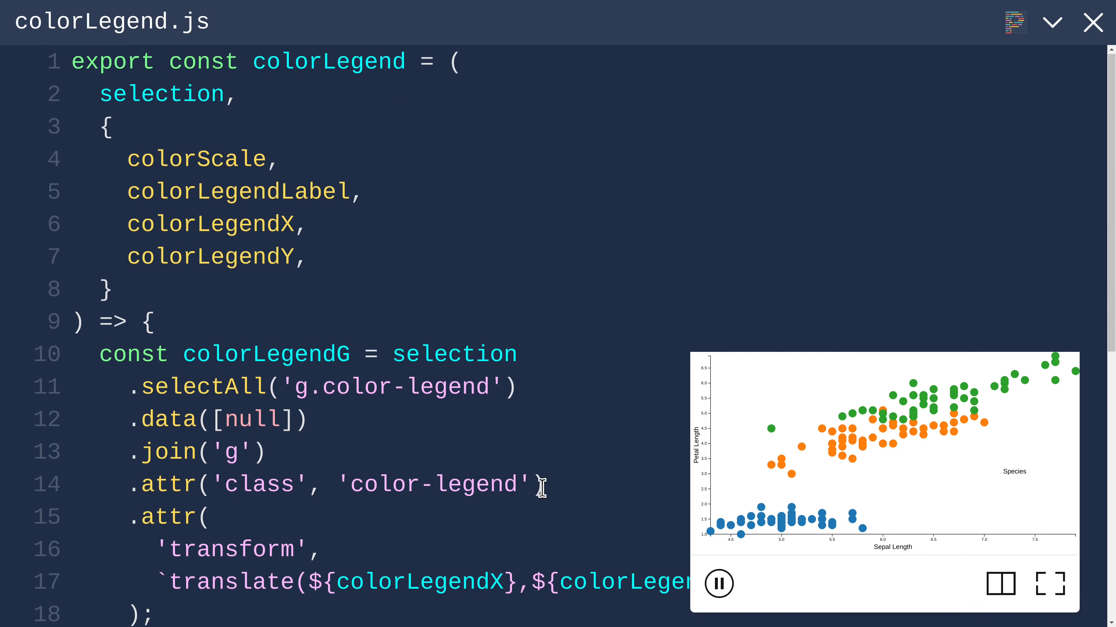
pyautogui.doubleClick(196, 159)
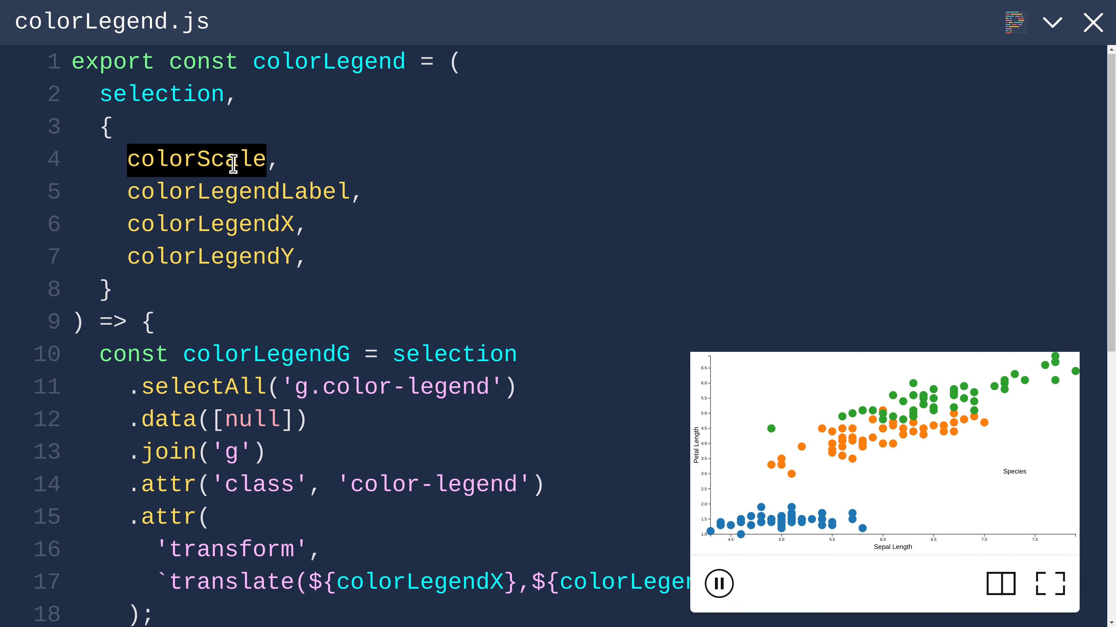
pyautogui.moveTo(1042, 520)
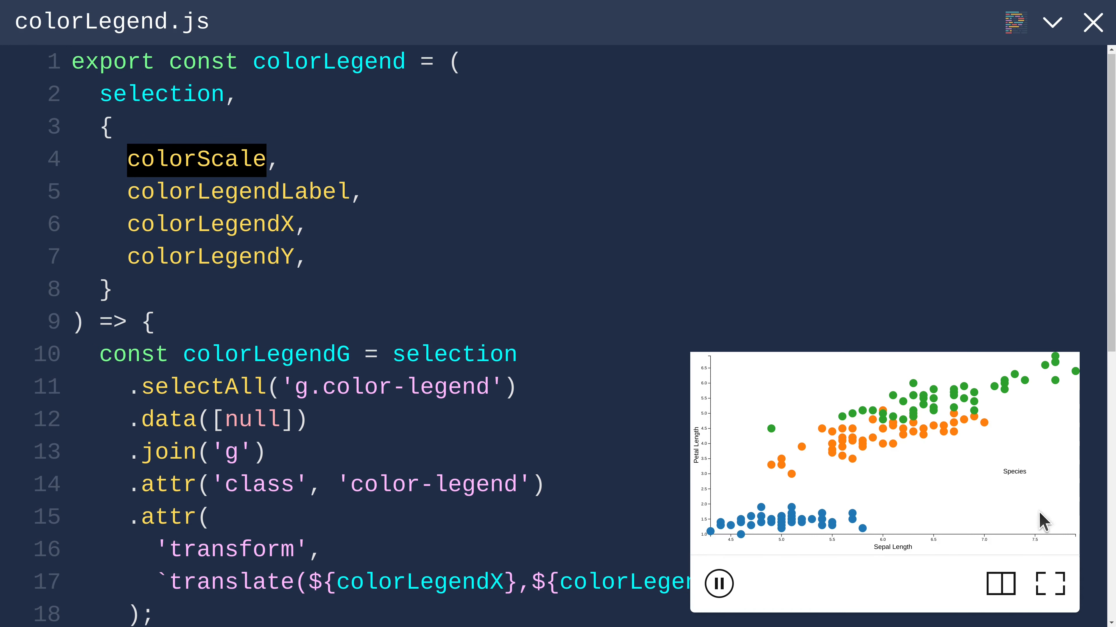
pyautogui.moveTo(1015, 496)
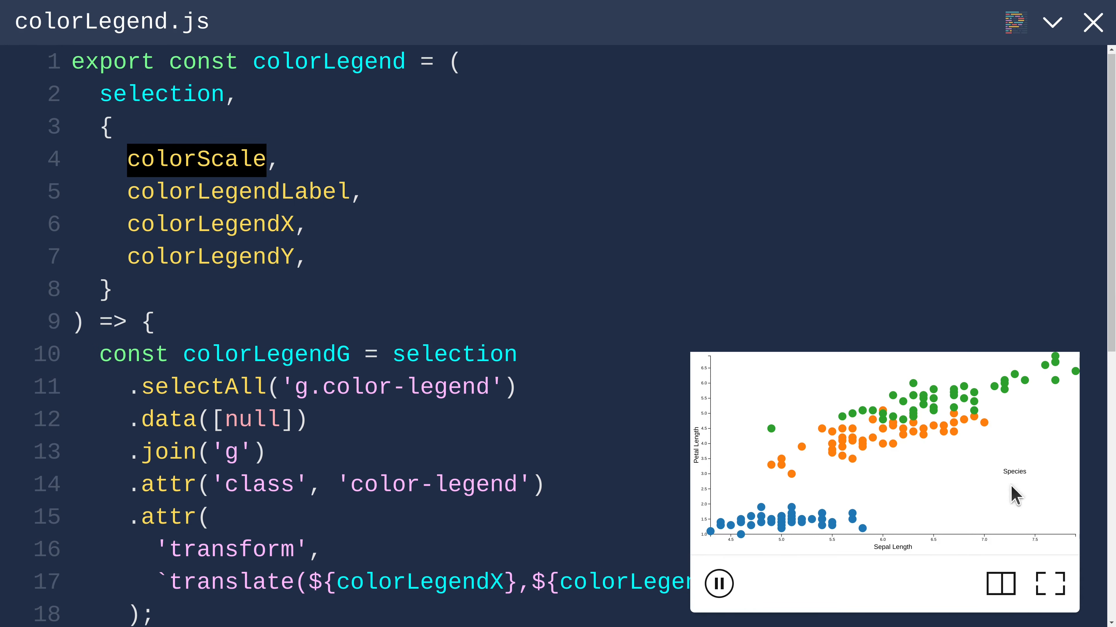
pyautogui.moveTo(1031, 514)
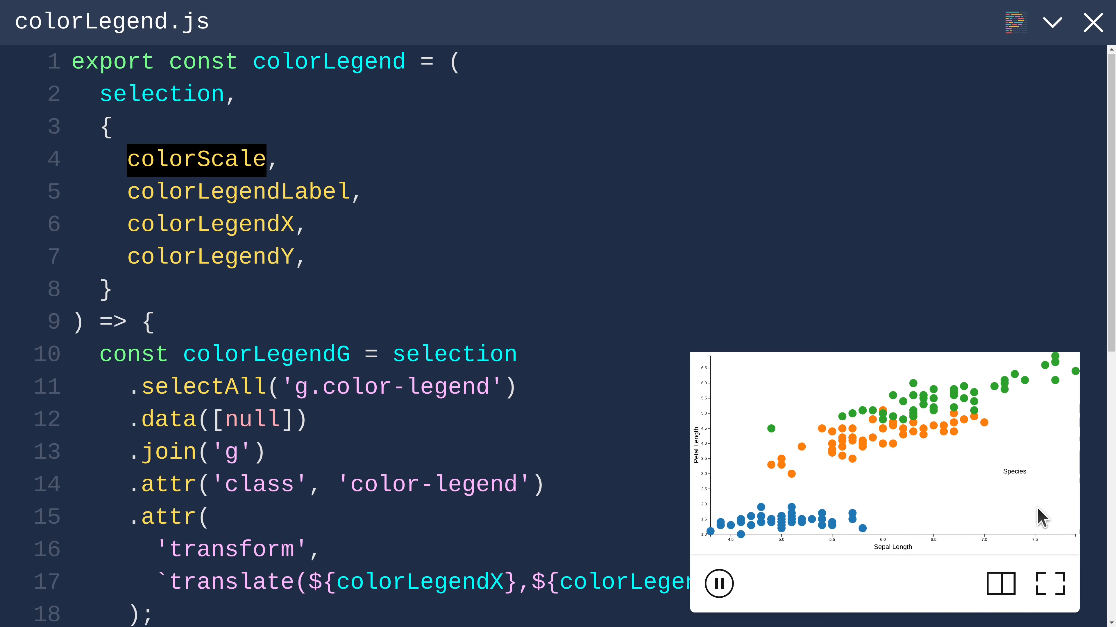
pyautogui.moveTo(1014, 496)
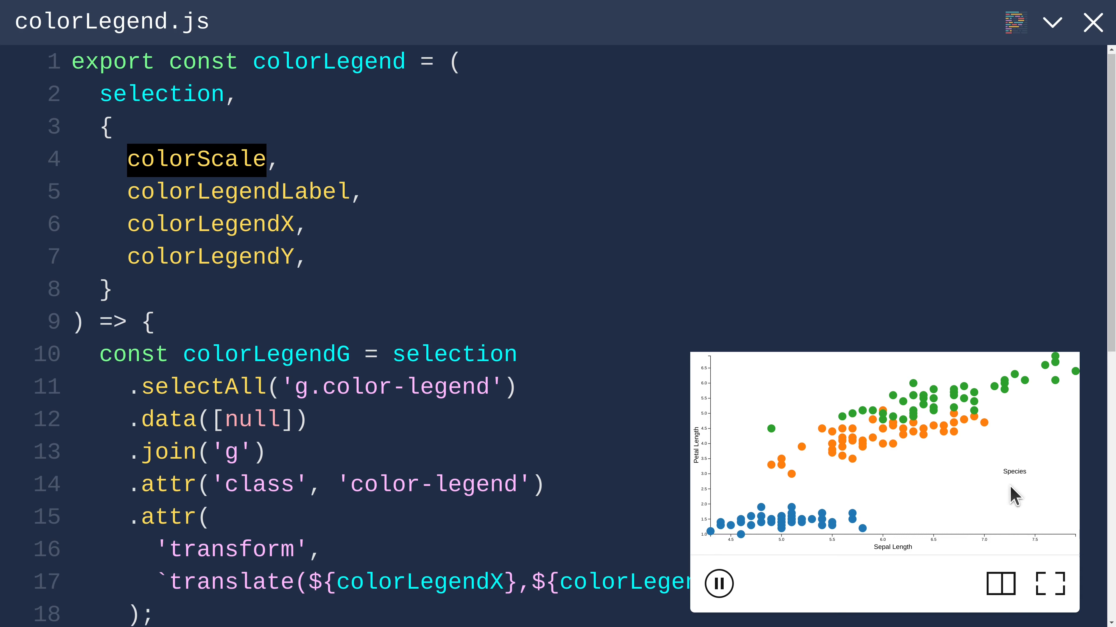
pyautogui.moveTo(1014, 532)
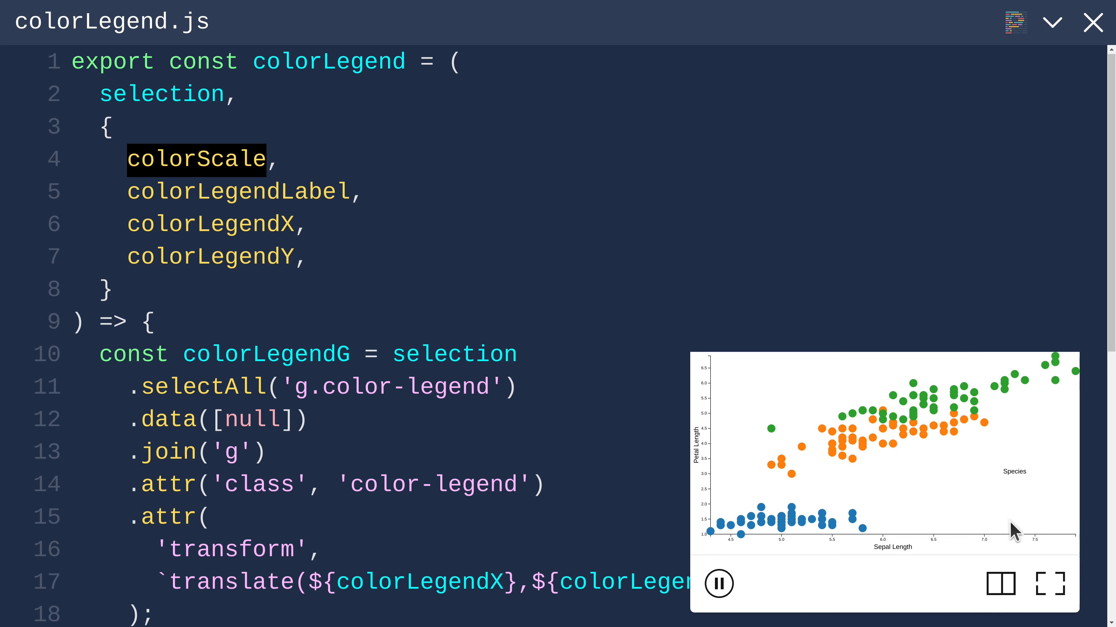
pyautogui.moveTo(1019, 497)
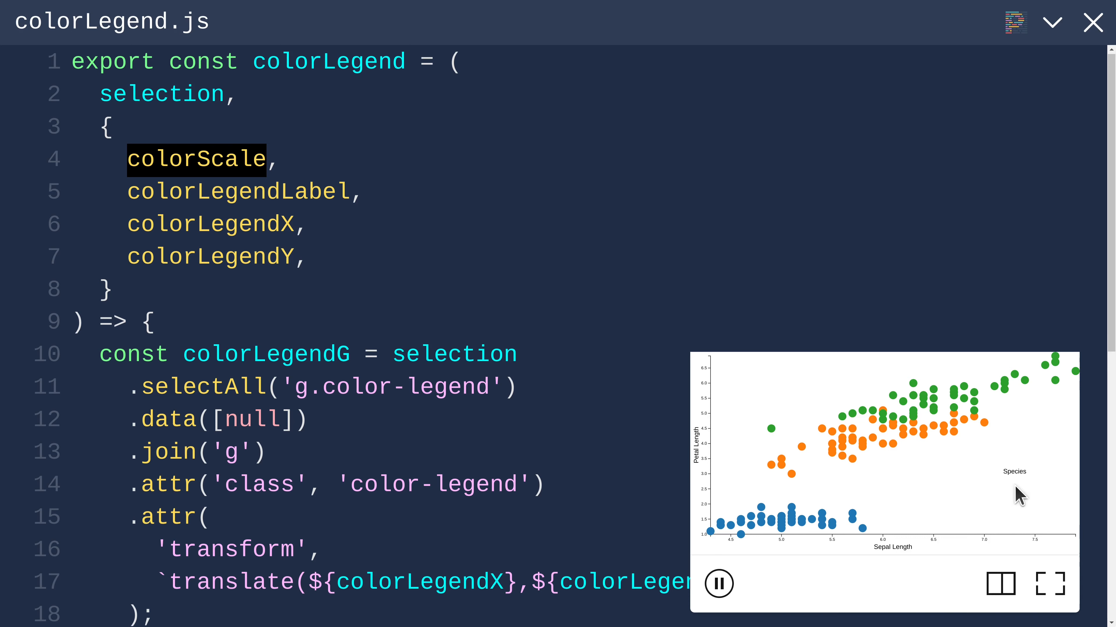
pyautogui.moveTo(1053, 507)
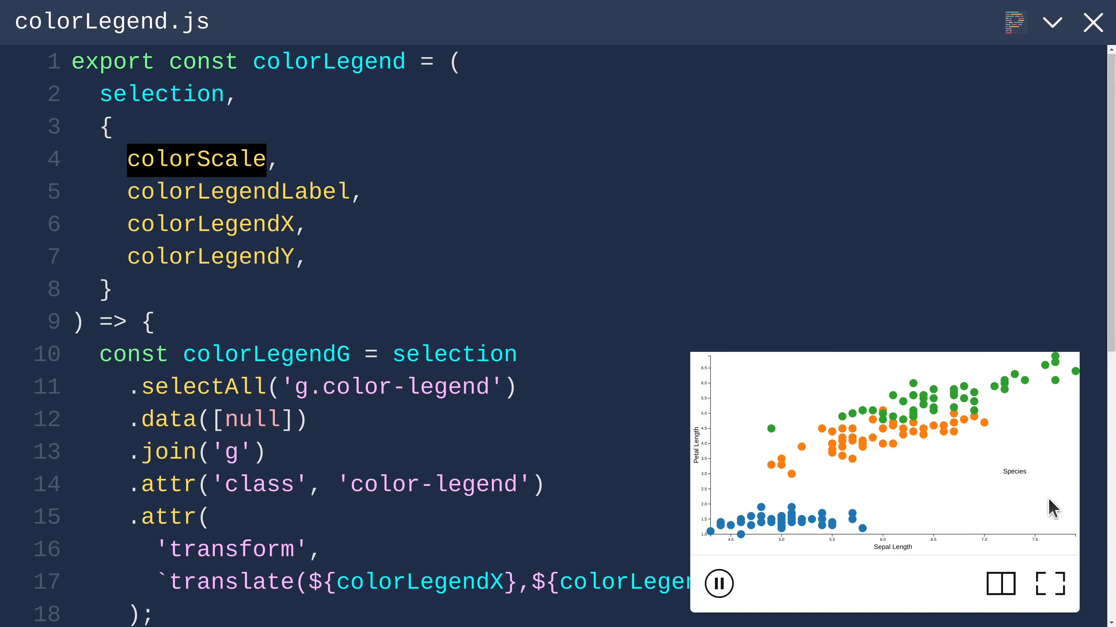
pyautogui.moveTo(996, 498)
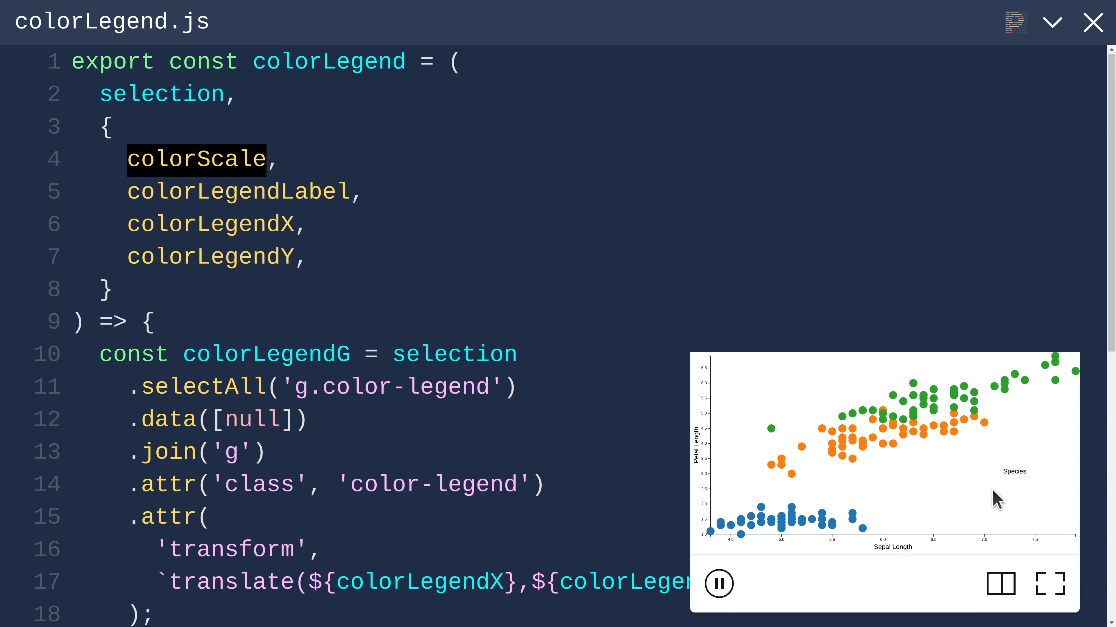
# Step: Bind colorScale.domain() as the data and add .join('g') with .attr('class', 'tick')
pyautogui.scroll(-3)
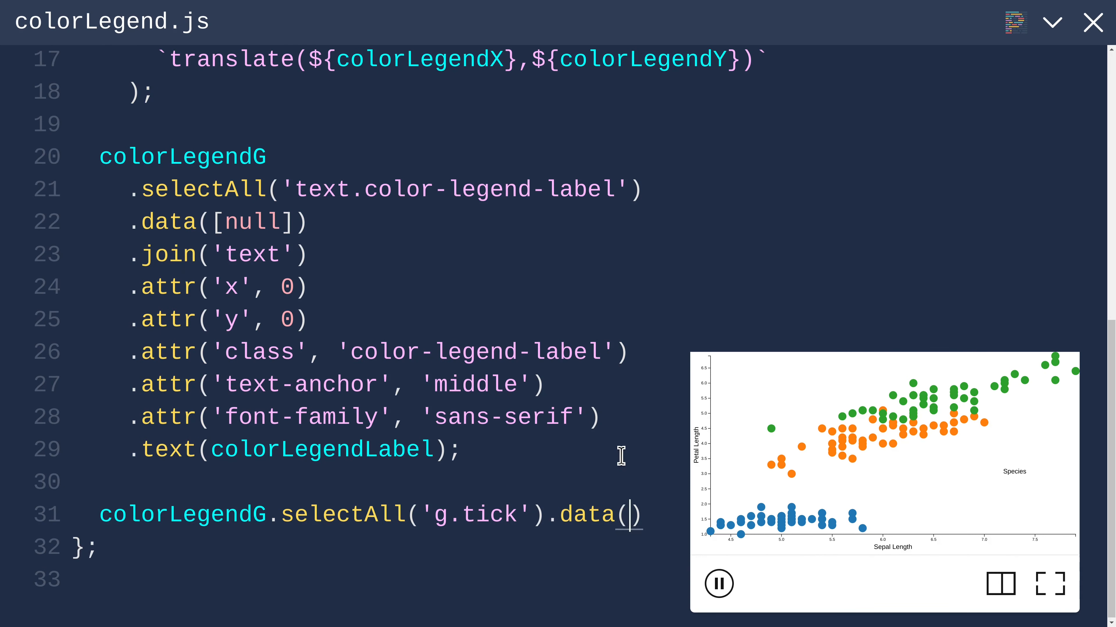
pyautogui.write('colorScale.);')
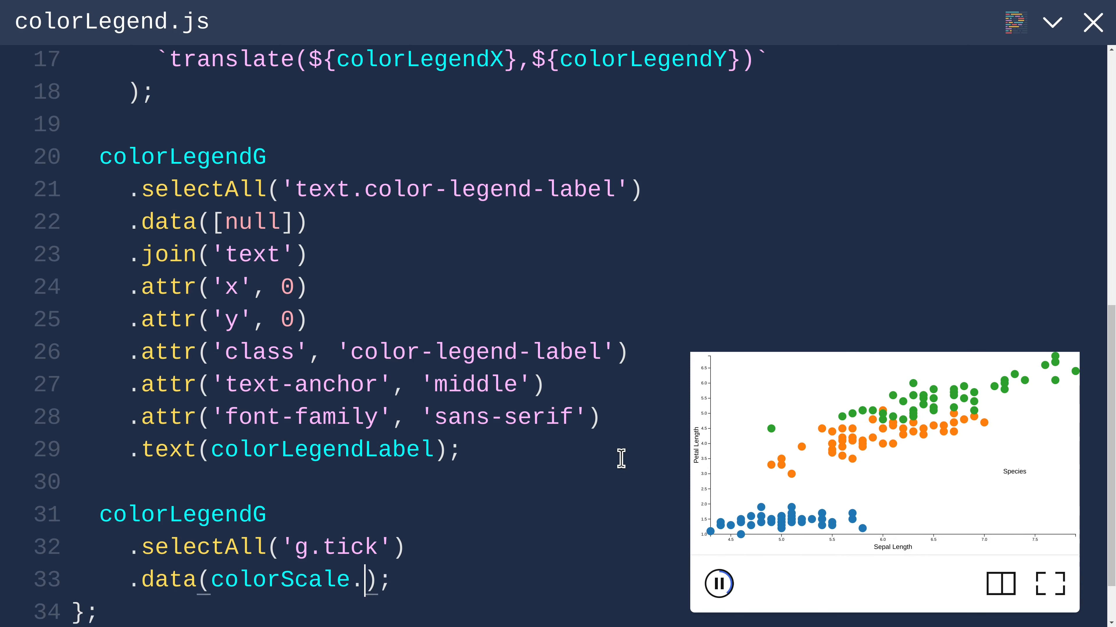
pyautogui.write('domain()')
pyautogui.write(".join('g")
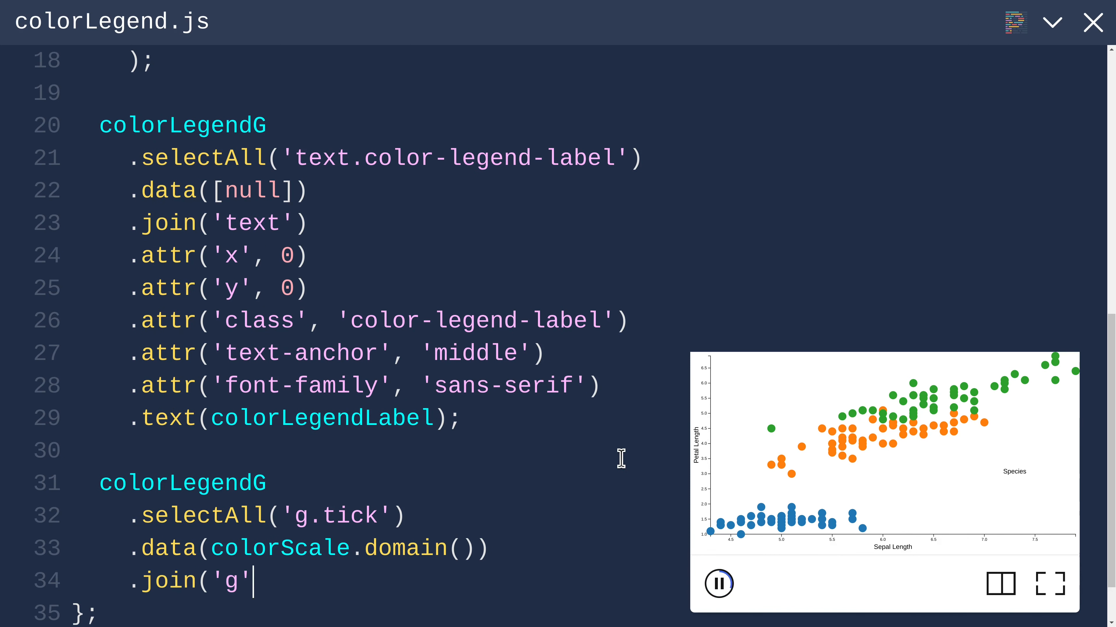
pyautogui.write(".attr('class', '")
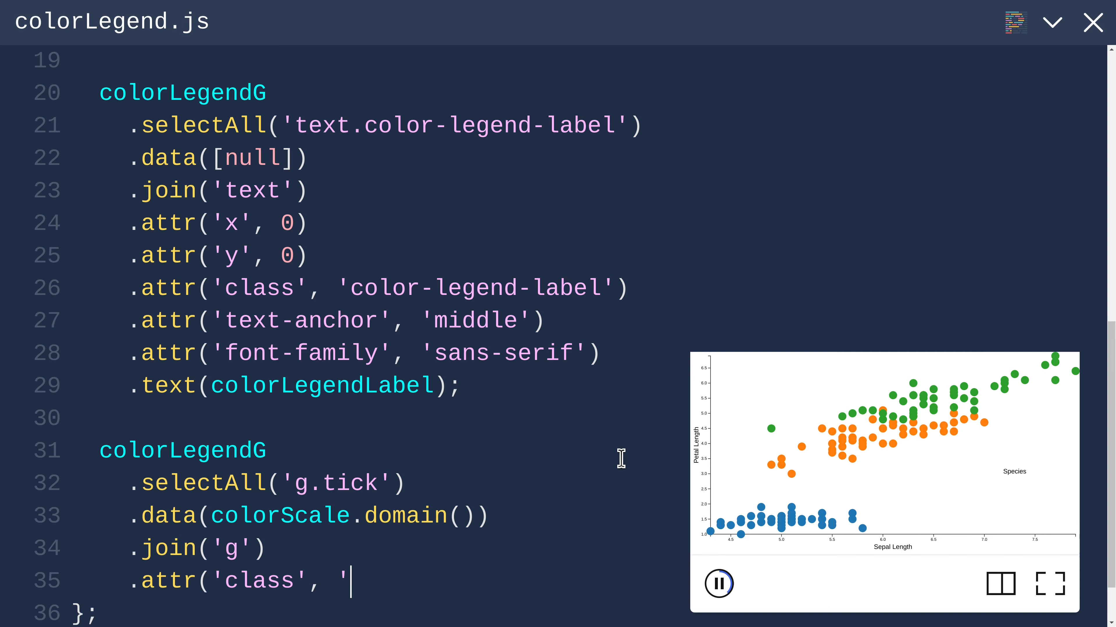
pyautogui.write("tick')")
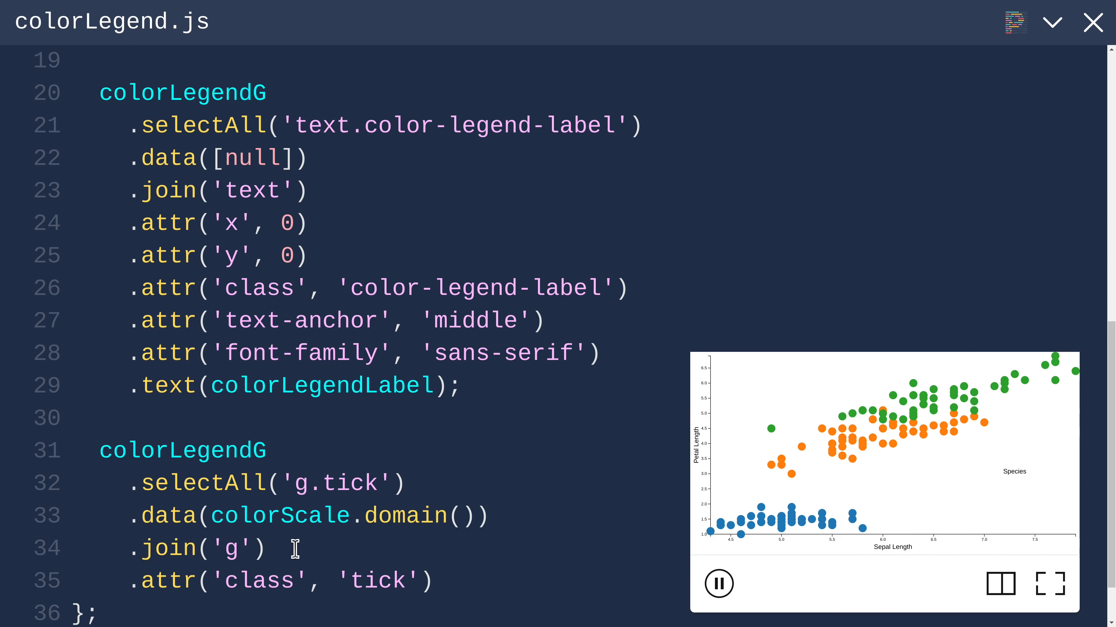
pyautogui.doubleClick(168, 548)
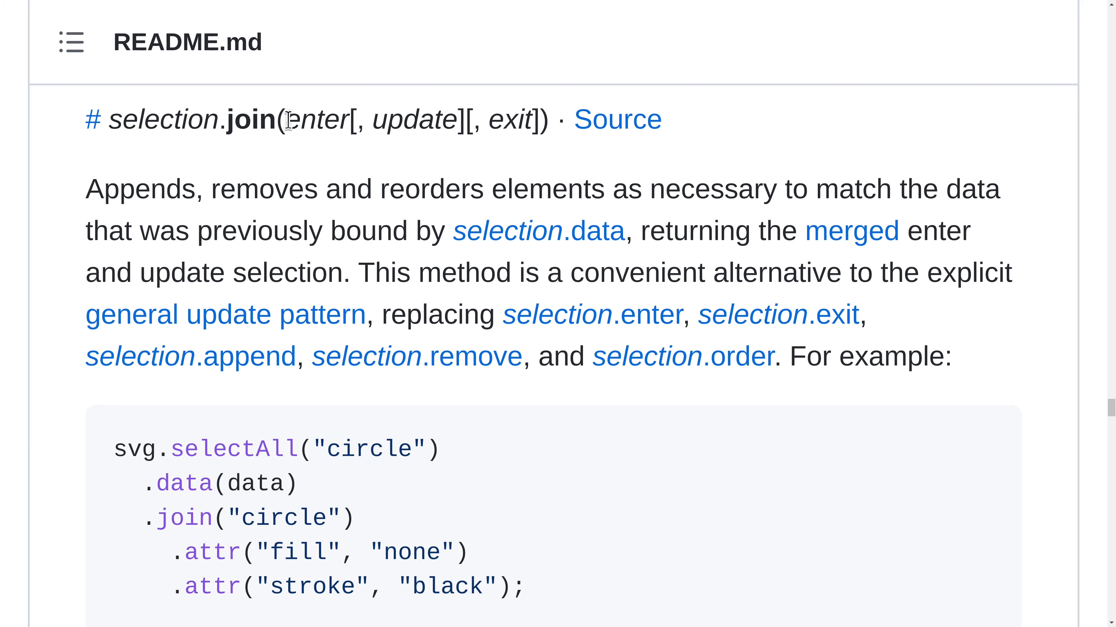
# Step: Read the selection.join string-shorthand example in the d3-selection README
pyautogui.moveTo(290, 119); pyautogui.dragTo(537, 119)
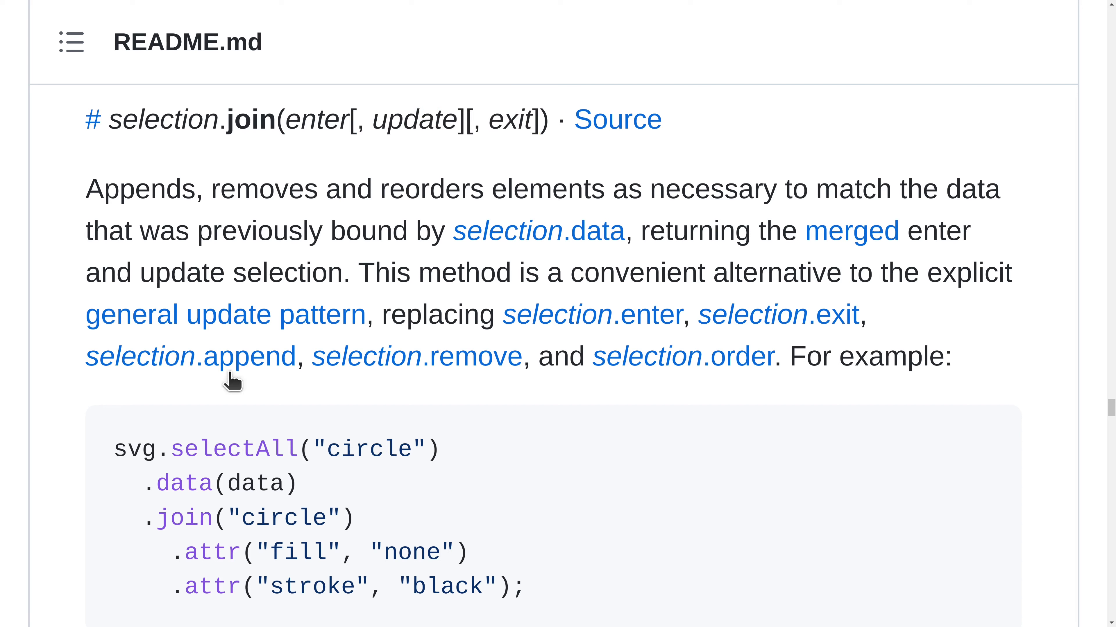
pyautogui.moveTo(118, 449); pyautogui.dragTo(399, 551)
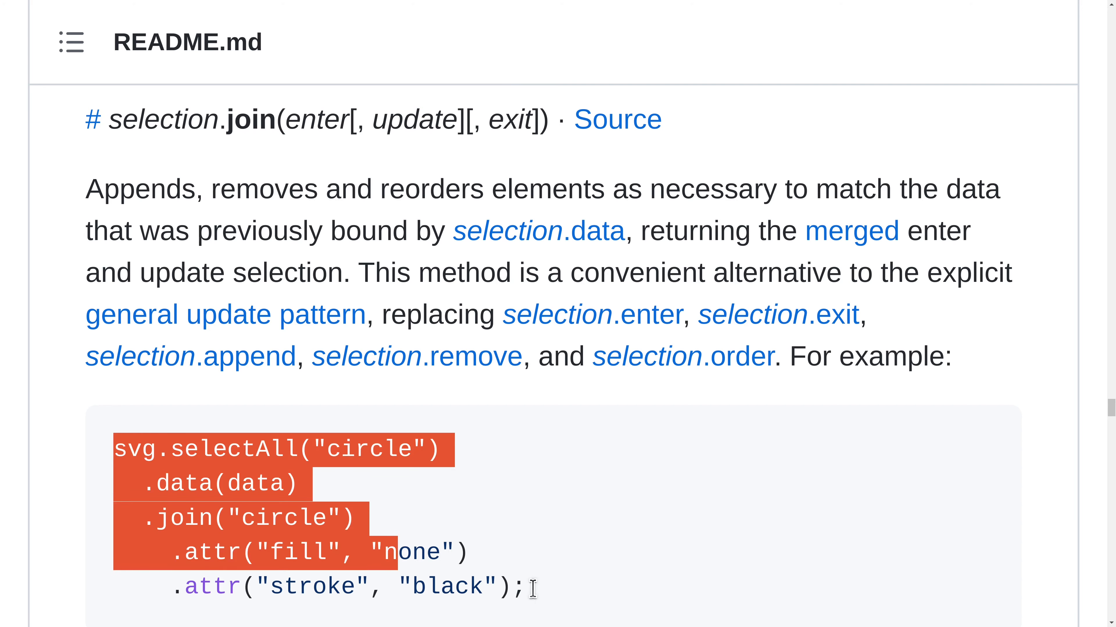
pyautogui.click(555, 589)
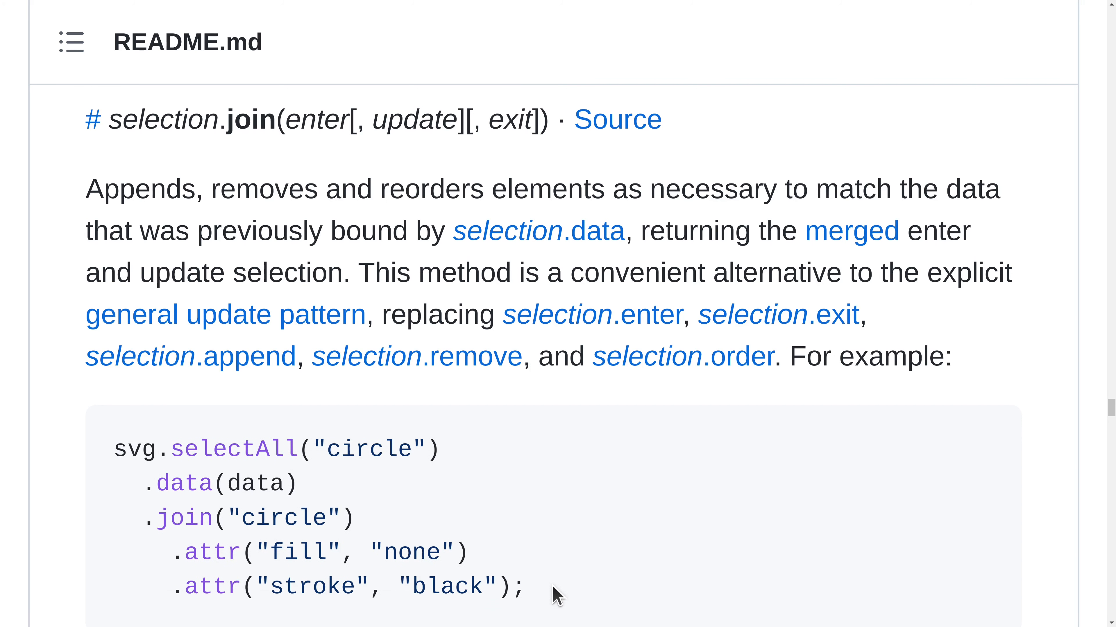
pyautogui.doubleClick(283, 518)
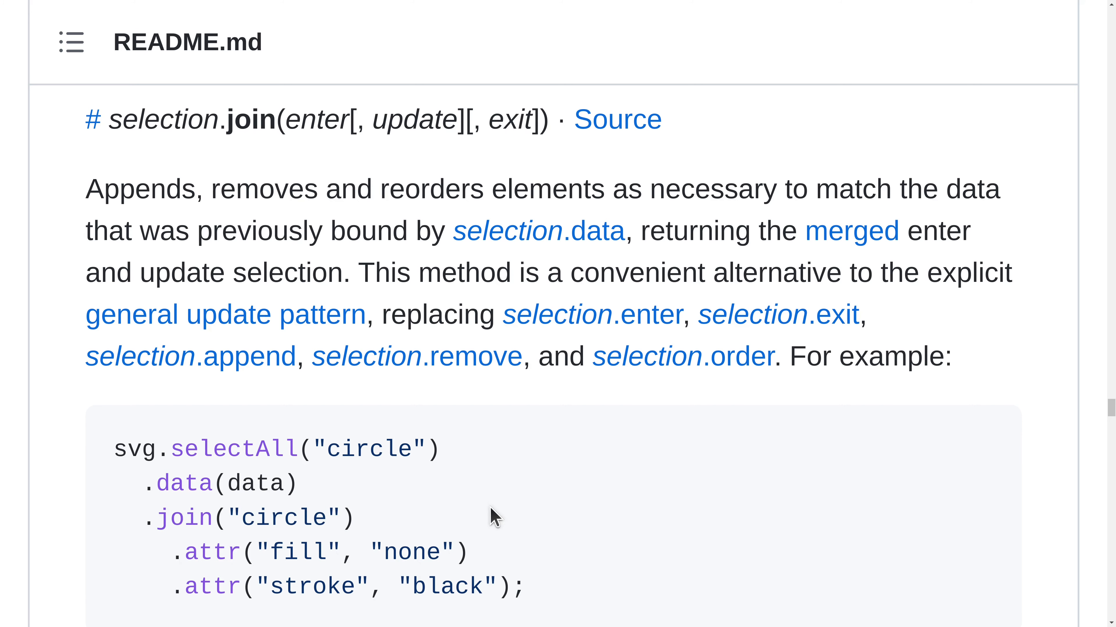
pyautogui.scroll(-3)
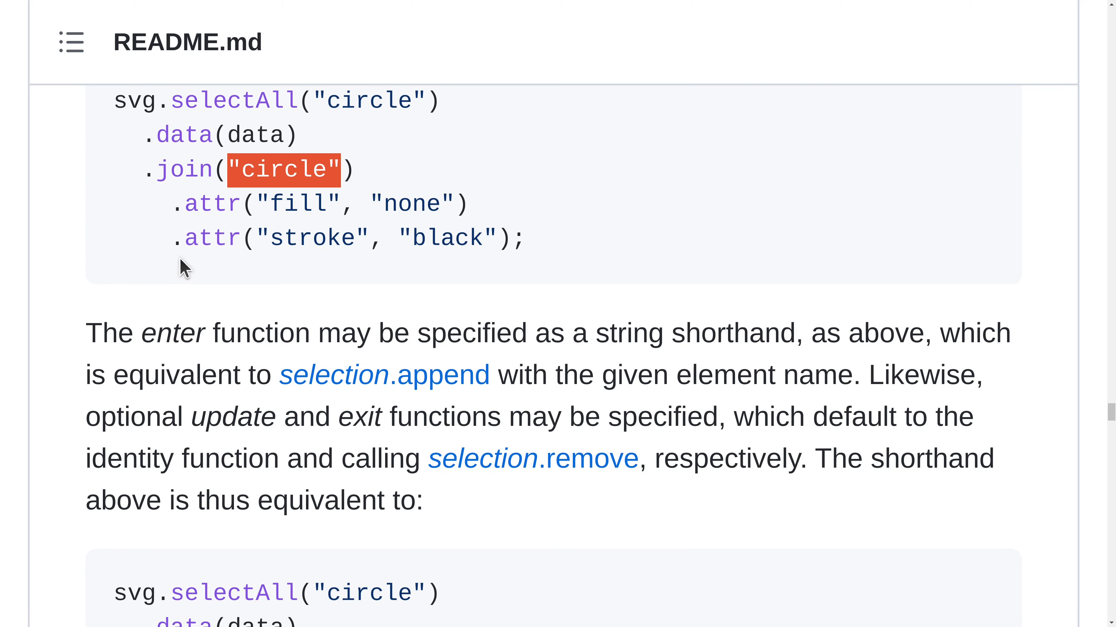
pyautogui.moveTo(182, 277)
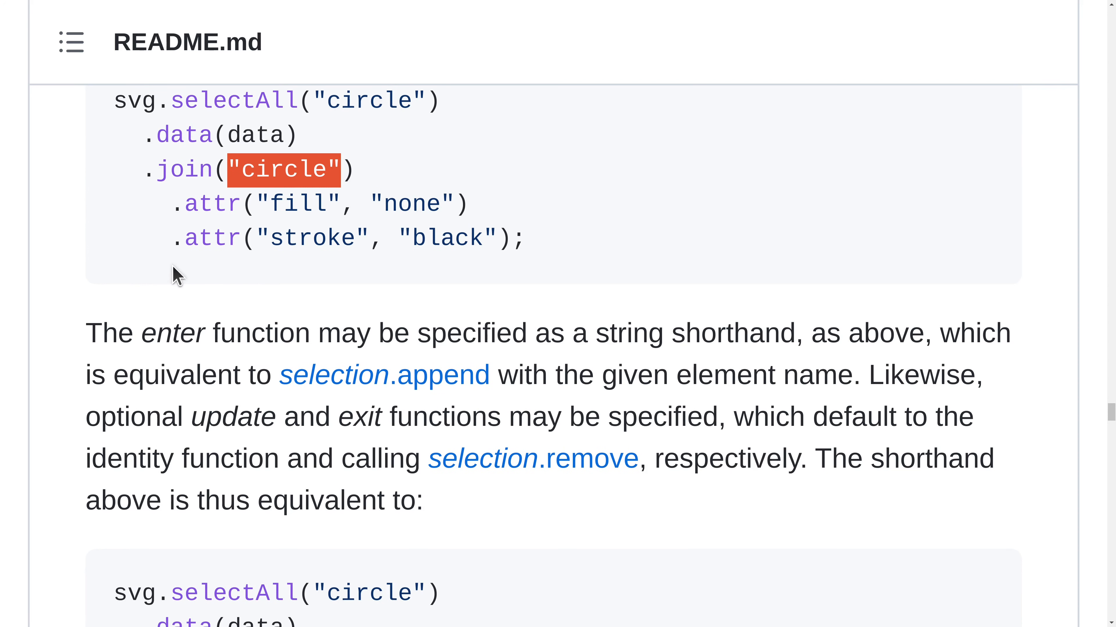
# Step: Review the explicit enter, update and exit form, noting the enter append and exit remove lines
pyautogui.doubleClick(733, 333)
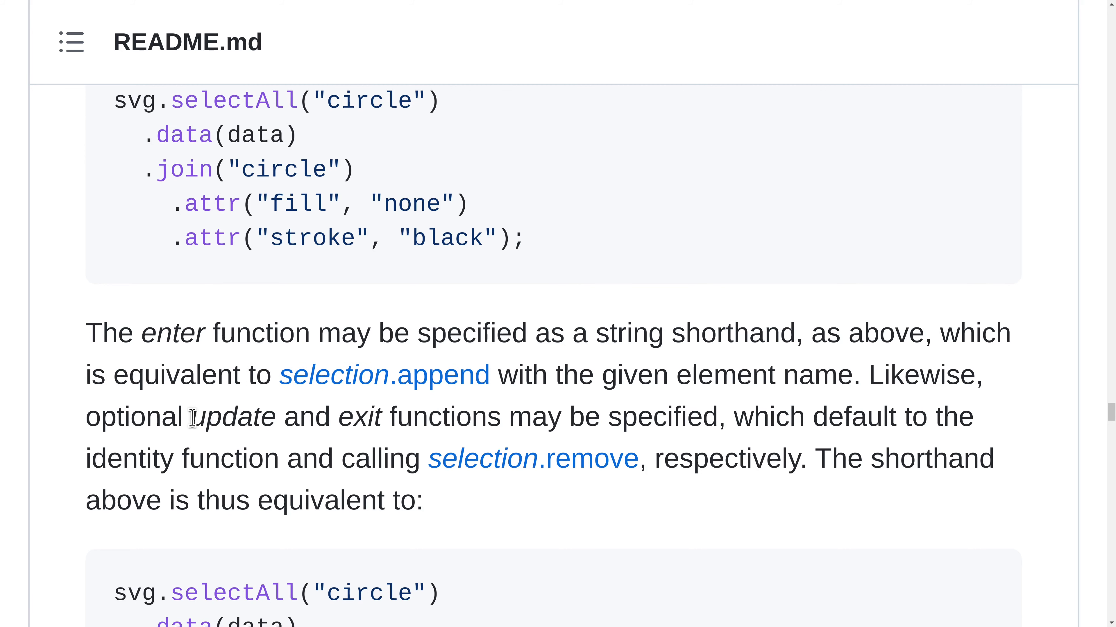
pyautogui.moveTo(192, 417); pyautogui.dragTo(380, 417)
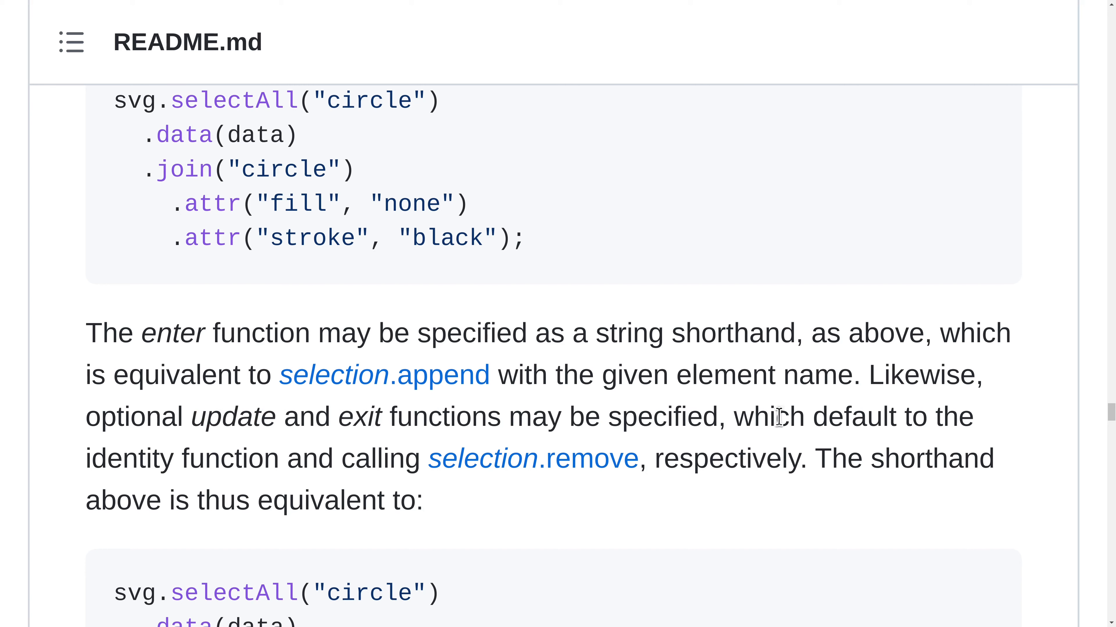
pyautogui.moveTo(146, 463)
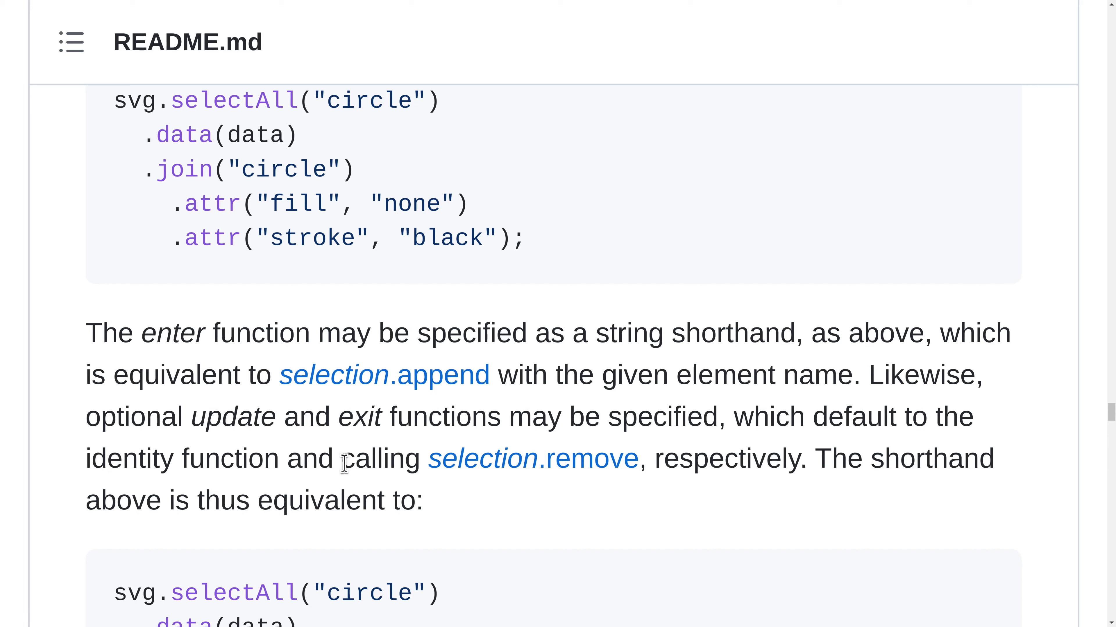
pyautogui.moveTo(552, 459)
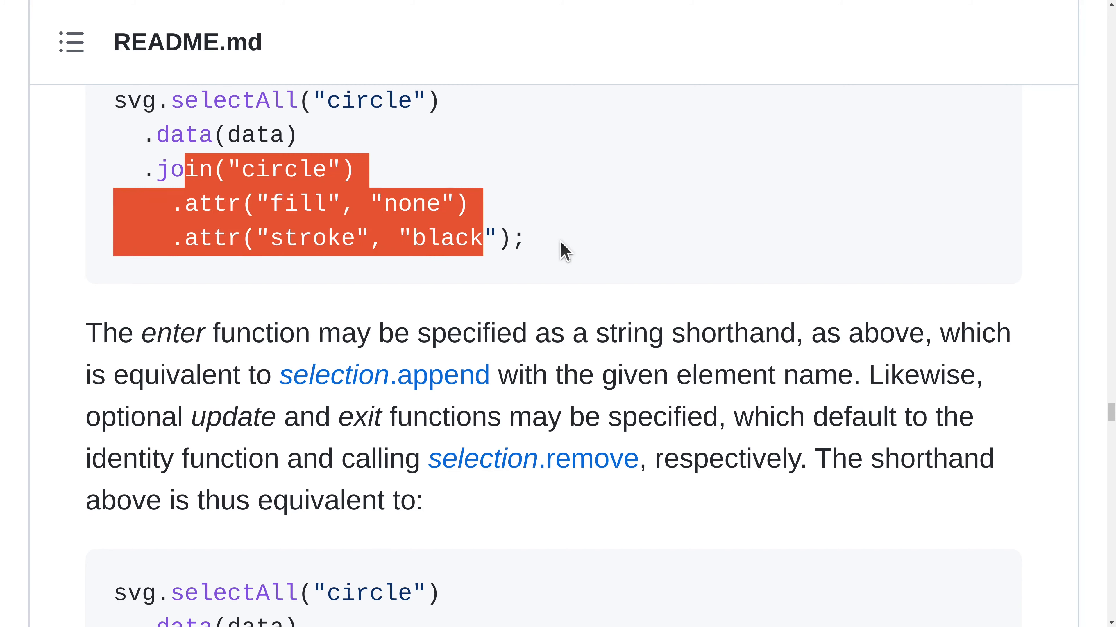
pyautogui.scroll(-3)
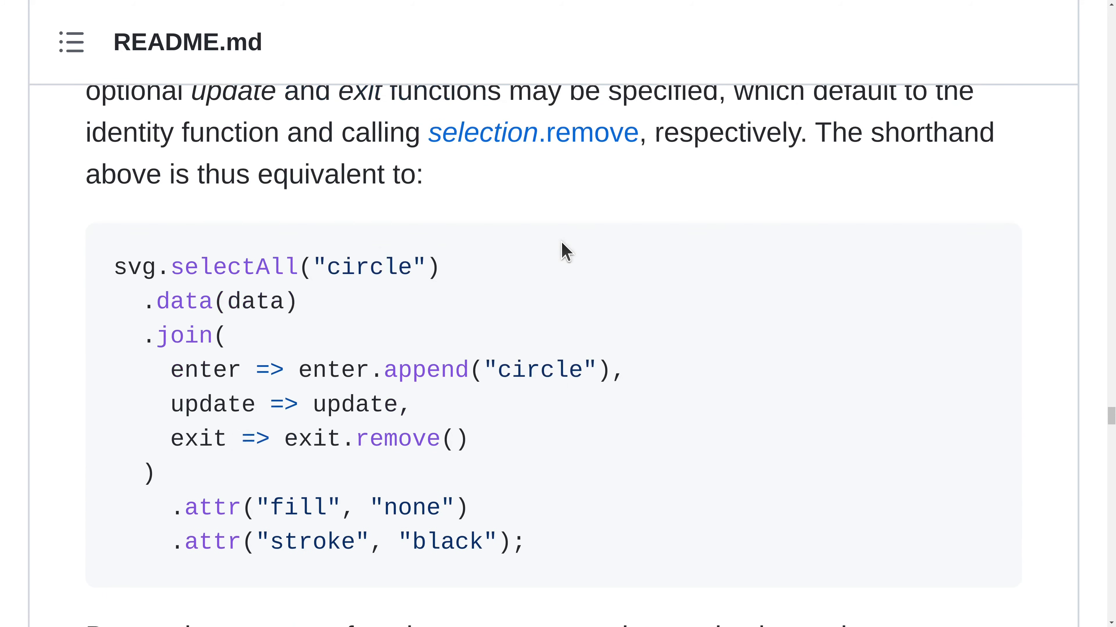
pyautogui.scroll(-3)
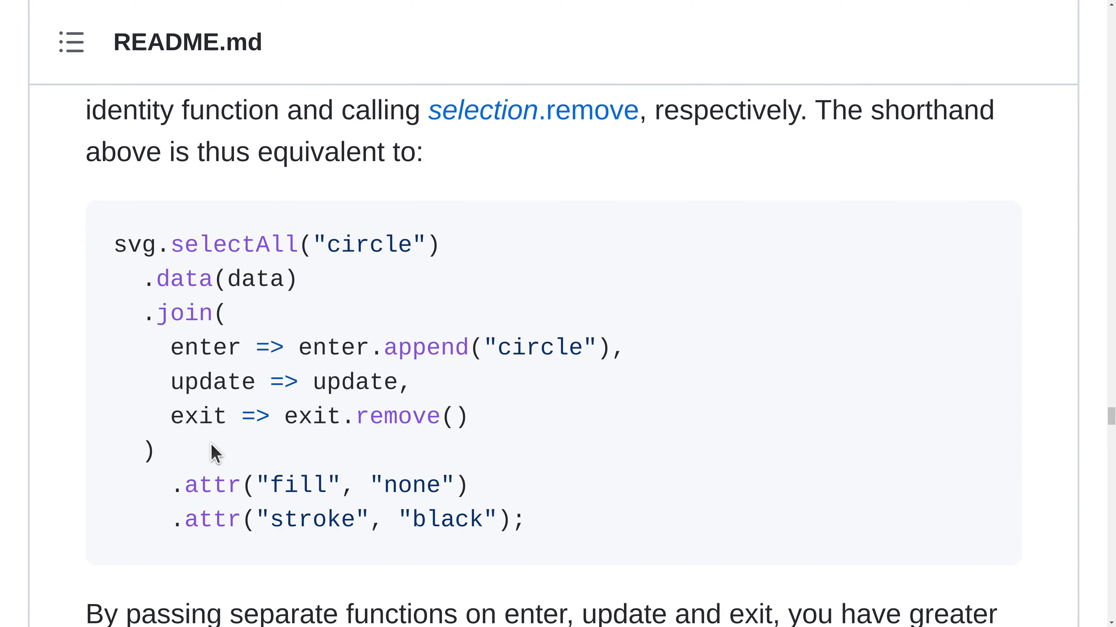
pyautogui.moveTo(170, 348); pyautogui.dragTo(583, 348)
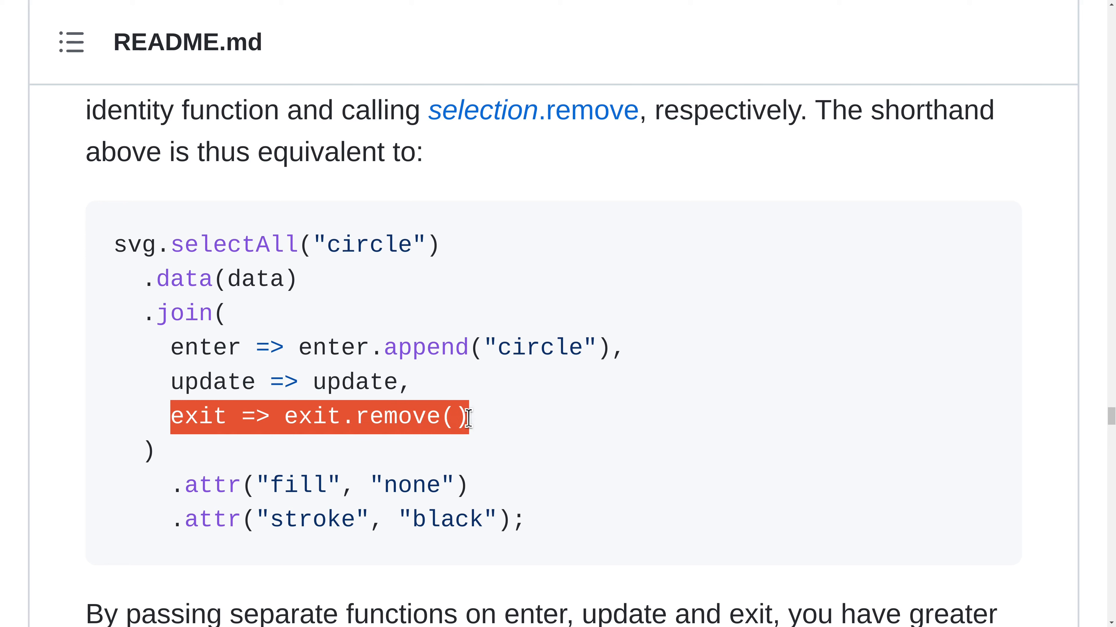
pyautogui.doubleClick(397, 417)
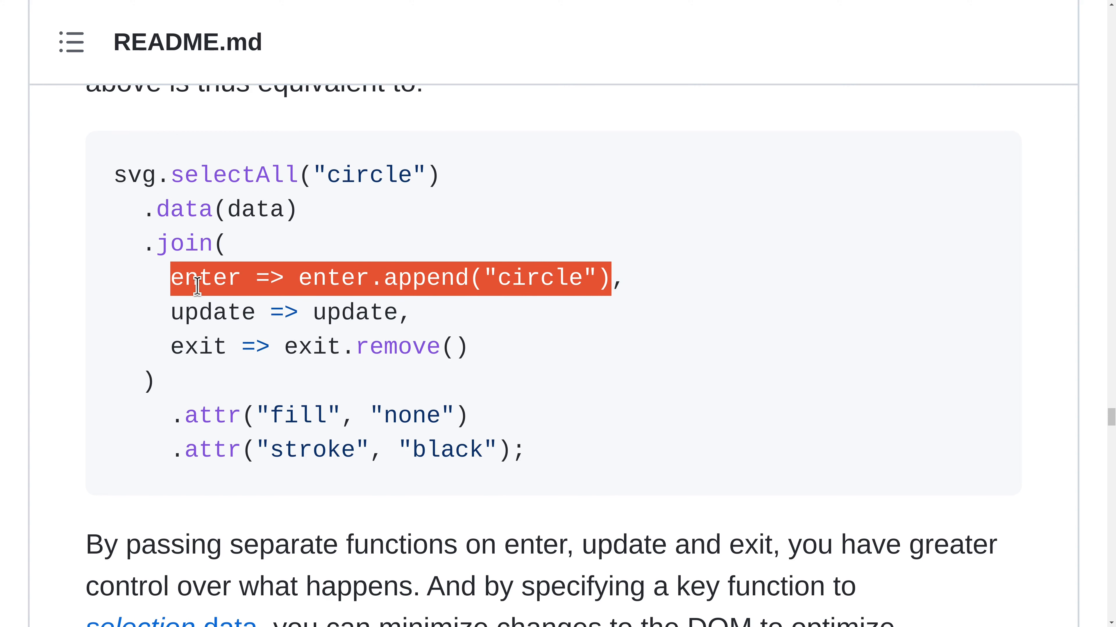
pyautogui.moveTo(653, 295)
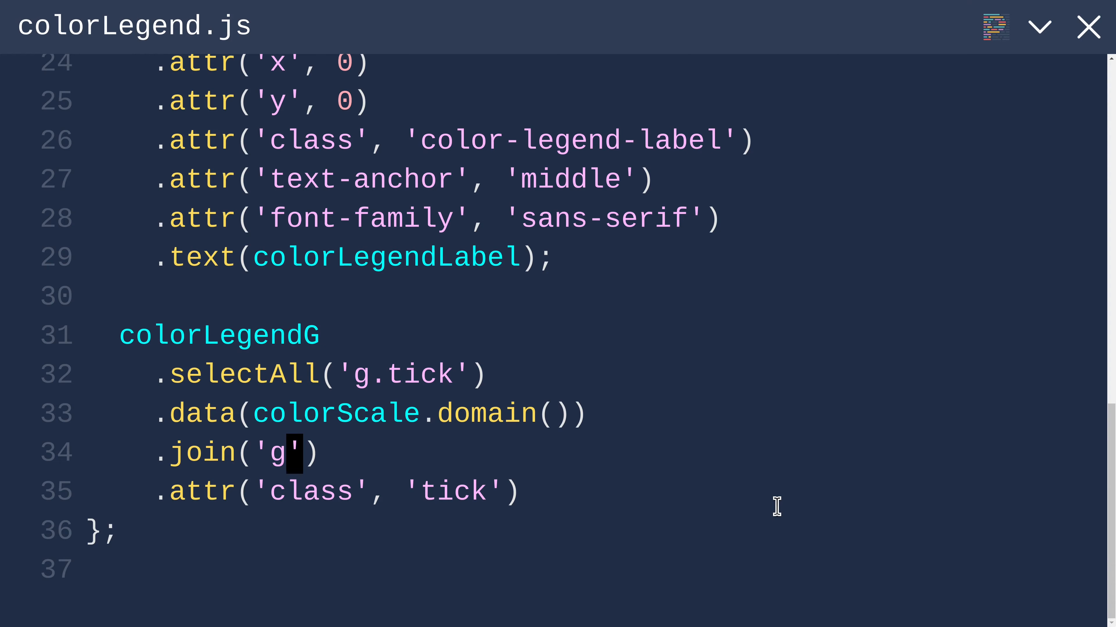
# Step: Replace the 'g' join argument with an enter function that appends a g
pyautogui.doubleClick(276, 452)
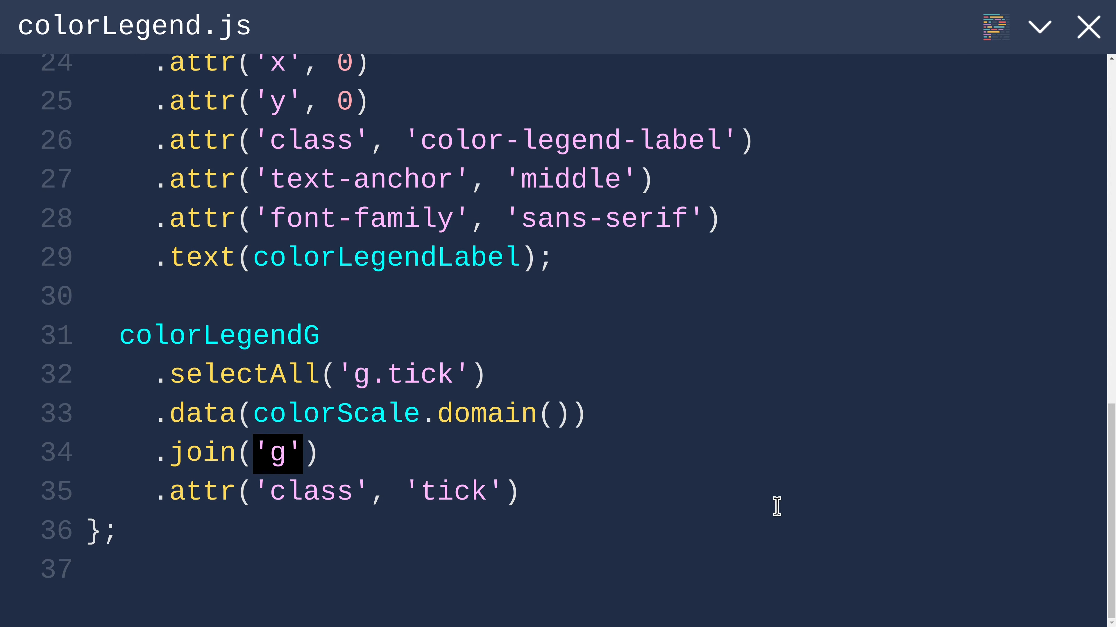
pyautogui.write('enter =>')
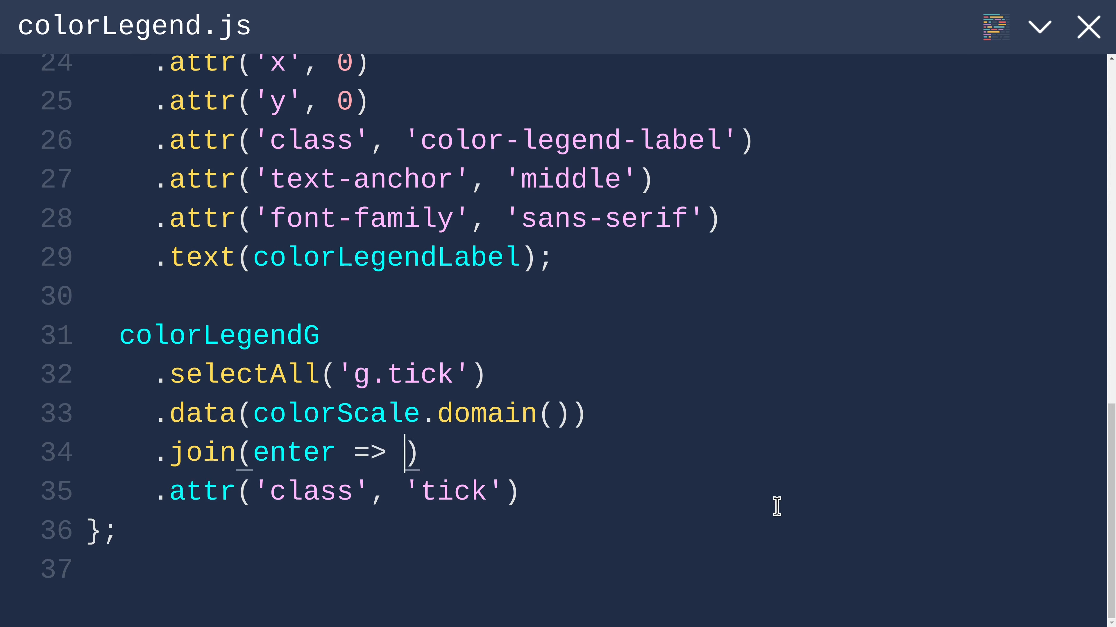
pyautogui.write('enter.ap')
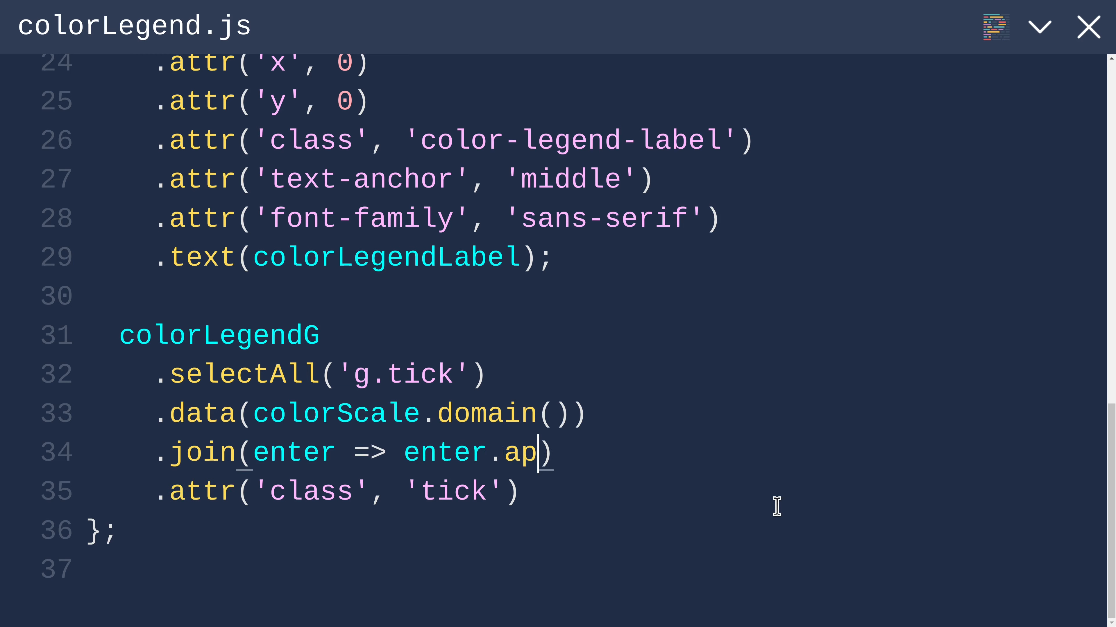
pyautogui.write("pend('g')")
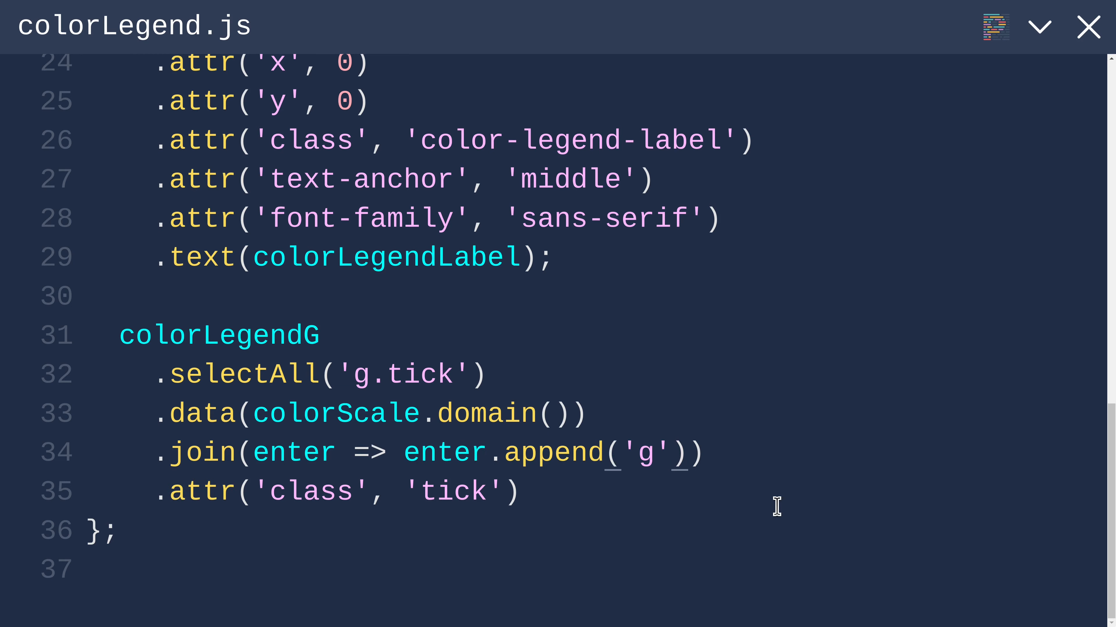
pyautogui.moveTo(720, 514)
pyautogui.write('.')
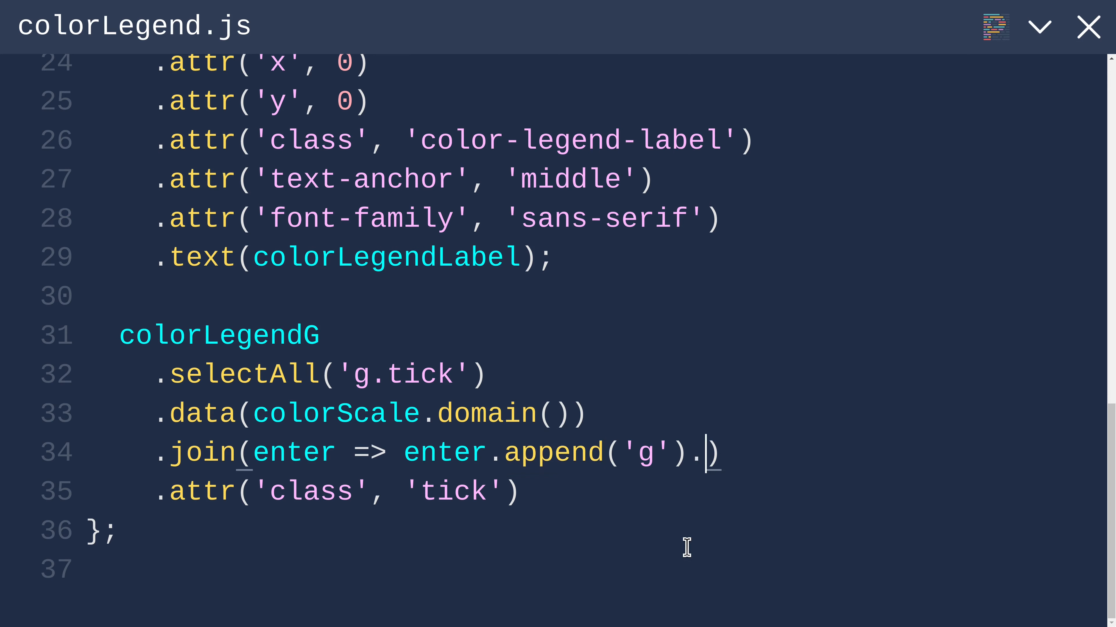
# Step: Add a .call with a selection function appending a circle and a text to each group
pyautogui.write('call()')
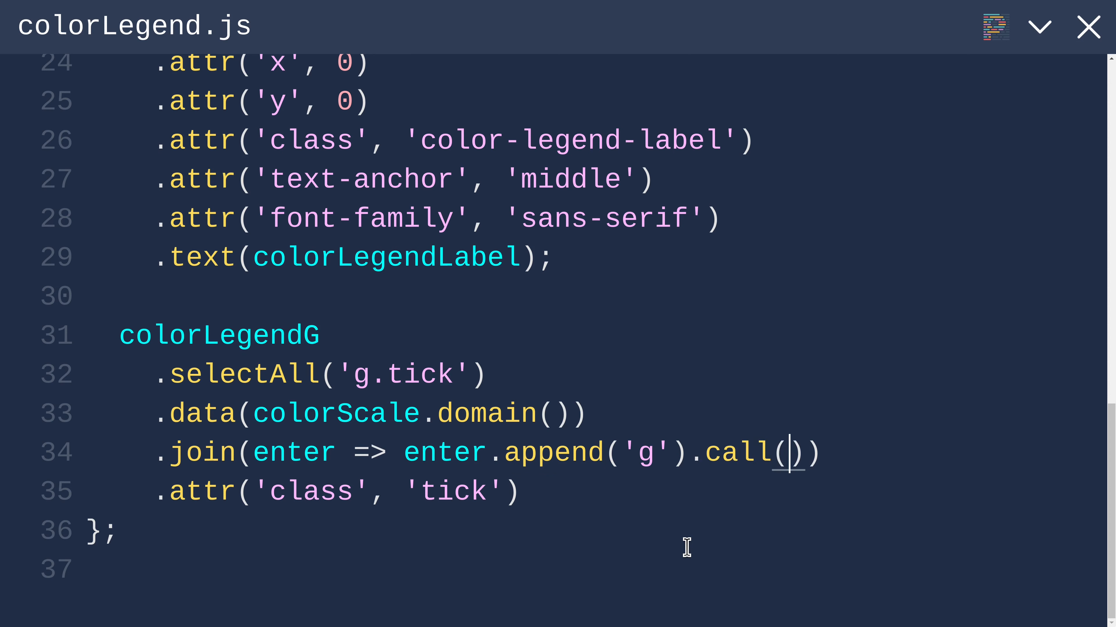
pyautogui.write('sel')
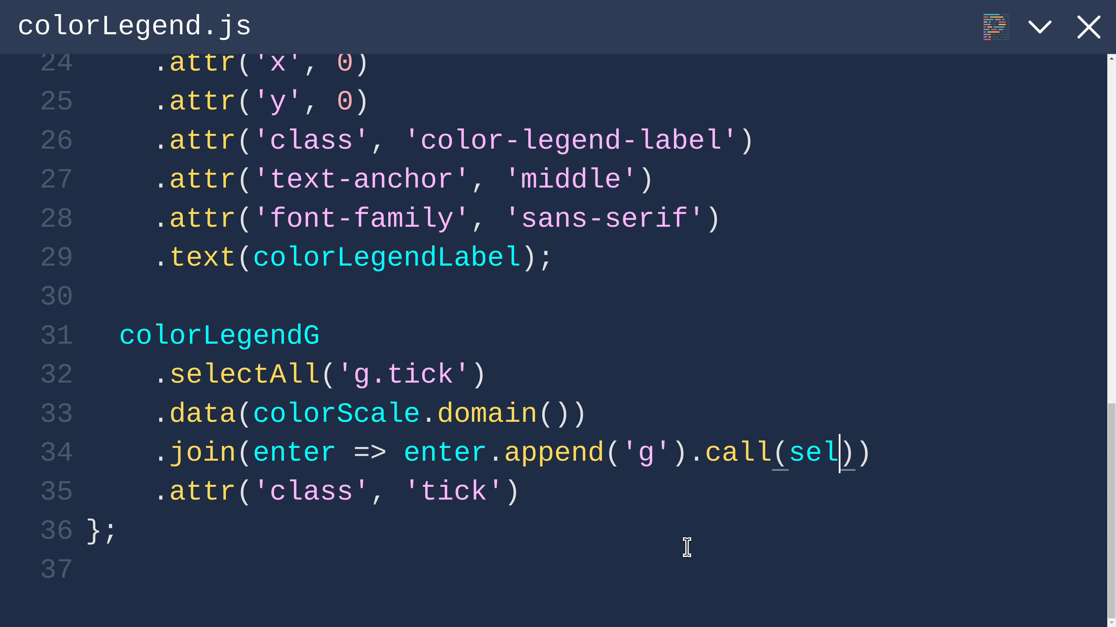
pyautogui.write('ection => {')
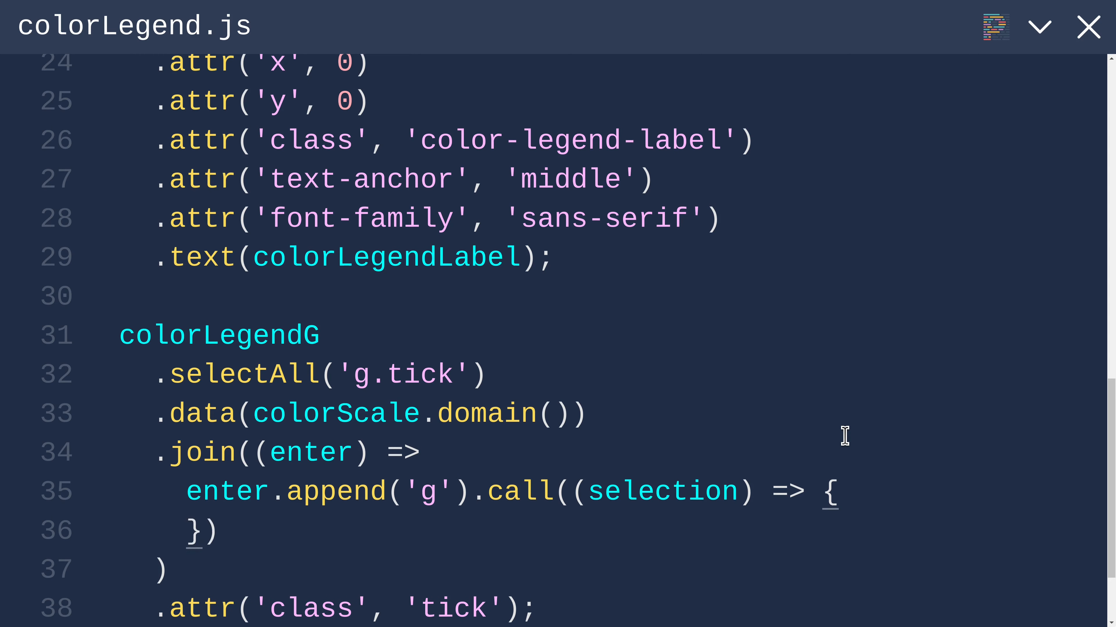
pyautogui.write('selection')
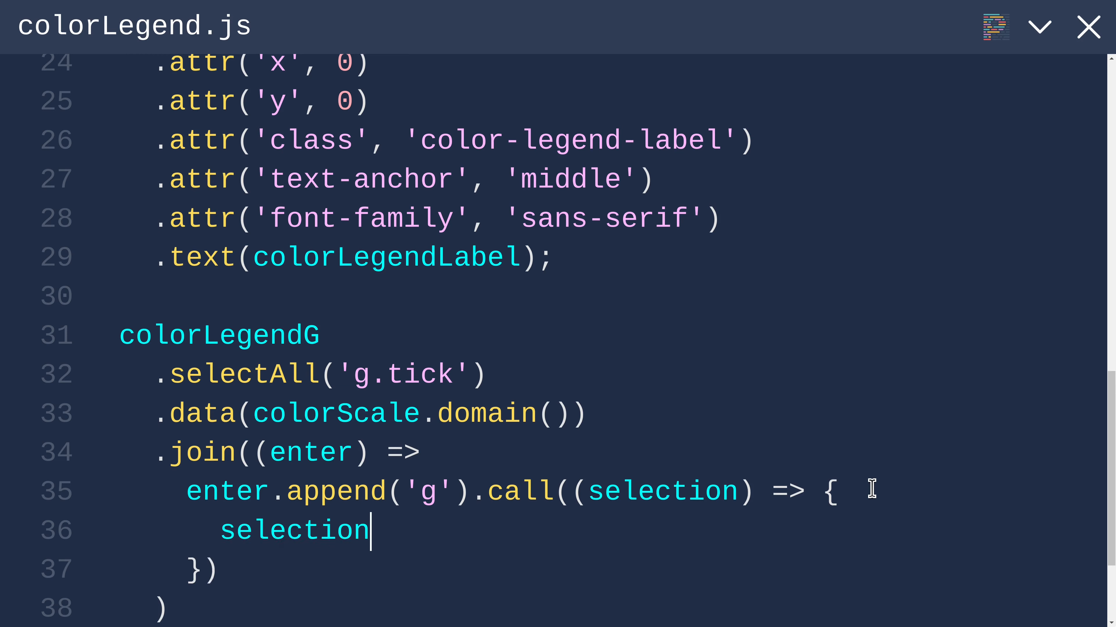
pyautogui.write(".append('circle');")
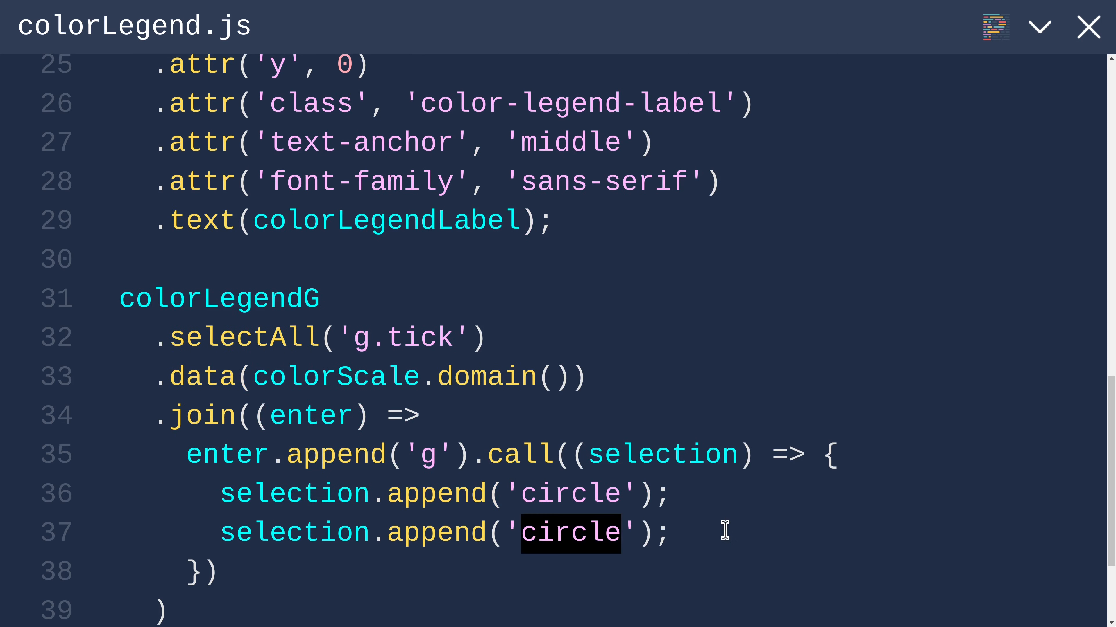
pyautogui.write('text')
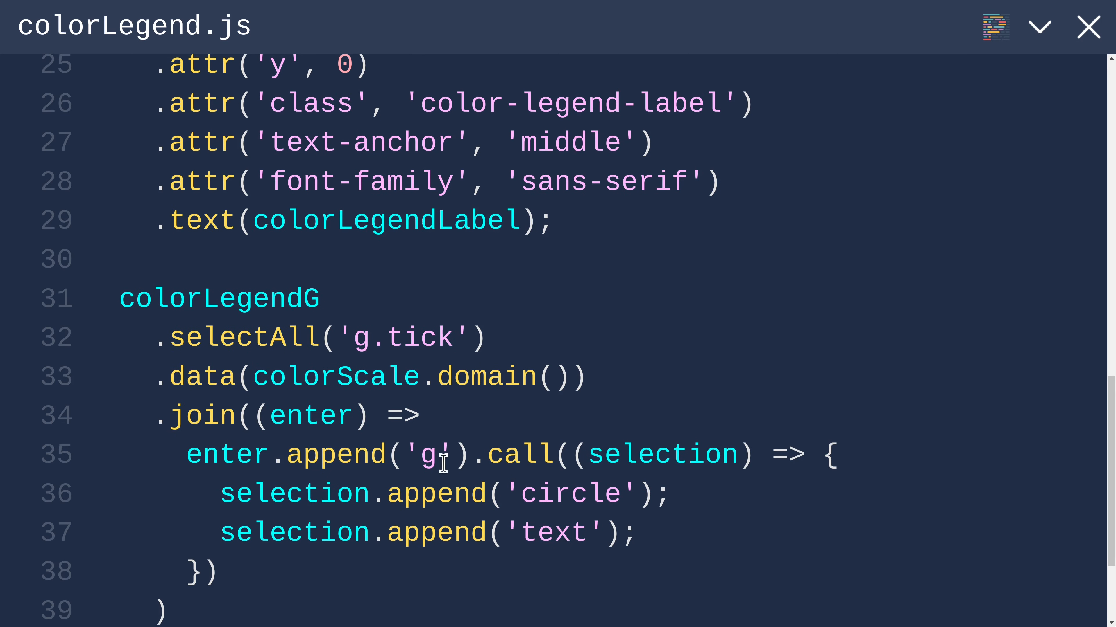
pyautogui.moveTo(1087, 27)
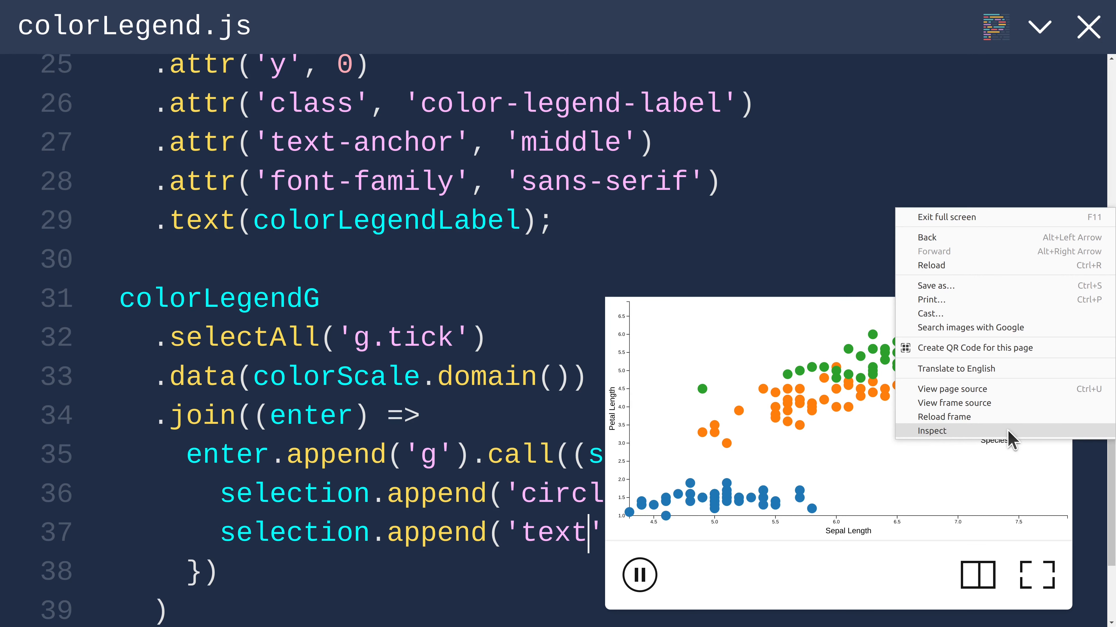
# Step: Inspect the color-legend group and expand its first tick group to reveal the circle and empty text
pyautogui.click(931, 430)
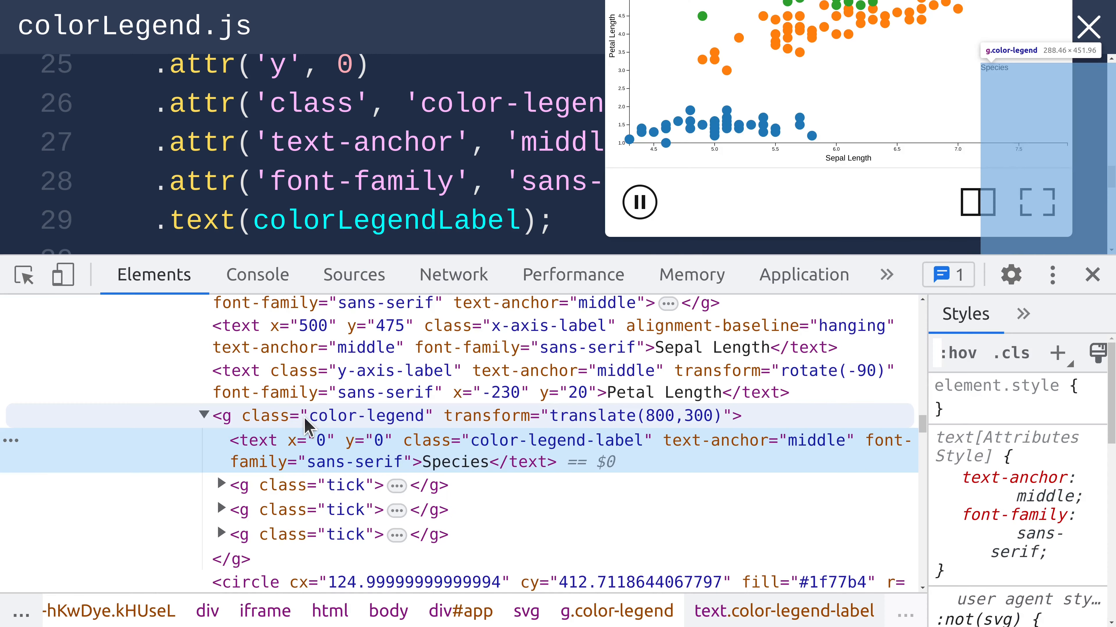
pyautogui.click(327, 415)
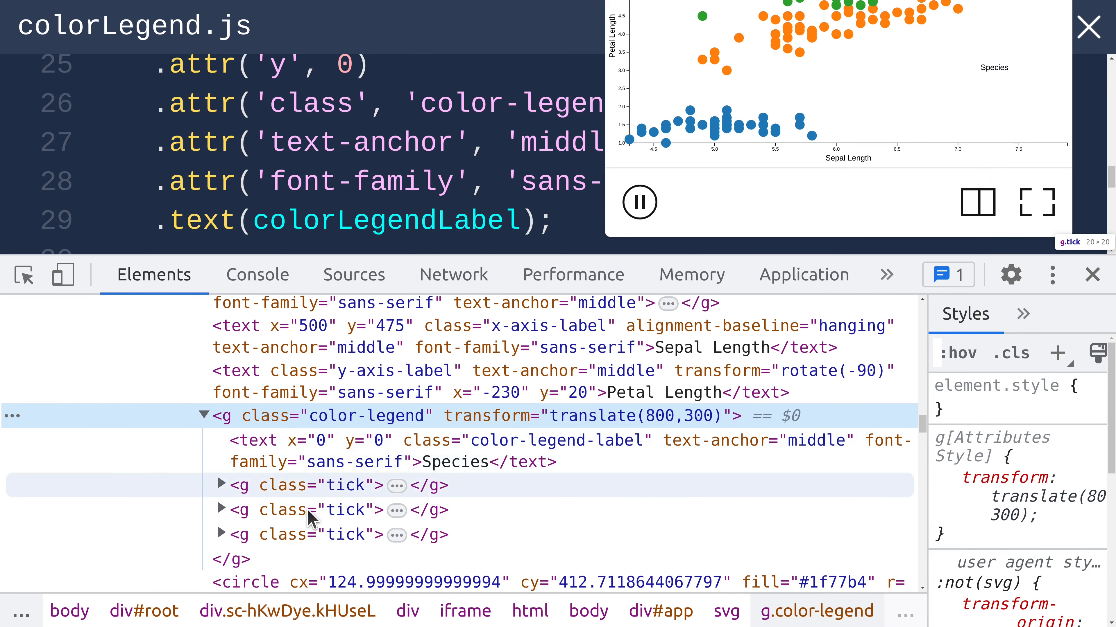
pyautogui.moveTo(310, 510)
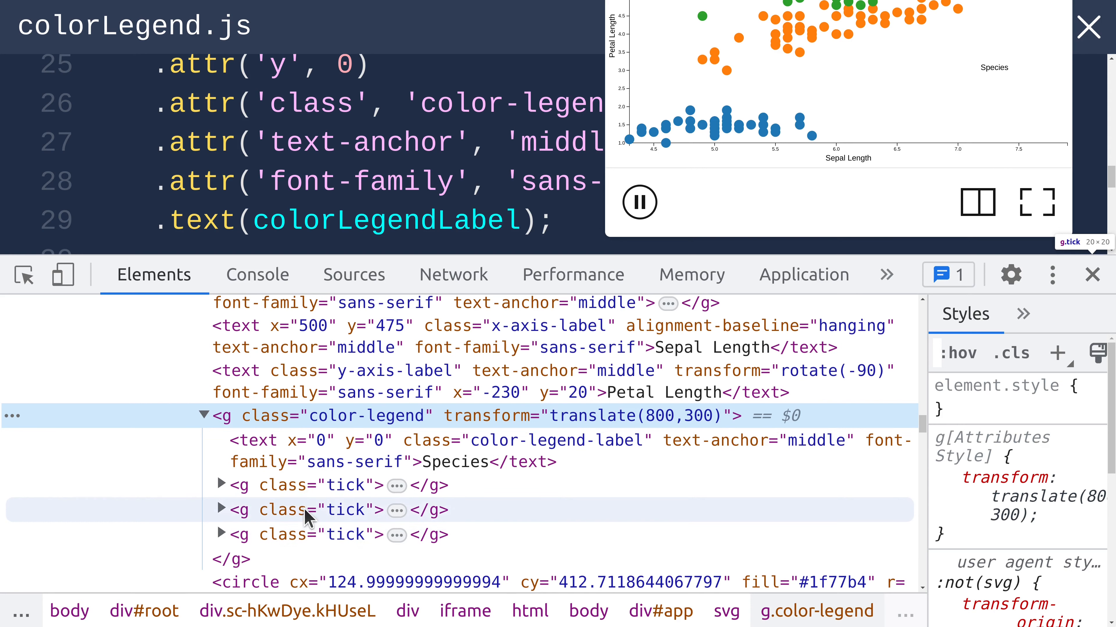
pyautogui.moveTo(224, 491)
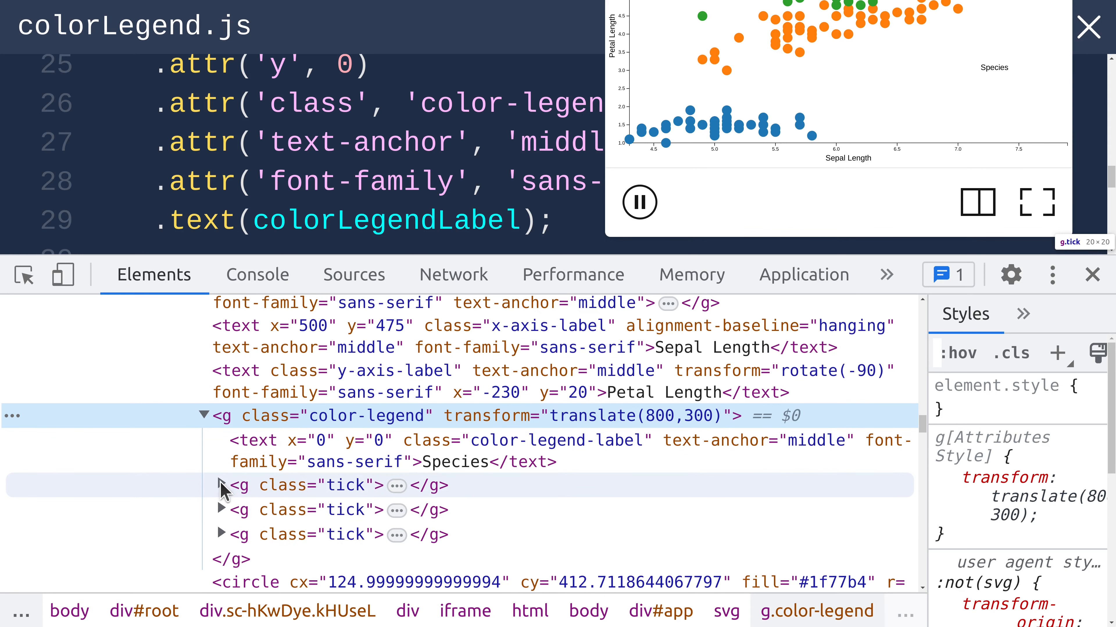
pyautogui.click(221, 486)
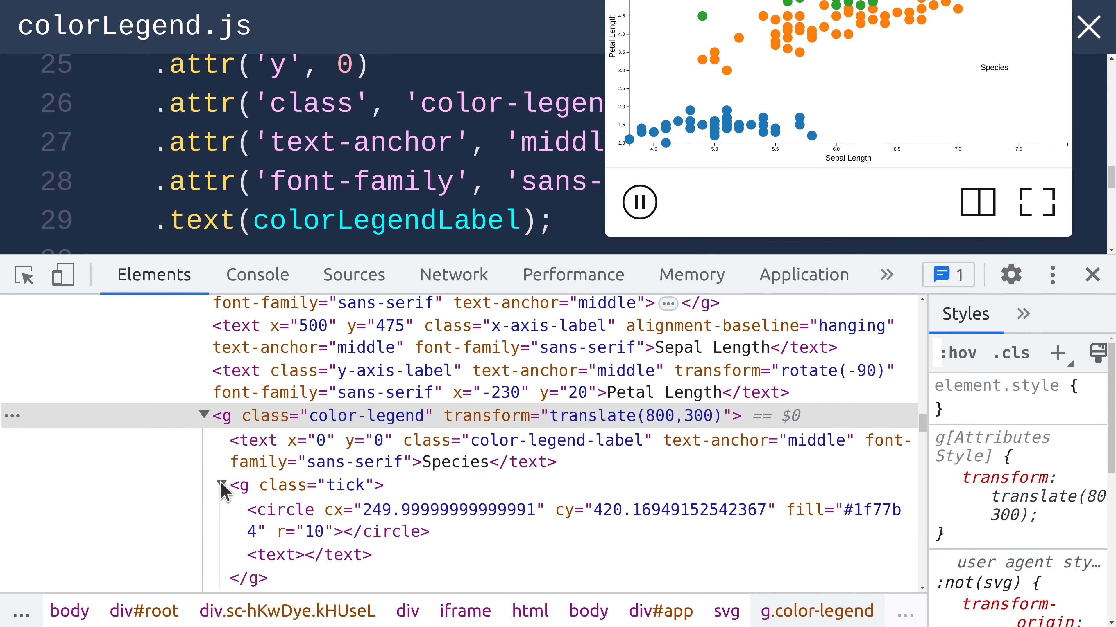
pyautogui.moveTo(292, 519)
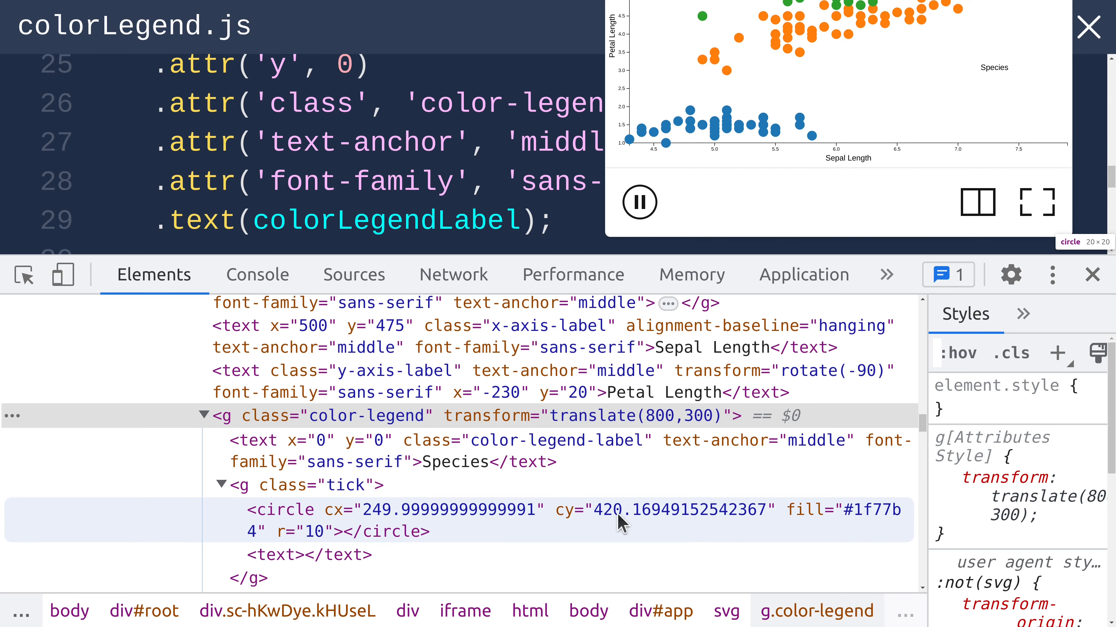
pyautogui.moveTo(469, 526)
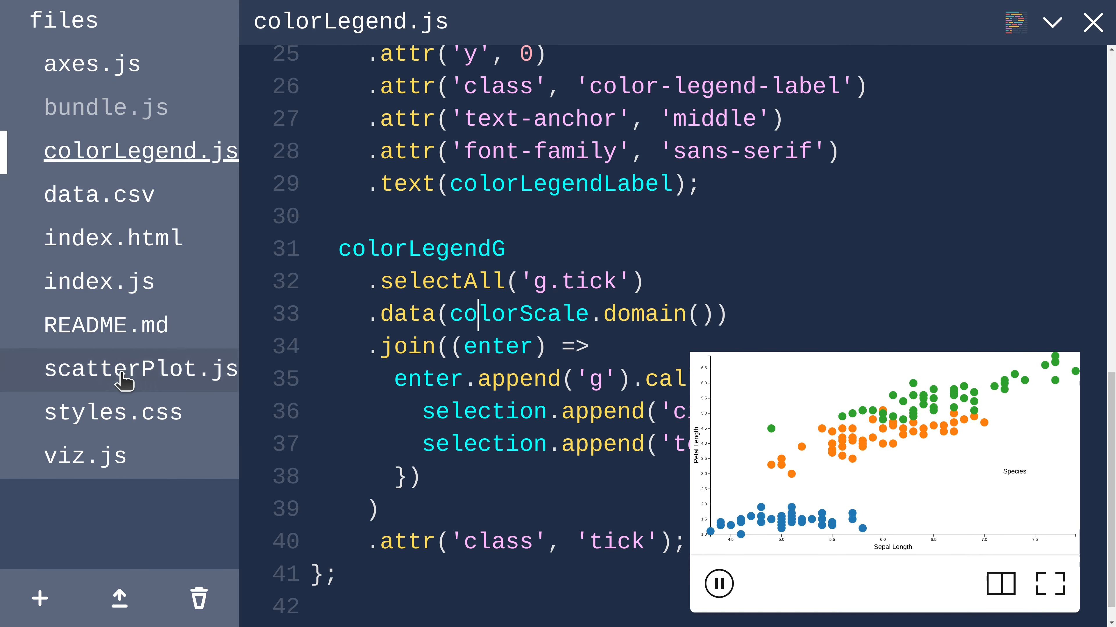
# Step: In scatterPlot.js select 'circle.mark' and give each joined circle class 'mark'
pyautogui.click(140, 368)
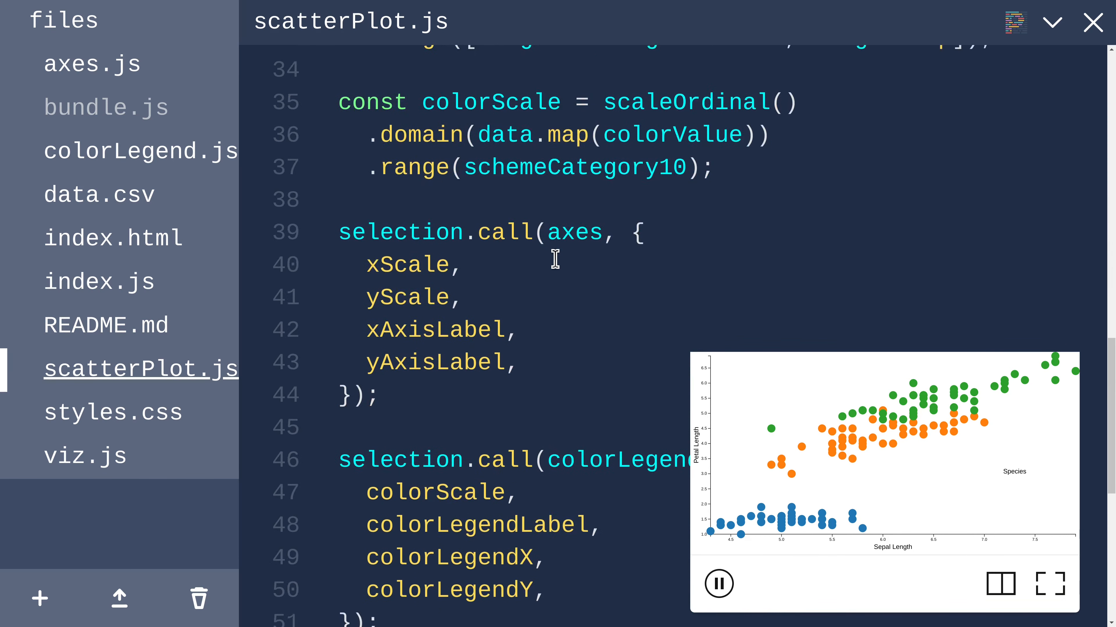
pyautogui.scroll(-3)
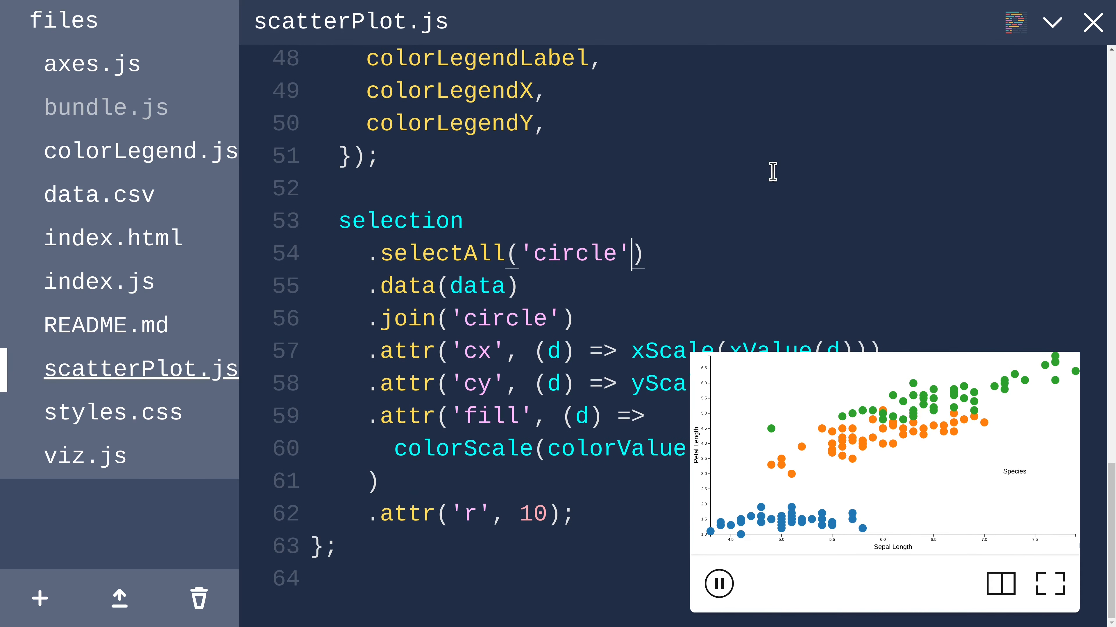
pyautogui.write('.')
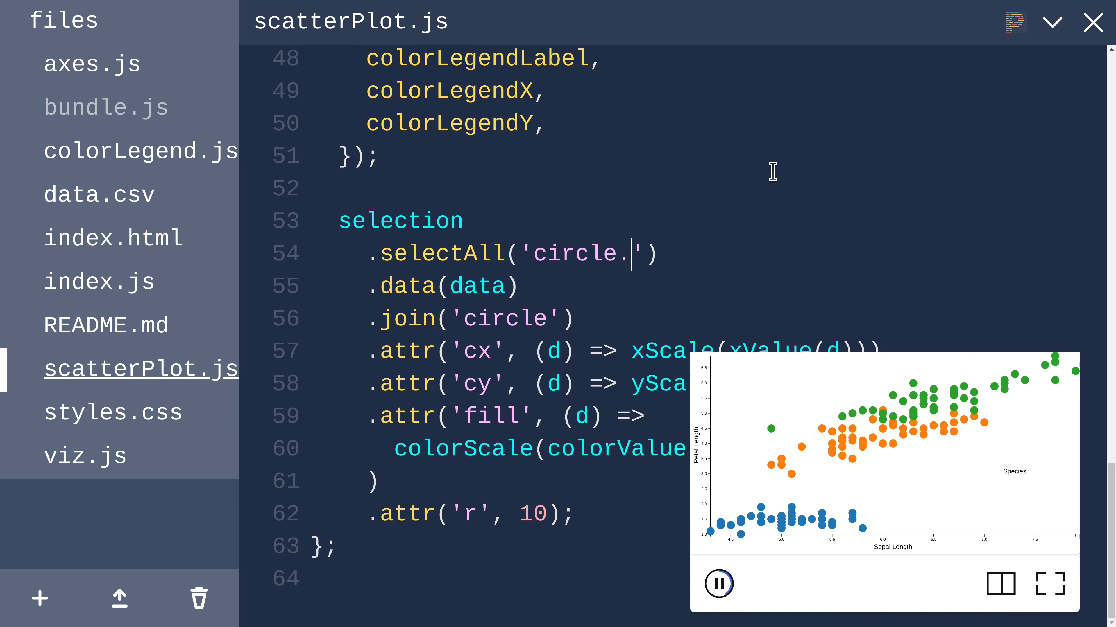
pyautogui.write('mark')
pyautogui.write(".attr('class',")
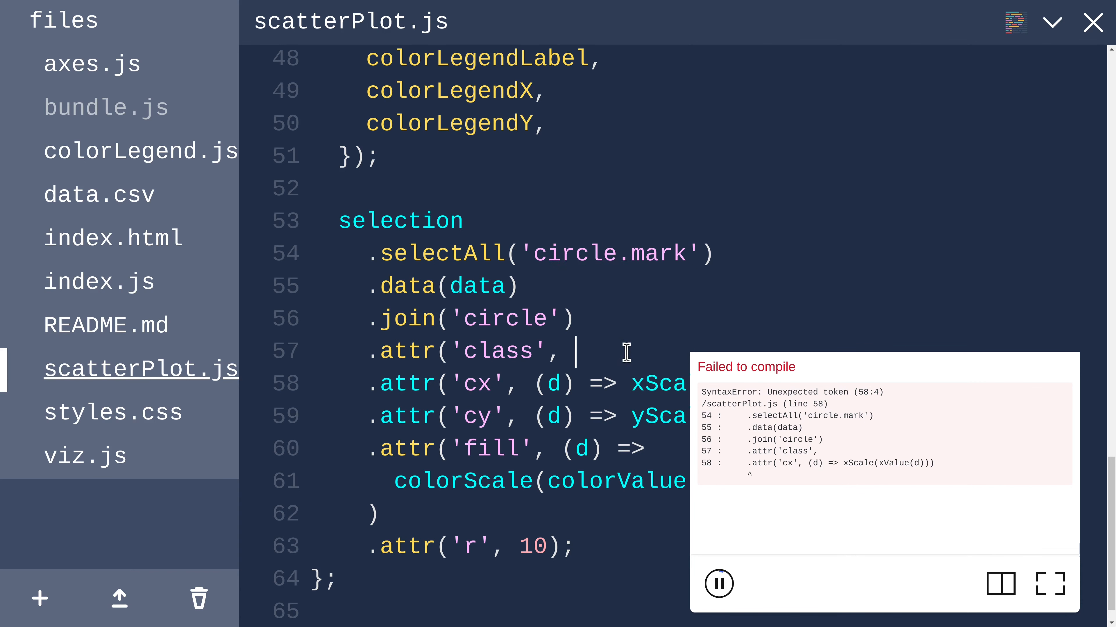
pyautogui.write("'mark'")
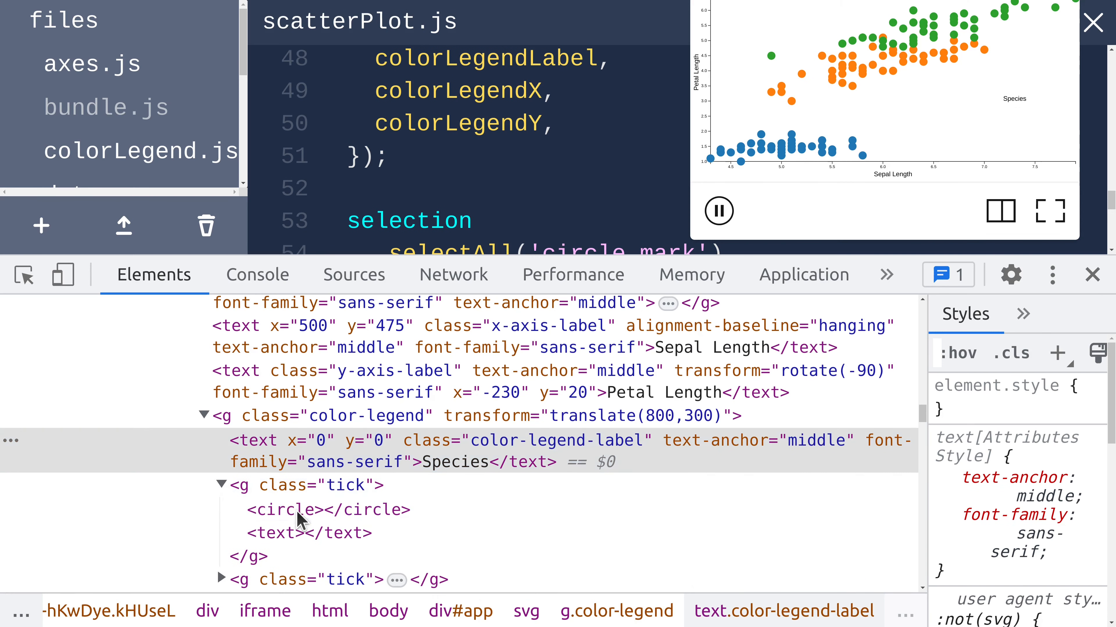
pyautogui.moveTo(327, 510)
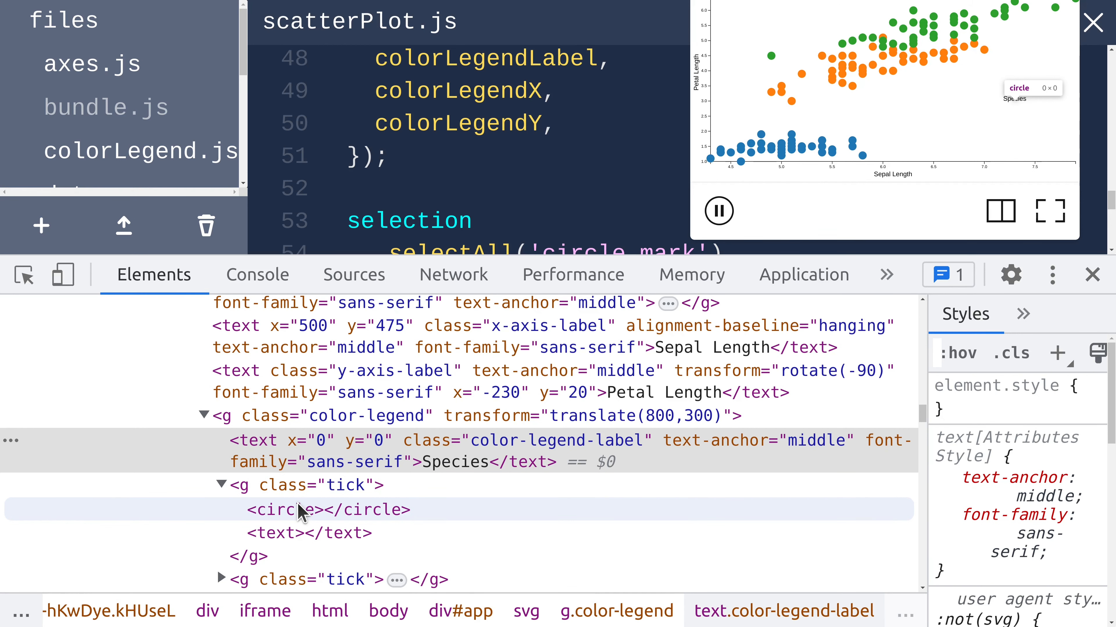
pyautogui.moveTo(308, 533)
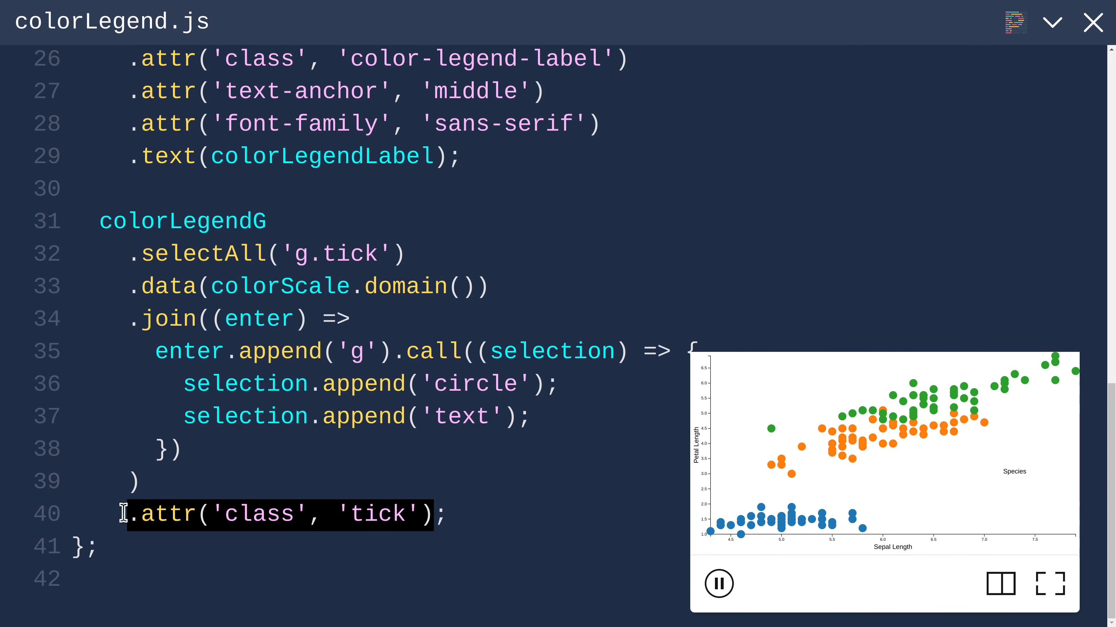
pyautogui.moveTo(140, 520)
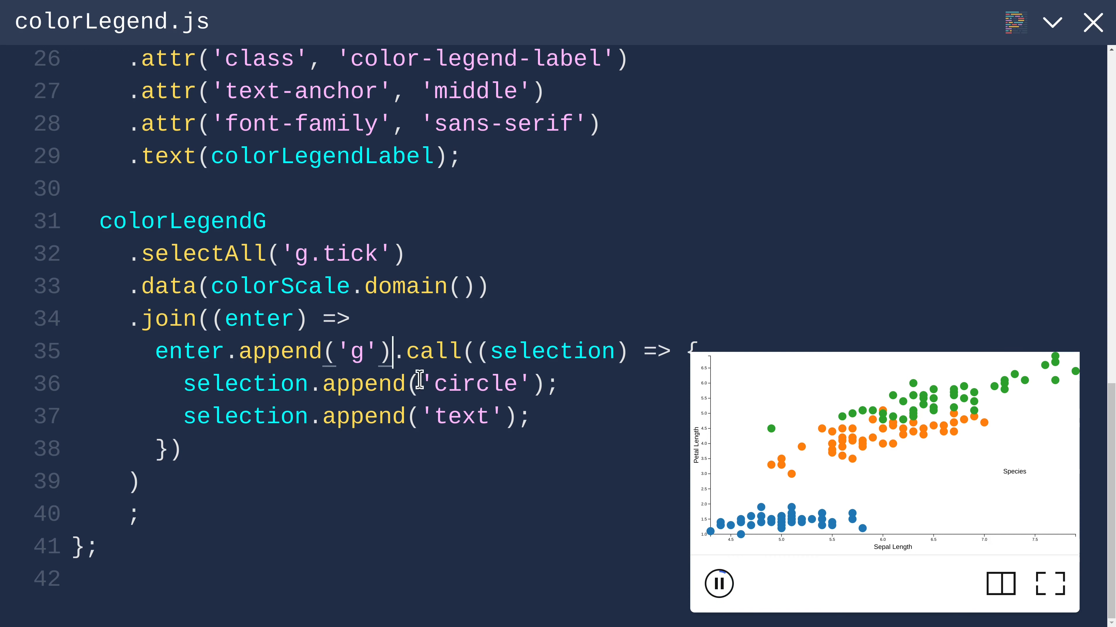
# Step: Move .attr('class', 'tick') right after enter.append('g') and reformat the enter chain
pyautogui.write(".attr('class', 'tick')")
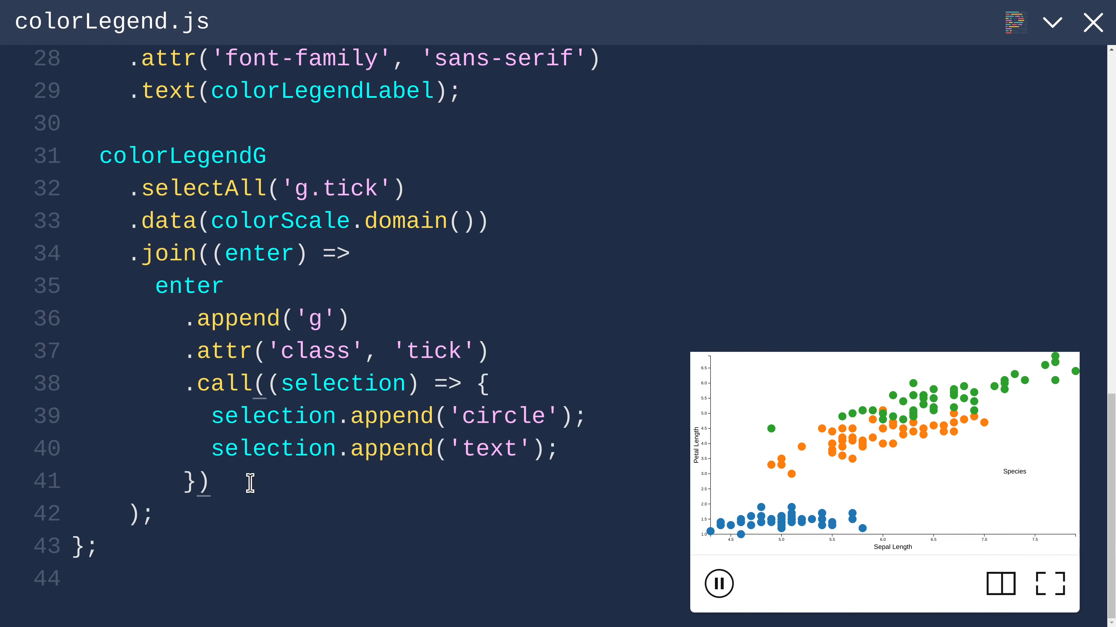
pyautogui.moveTo(221, 482); pyautogui.dragTo(98, 285)
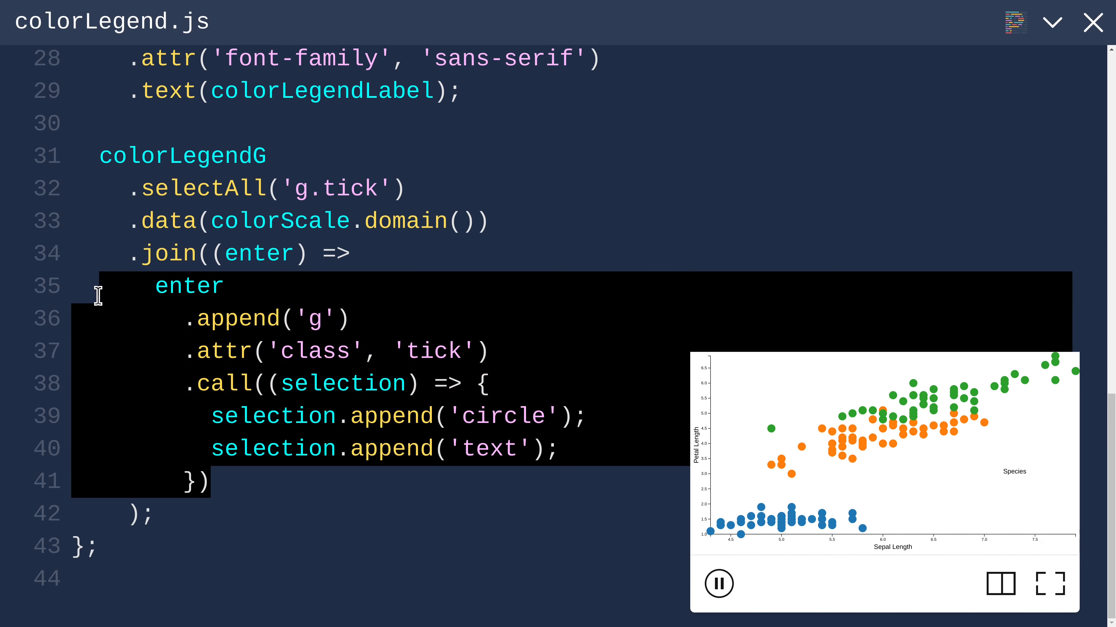
pyautogui.moveTo(149, 269)
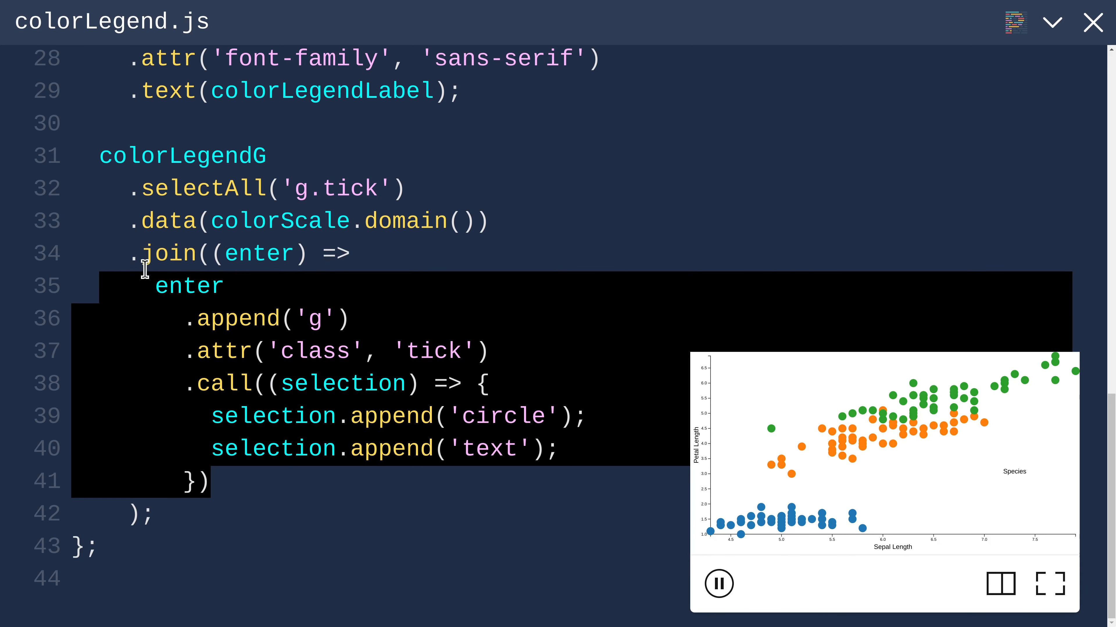
pyautogui.moveTo(228, 380)
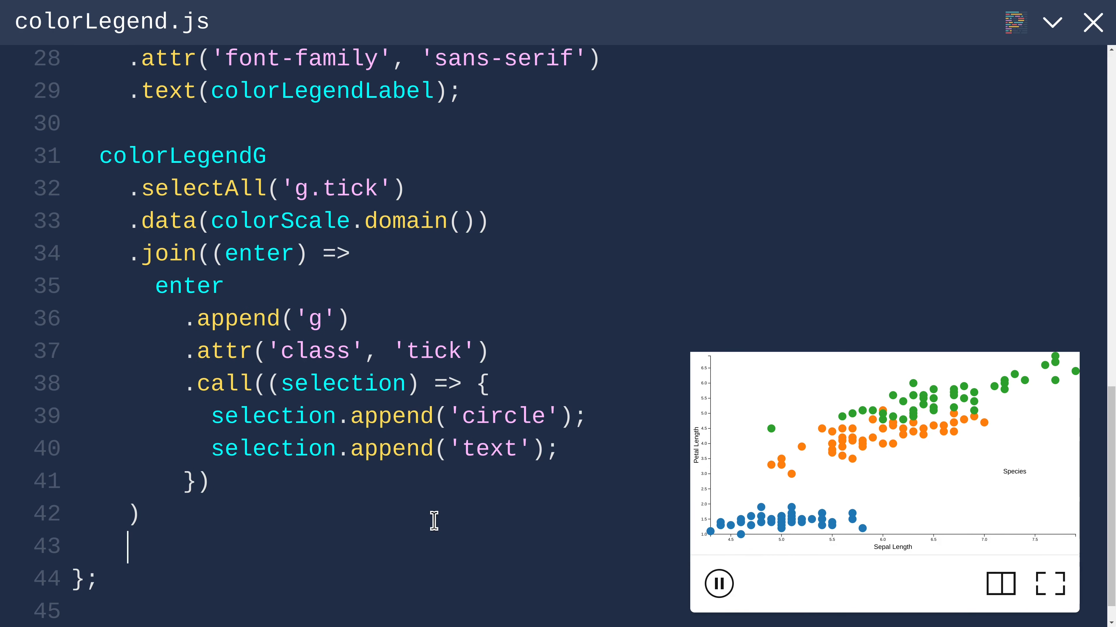
# Step: Add a post-join .call that selects each tick's circle and sets attr 'r' to 10
pyautogui.write('.')
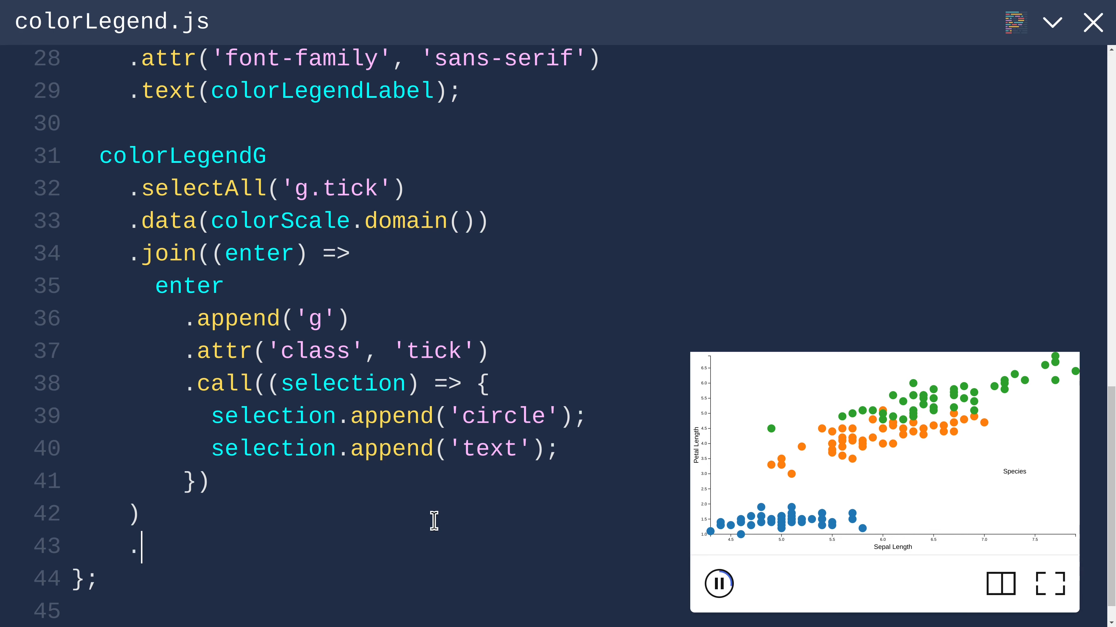
pyautogui.write('call')
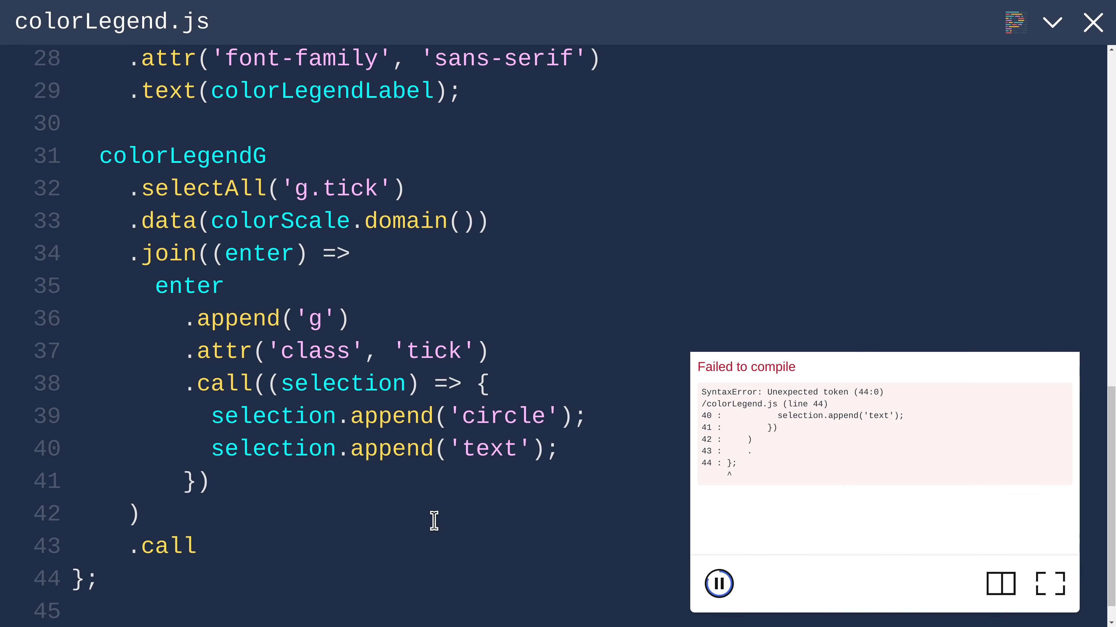
pyautogui.write('(')
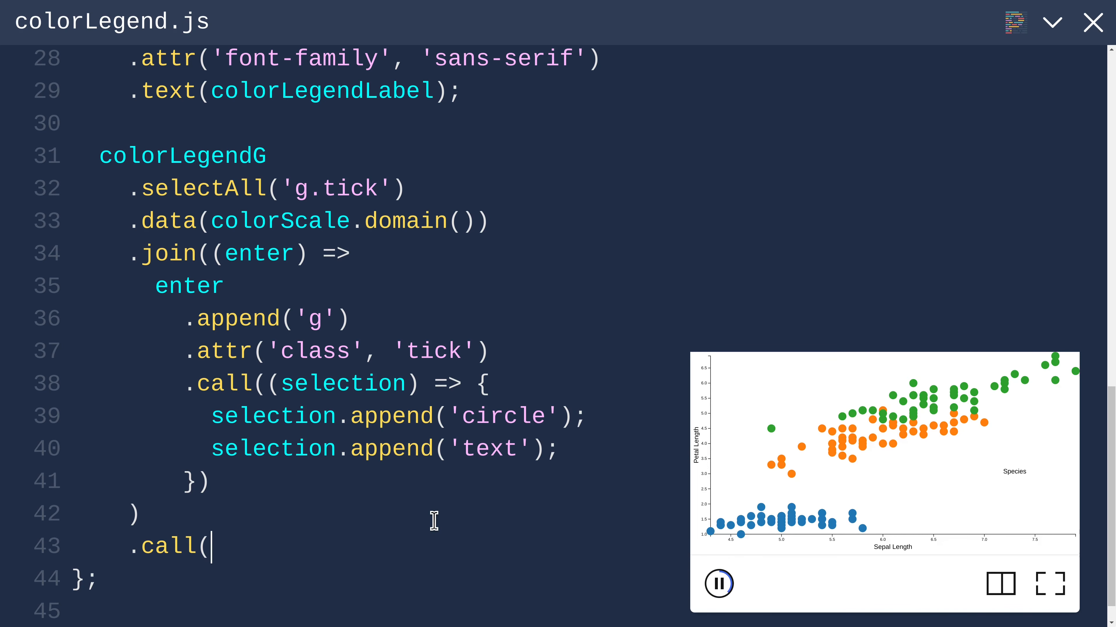
pyautogui.write('selection => {}')
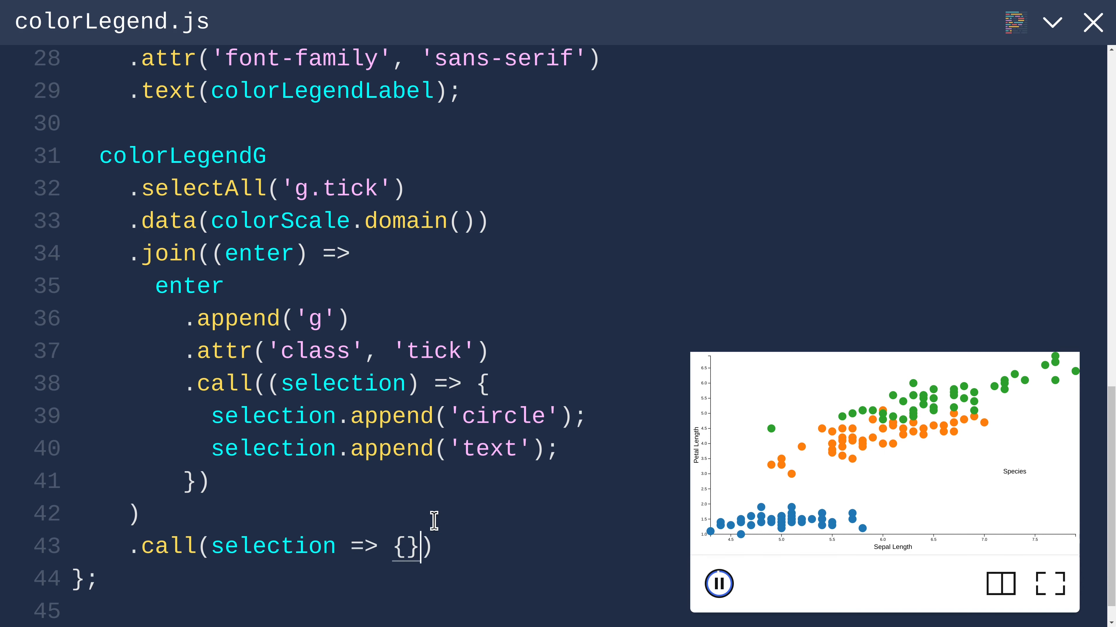
pyautogui.press('Enter')
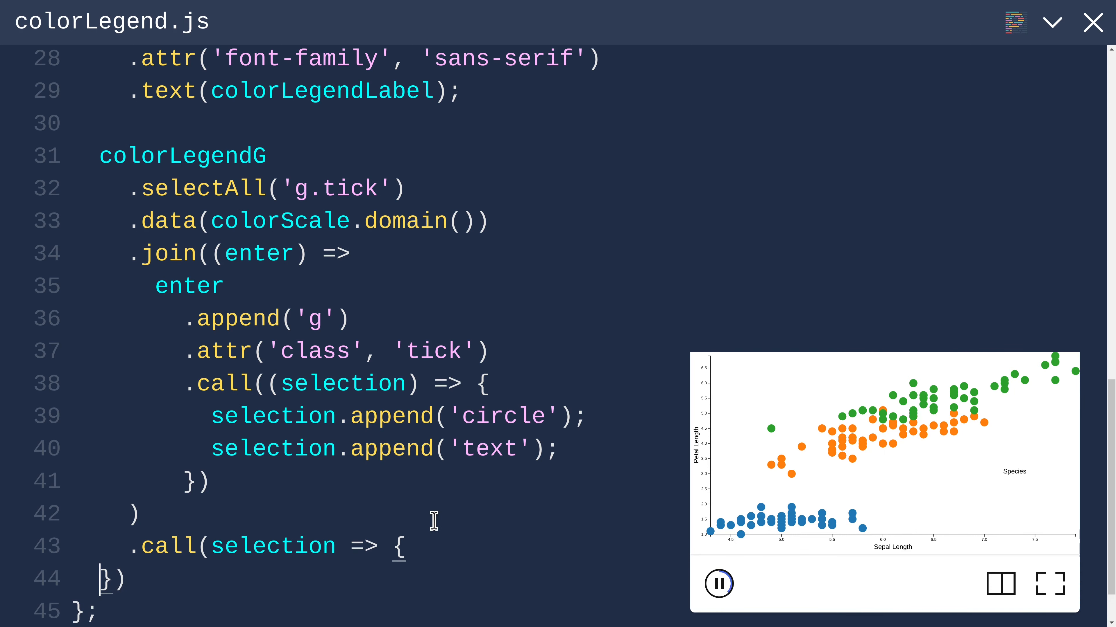
pyautogui.write('selection')
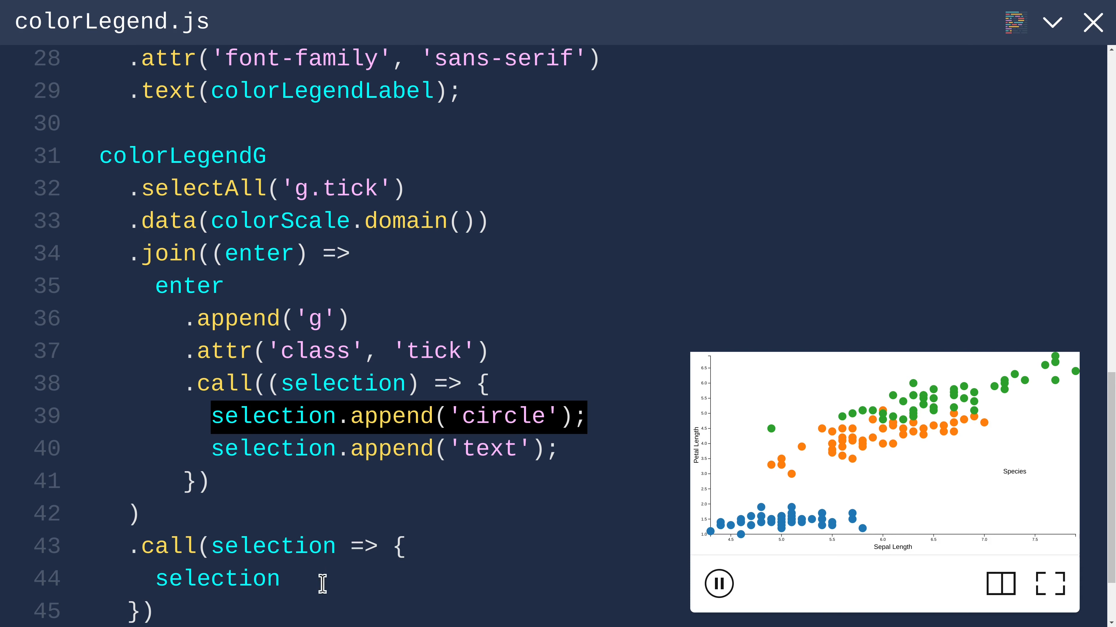
pyautogui.write('.s')
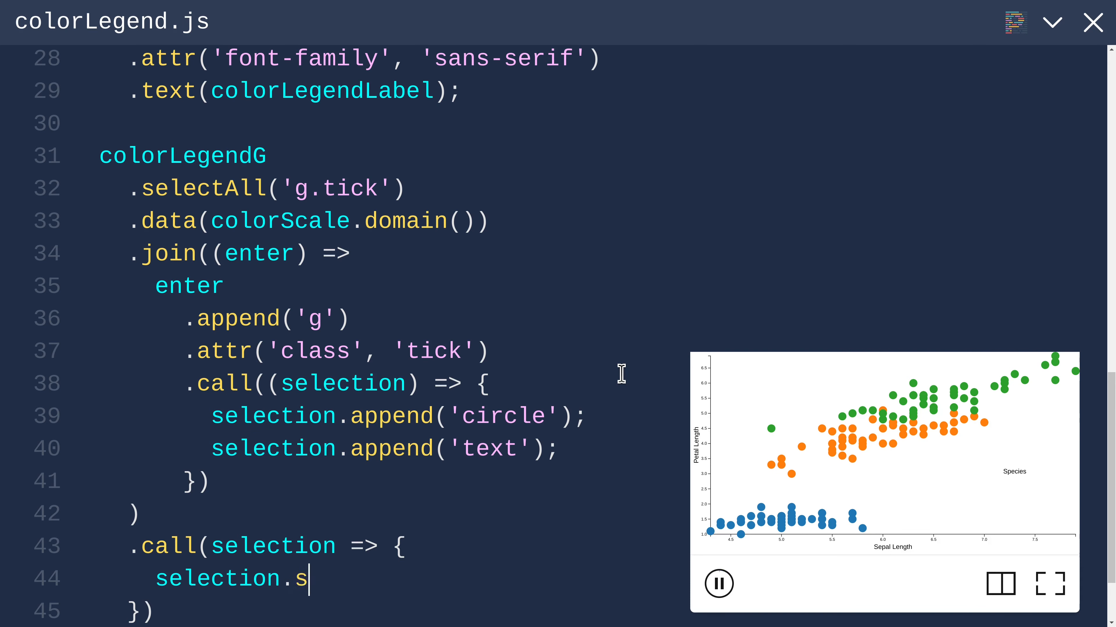
pyautogui.write("elect('circle').")
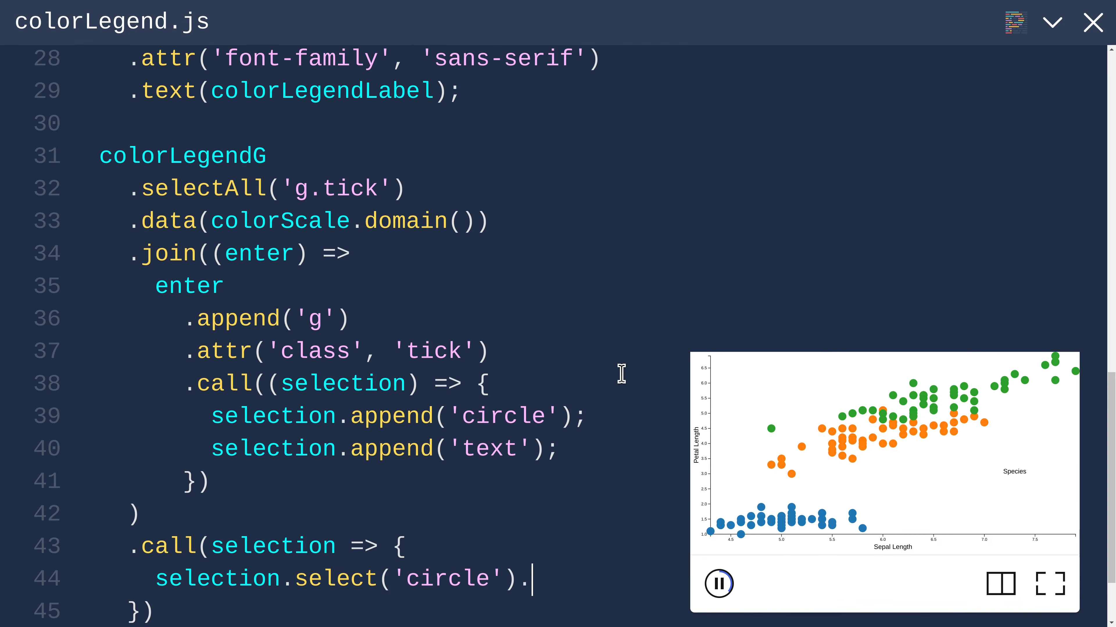
pyautogui.write('attr(')
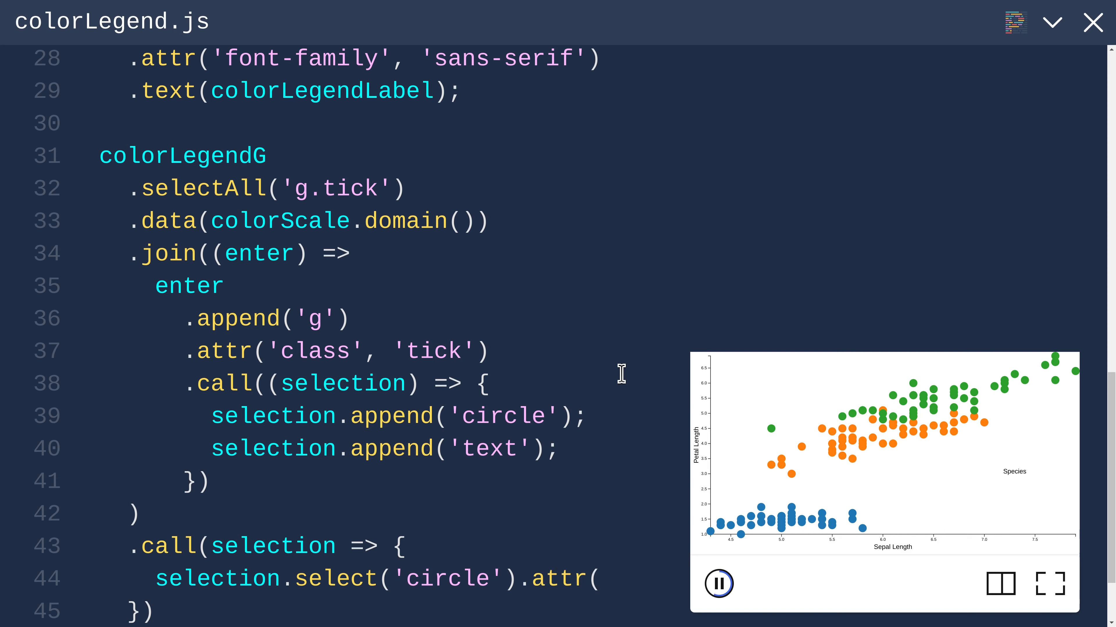
pyautogui.write("'r'")
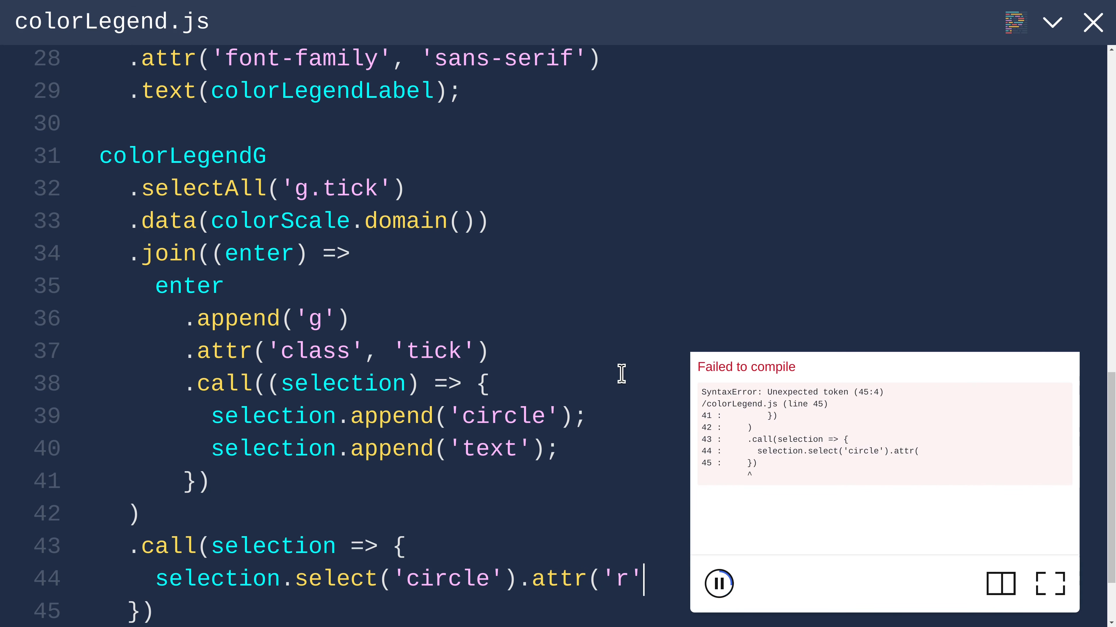
pyautogui.write(', 10')
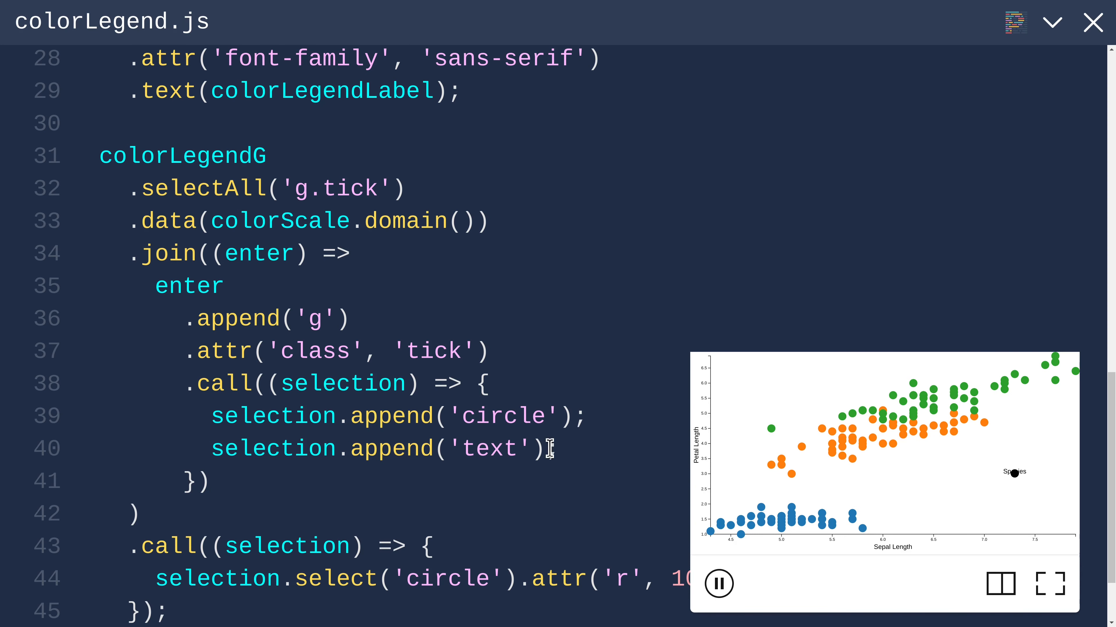
pyautogui.moveTo(520, 414)
pyautogui.write('.attr(')
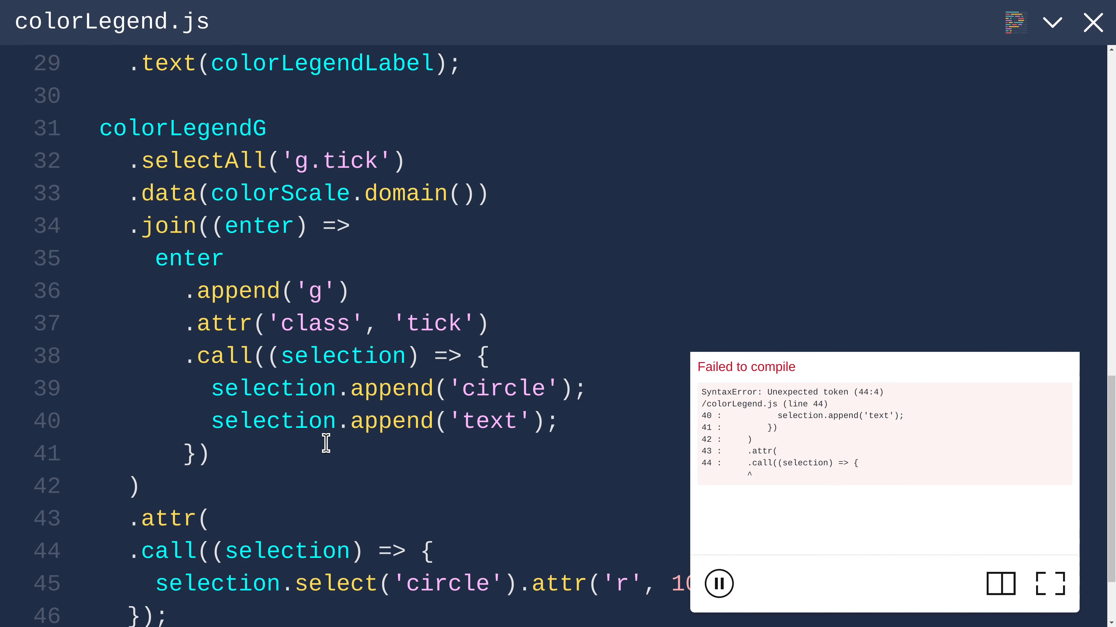
# Step: Translate each tick group by `translate(0, ${i * 30})` using the index in the transform attr
pyautogui.write("'tr")
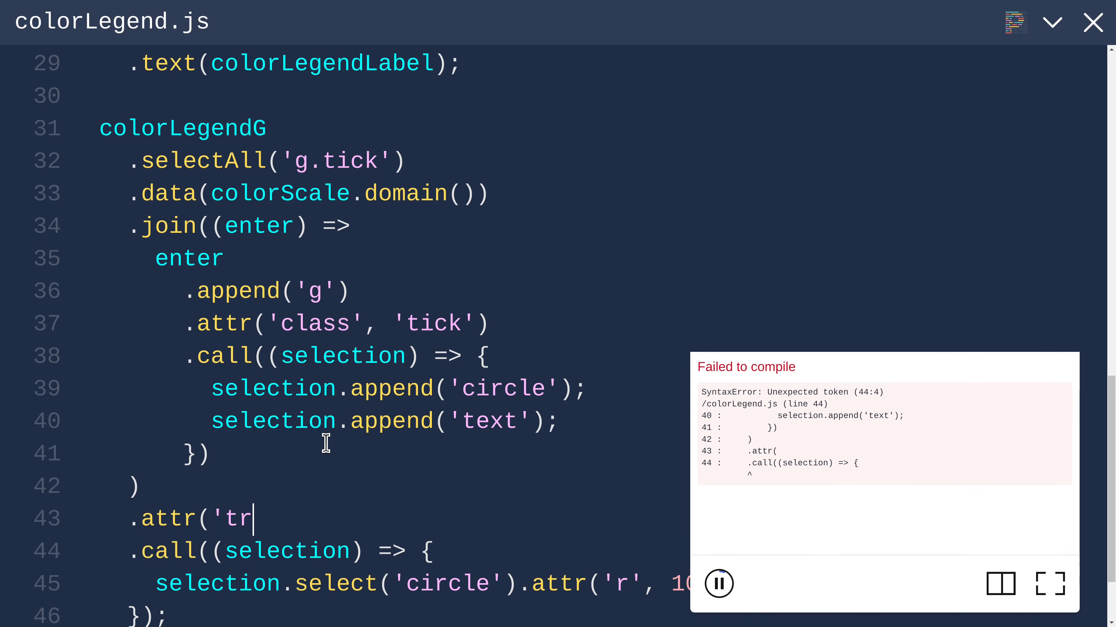
pyautogui.write('ansform')
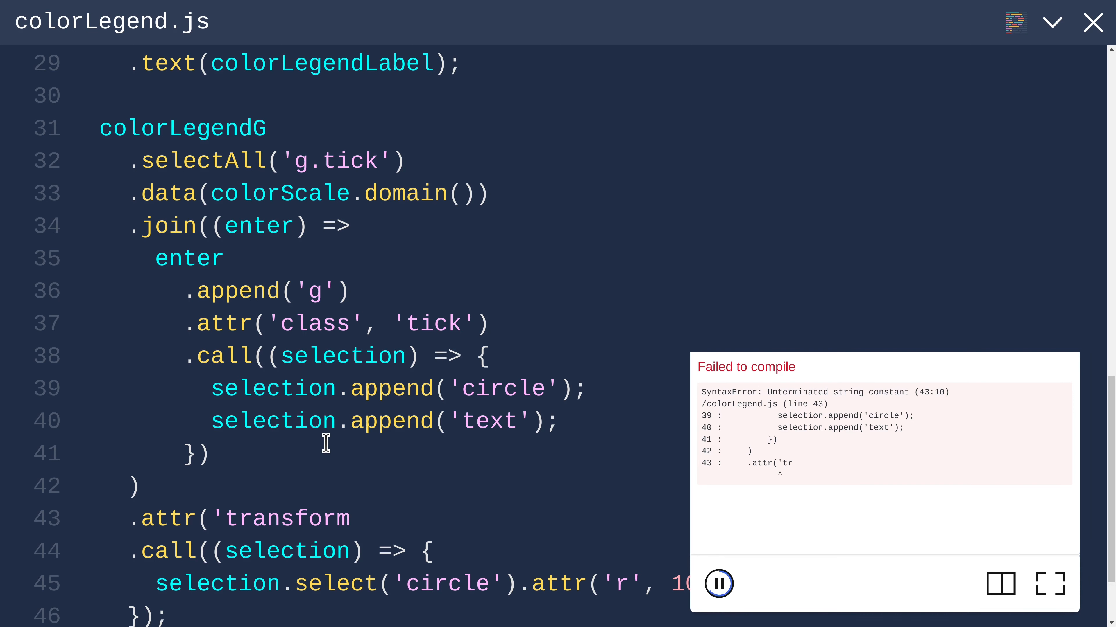
pyautogui.write("',")
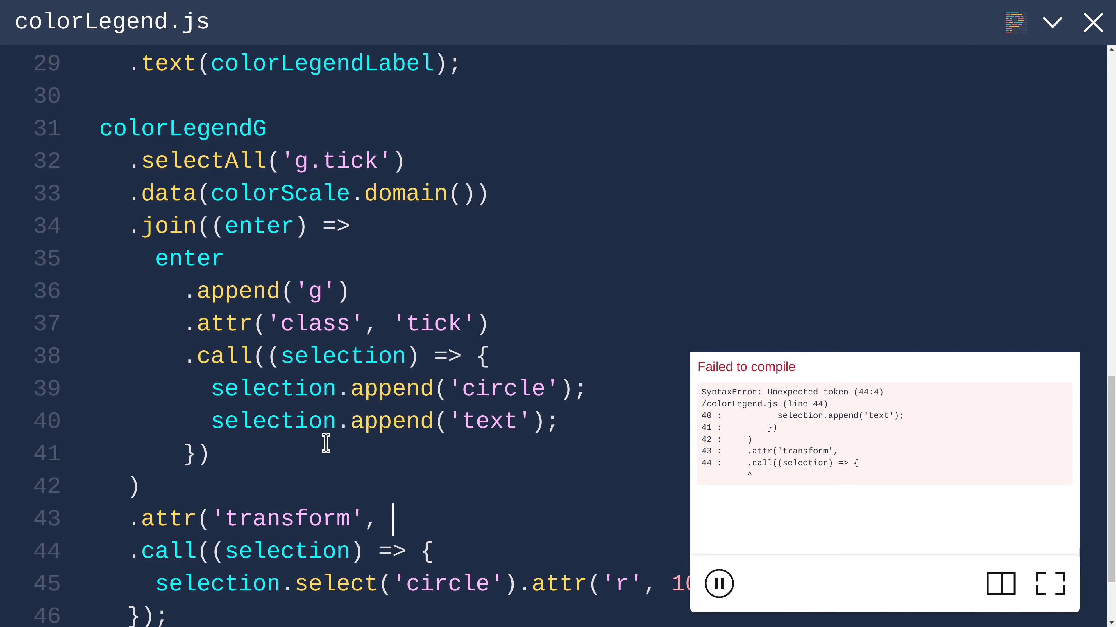
pyautogui.write('(d')
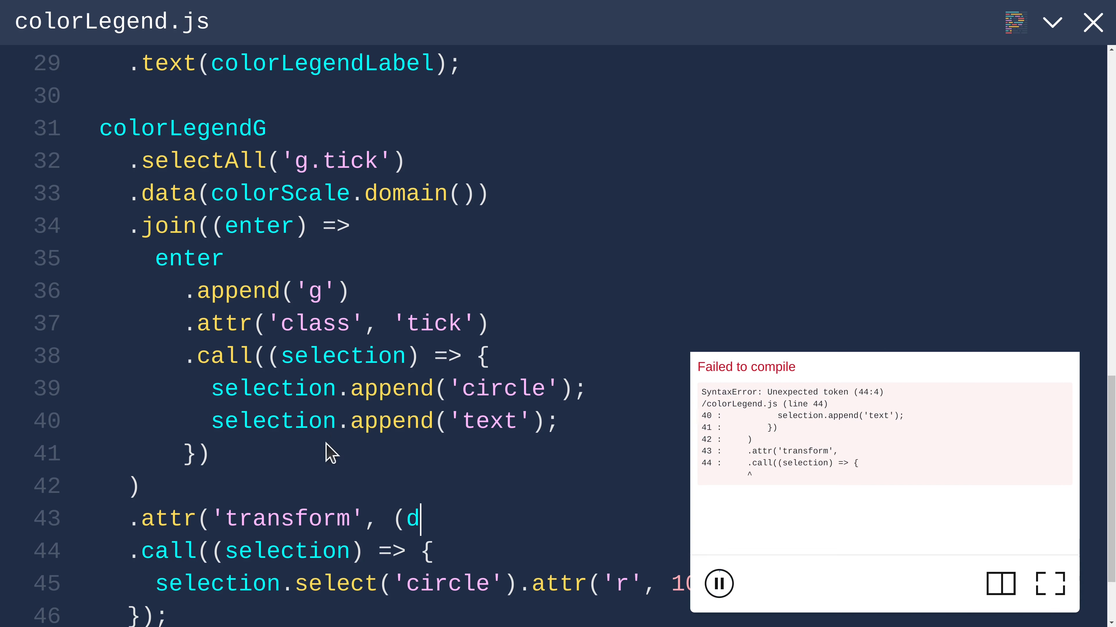
pyautogui.write(', i')
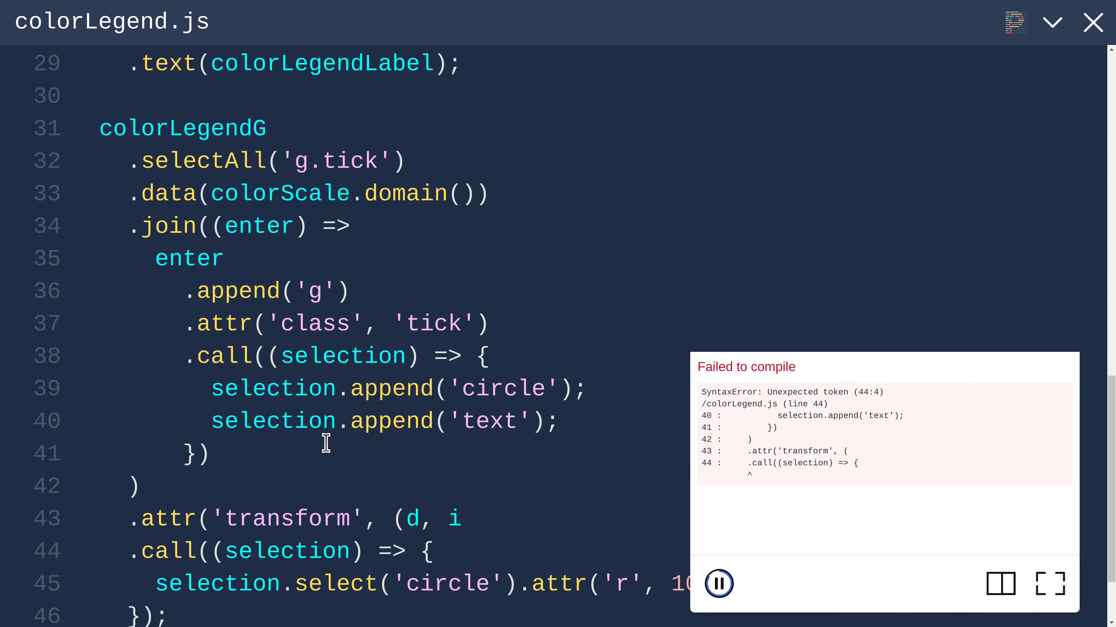
pyautogui.write('=>')
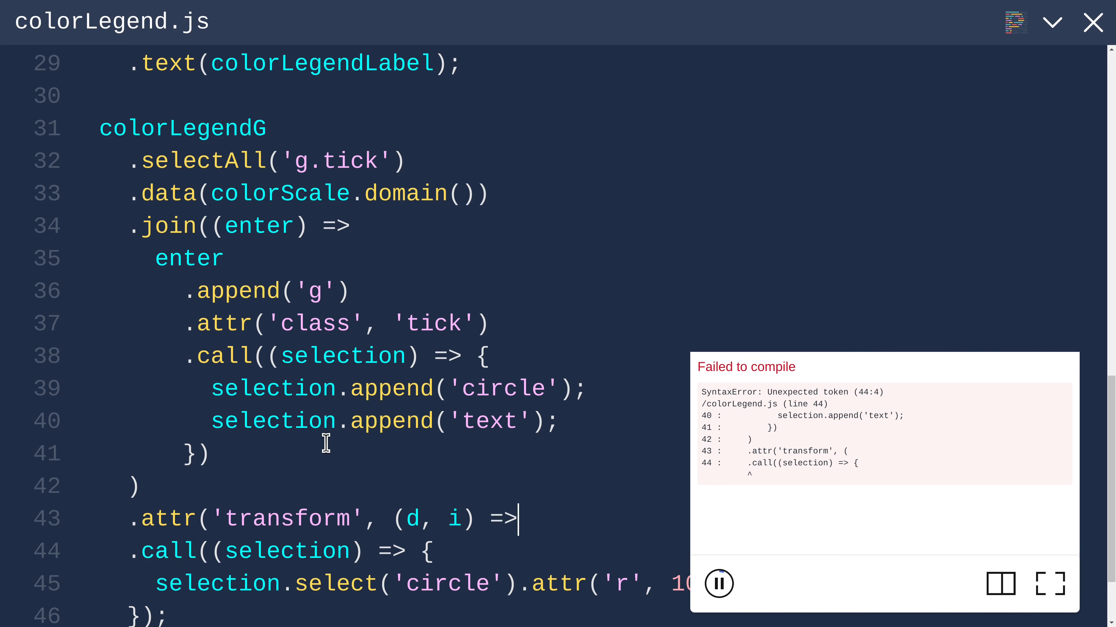
pyautogui.write('`')
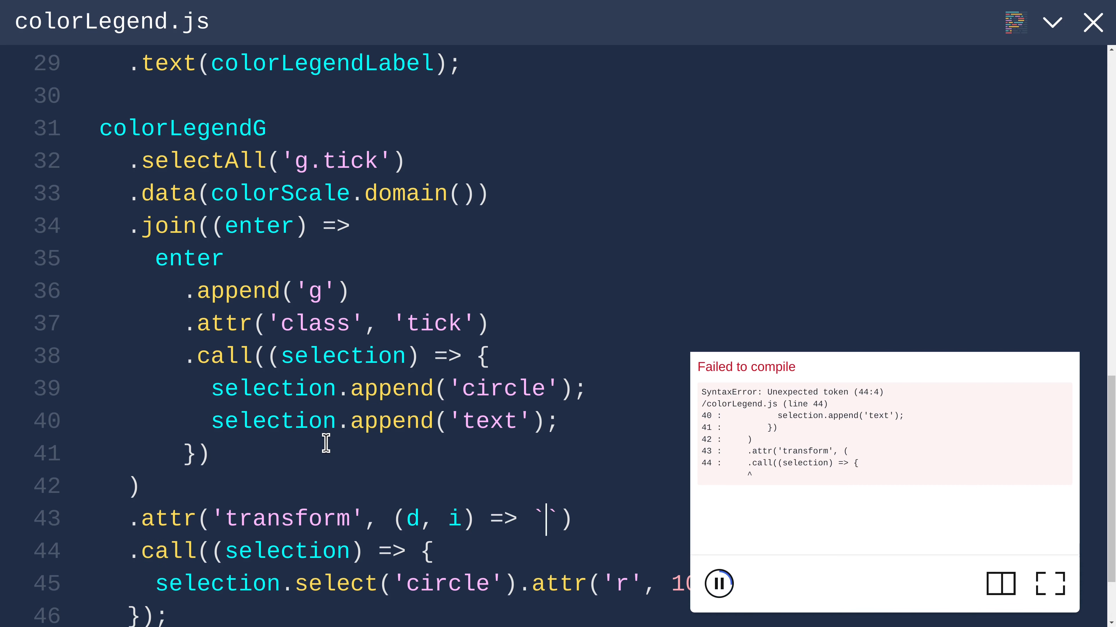
pyautogui.write('translate(0')
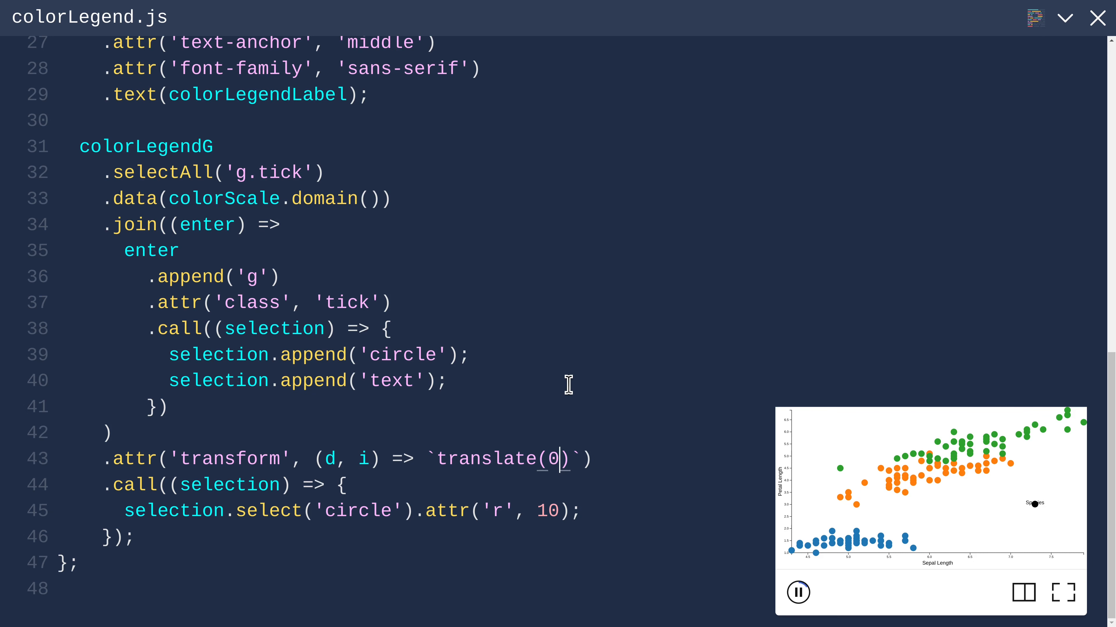
pyautogui.write(',')
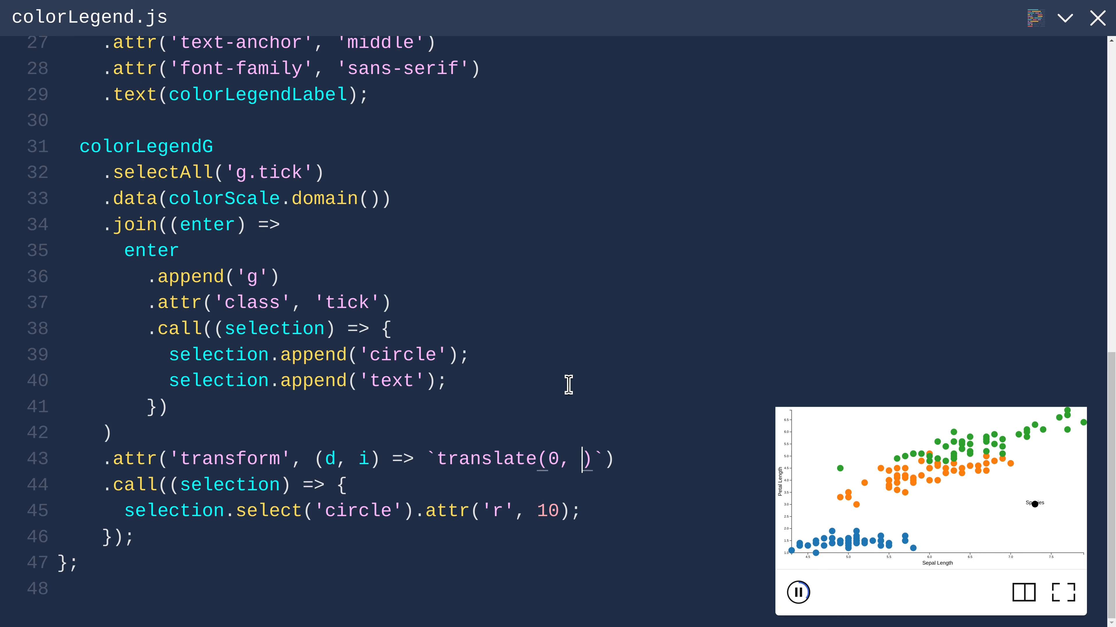
pyautogui.write('$')
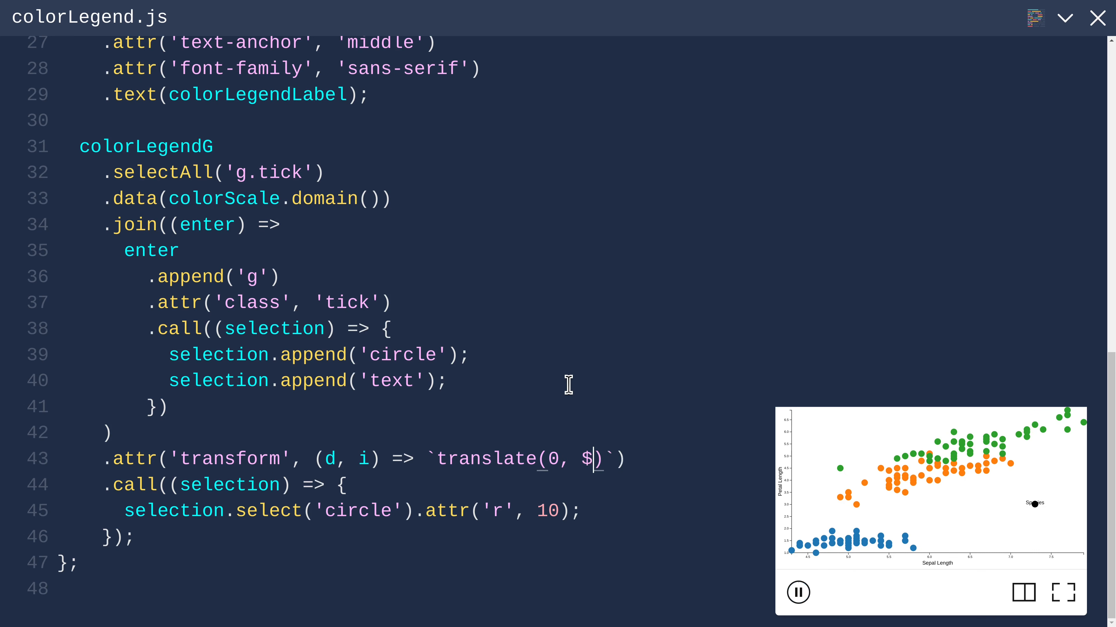
pyautogui.write('{}')
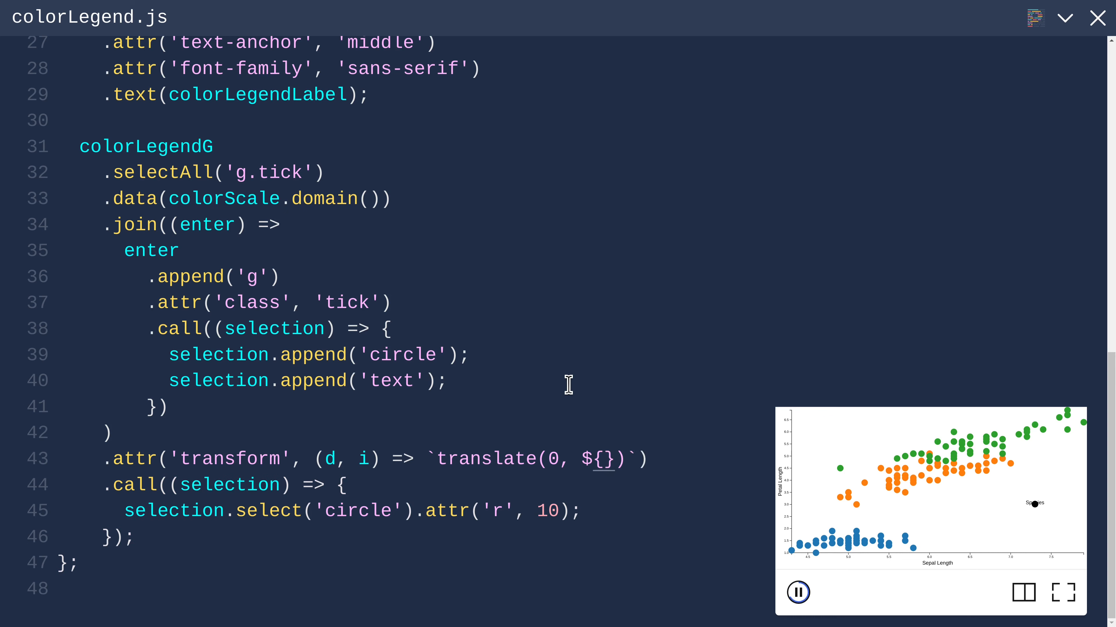
pyautogui.write('i')
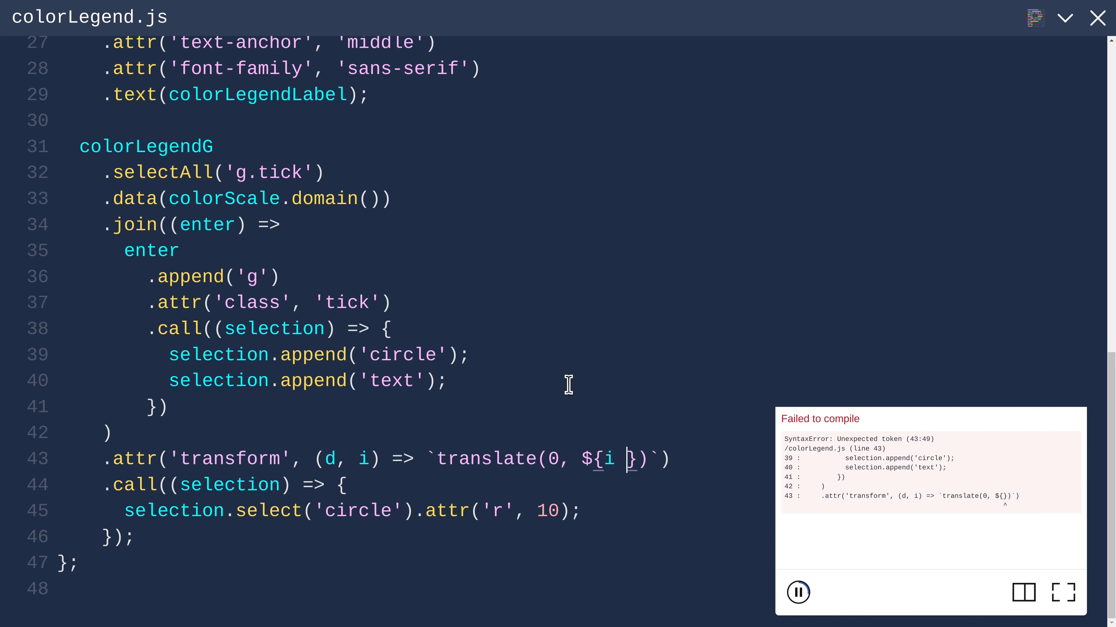
pyautogui.write('*')
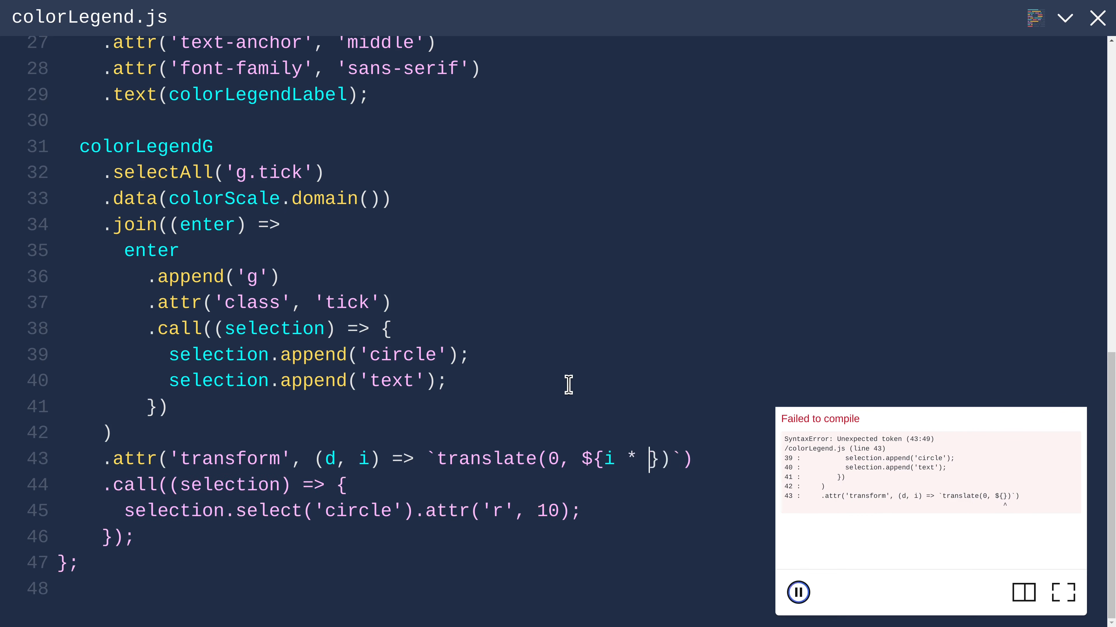
pyautogui.write('30')
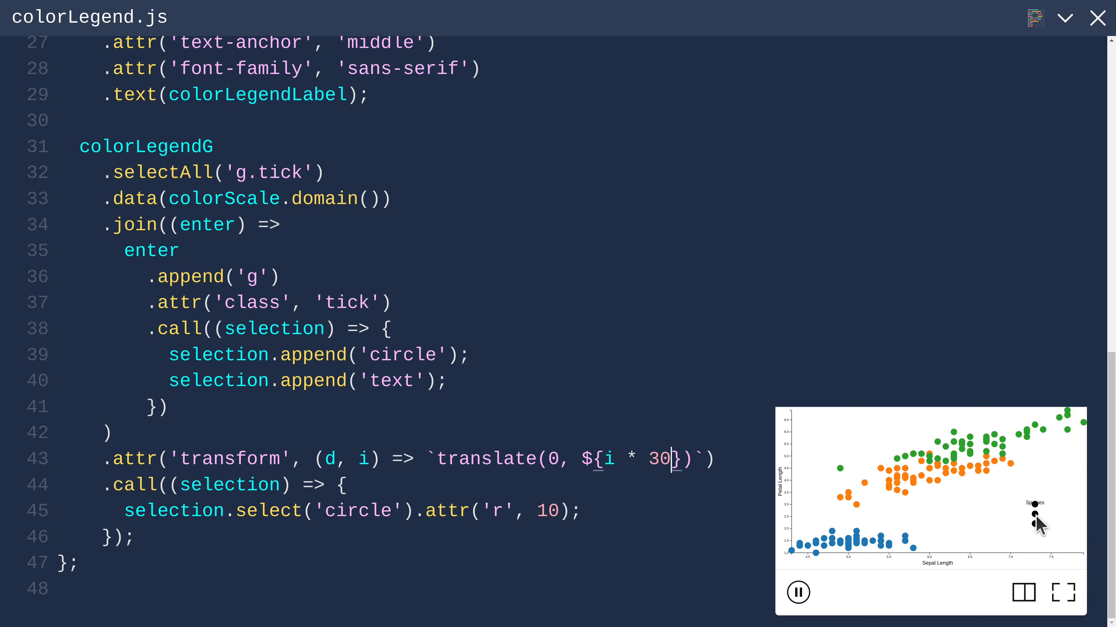
pyautogui.moveTo(1039, 537)
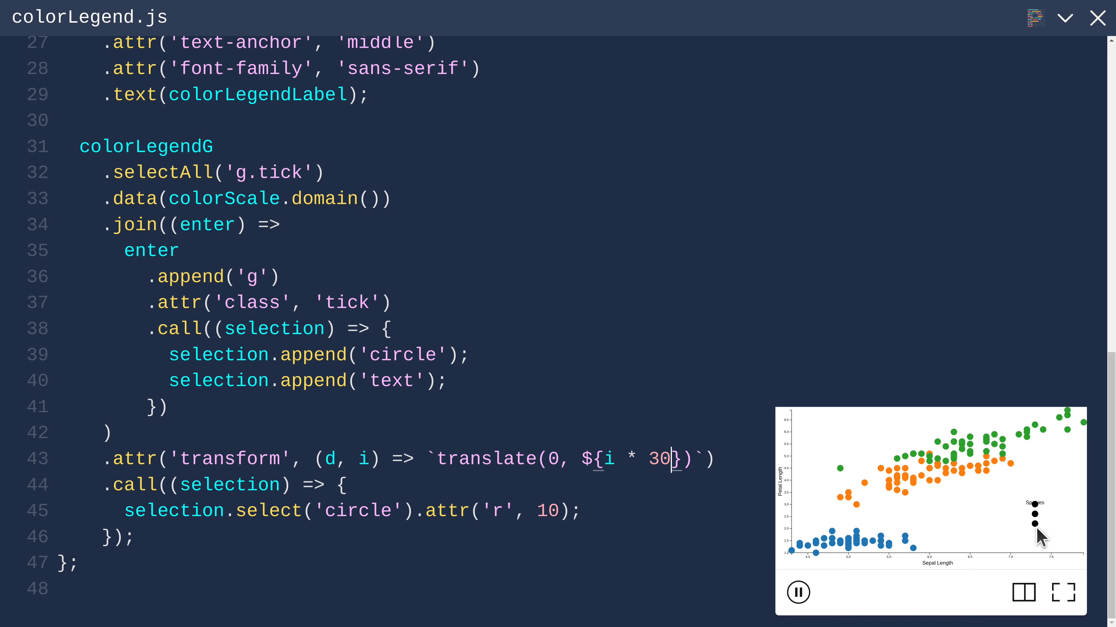
# Step: Replace the hard-coded 30 with a tickSpacing option defaulting to 30
pyautogui.doubleClick(658, 458)
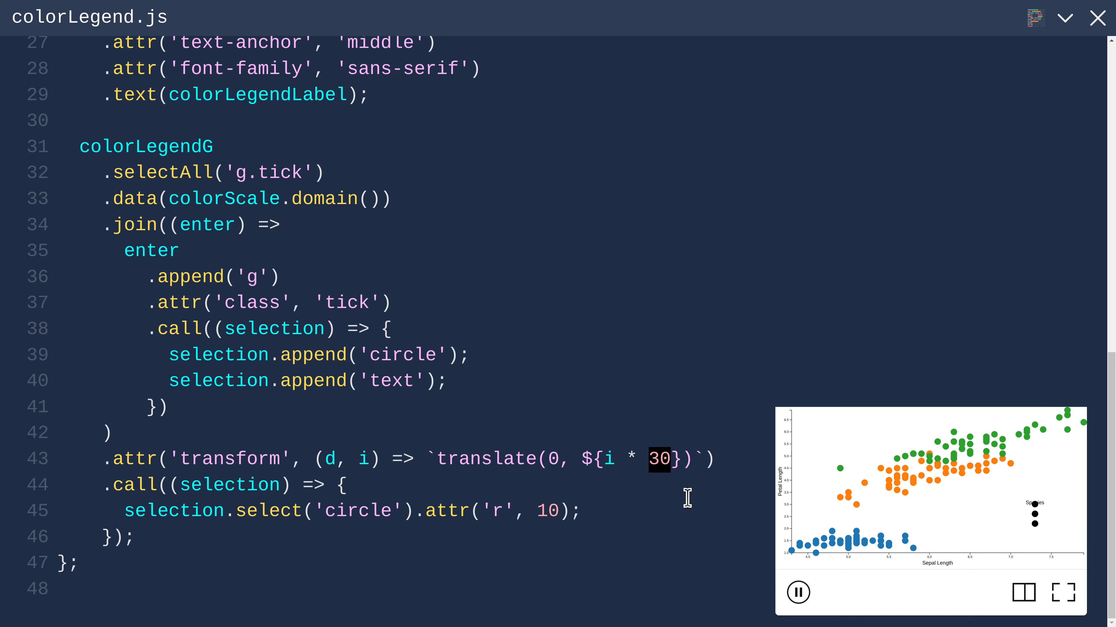
pyautogui.write('t')
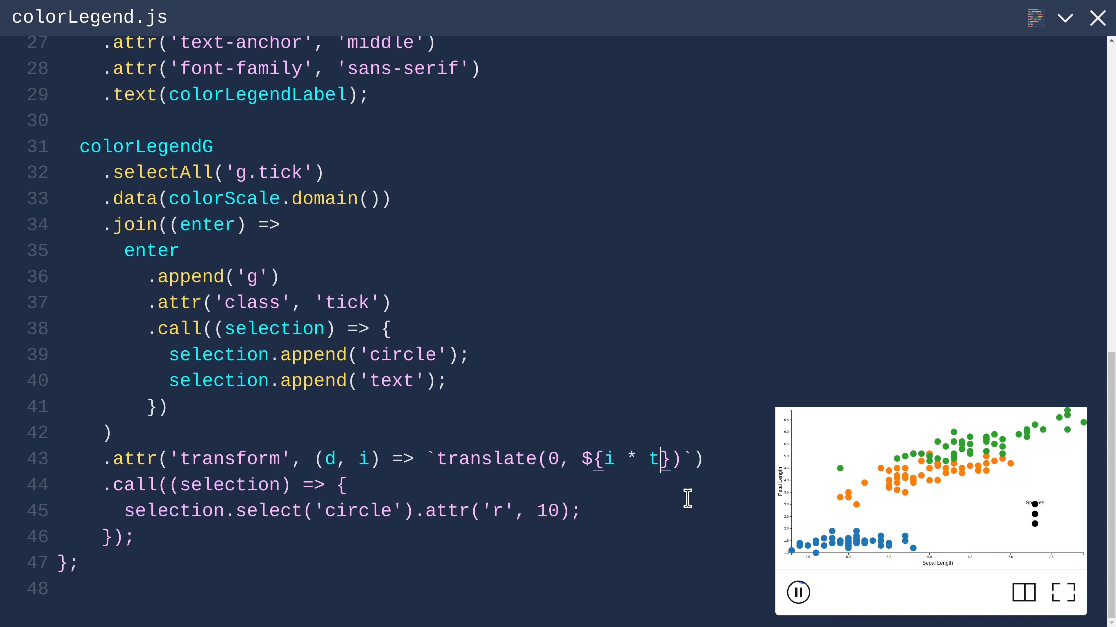
pyautogui.write('ick')
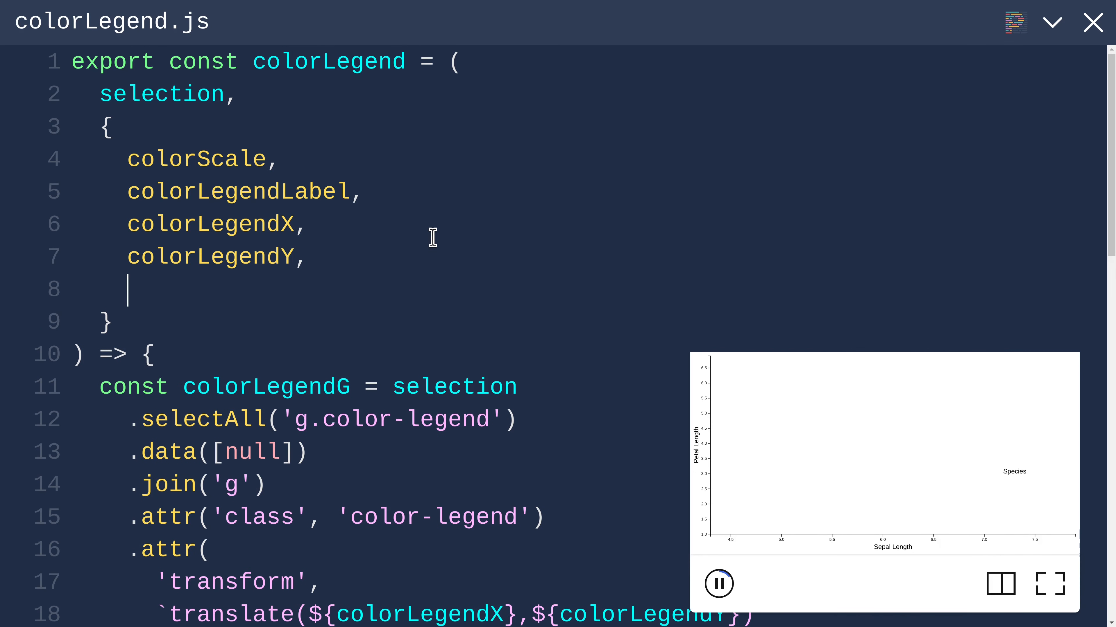
pyautogui.write('30')
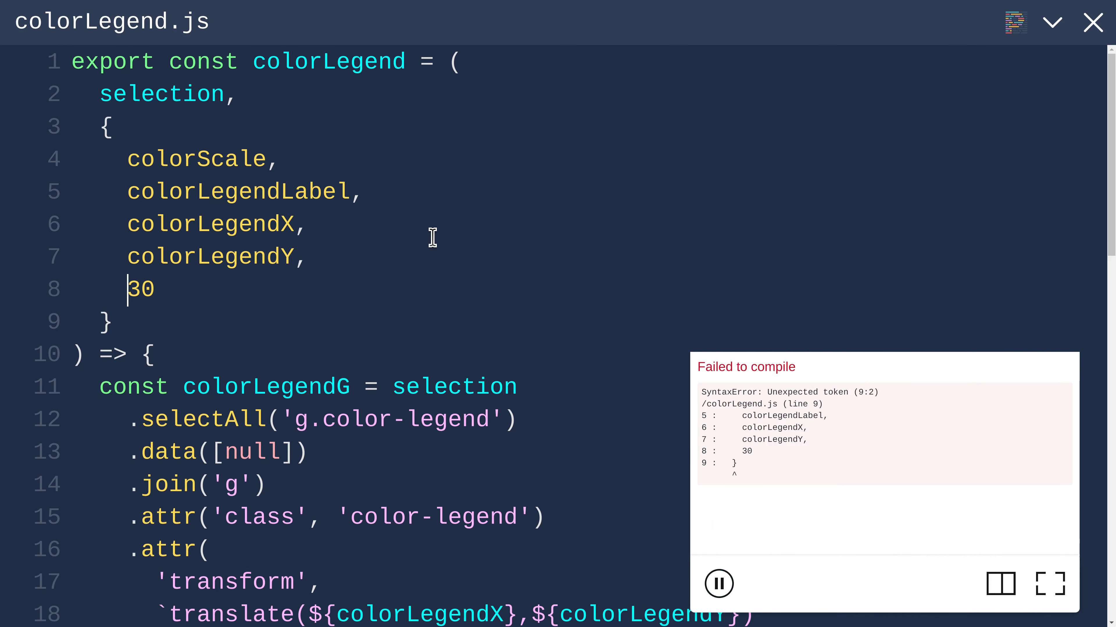
pyautogui.write('tickSpacing =')
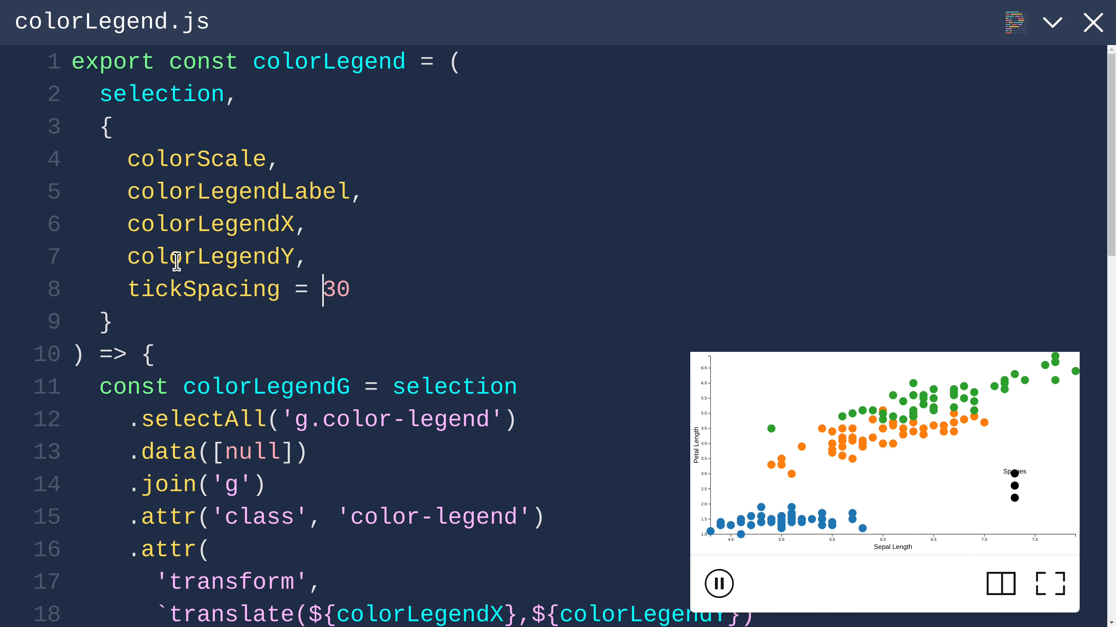
pyautogui.scroll(-3)
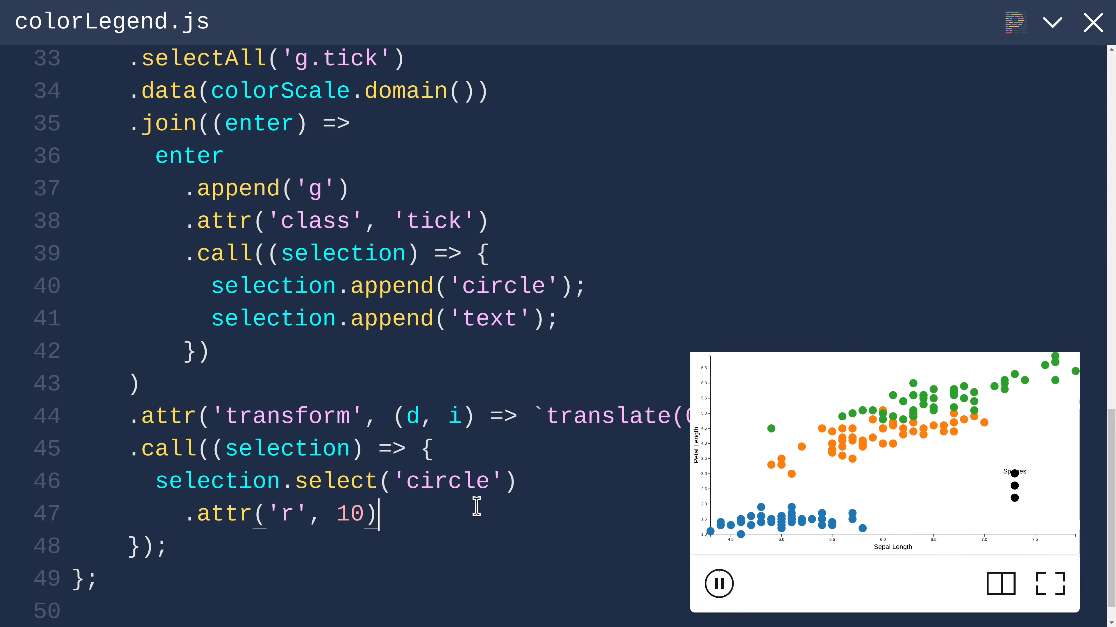
# Step: Fill each legend circle from colorScale so the dots render blue, orange and green
pyautogui.write(".attr('f")
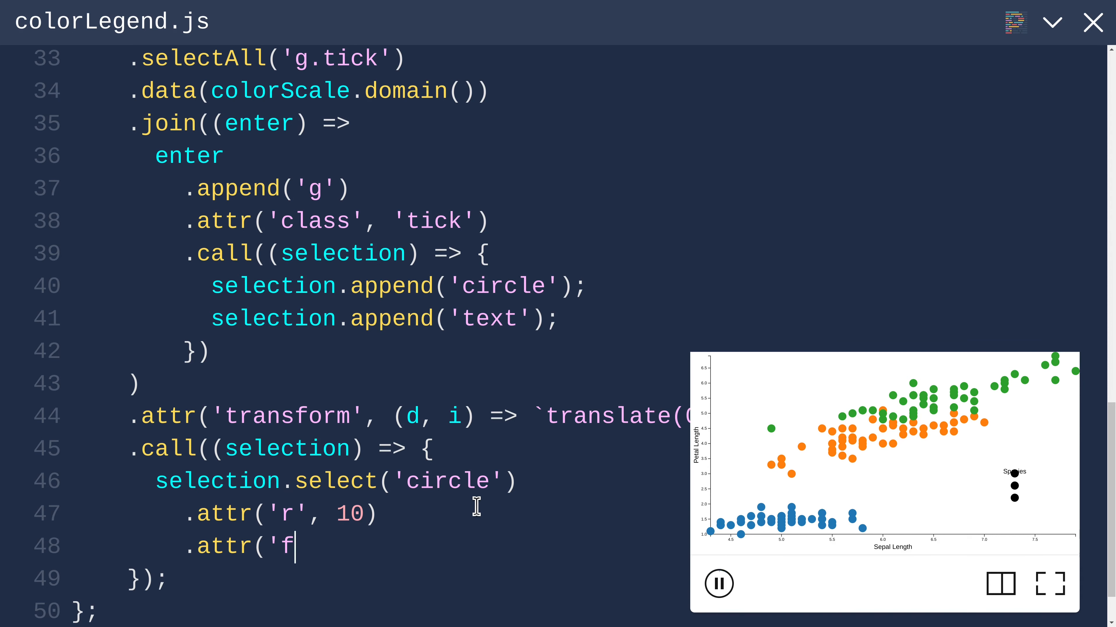
pyautogui.write("ill', d =>")
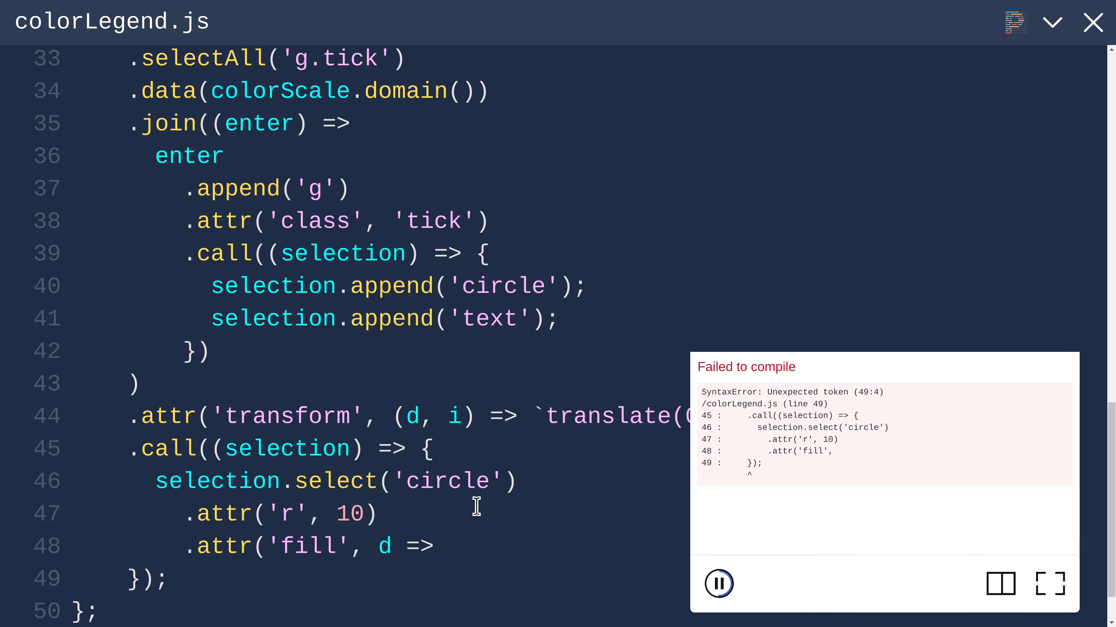
pyautogui.doubleClick(384, 546)
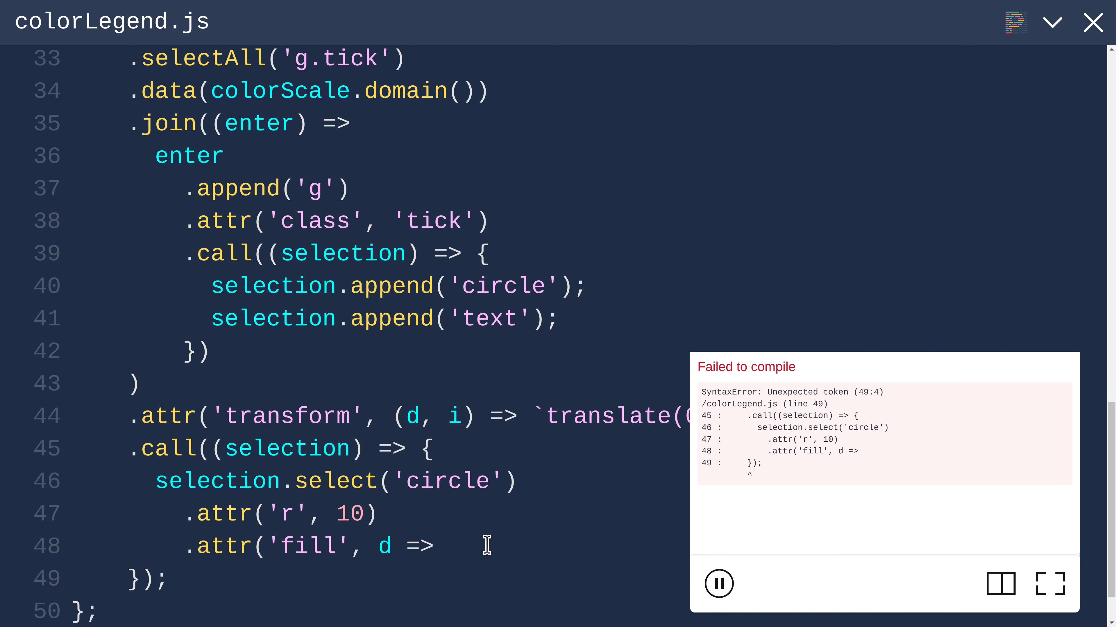
pyautogui.write('colorScale)')
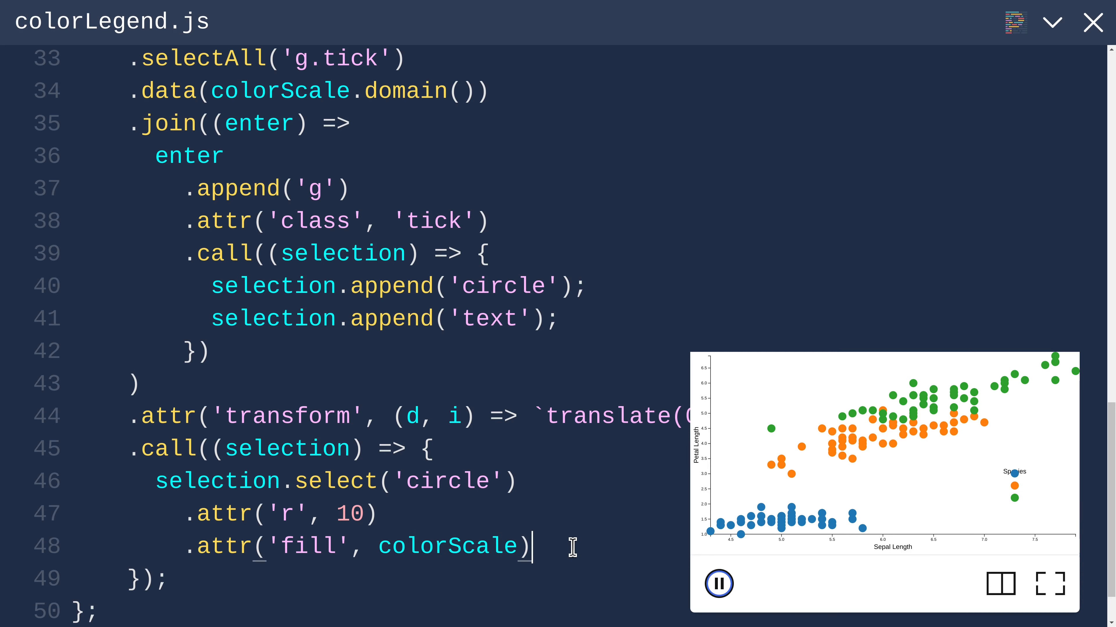
pyautogui.click(719, 583)
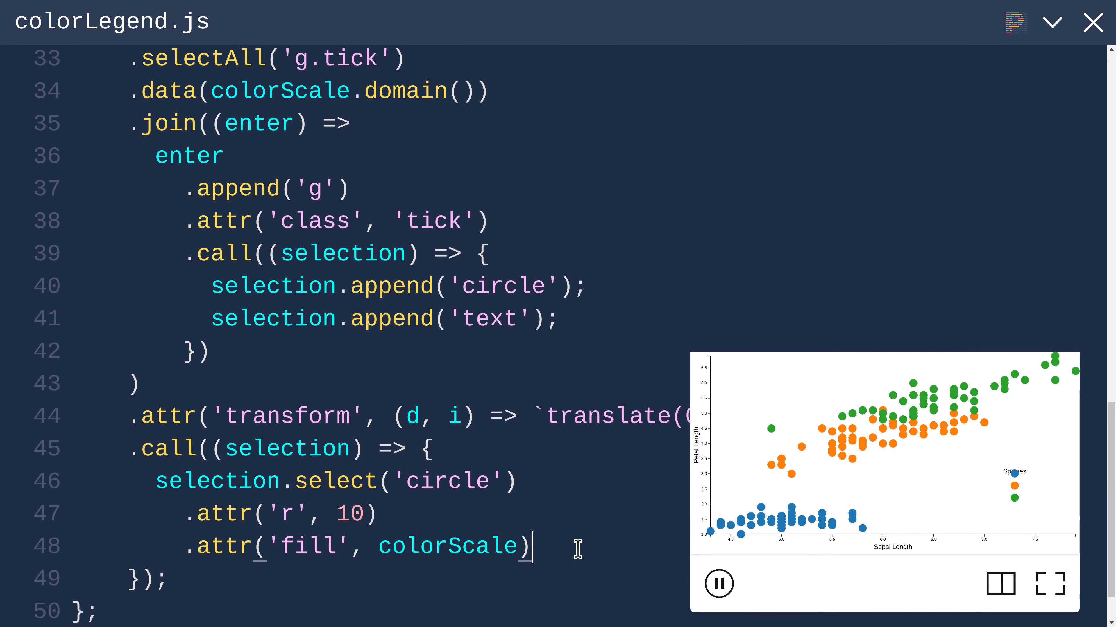
pyautogui.moveTo(625, 513)
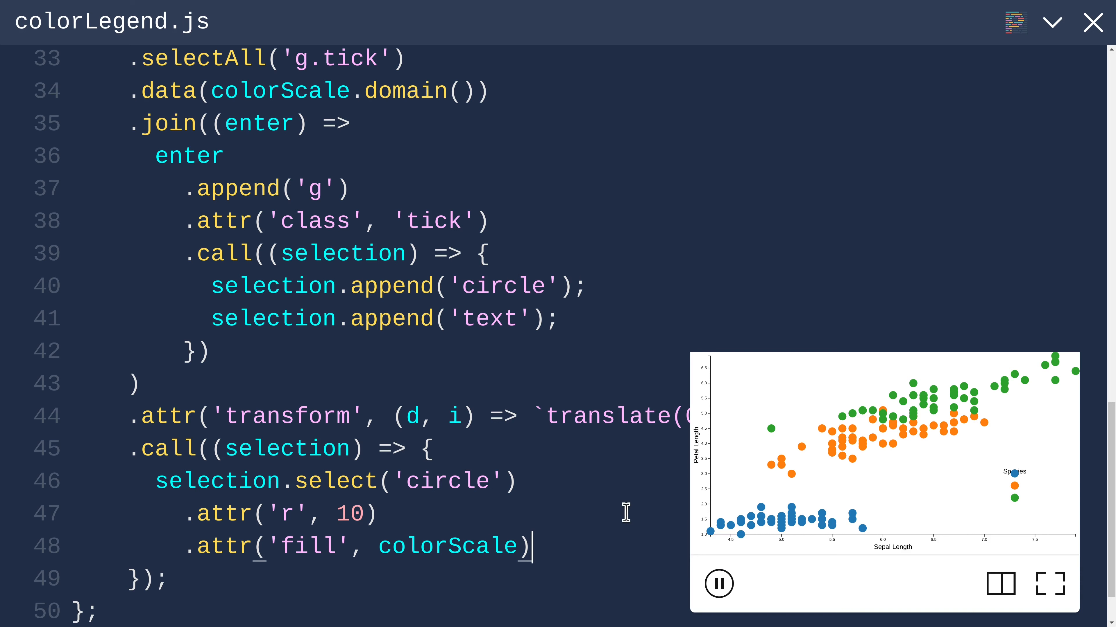
# Step: Add .text(d => d) to the tick text so species names appear, then check full screen
pyautogui.tripleClick(335, 481)
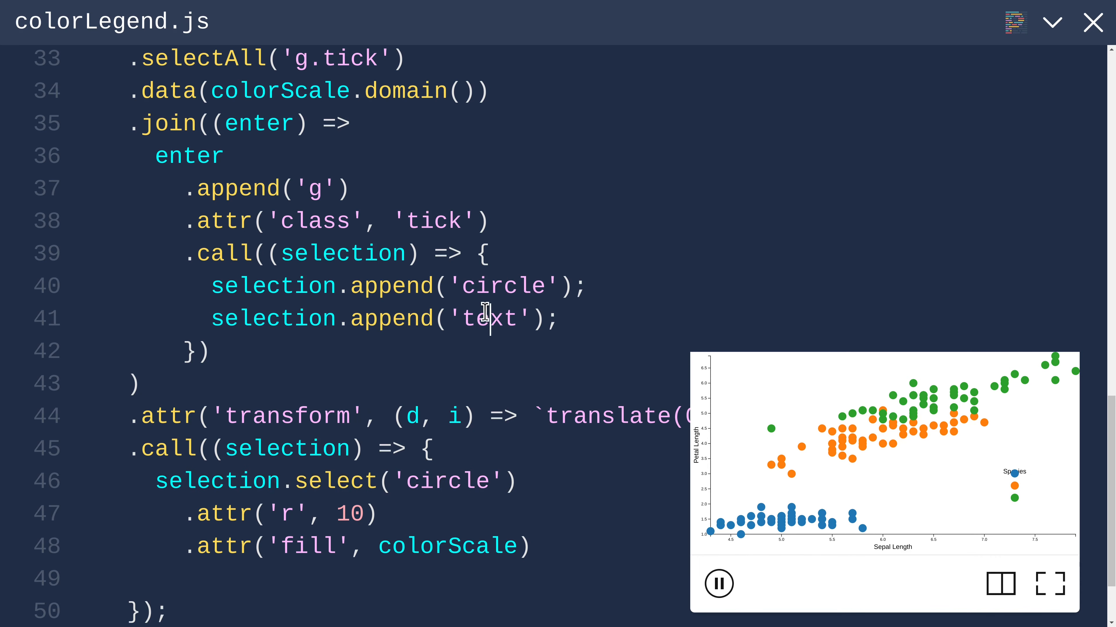
pyautogui.write("selection.select('circle')")
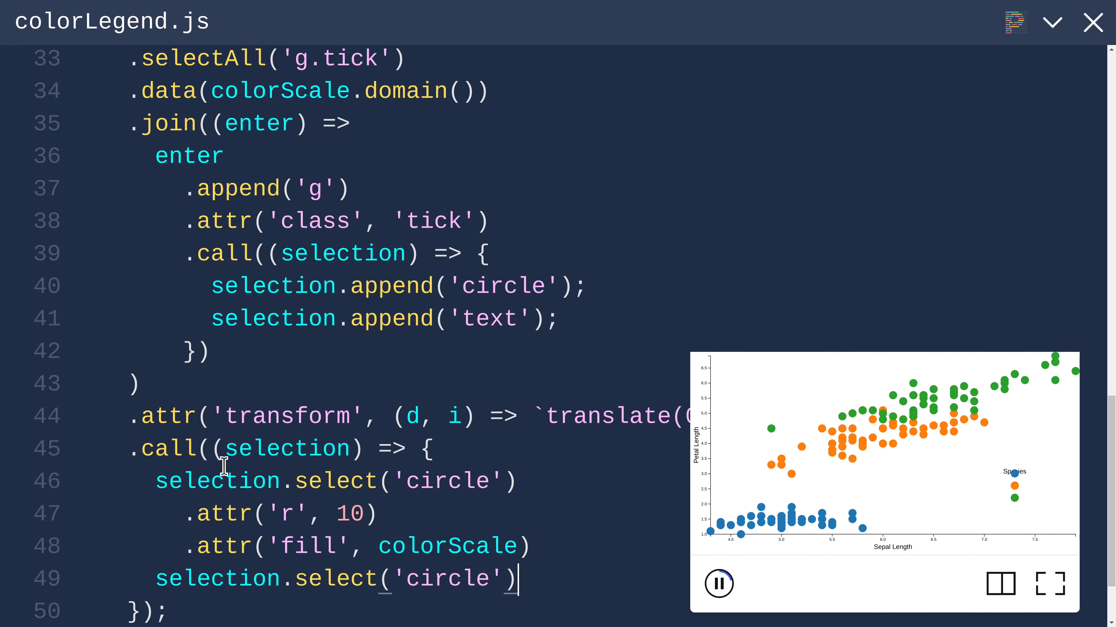
pyautogui.moveTo(424, 578)
pyautogui.write('text')
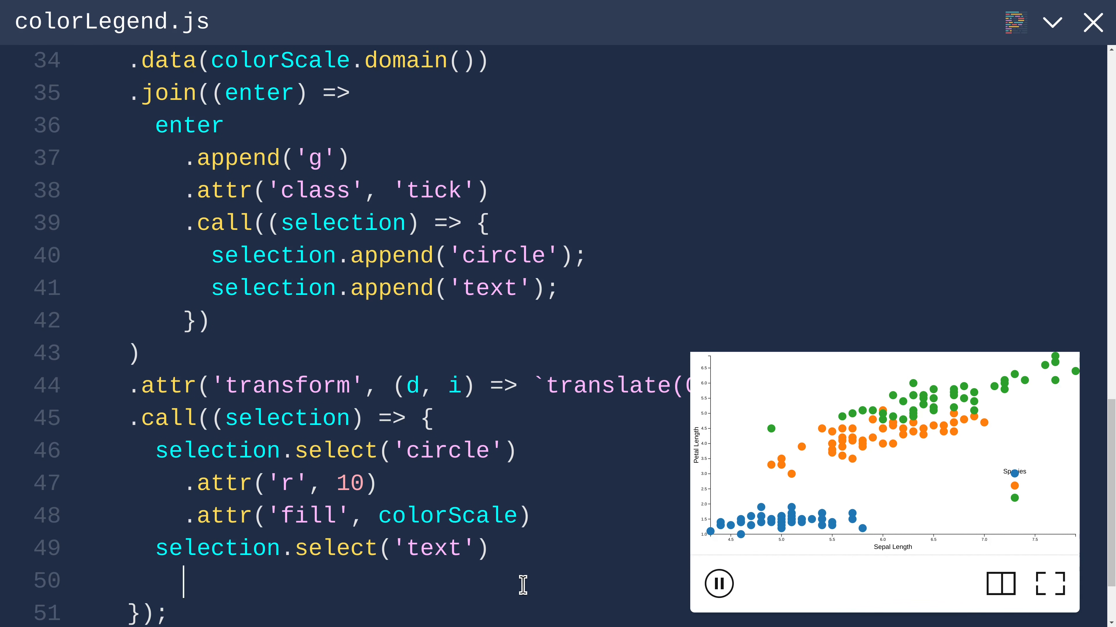
pyautogui.write('.t')
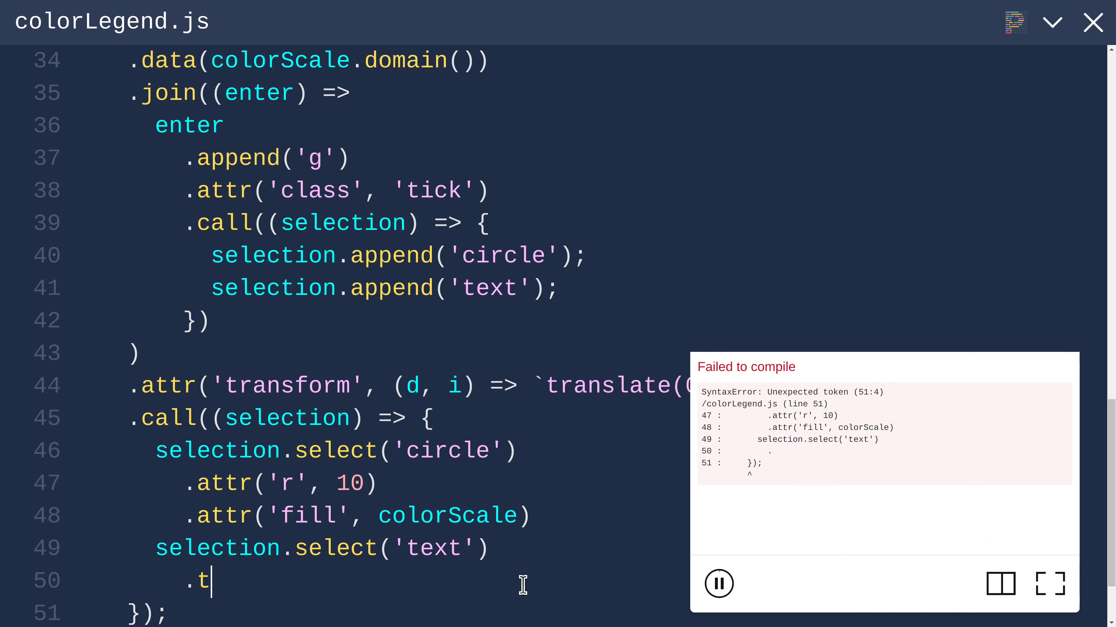
pyautogui.write('ext()')
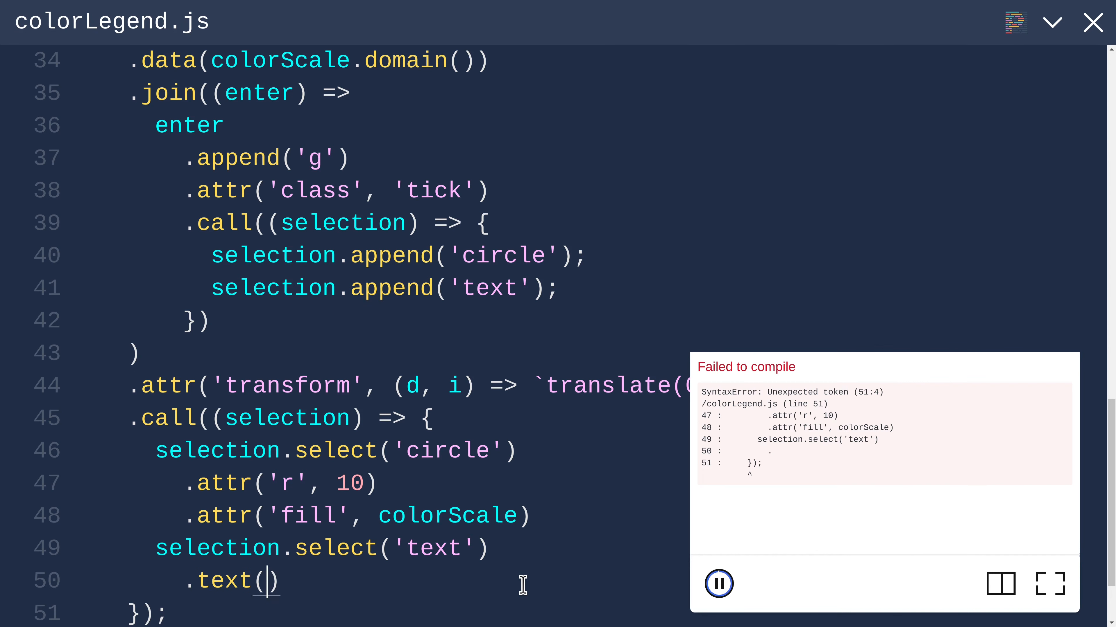
pyautogui.write('d =>')
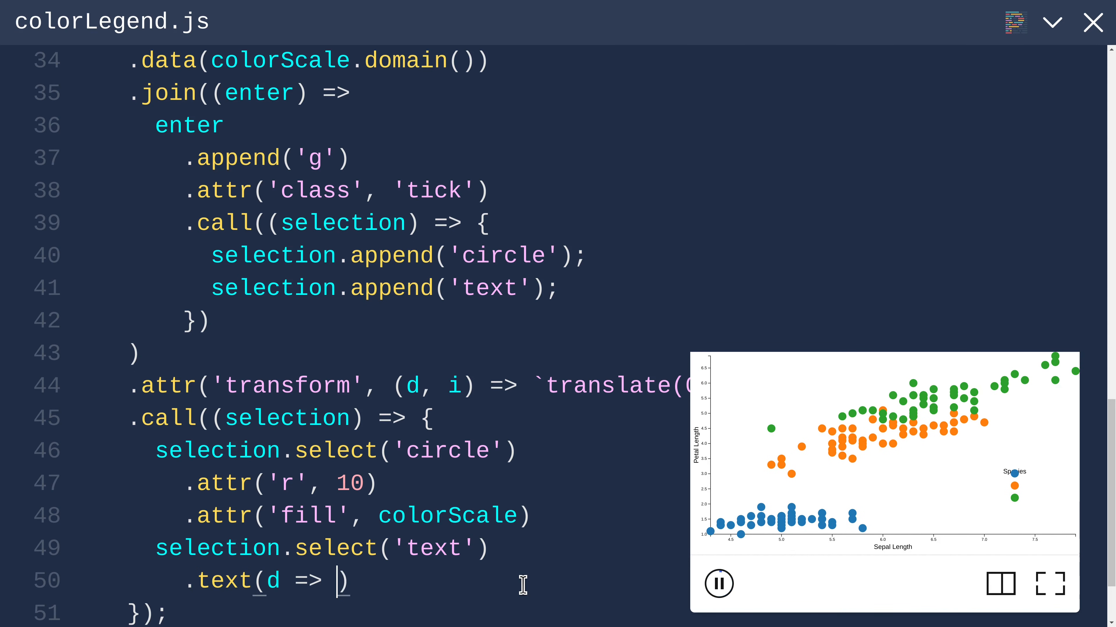
pyautogui.click(1050, 583)
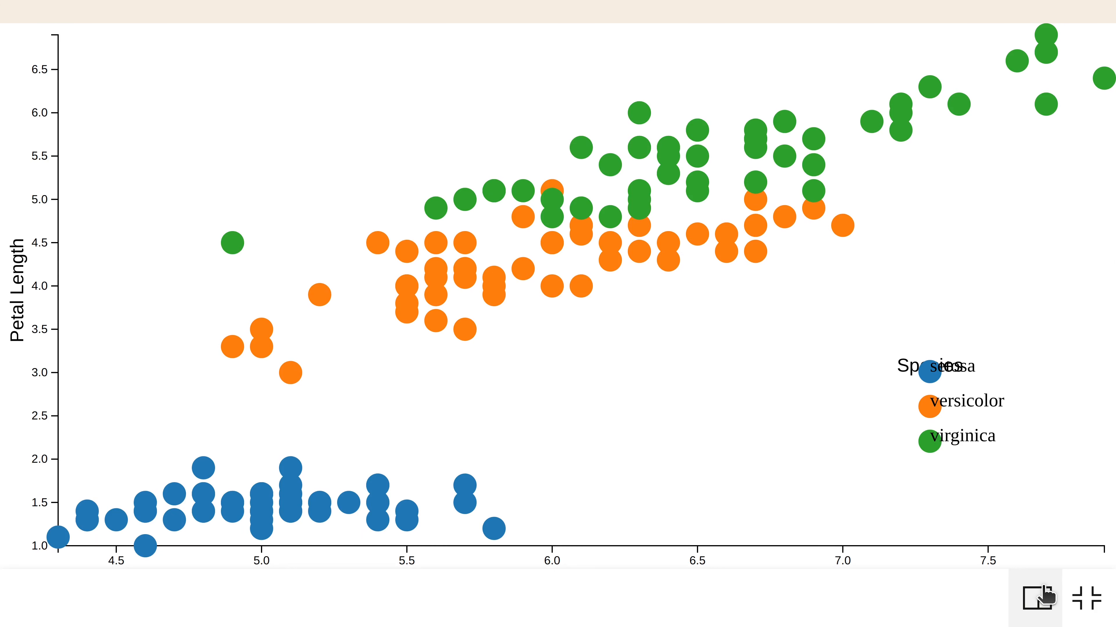
pyautogui.doubleClick(960, 435)
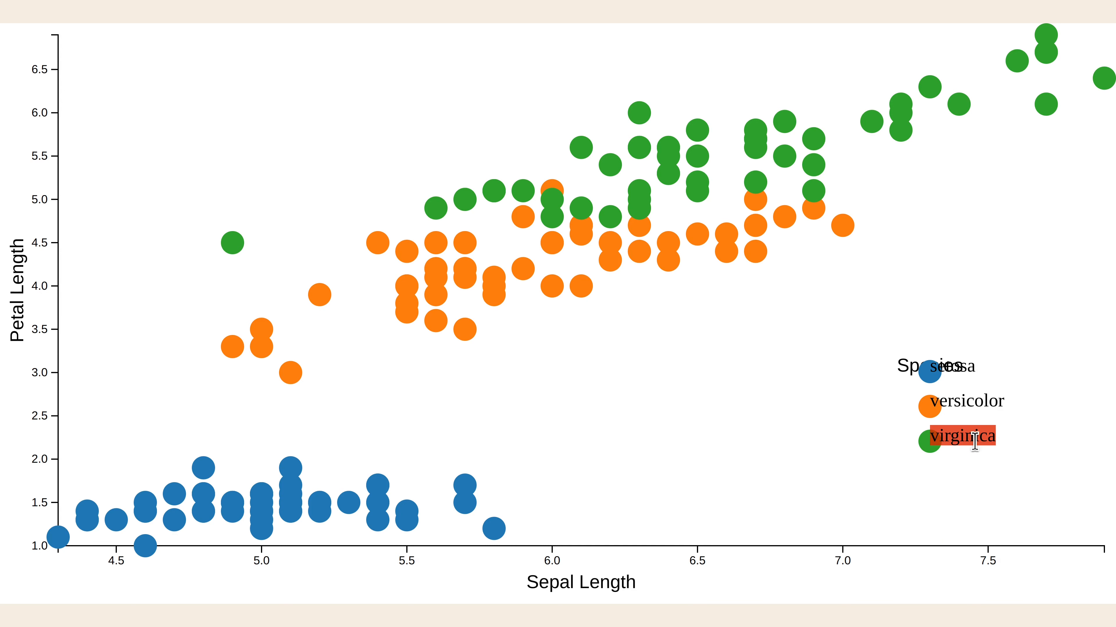
# Step: Inspect the 7.0 x-axis tick in DevTools to read its 10px sans-serif font
pyautogui.rightClick(843, 560)
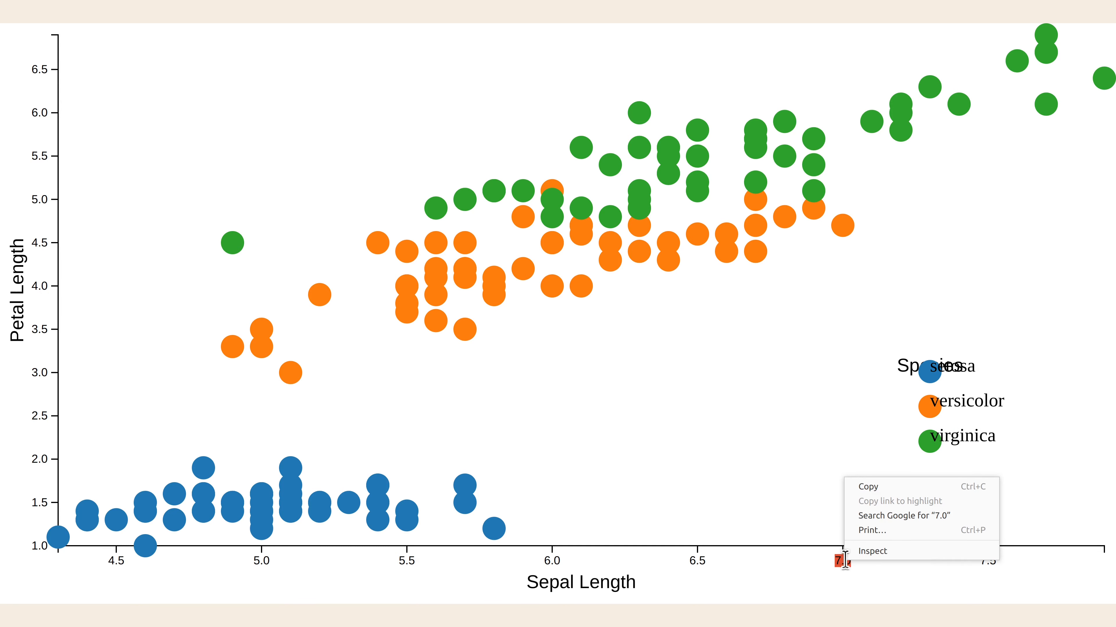
pyautogui.click(871, 551)
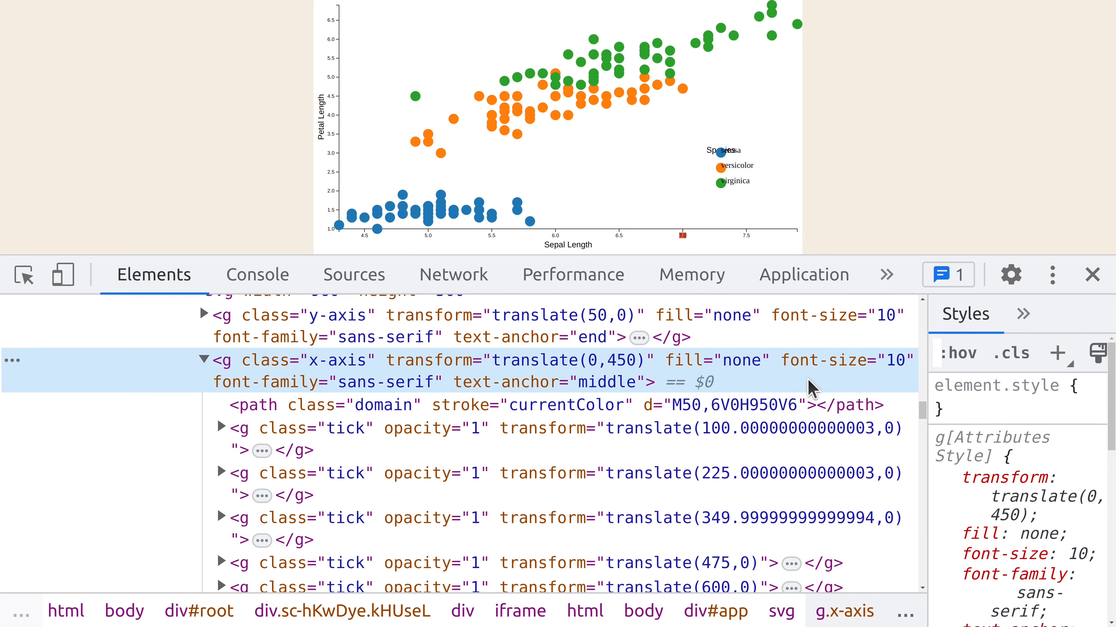
pyautogui.moveTo(603, 379)
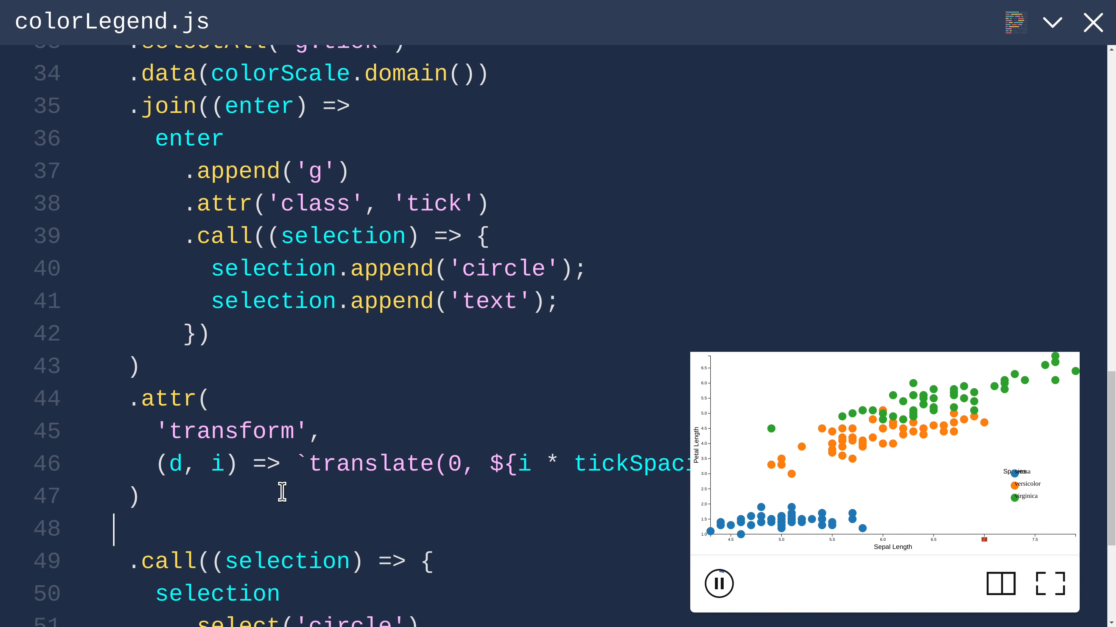
# Step: Give the legend ticks font-size 10 and sans-serif font-family, checking full screen
pyautogui.write(".attr('")
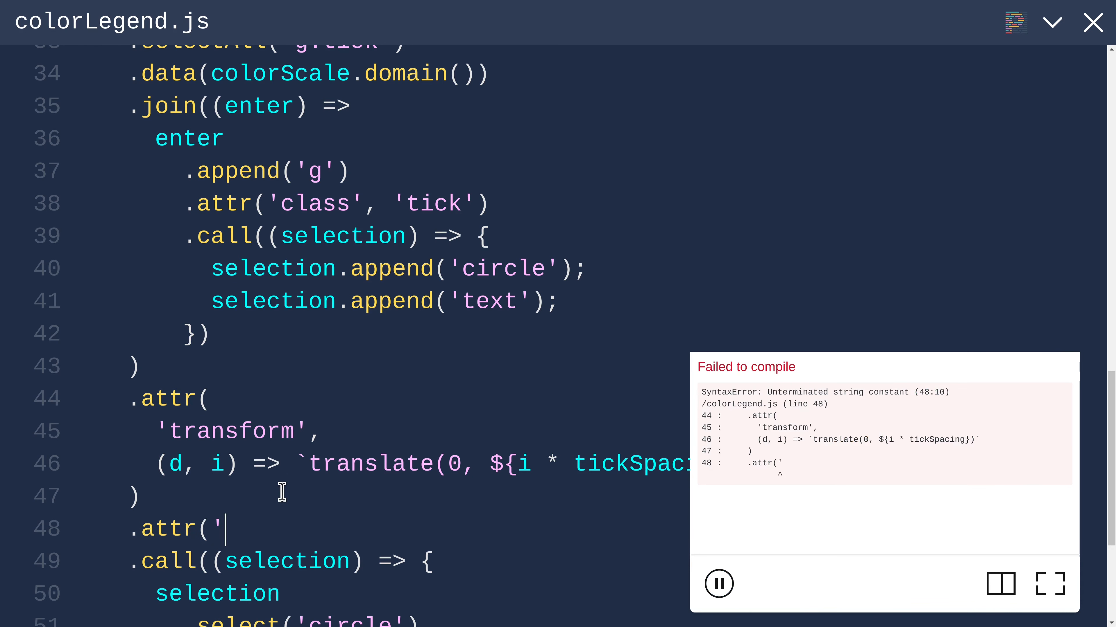
pyautogui.write('font')
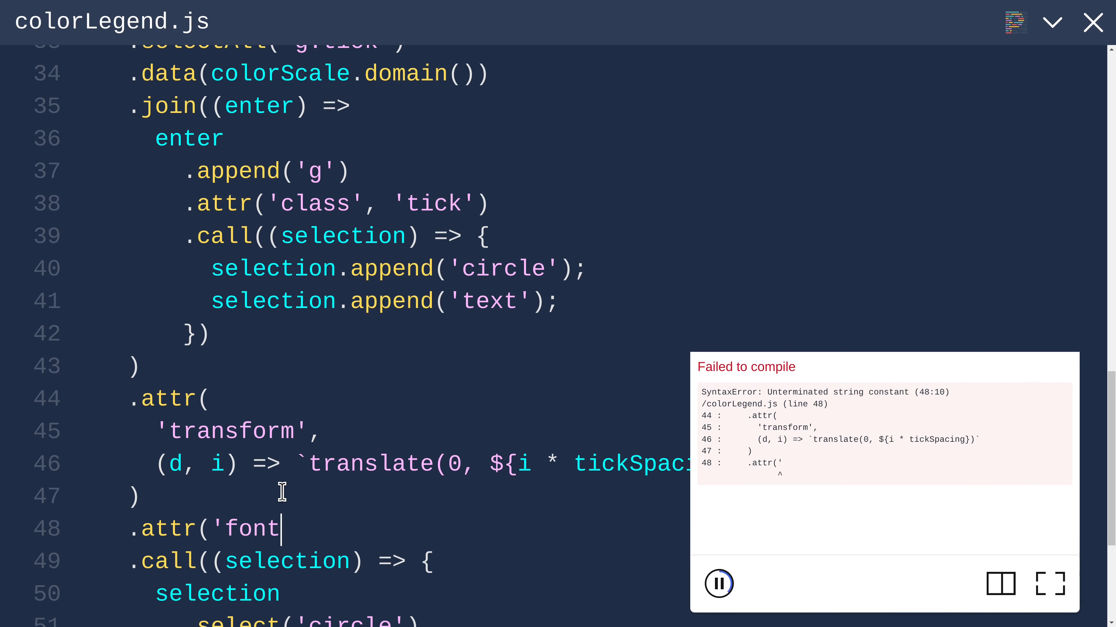
pyautogui.write("-size', 10")
pyautogui.write(".attr('font-family', 'sans-serif')")
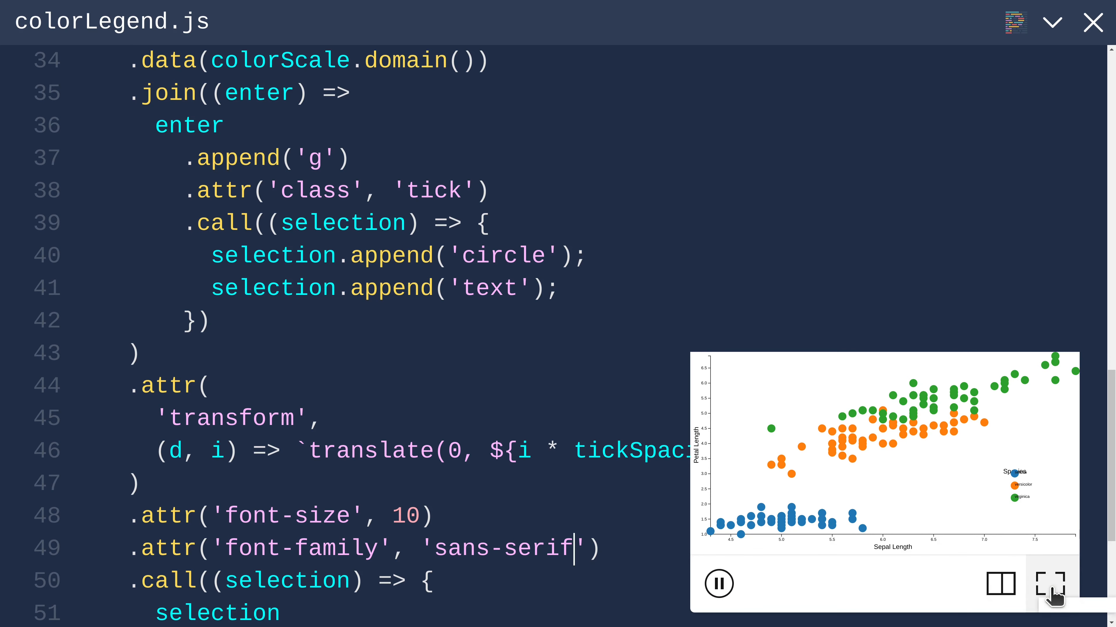
pyautogui.click(1051, 583)
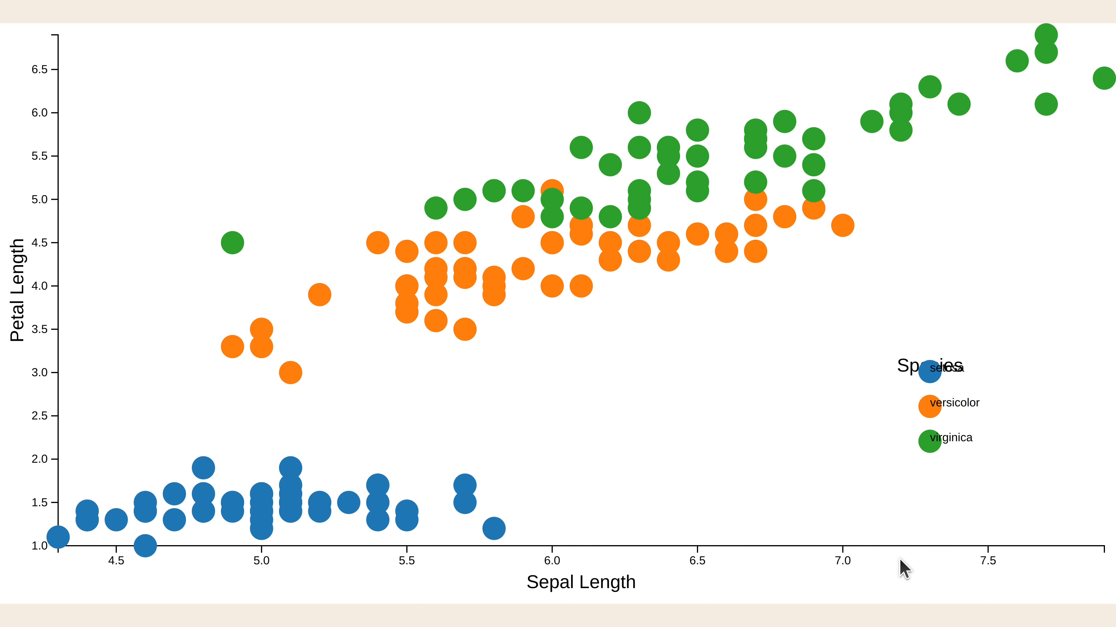
pyautogui.moveTo(936, 455)
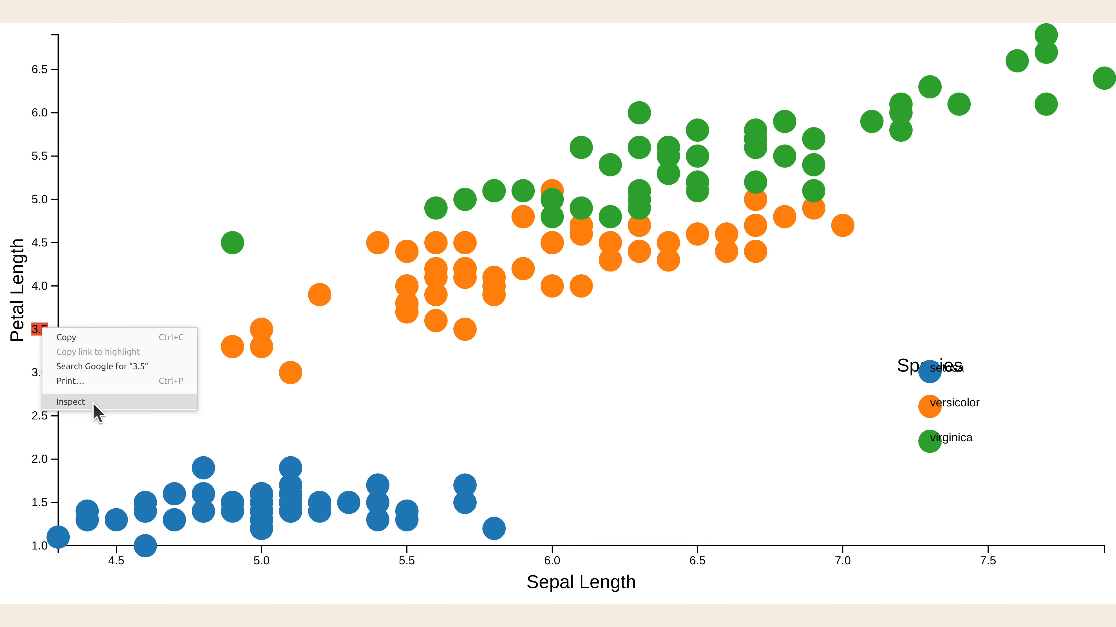
# Step: Inspect the 3.5 y-axis tick text to read its dy 0.32em, then return to colorLegend.js
pyautogui.click(70, 401)
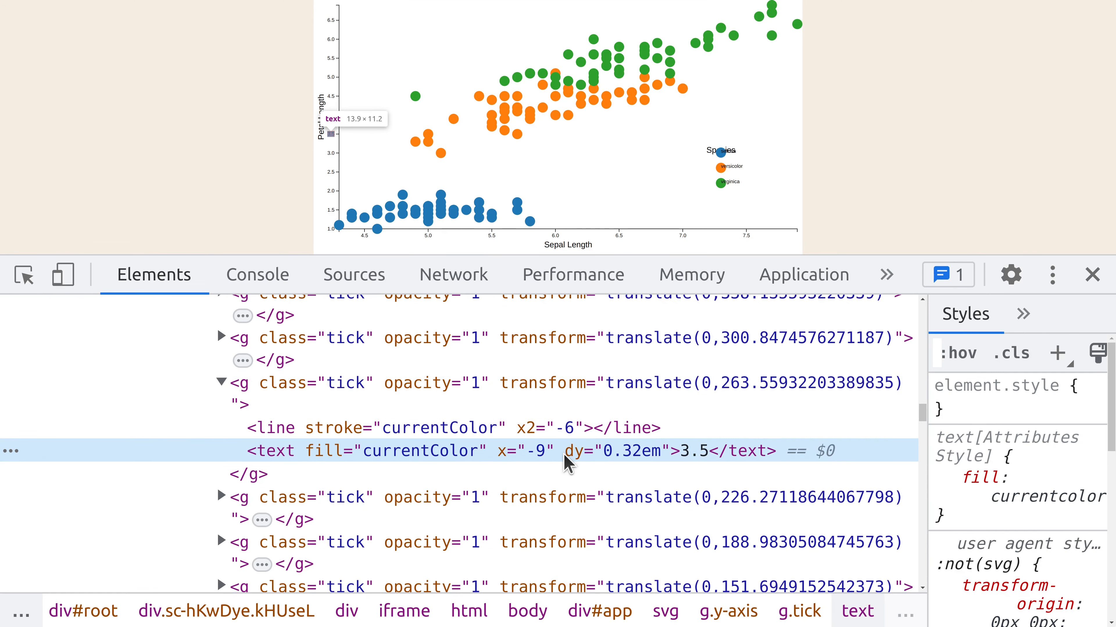
pyautogui.moveTo(629, 465)
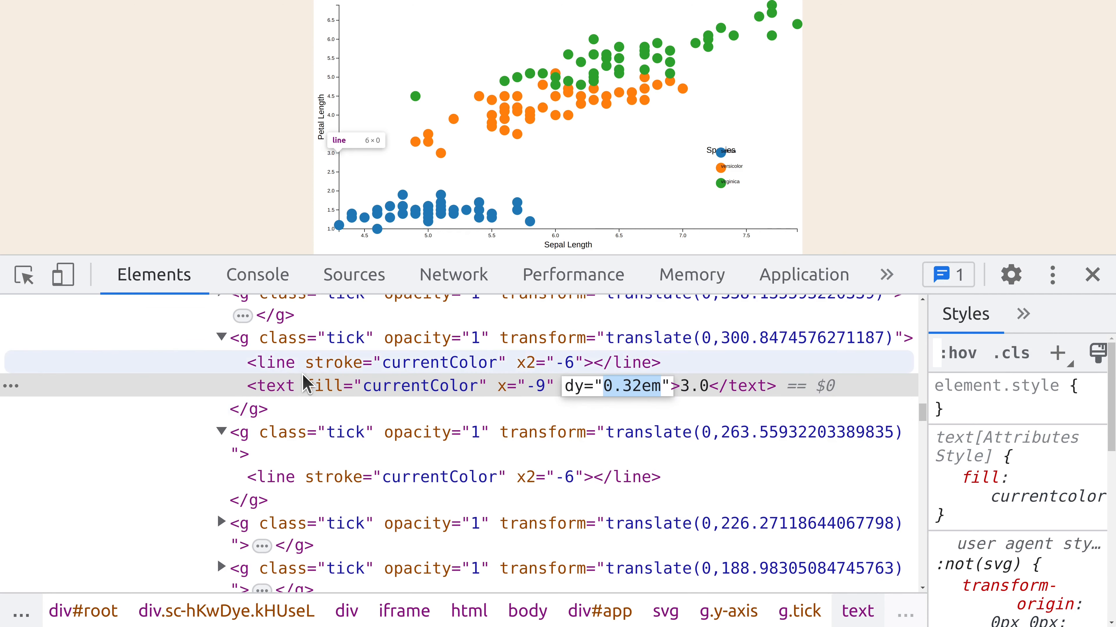
pyautogui.click(1091, 275)
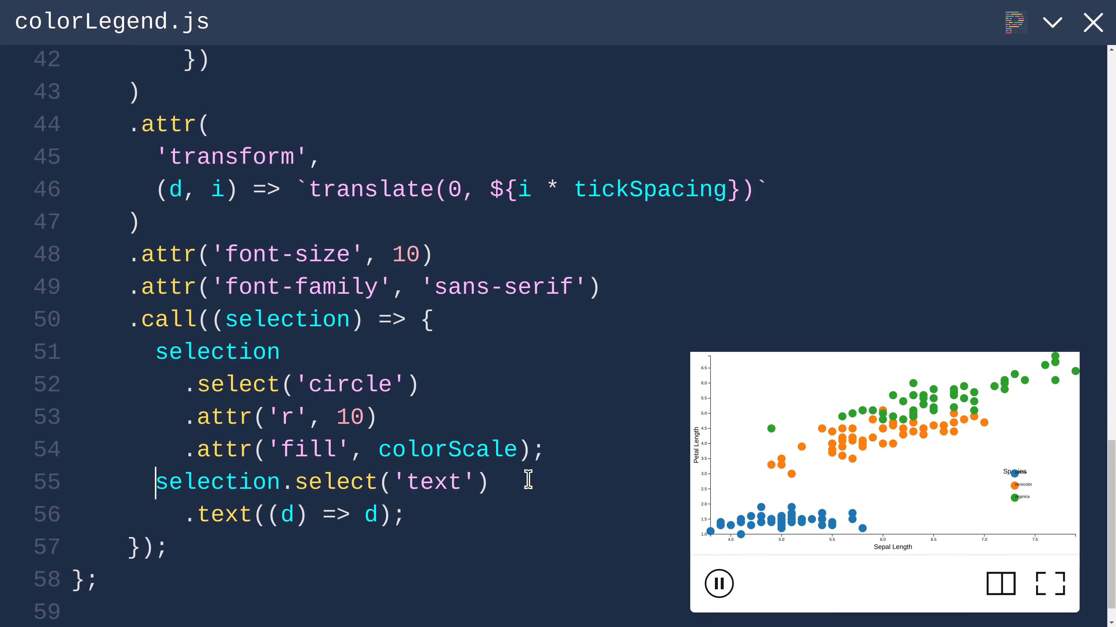
# Step: Give the legend label text dy '0.32em' to centre it on the circles, verified full screen
pyautogui.press('Enter')
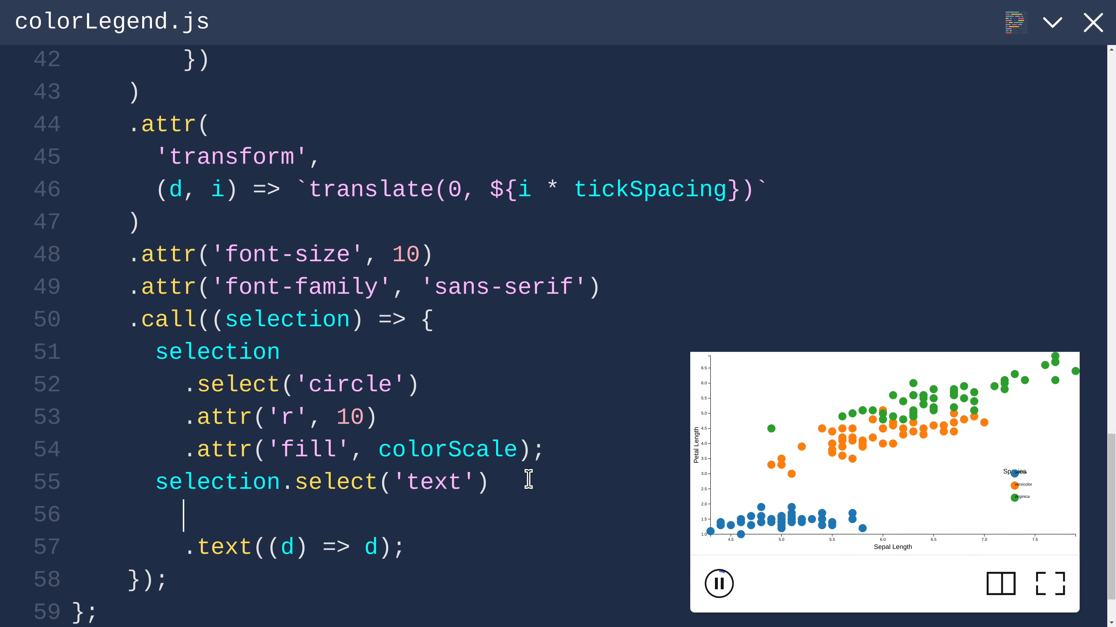
pyautogui.write(".attr('")
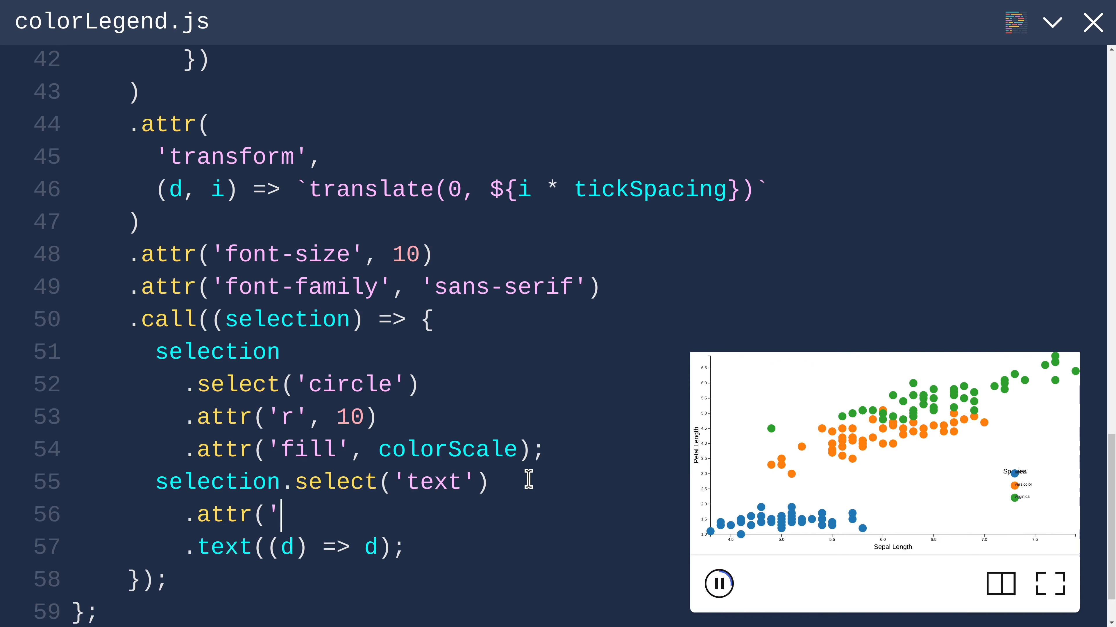
pyautogui.write("dy',")
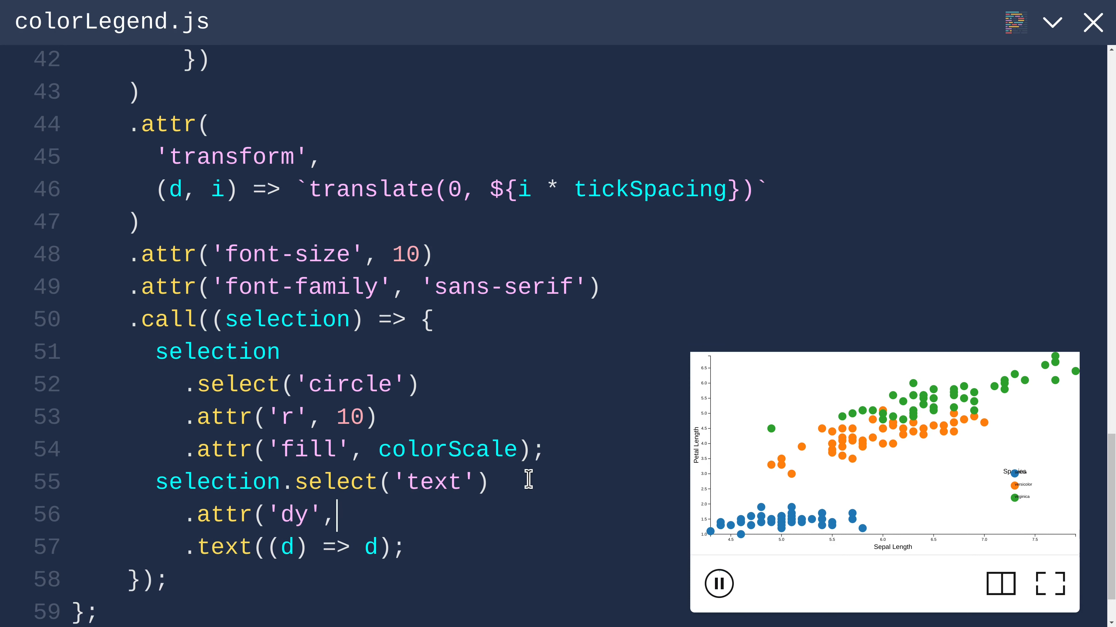
pyautogui.write("'0.32em")
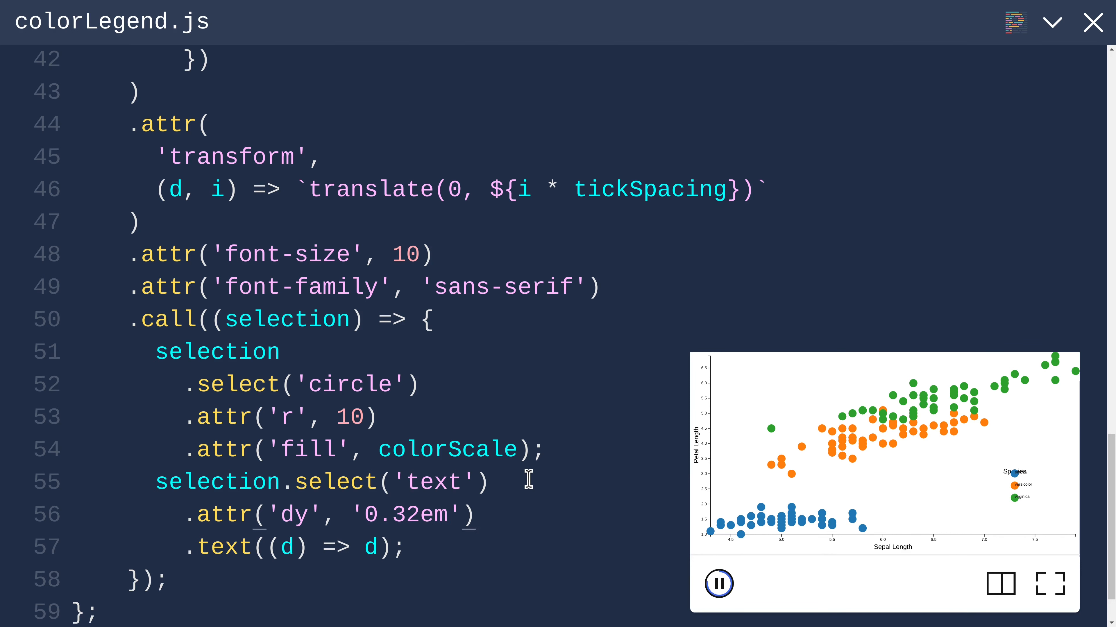
pyautogui.click(718, 583)
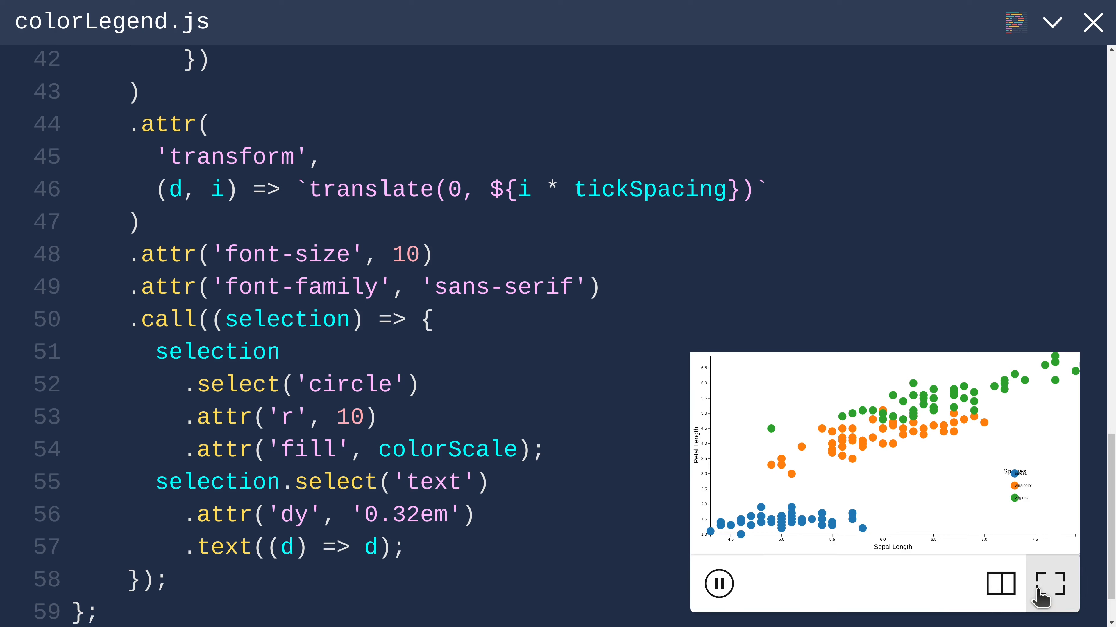
pyautogui.click(1046, 583)
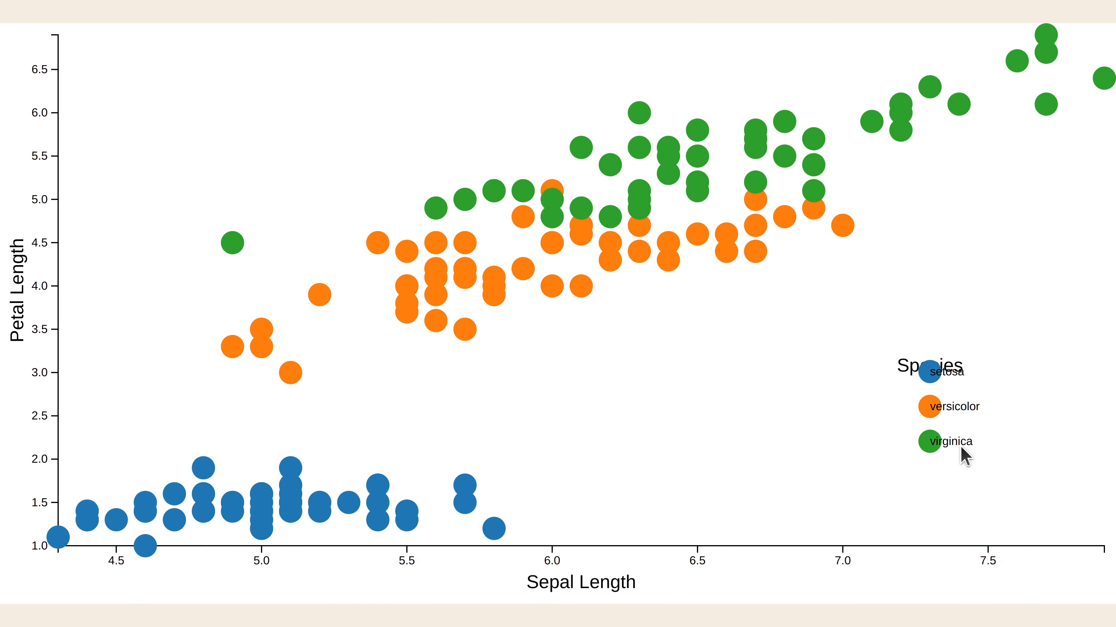
pyautogui.moveTo(928, 459)
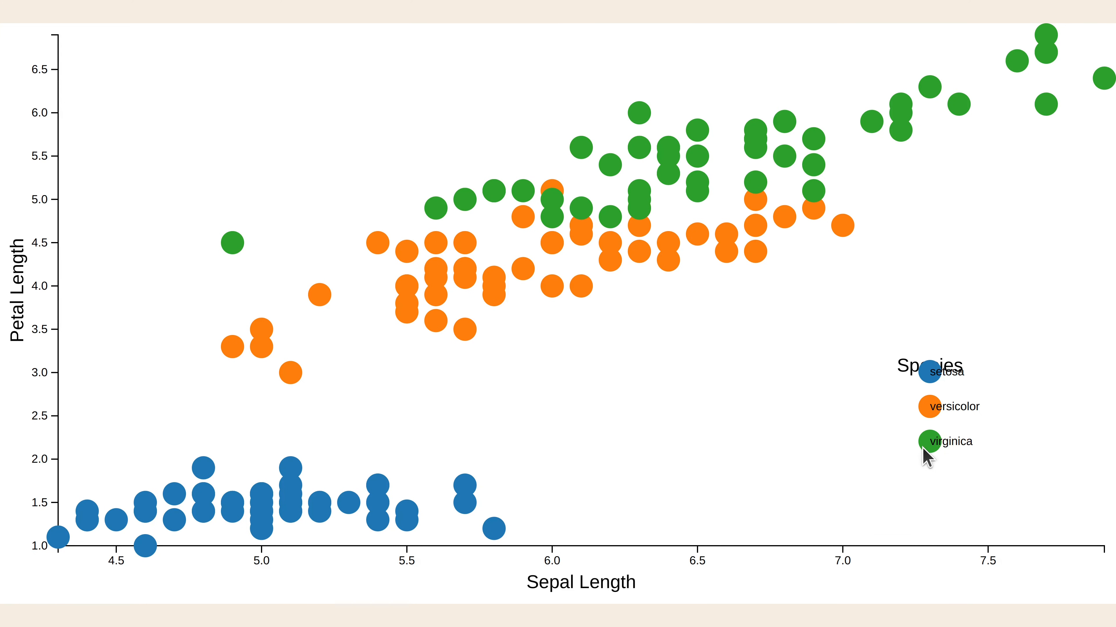
pyautogui.moveTo(1092, 612)
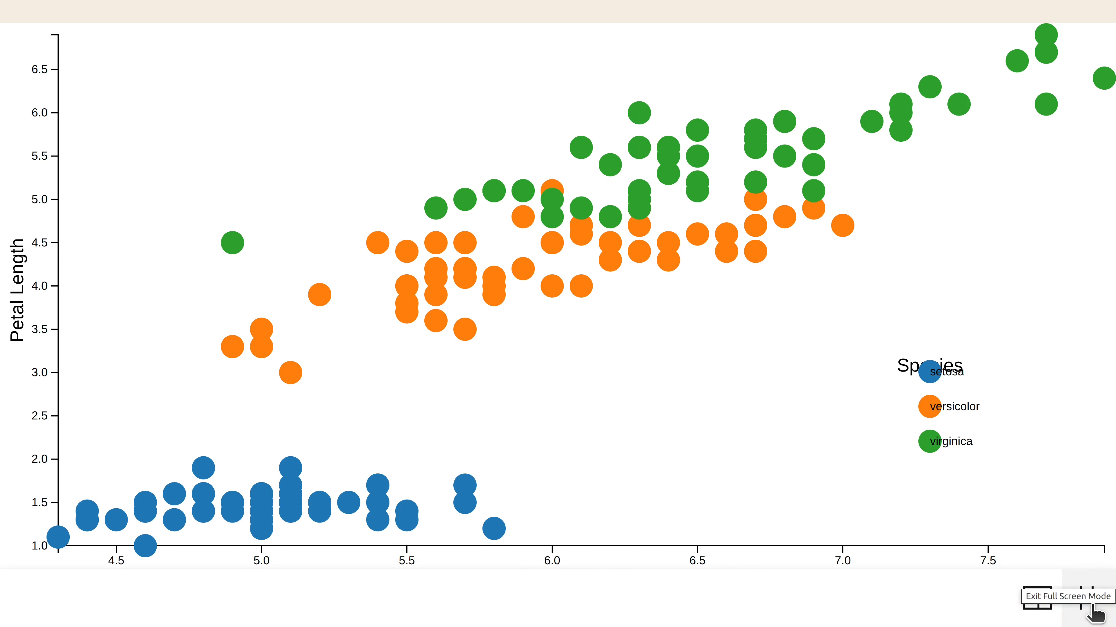
pyautogui.click(1050, 584)
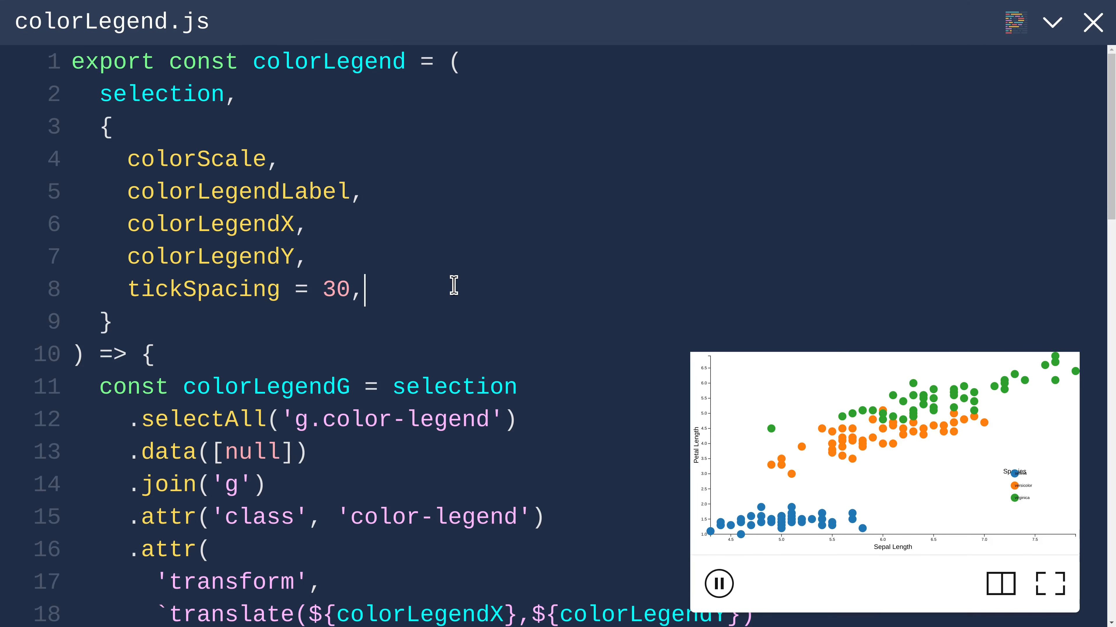
# Step: Add a tickPadding = 10 option and set the tick text's x to tickPadding
pyautogui.press('Enter')
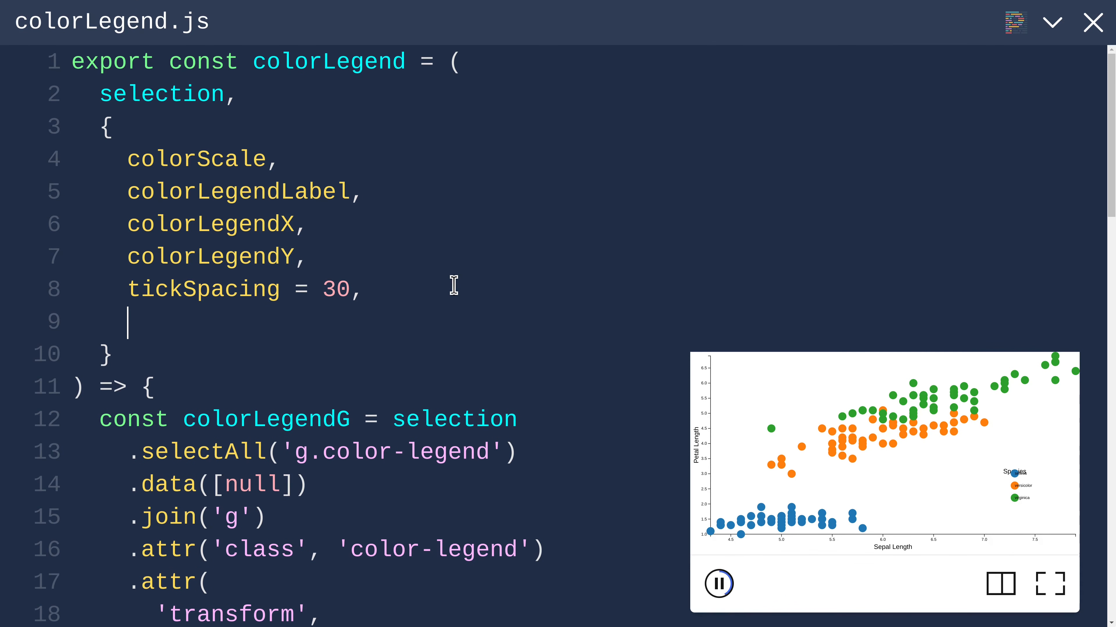
pyautogui.write('tickP')
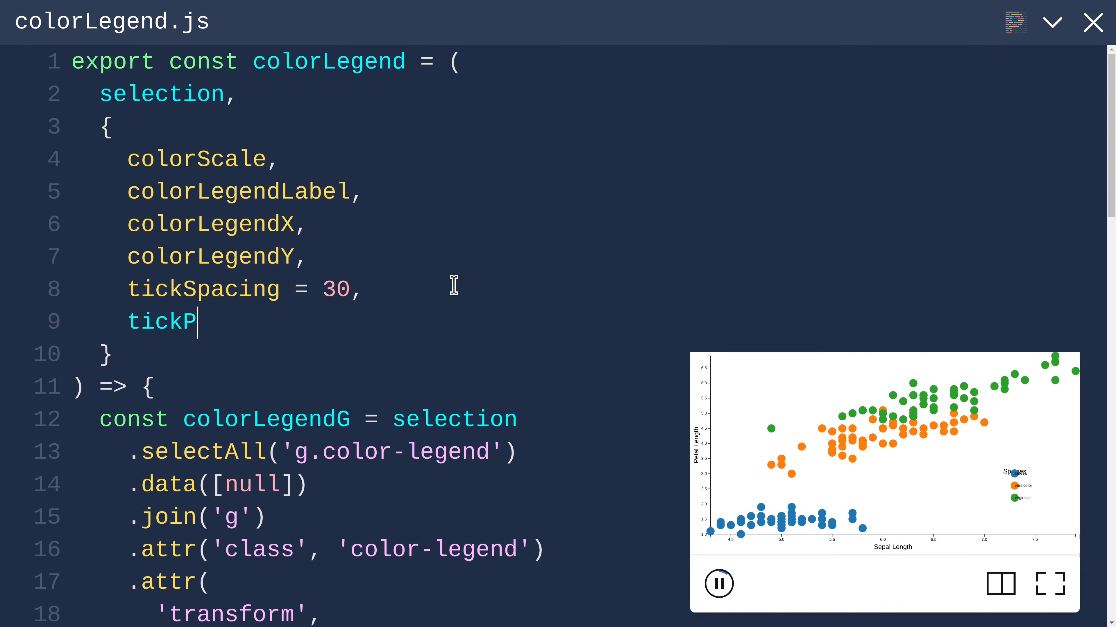
pyautogui.write('adding')
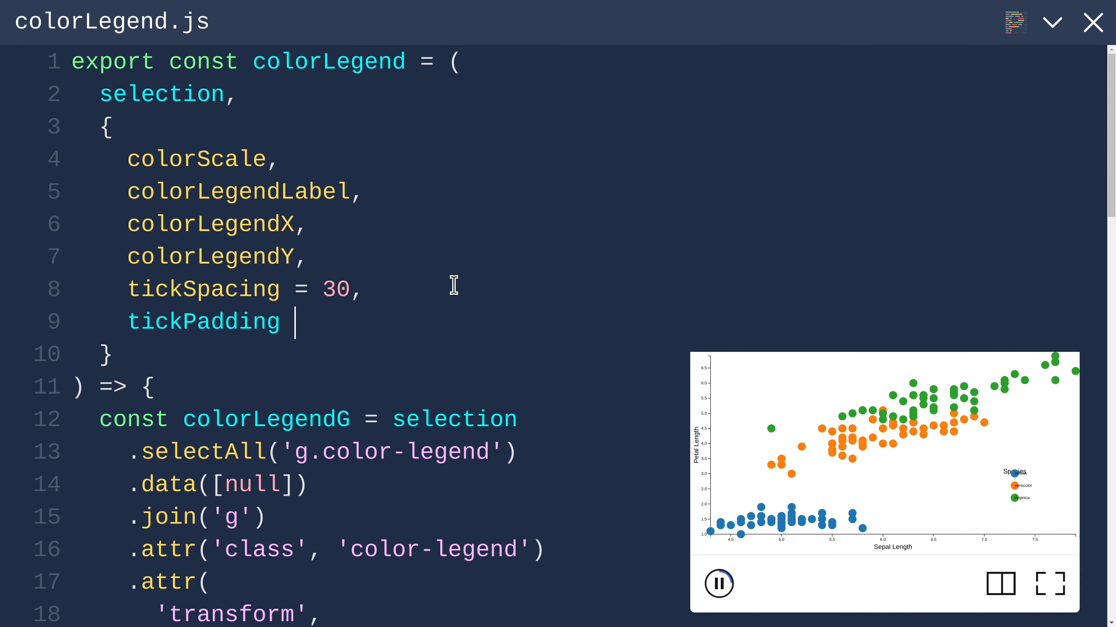
pyautogui.write('= 1')
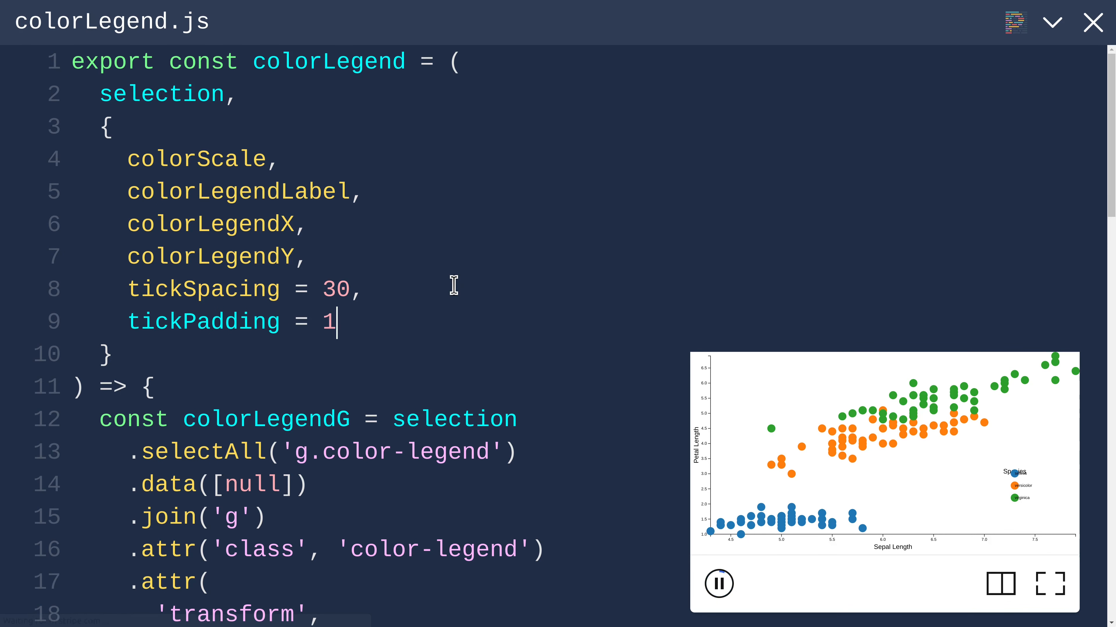
pyautogui.write('0')
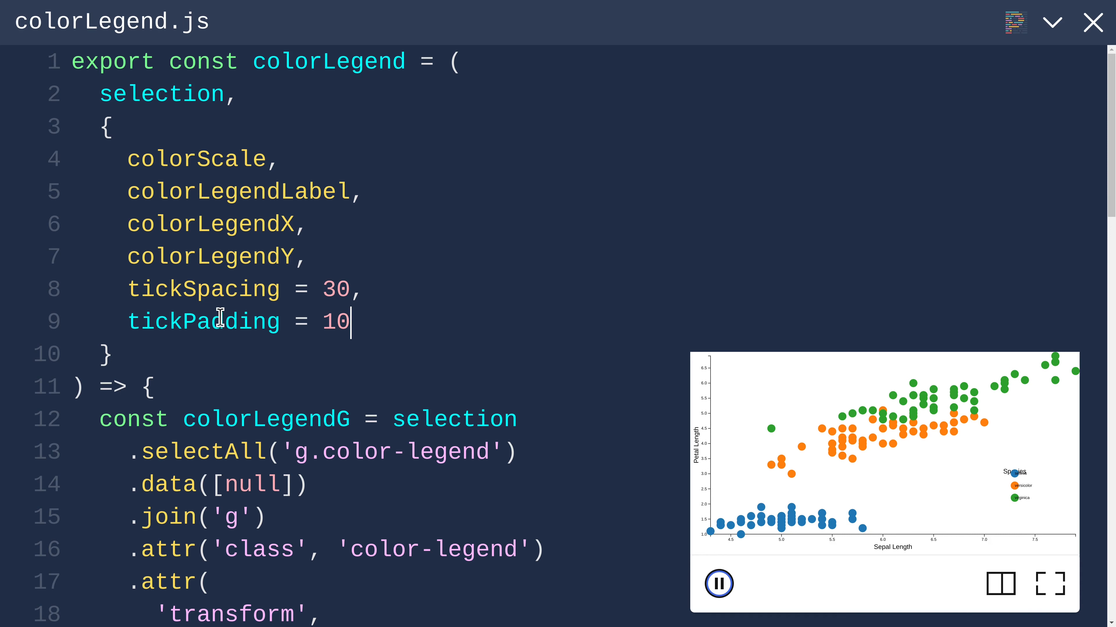
pyautogui.doubleClick(202, 321)
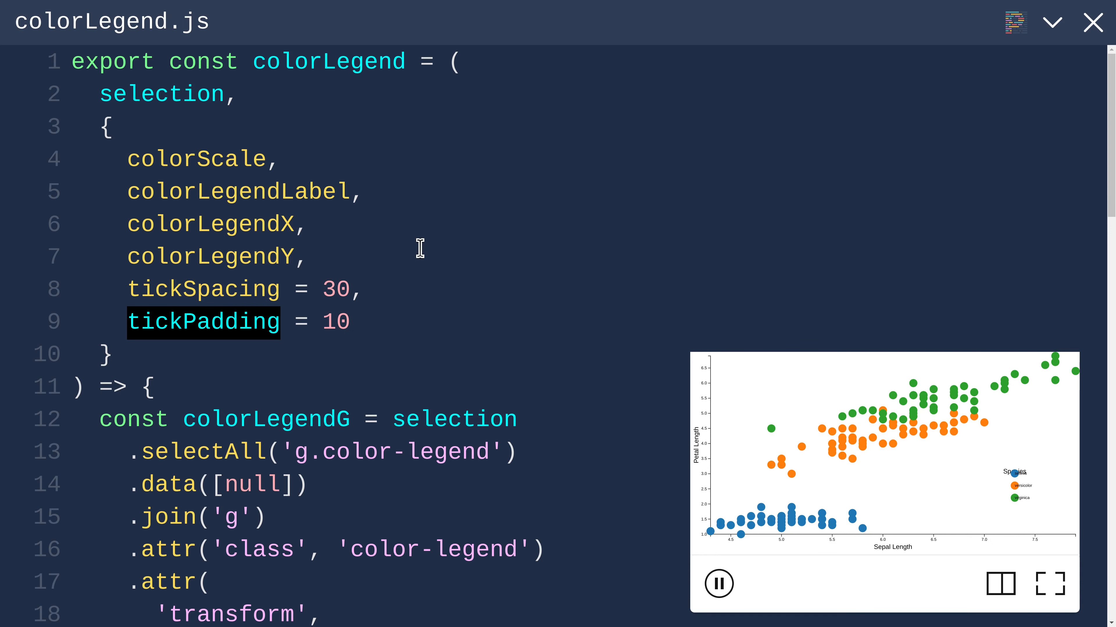
pyautogui.scroll(-3)
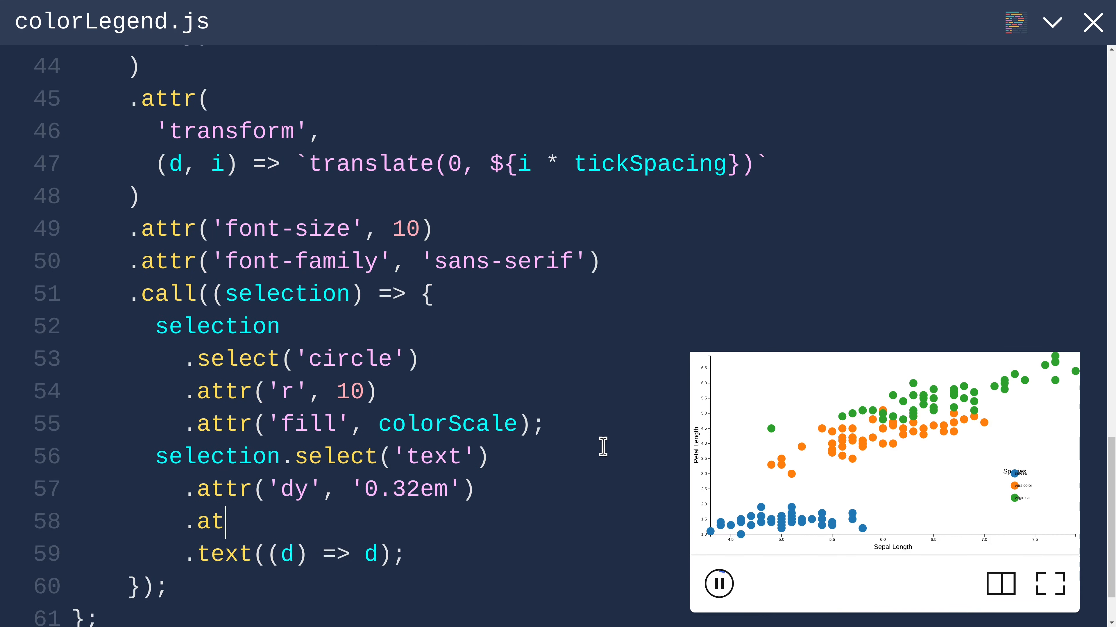
pyautogui.write("tr('")
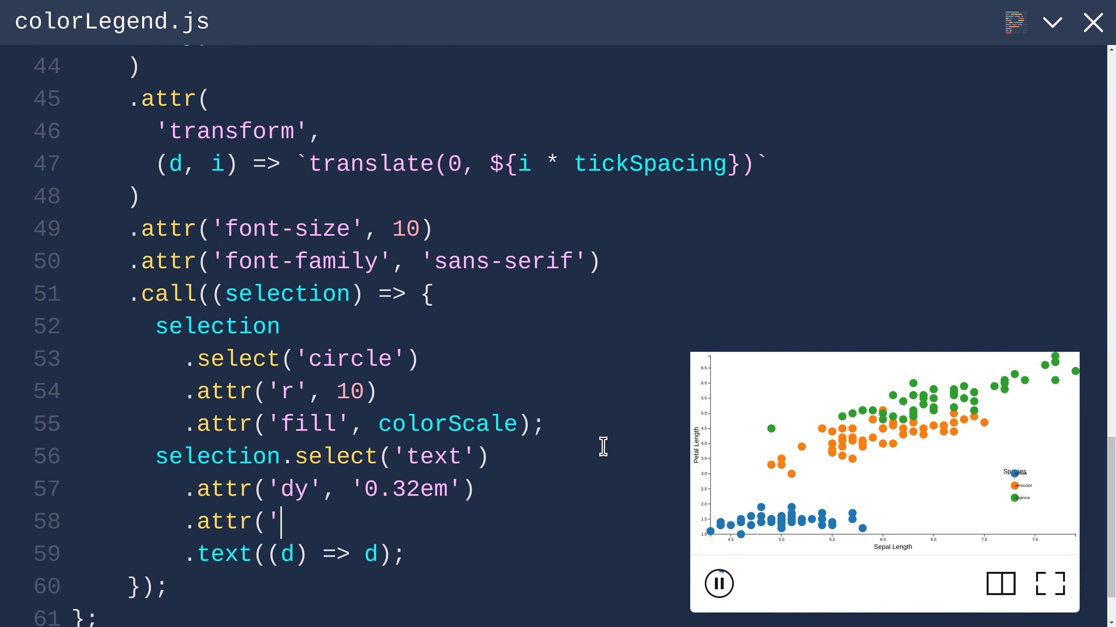
pyautogui.write('x')
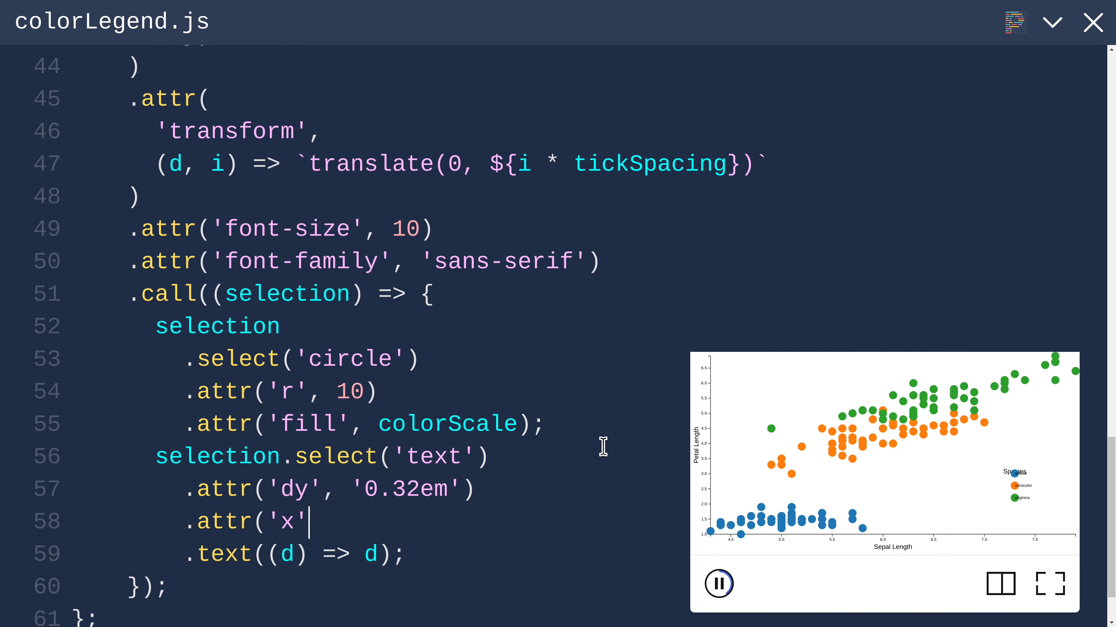
pyautogui.write(', tickPadding')
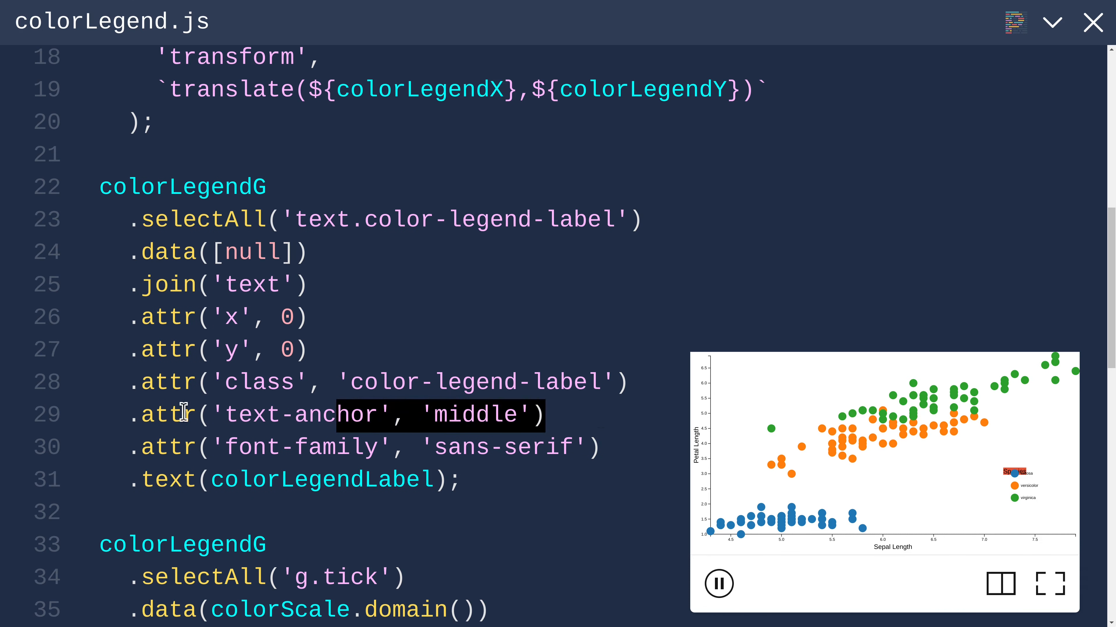
# Step: Remove the title's text-anchor line and set its y to -20, checking full screen
pyautogui.tripleClick(306, 415)
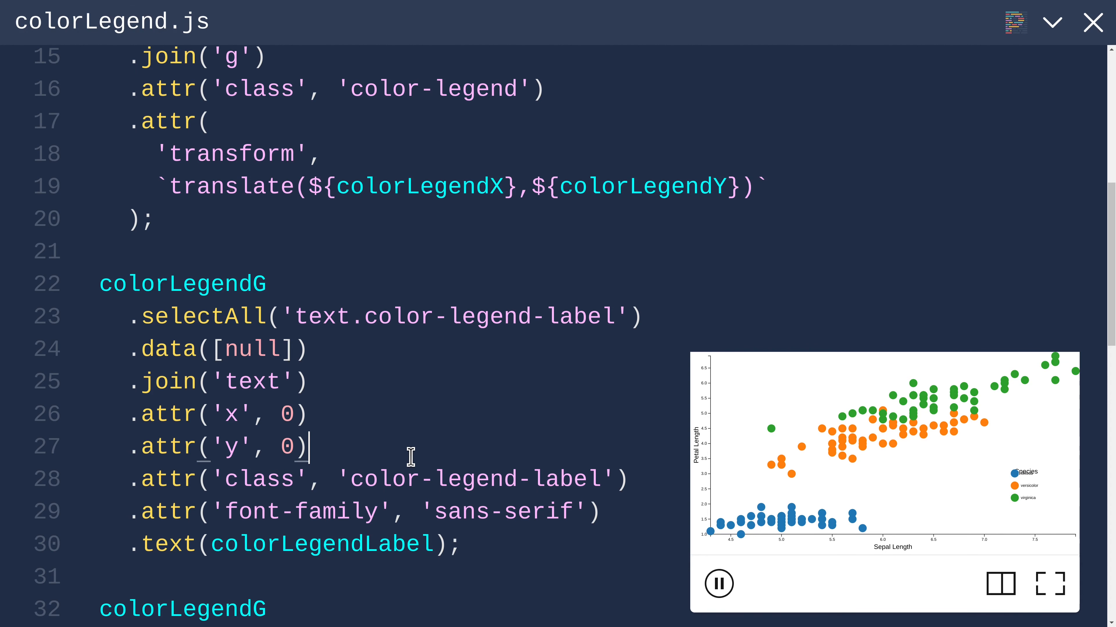
pyautogui.write('-1')
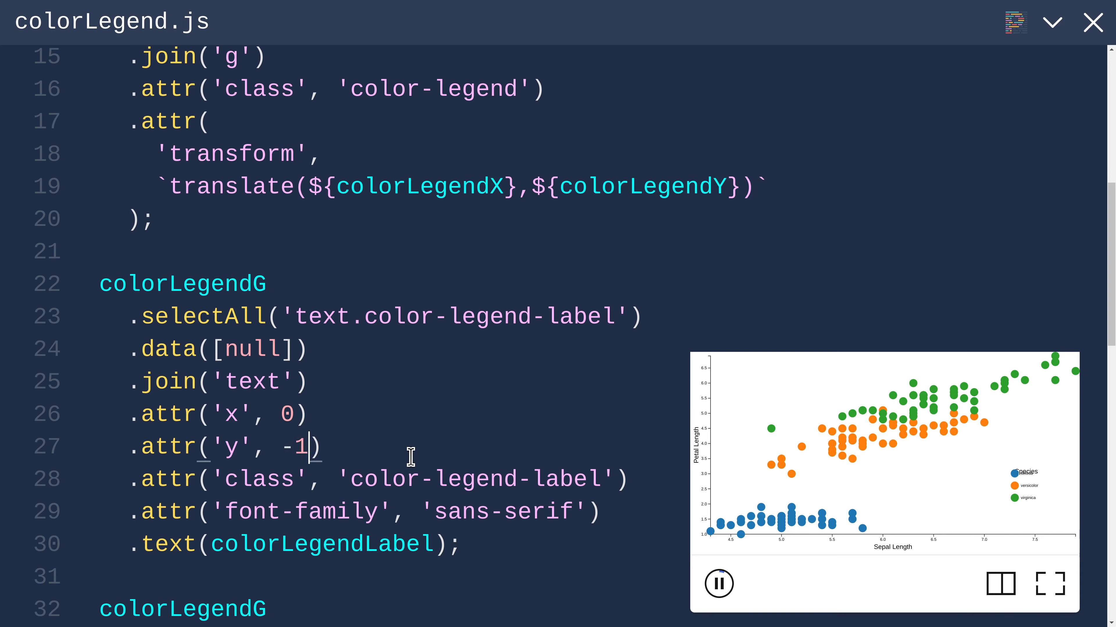
pyautogui.write('0')
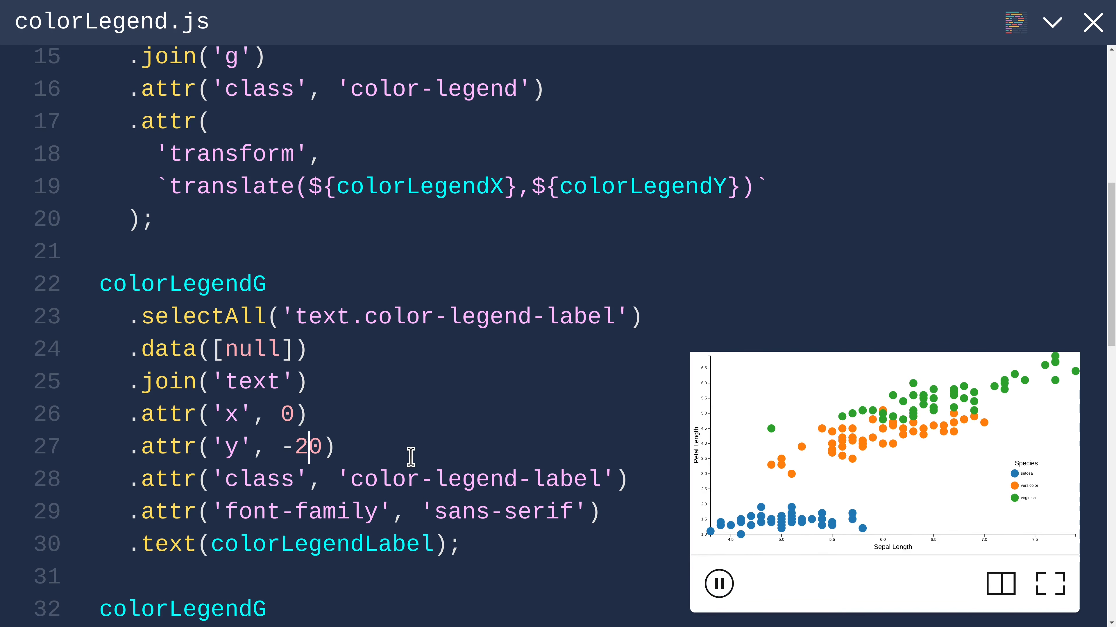
pyautogui.click(1050, 583)
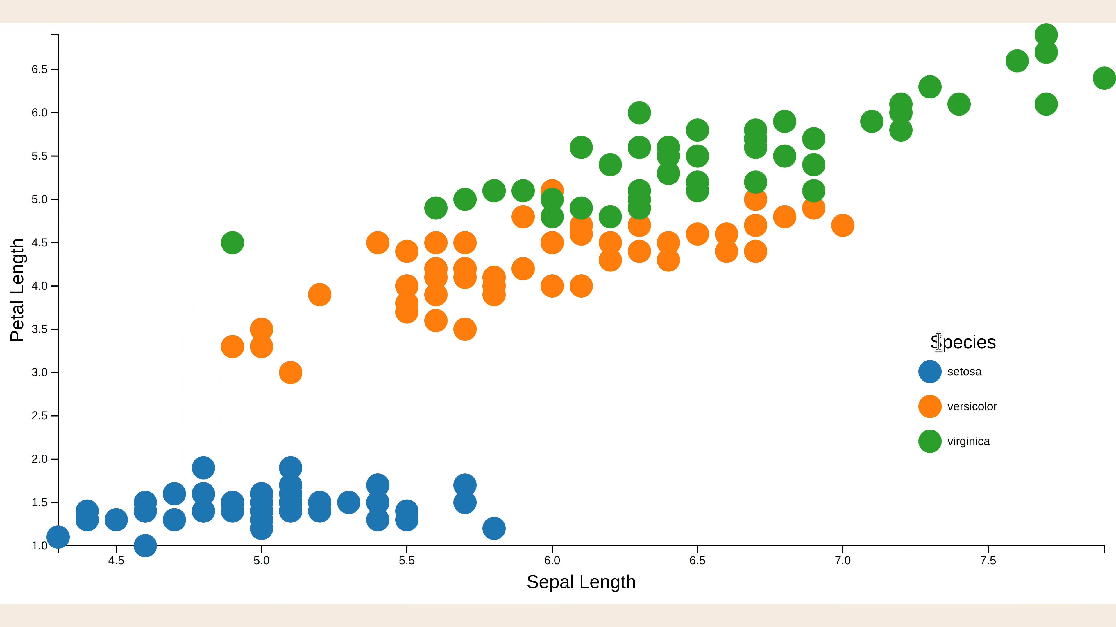
pyautogui.moveTo(922, 355)
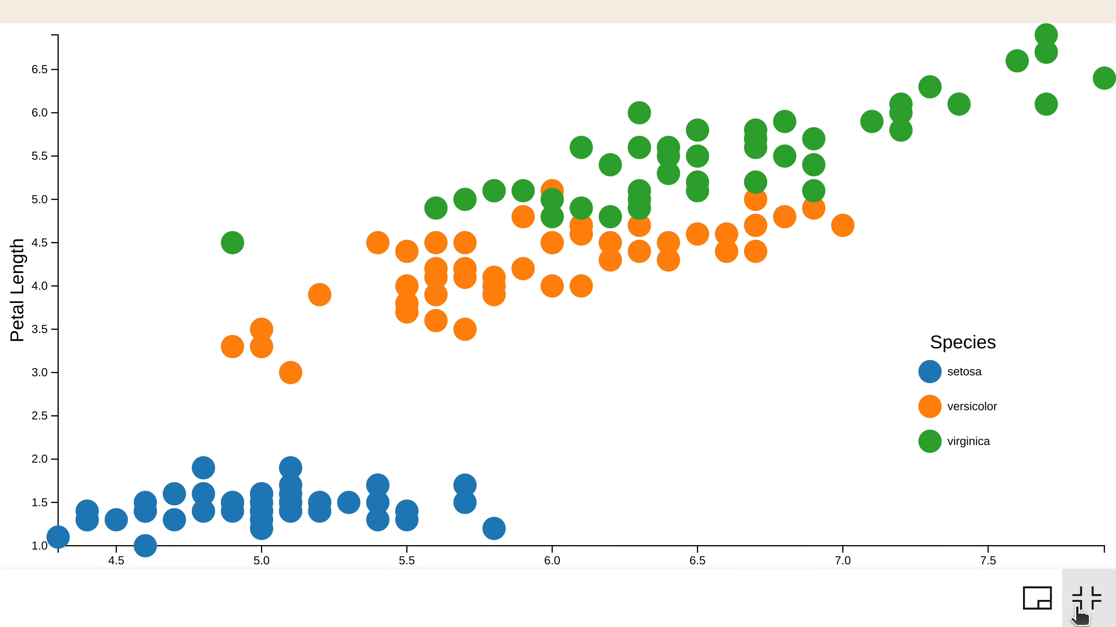
# Step: Expose colorLegendLabelX (-10) and colorLegendLabelY (-24) options for the title position, viewed full screen
pyautogui.click(1081, 603)
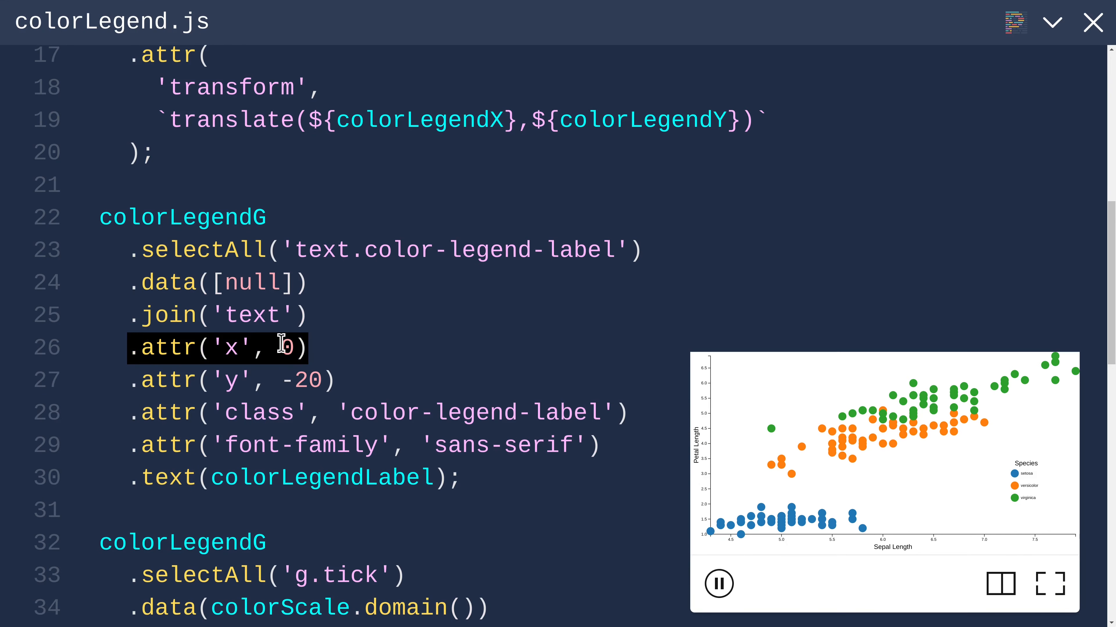
pyautogui.write('tickPadding')
pyautogui.write('colorLegendLabel')
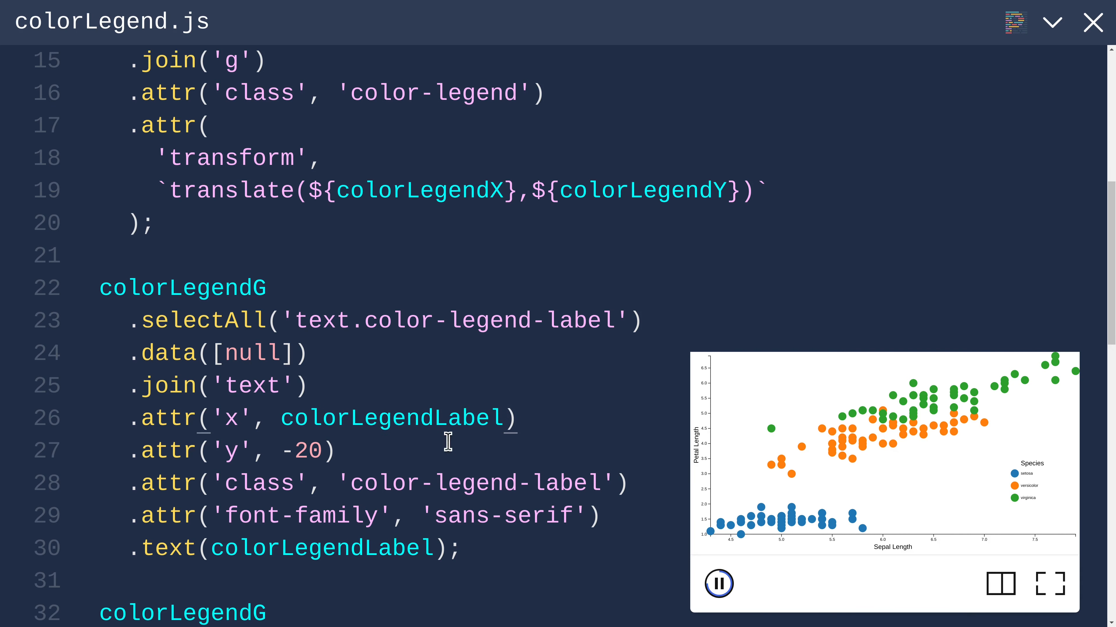
pyautogui.write('X')
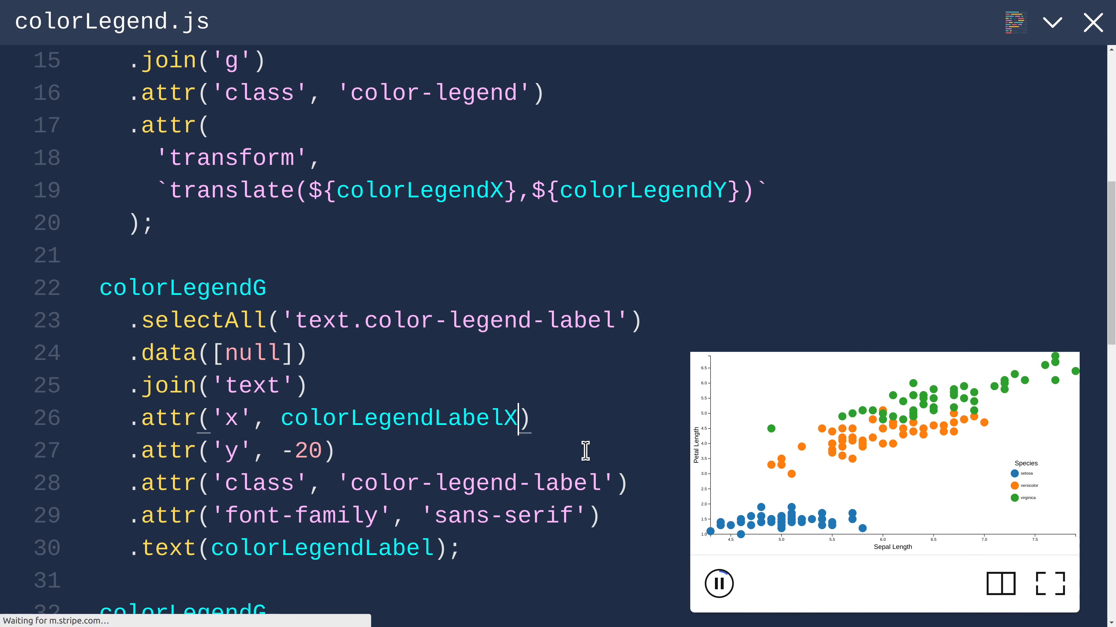
pyautogui.write('colorLegendLabelY = -24')
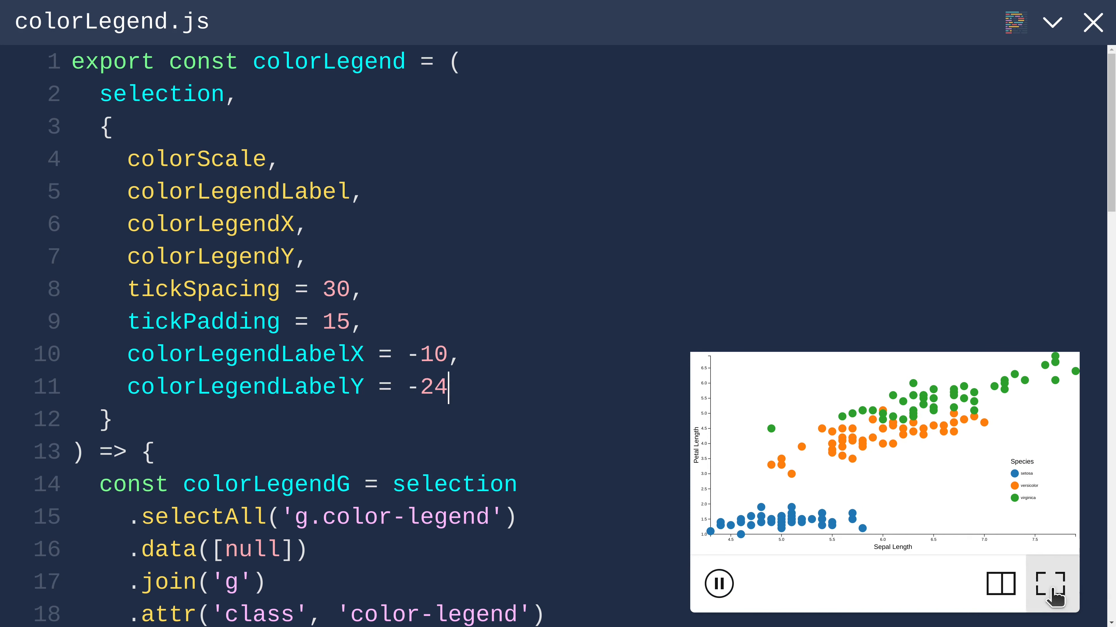
pyautogui.click(1049, 584)
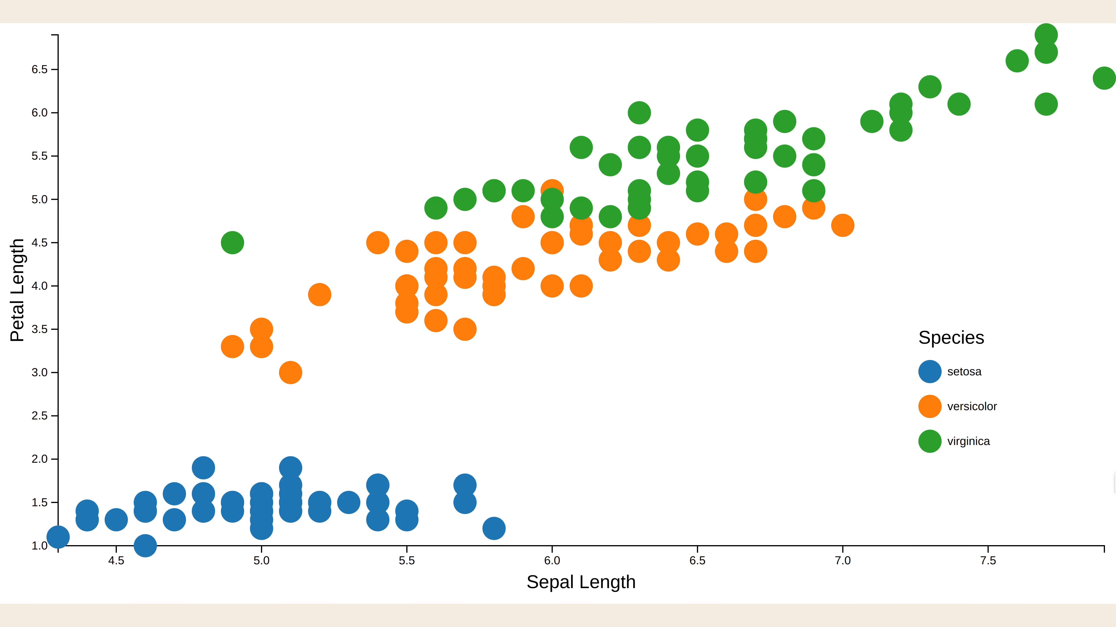
pyautogui.moveTo(957, 419)
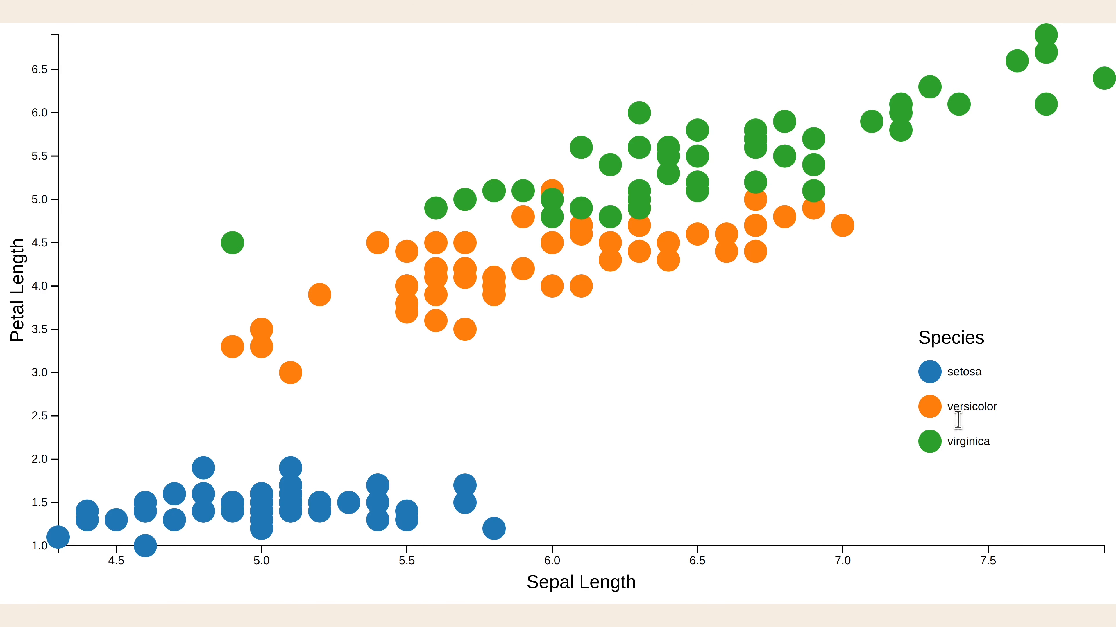
pyautogui.moveTo(972, 319)
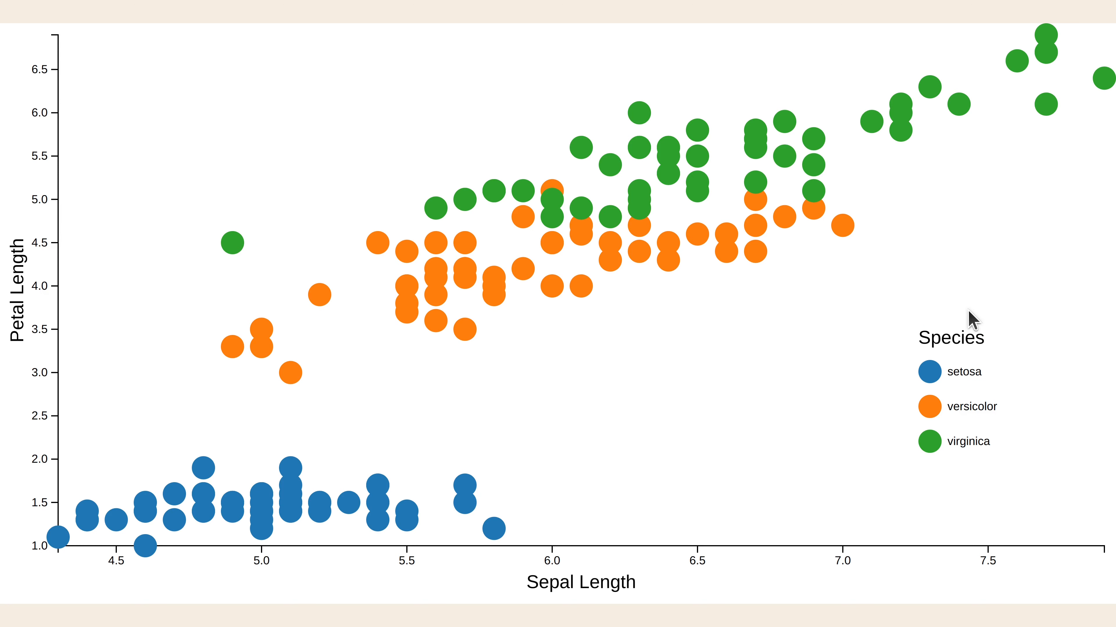
pyautogui.moveTo(1014, 460)
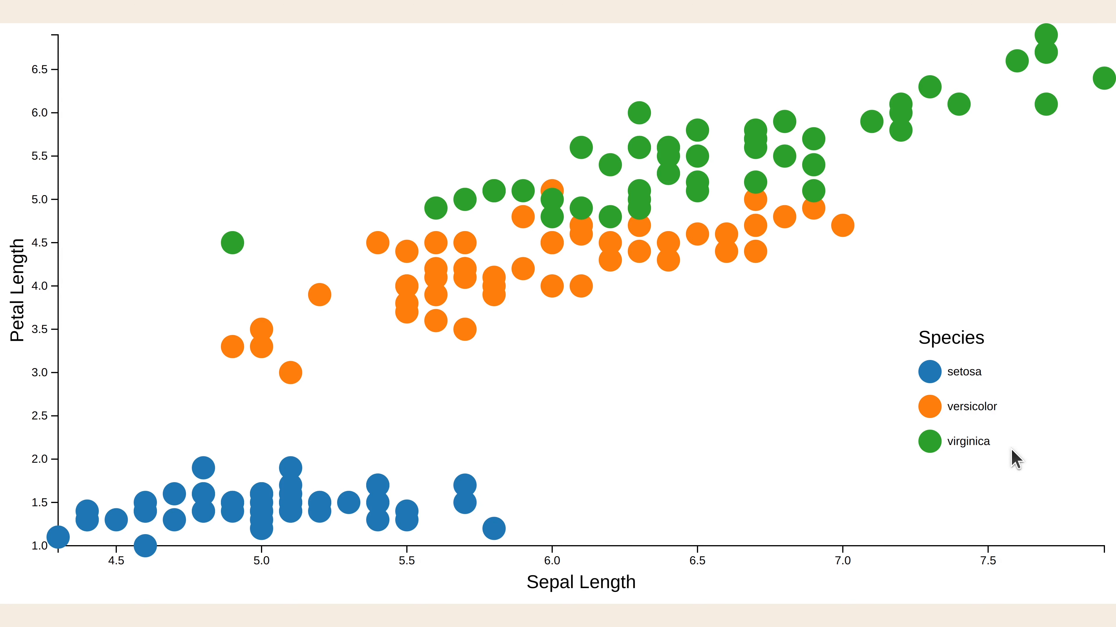
pyautogui.moveTo(1080, 617)
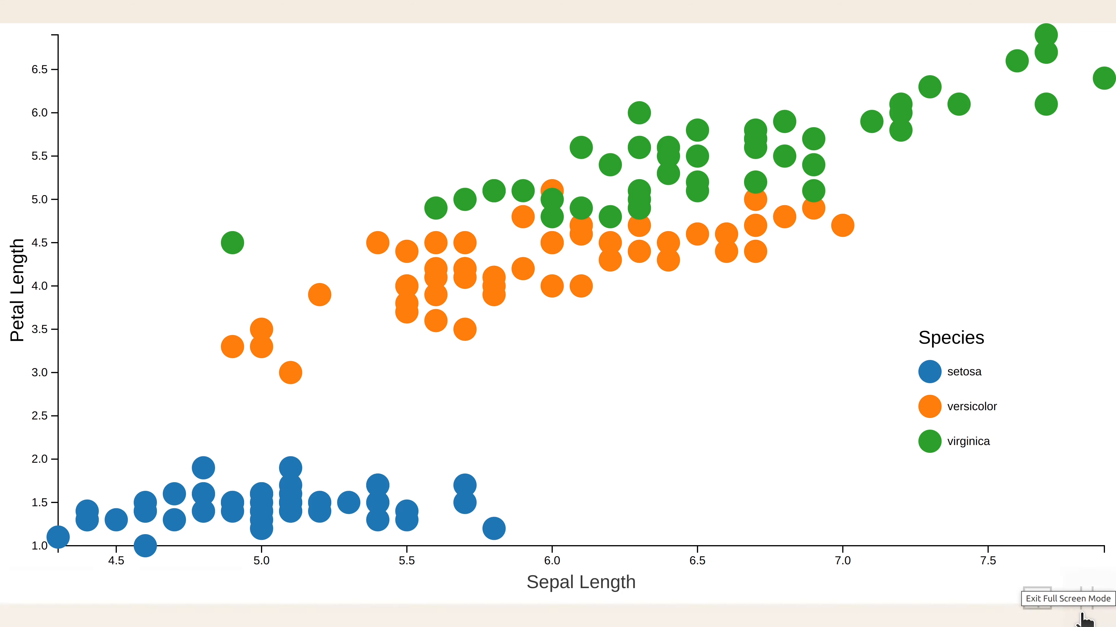
pyautogui.moveTo(1043, 491)
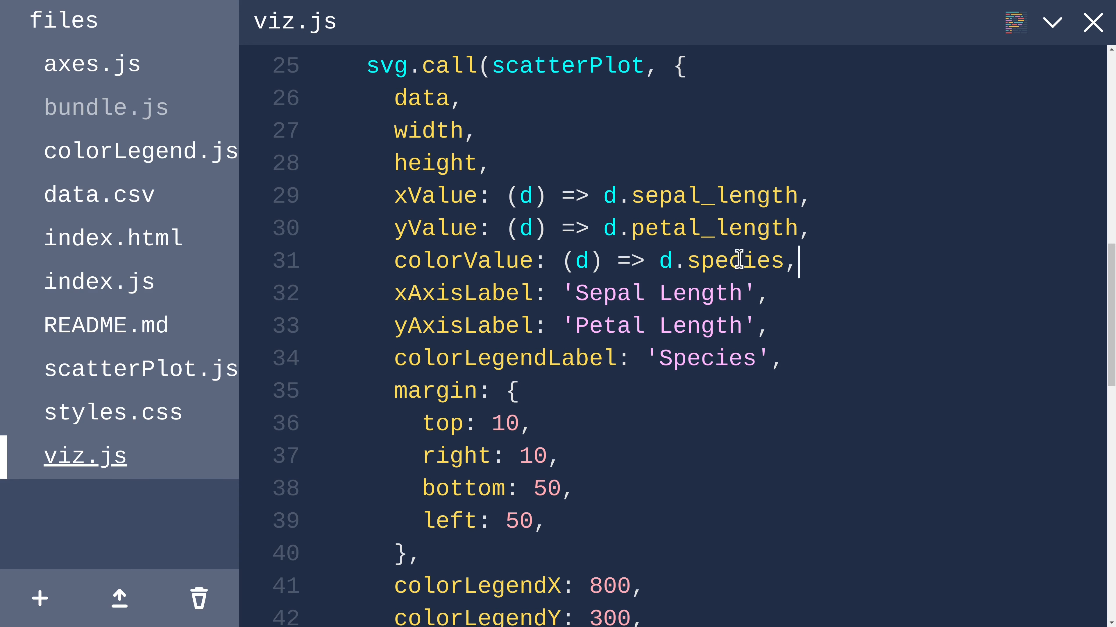
# Step: Switch to scatterPlot.js and highlight the colorValue option passed in
pyautogui.tripleClick(594, 260)
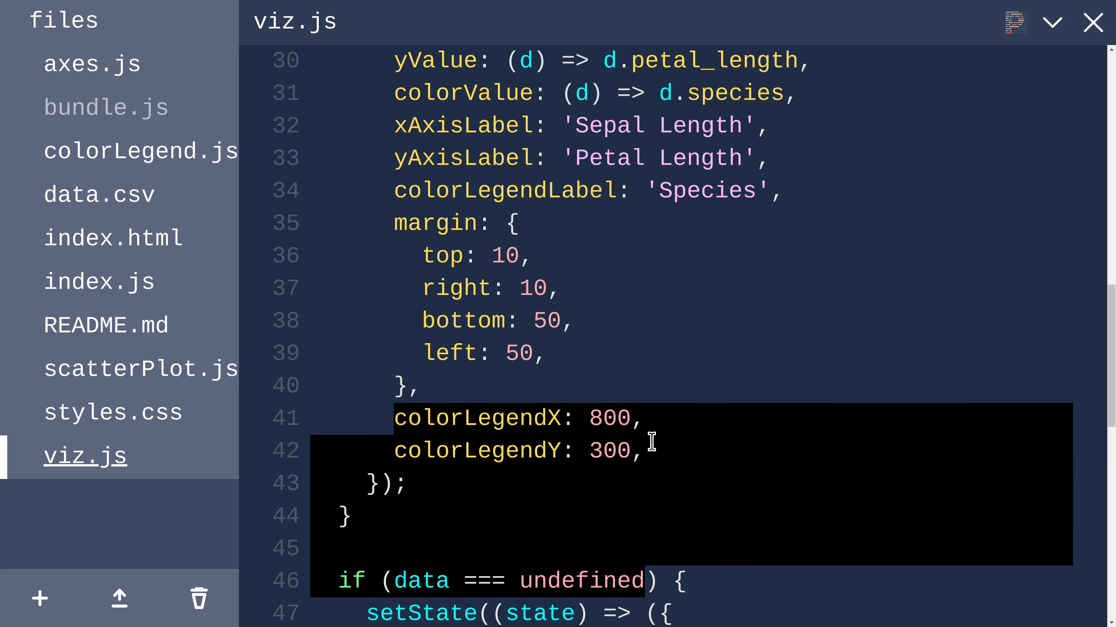
pyautogui.click(644, 450)
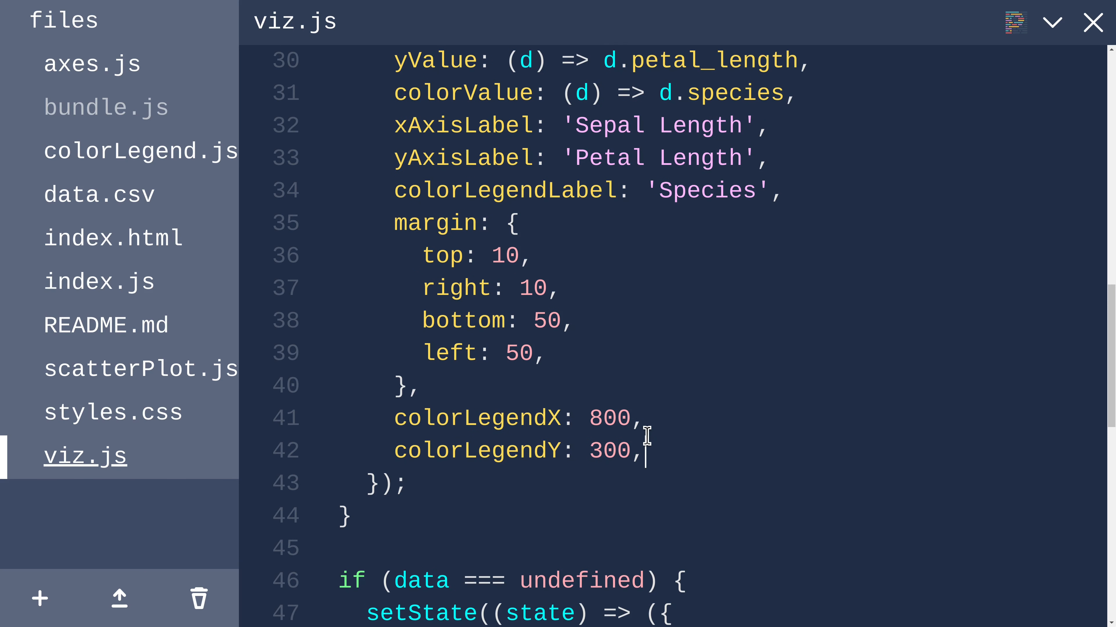
pyautogui.click(128, 368)
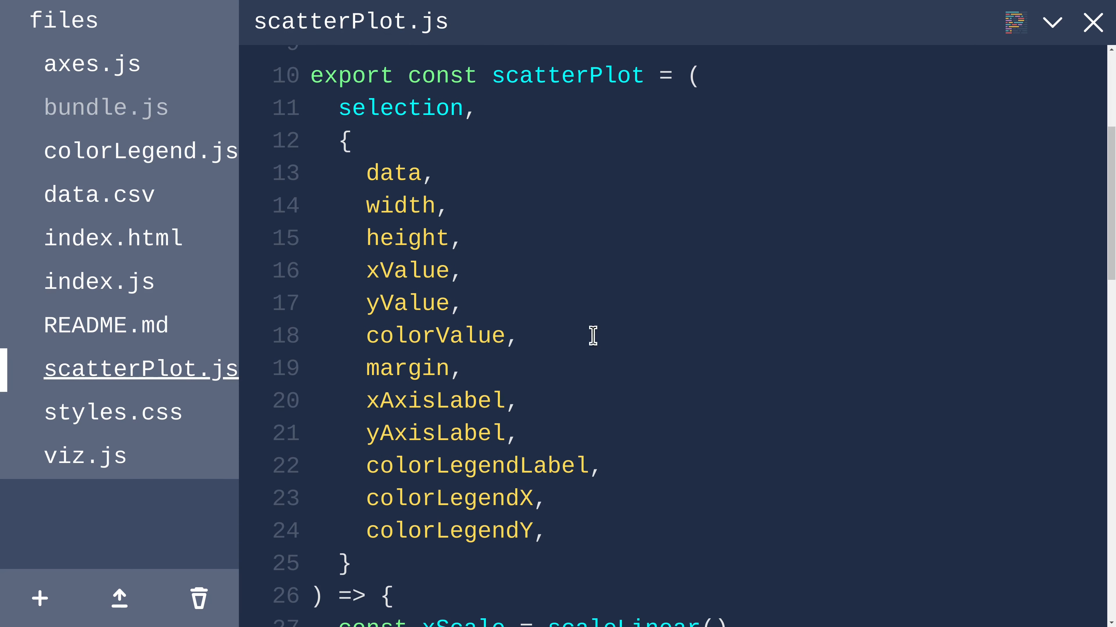
pyautogui.doubleClick(434, 336)
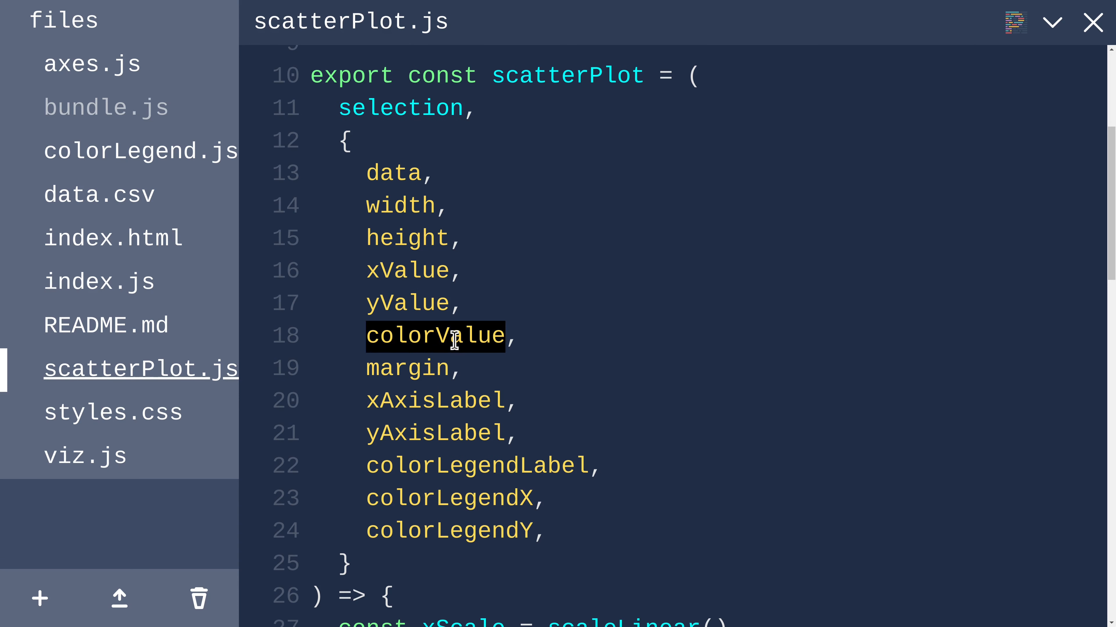
pyautogui.doubleClick(475, 466)
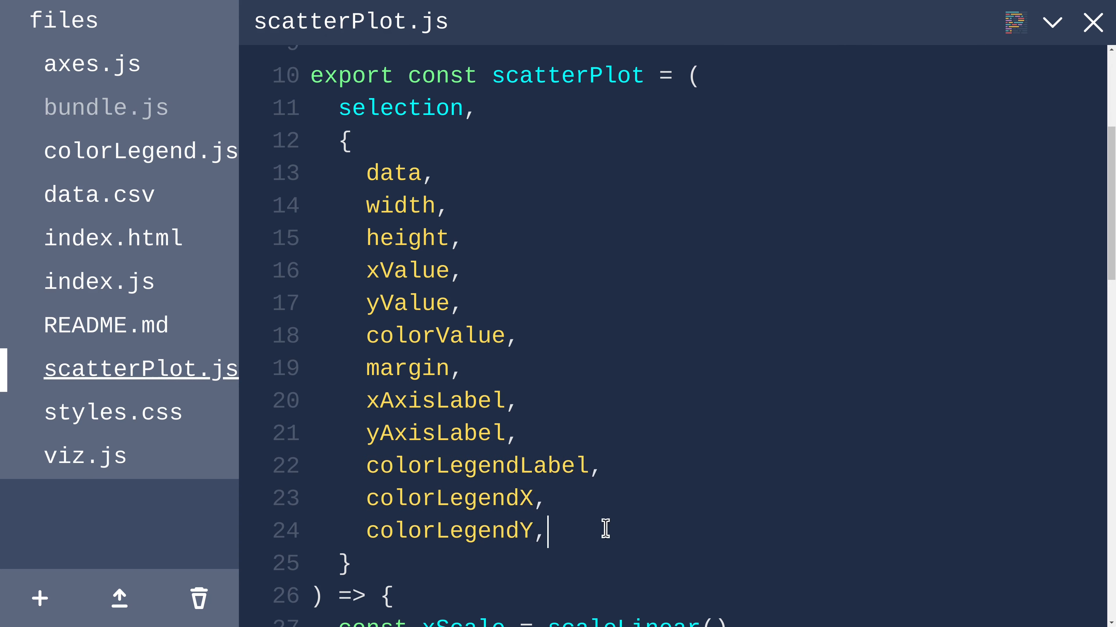
# Step: Locate and select the selection.call(colorLegend, …) block with its options
pyautogui.scroll(-3)
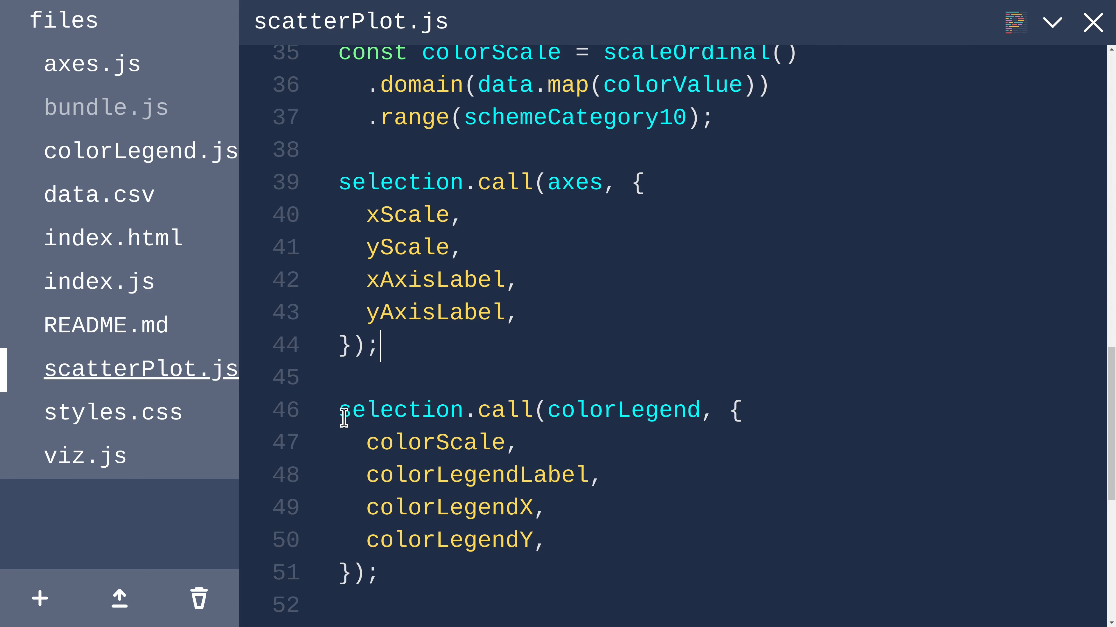
pyautogui.moveTo(339, 410); pyautogui.dragTo(377, 575)
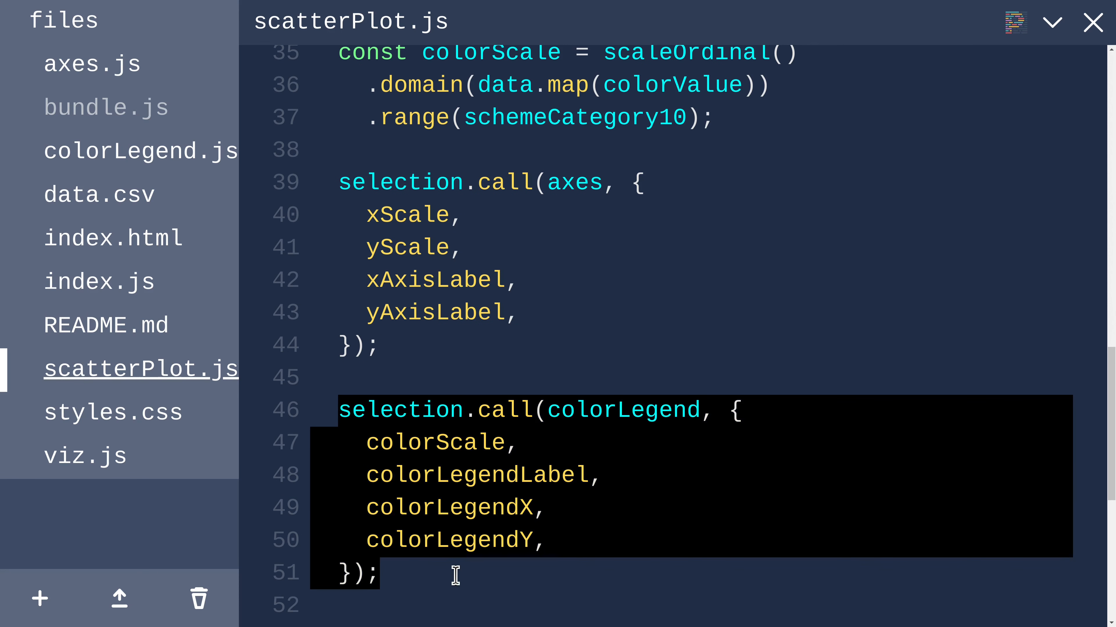
pyautogui.click(589, 540)
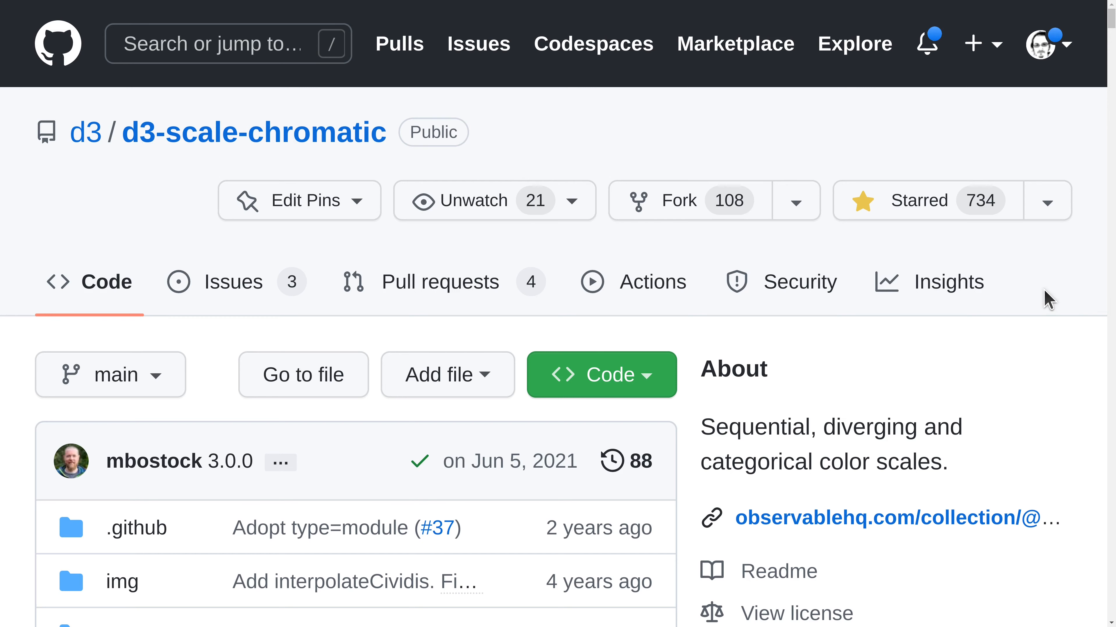
pyautogui.moveTo(947, 299)
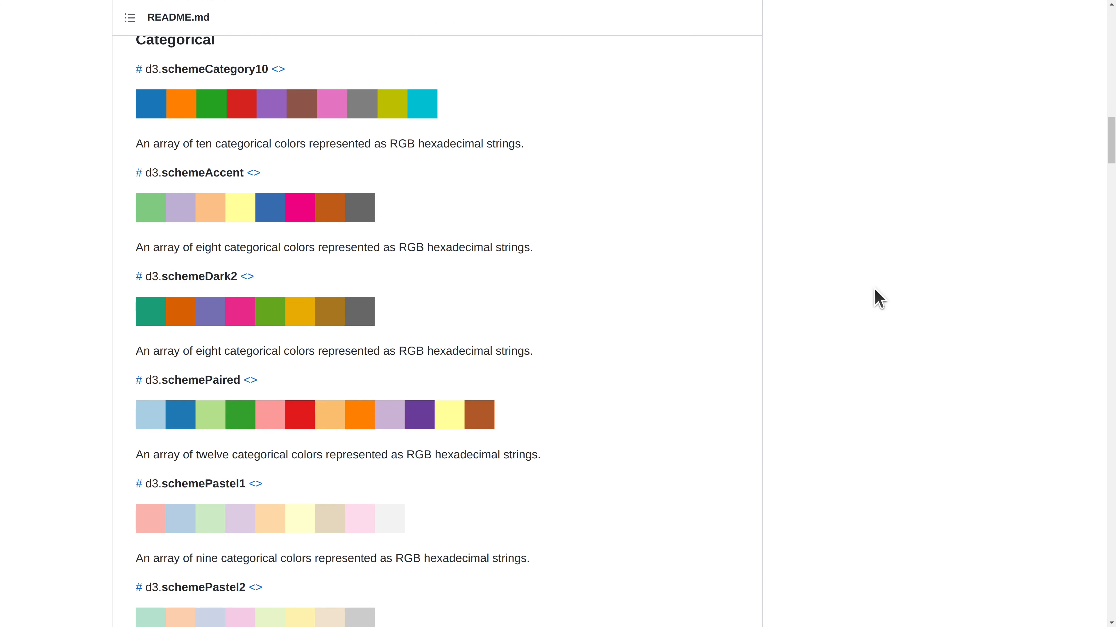
pyautogui.moveTo(100, 262)
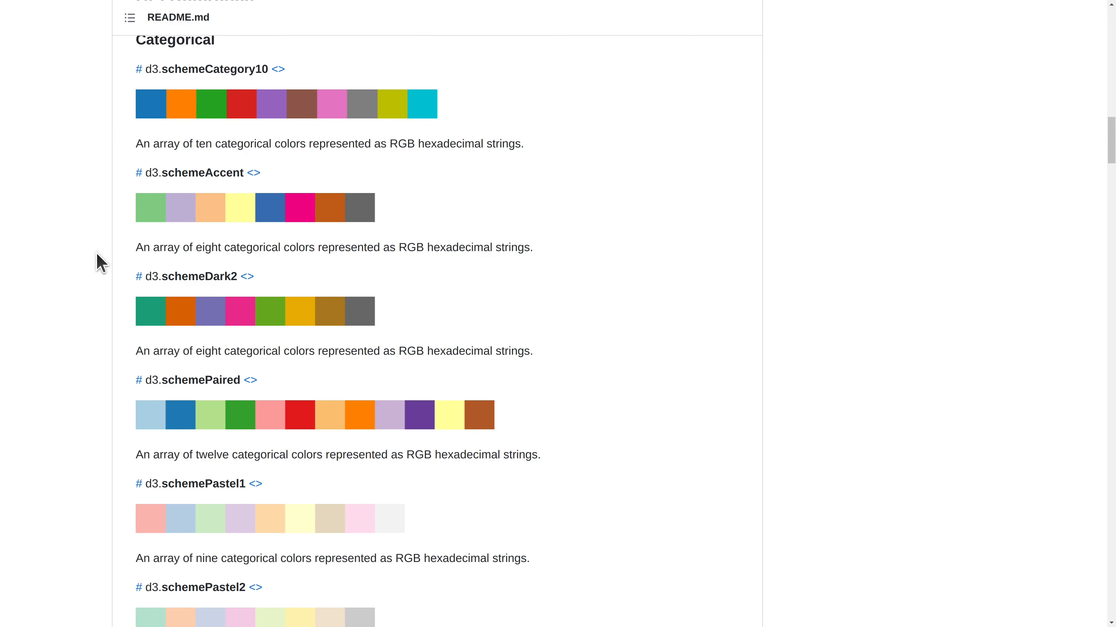
pyautogui.scroll(-3)
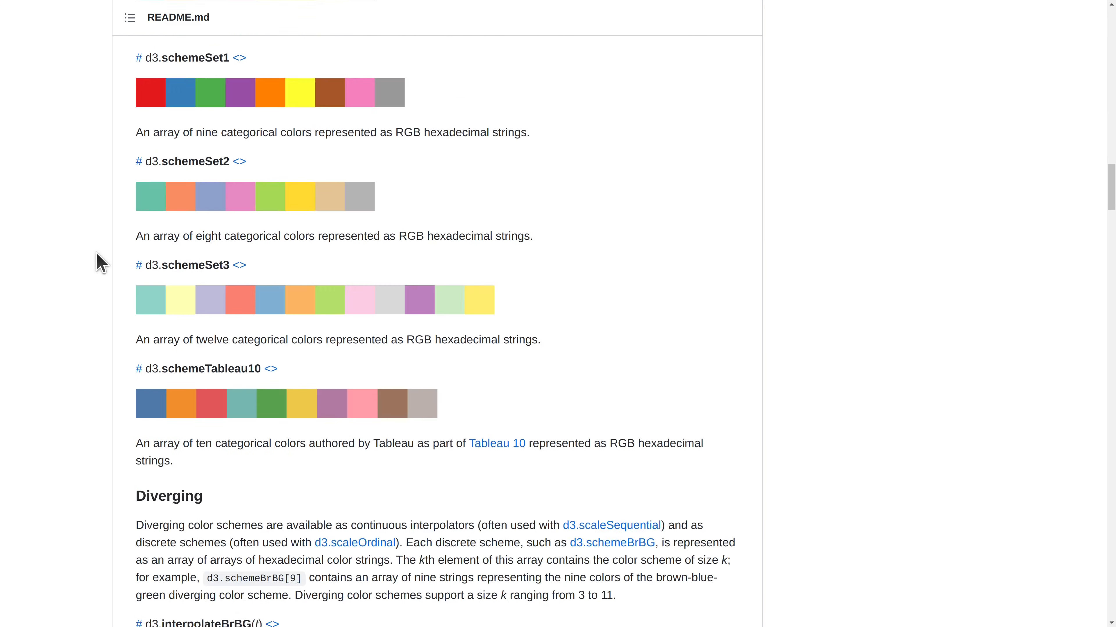
pyautogui.scroll(-3)
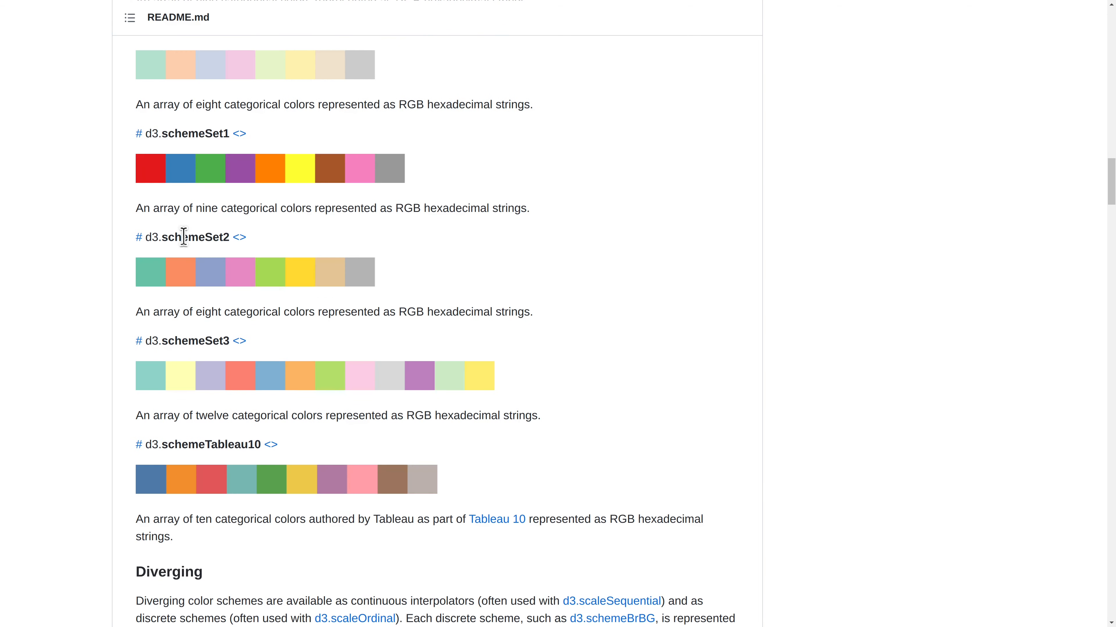
pyautogui.doubleClick(195, 237)
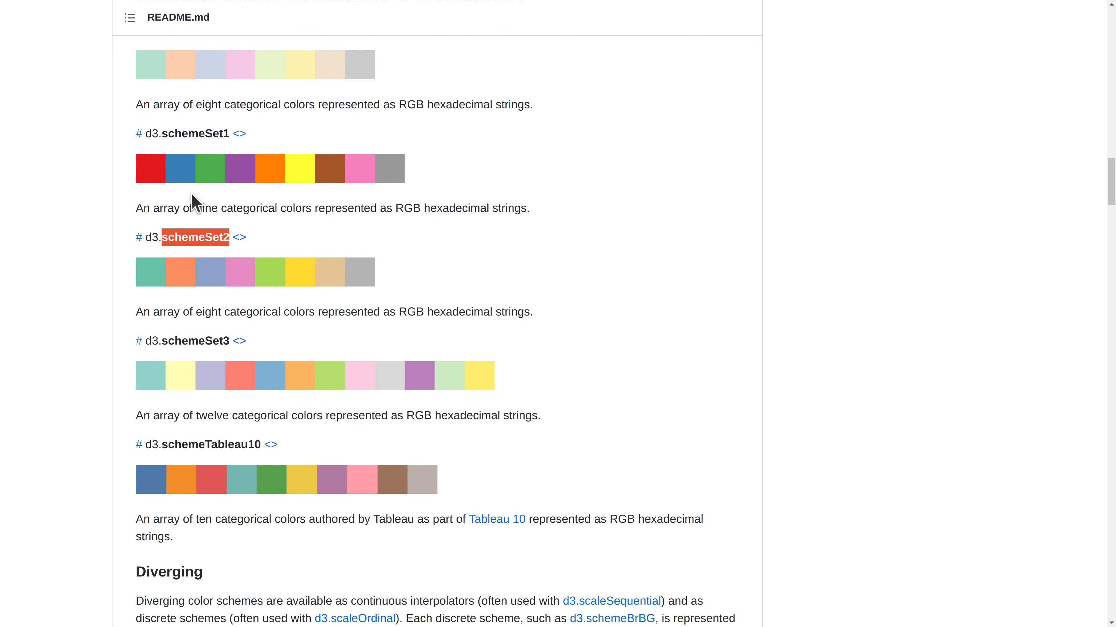
pyautogui.moveTo(206, 288)
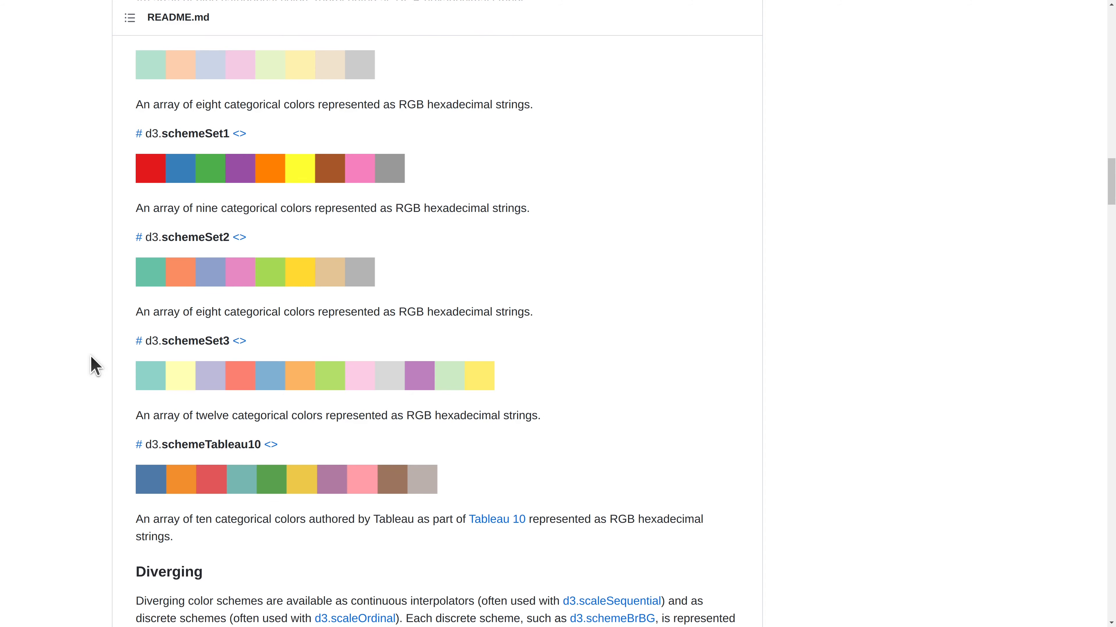
pyautogui.scroll(-3)
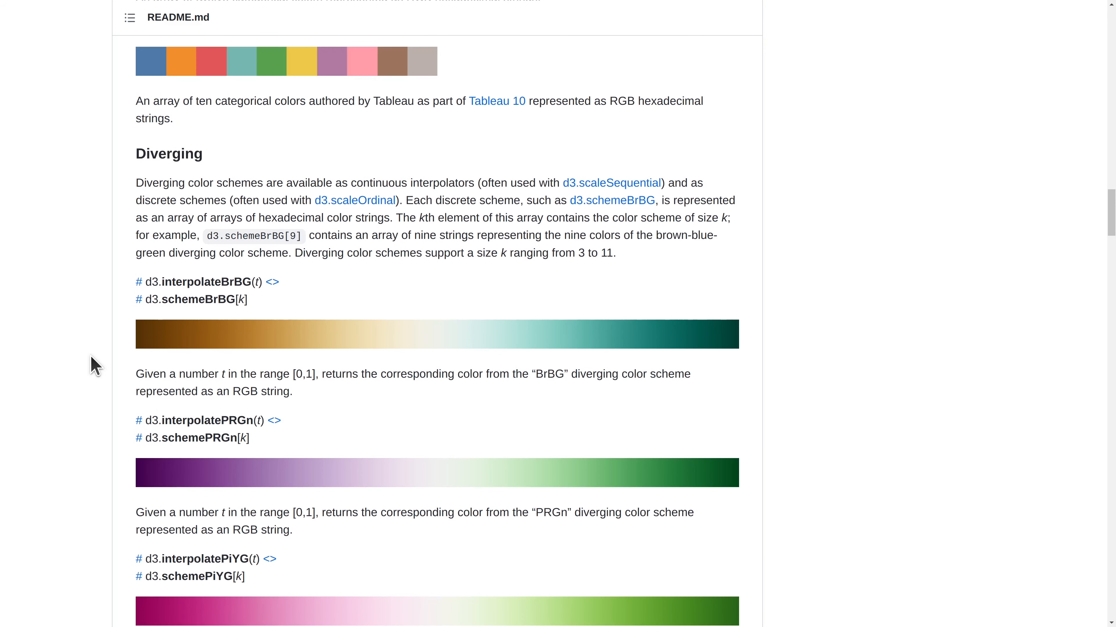
pyautogui.scroll(-3)
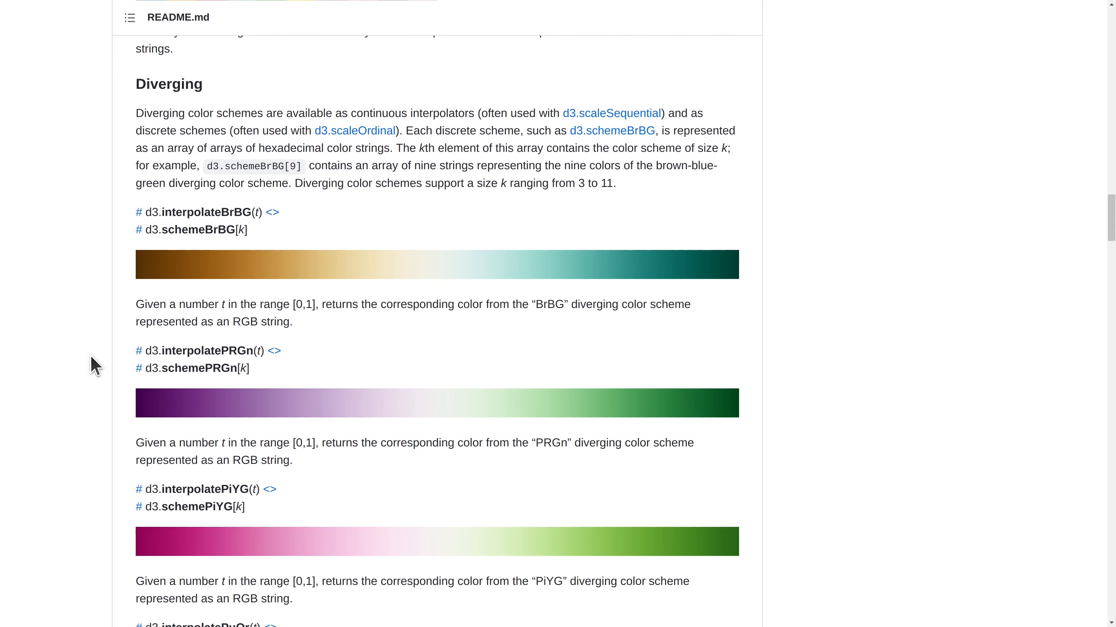
pyautogui.scroll(-3)
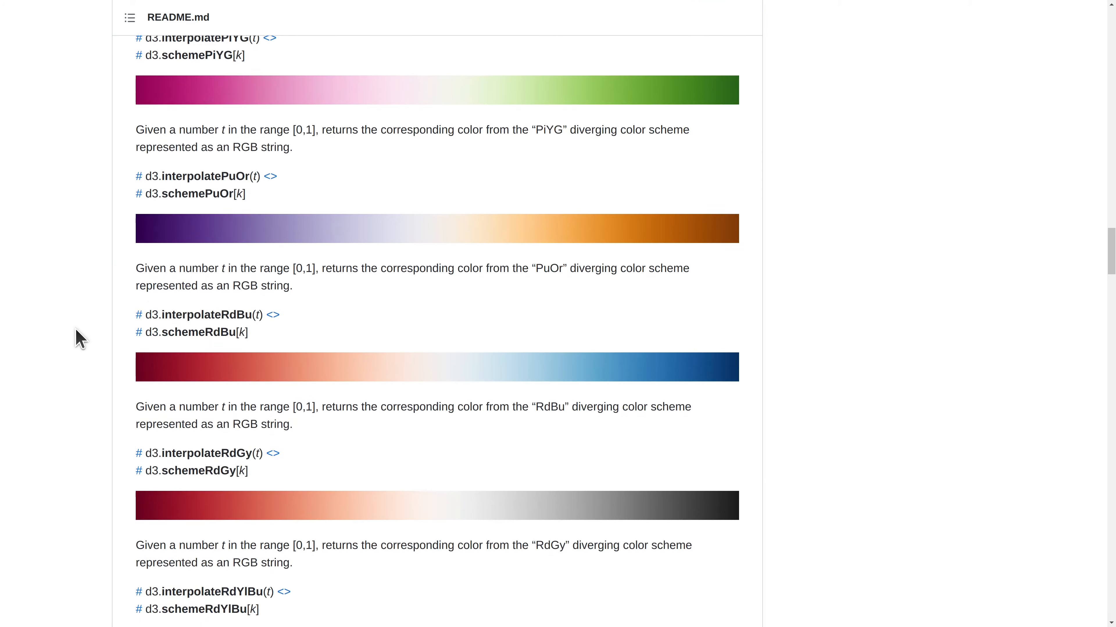
pyautogui.scroll(-3)
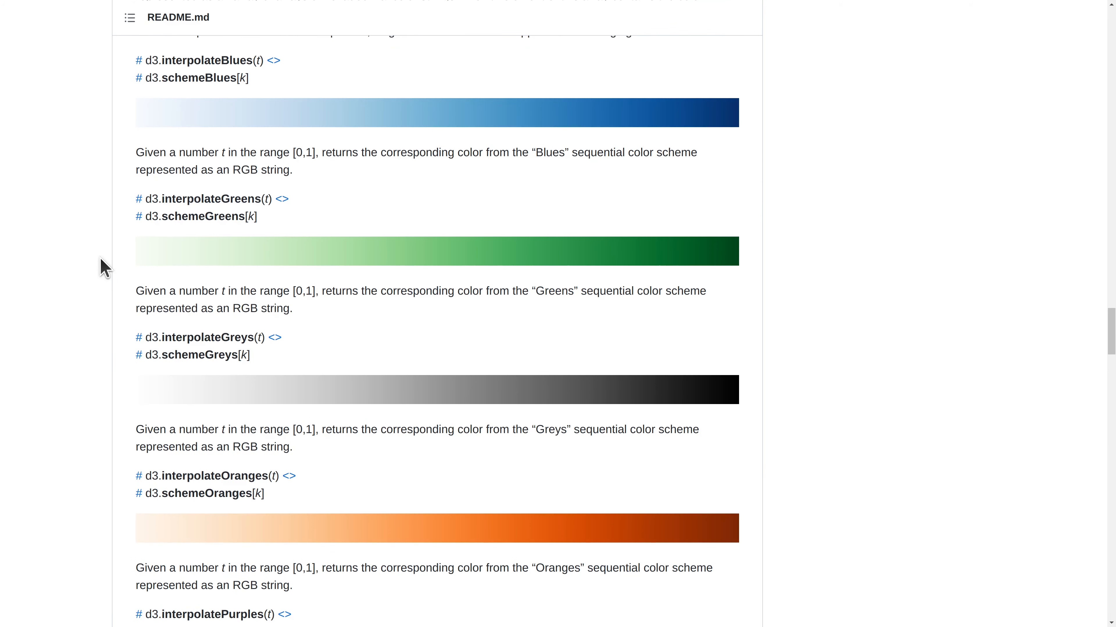
pyautogui.moveTo(862, 484)
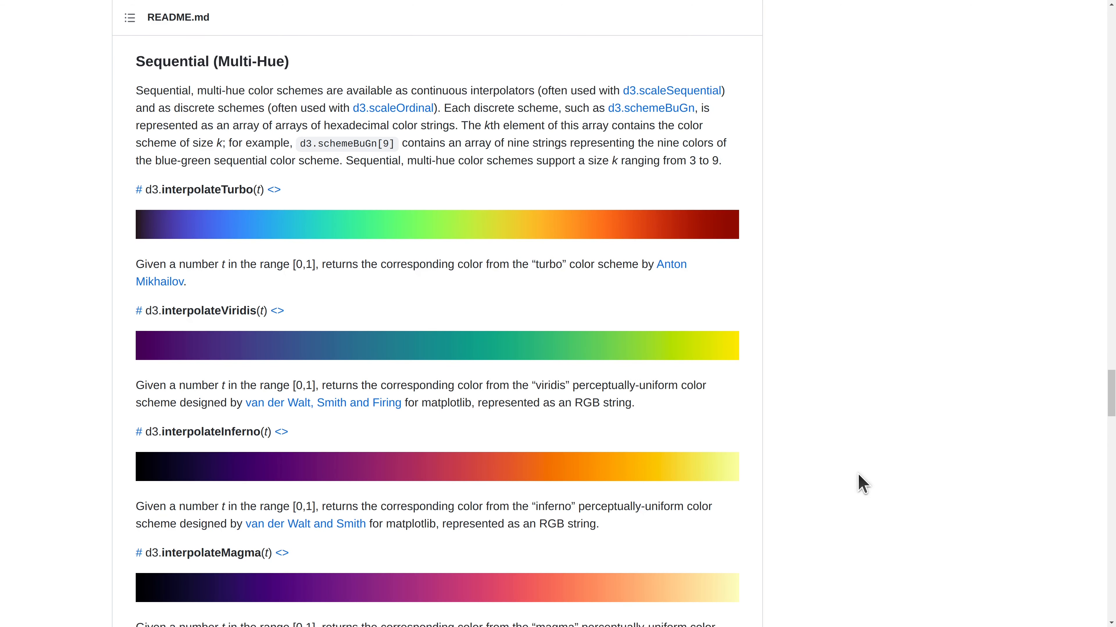
pyautogui.scroll(-3)
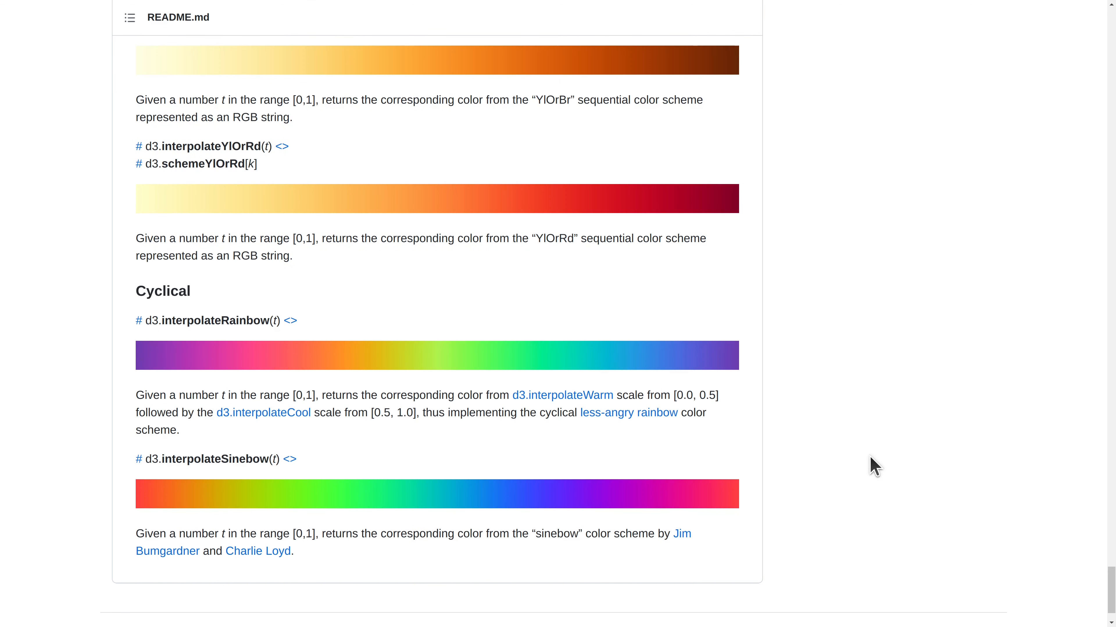
pyautogui.moveTo(194, 347)
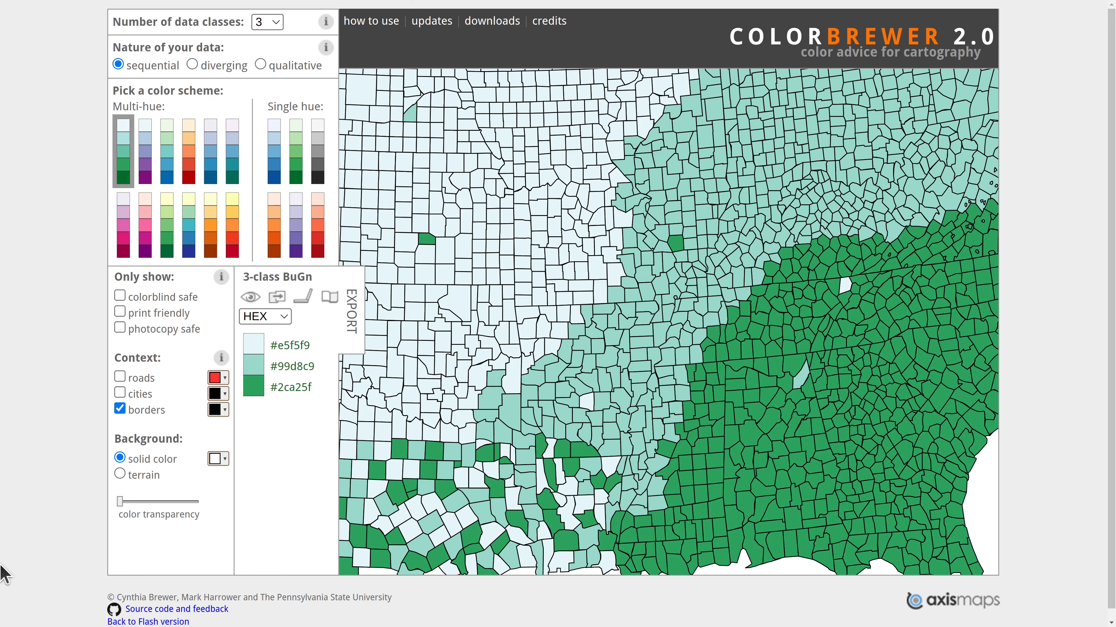
pyautogui.moveTo(246, 160)
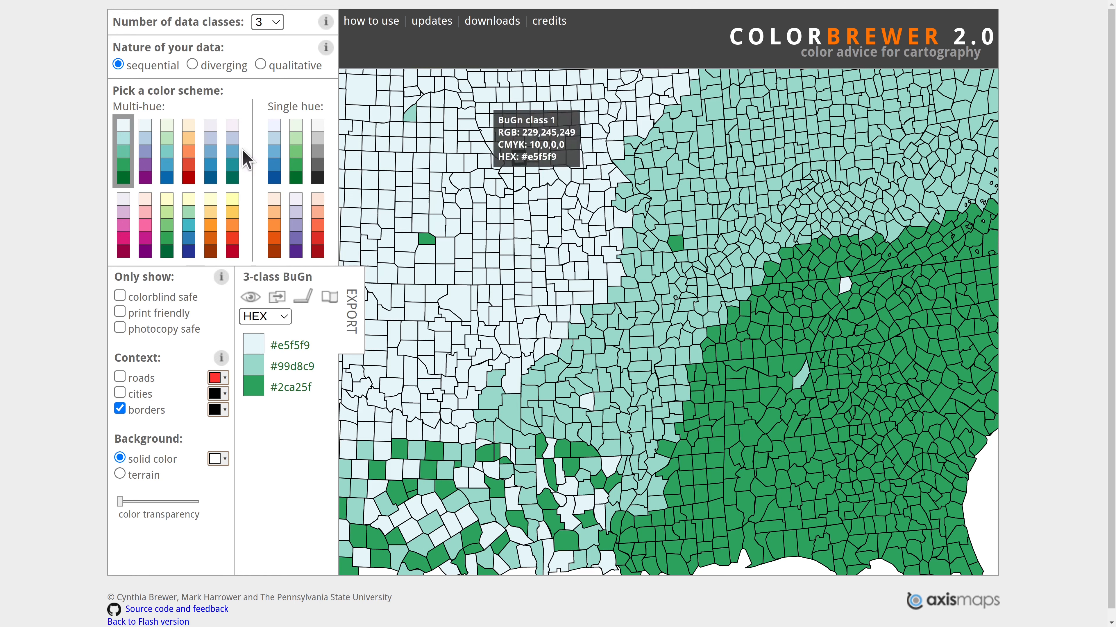
# Step: Recolour the sample map with GnBu, then PuBu, then the PuBuGn multi-hue scheme
pyautogui.click(143, 149)
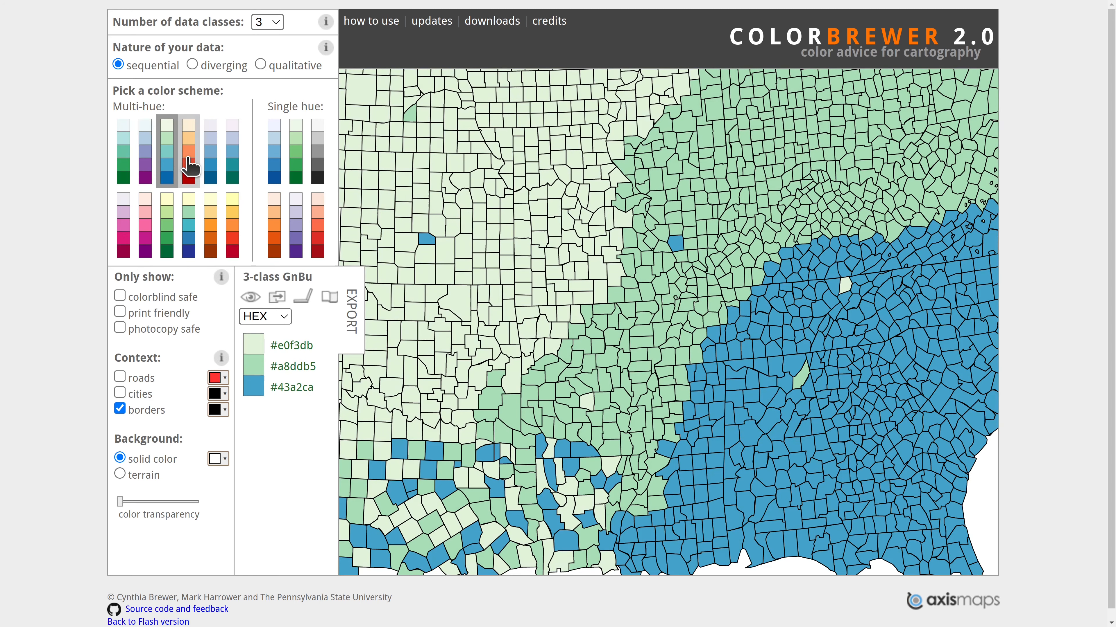
pyautogui.click(228, 149)
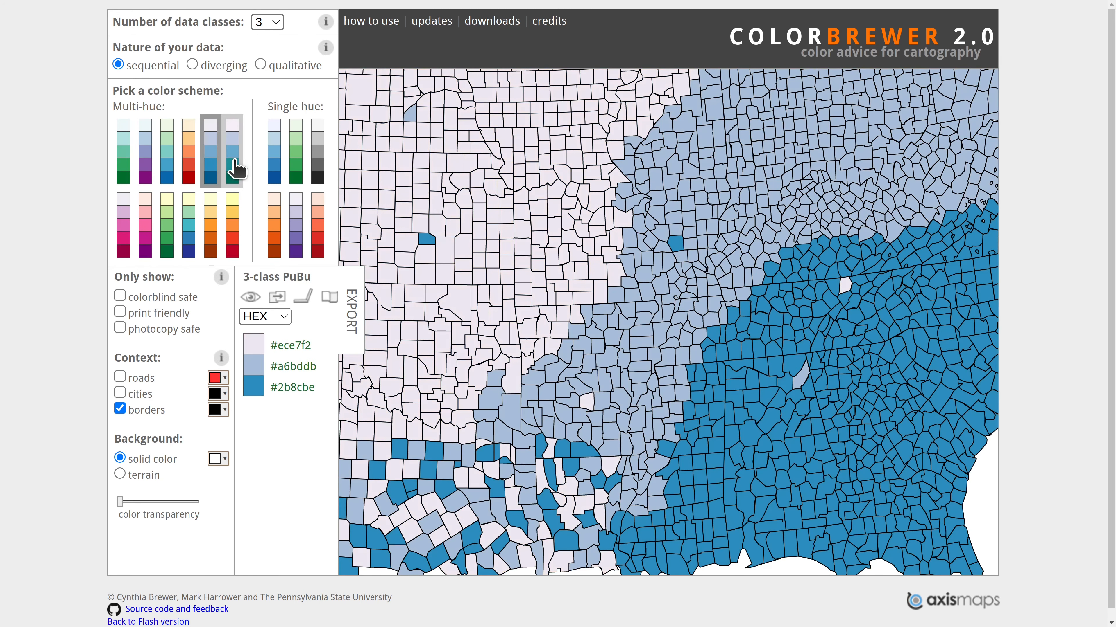
pyautogui.click(210, 224)
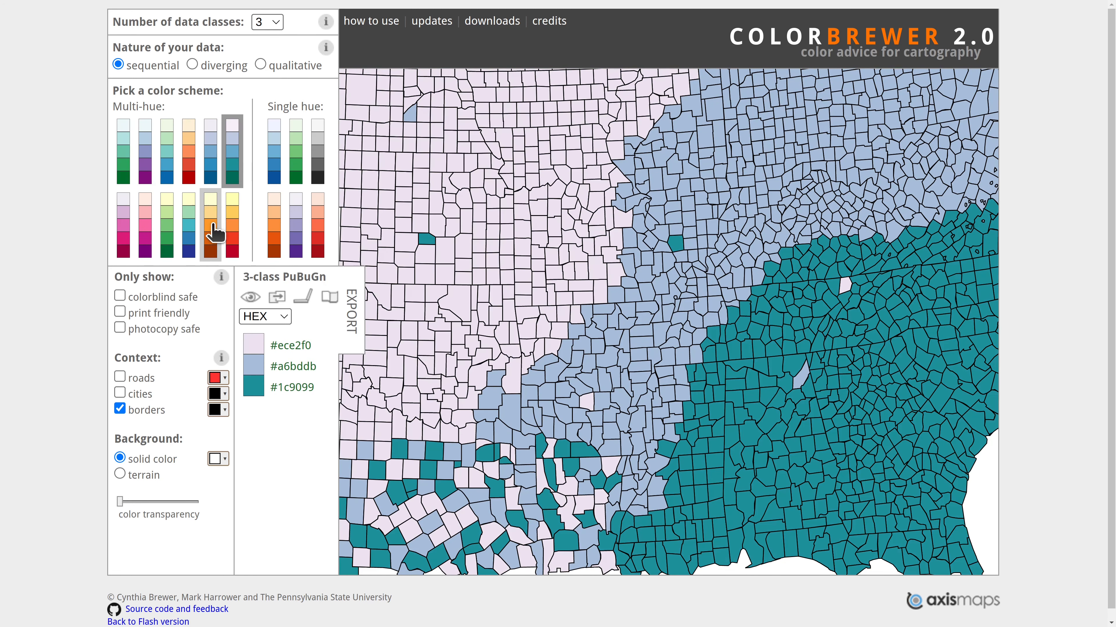
pyautogui.click(210, 224)
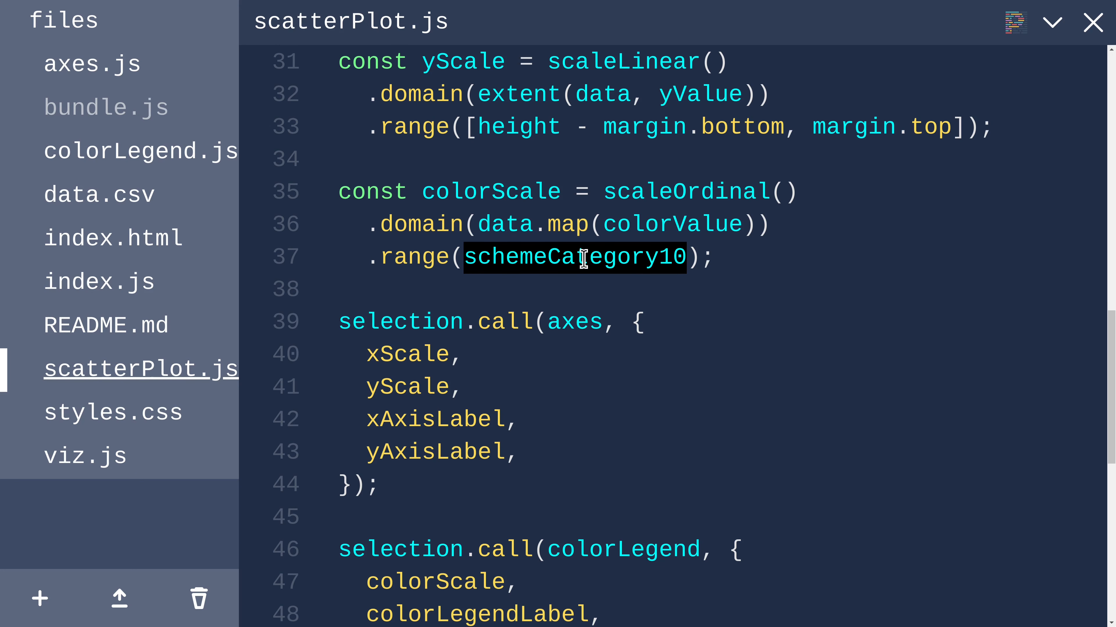
# Step: Highlight the colorScale argument to the legend, then switch to colorLegend.js
pyautogui.scroll(-3)
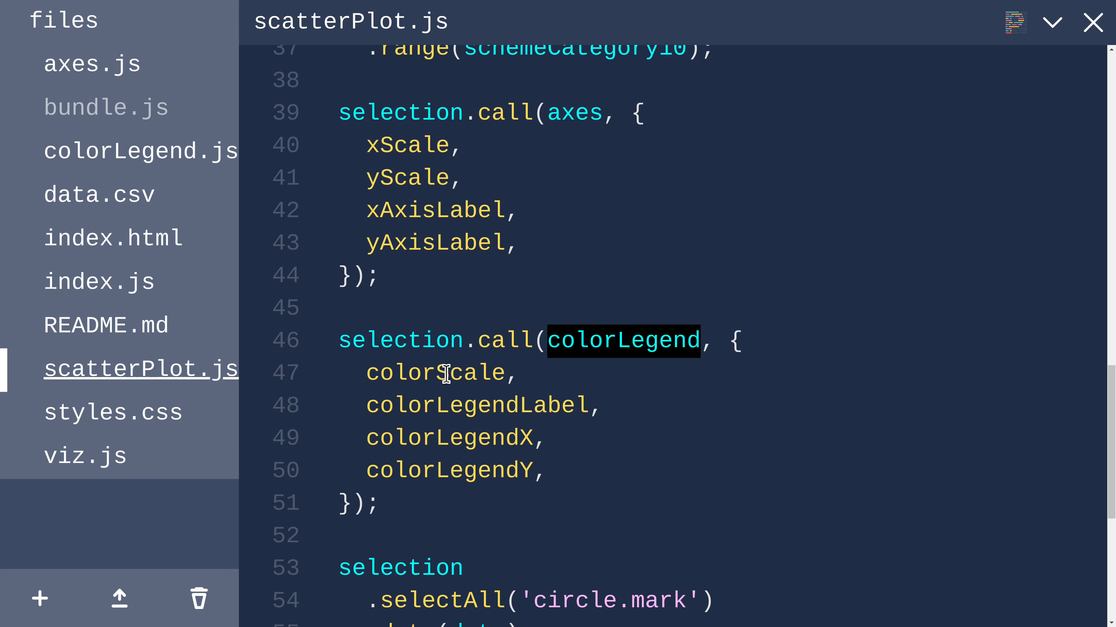
pyautogui.doubleClick(434, 373)
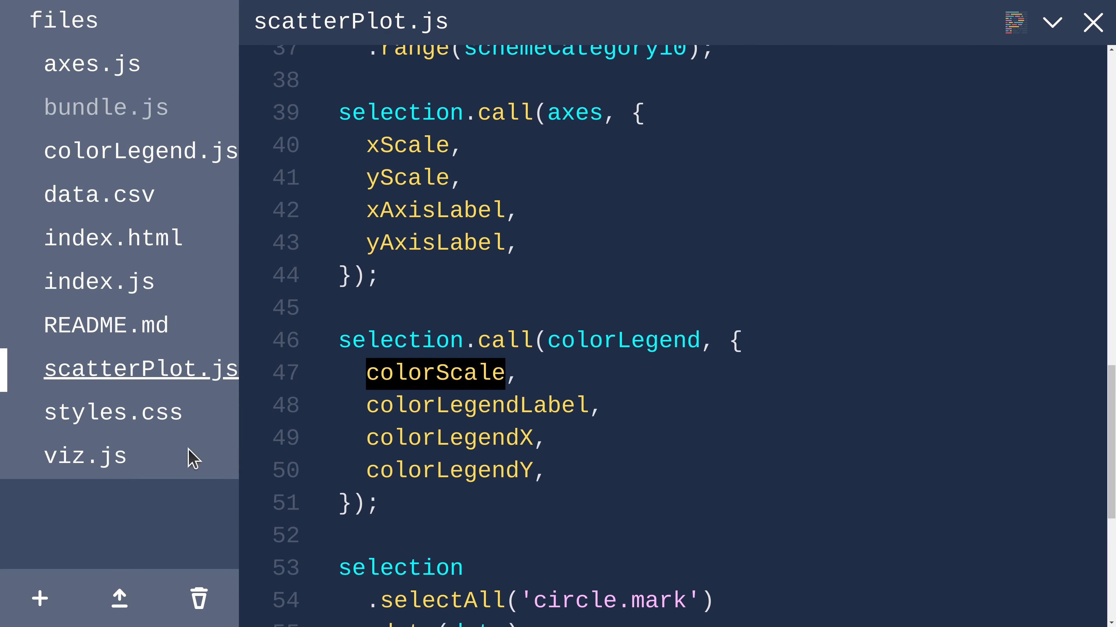
pyautogui.click(140, 151)
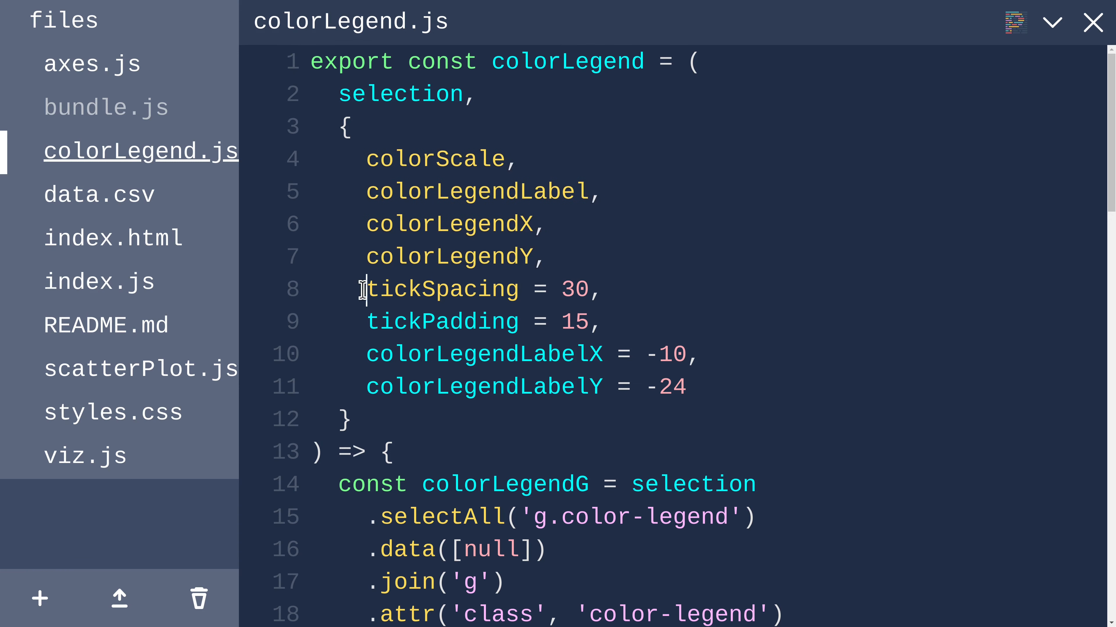
# Step: Review the legend's default spacing and label offsets and its group translate transform
pyautogui.moveTo(364, 289); pyautogui.dragTo(685, 386)
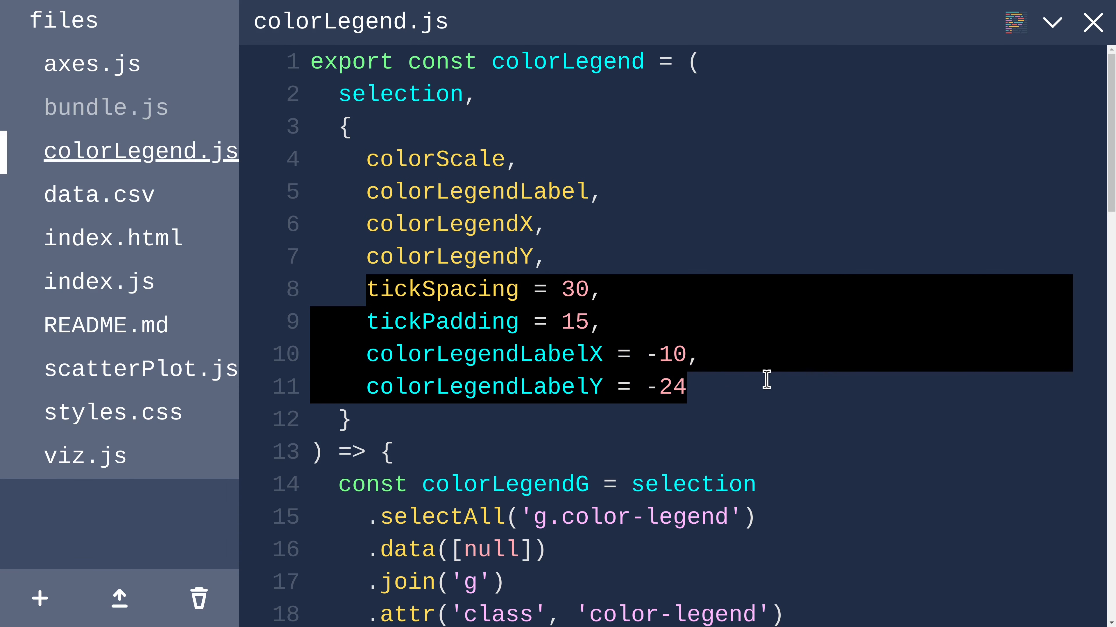
pyautogui.click(478, 320)
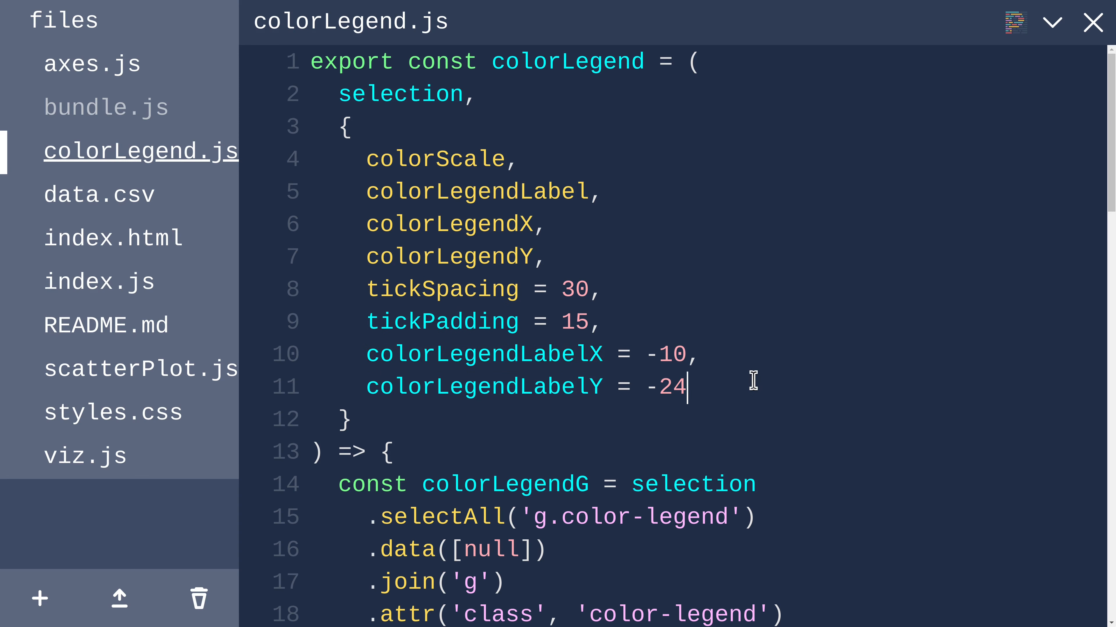
pyautogui.moveTo(763, 355)
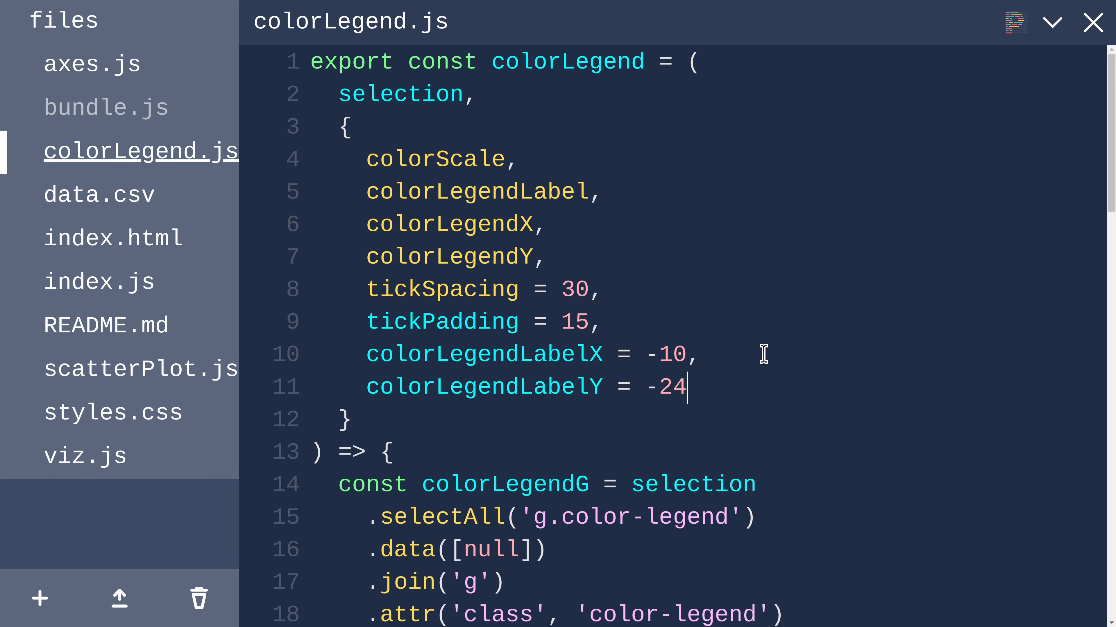
pyautogui.scroll(-3)
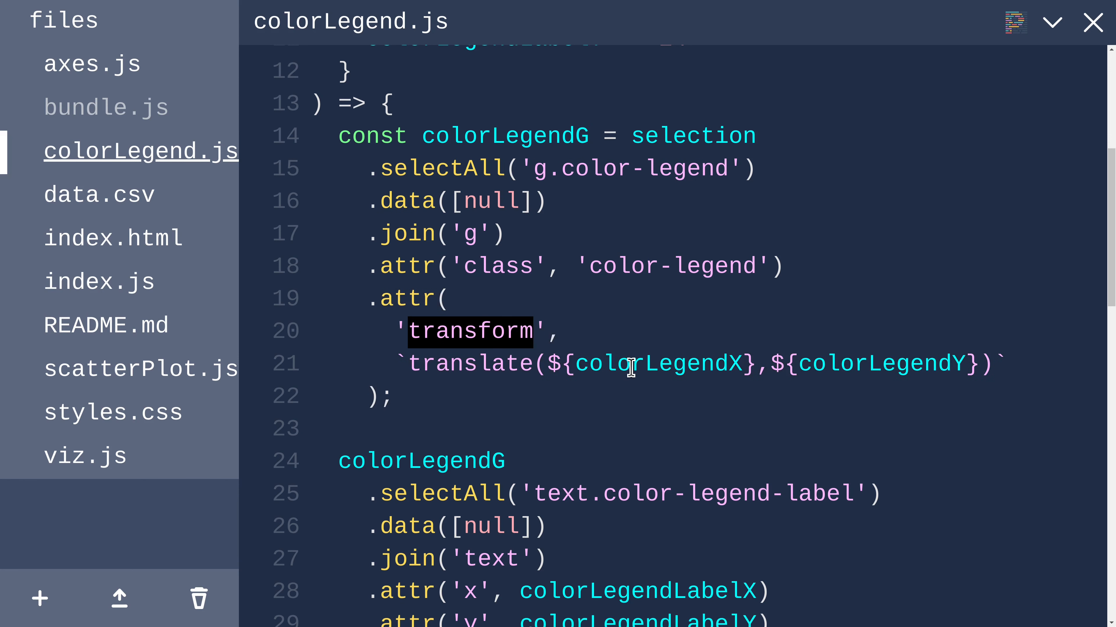
pyautogui.click(875, 362)
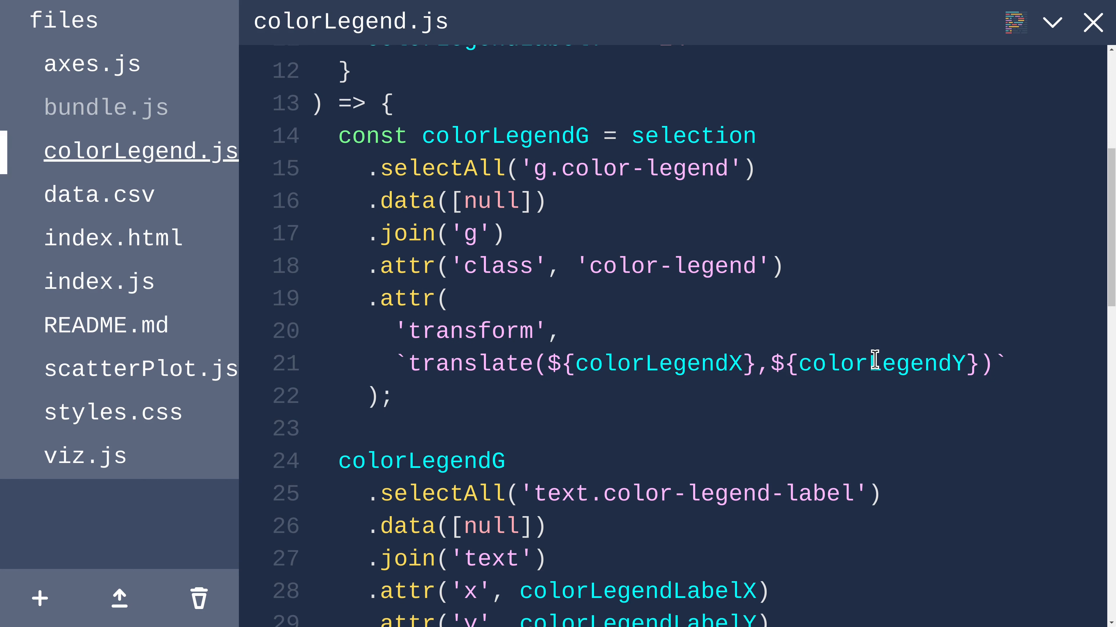
pyautogui.moveTo(1092, 23)
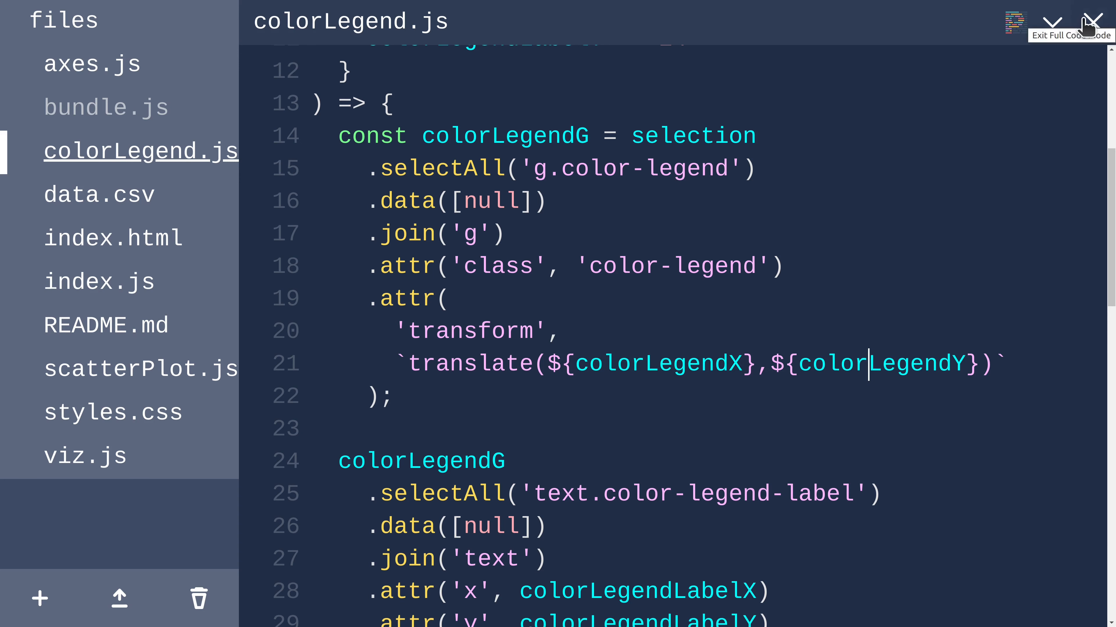
pyautogui.rightClick(1024, 469)
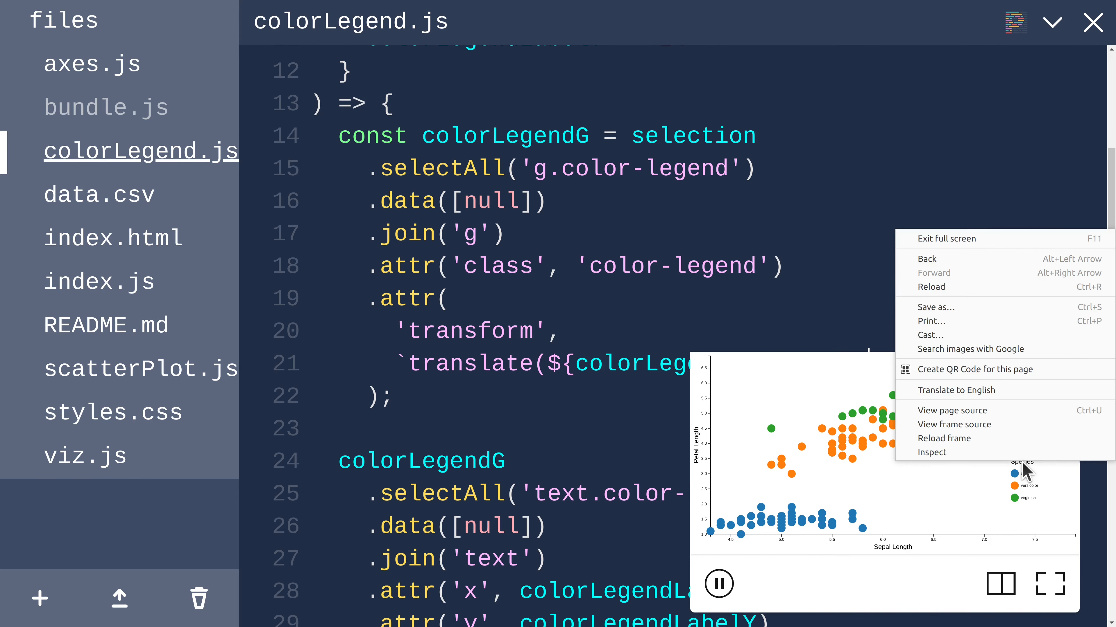
pyautogui.click(930, 453)
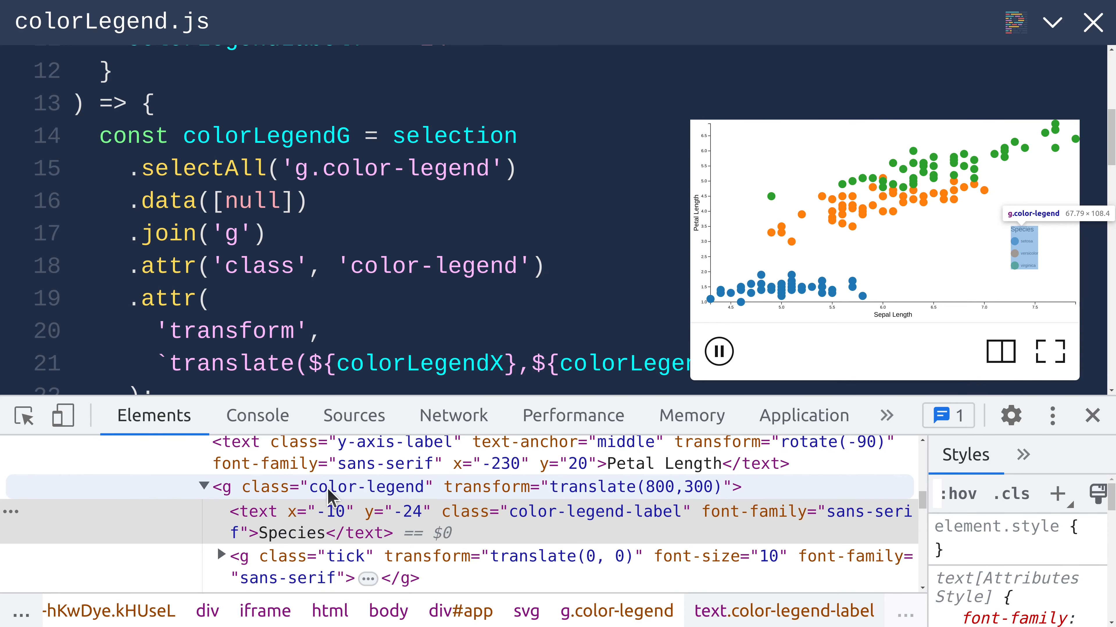
pyautogui.moveTo(505, 494)
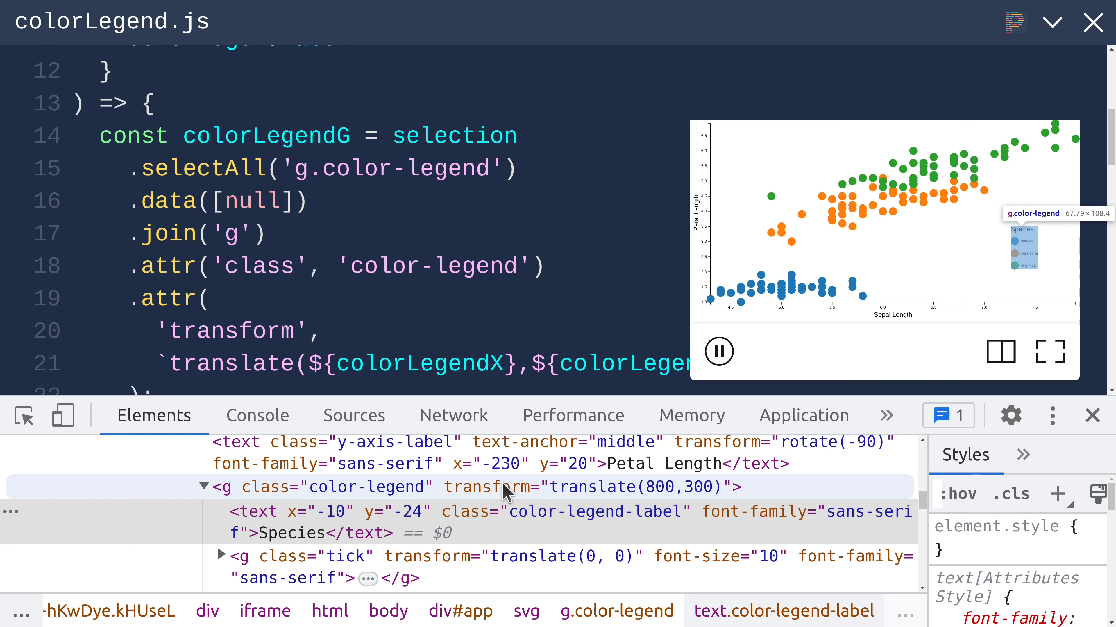
pyautogui.click(308, 330)
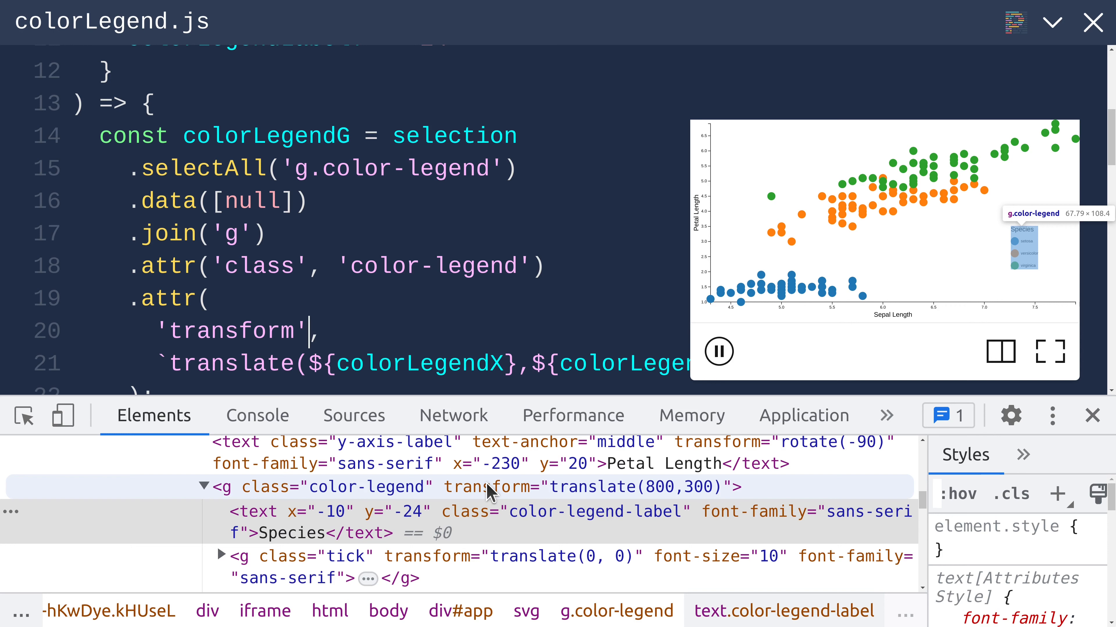
pyautogui.doubleClick(266, 136)
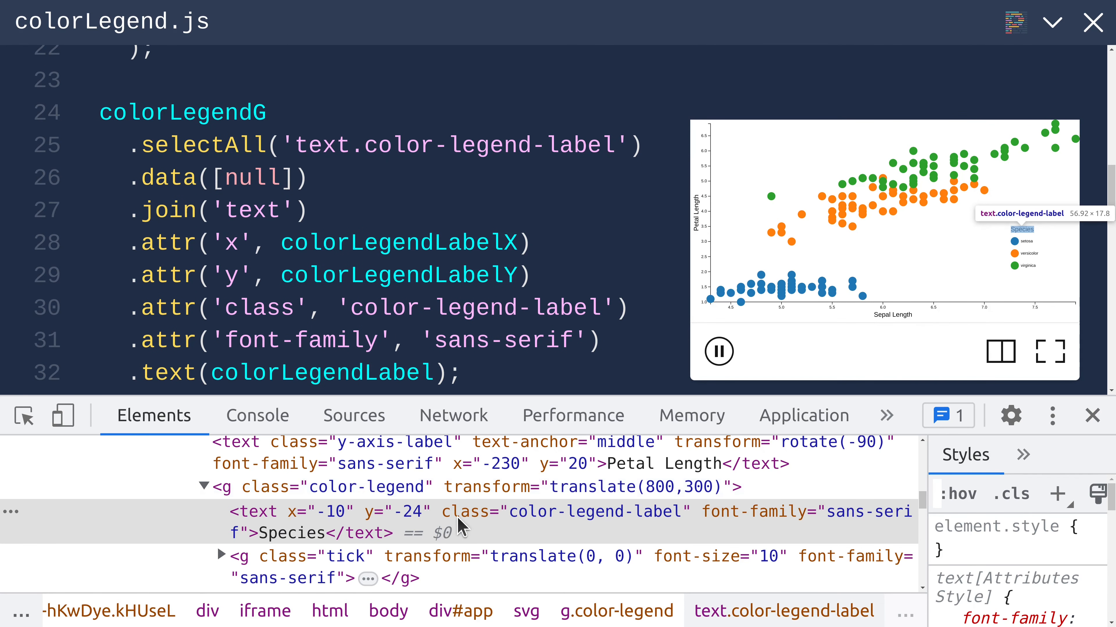
pyautogui.click(432, 276)
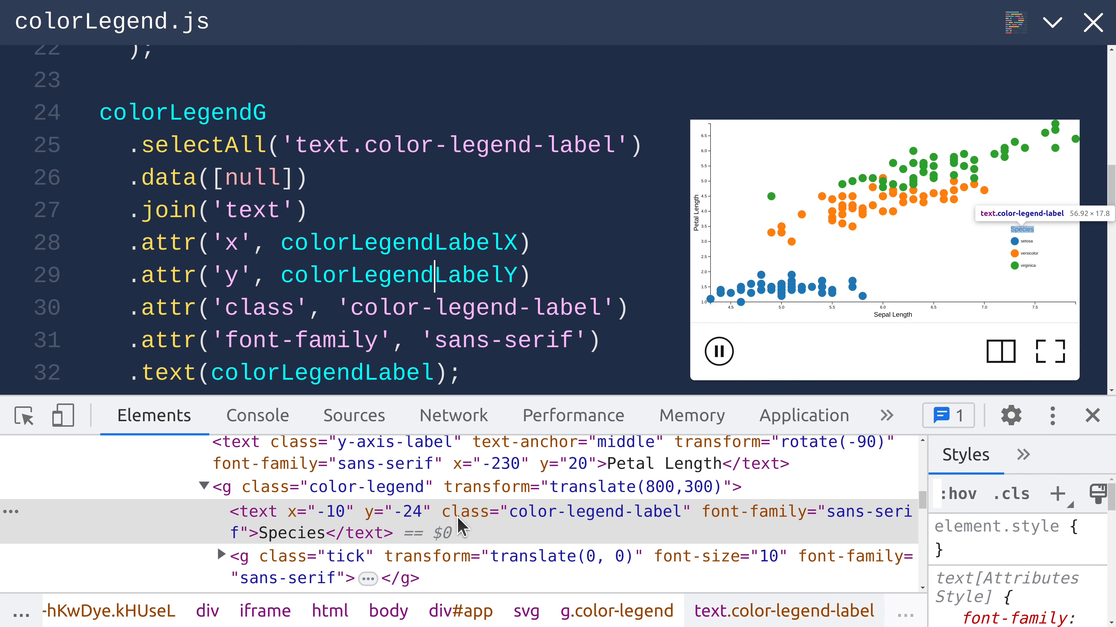
pyautogui.scroll(-3)
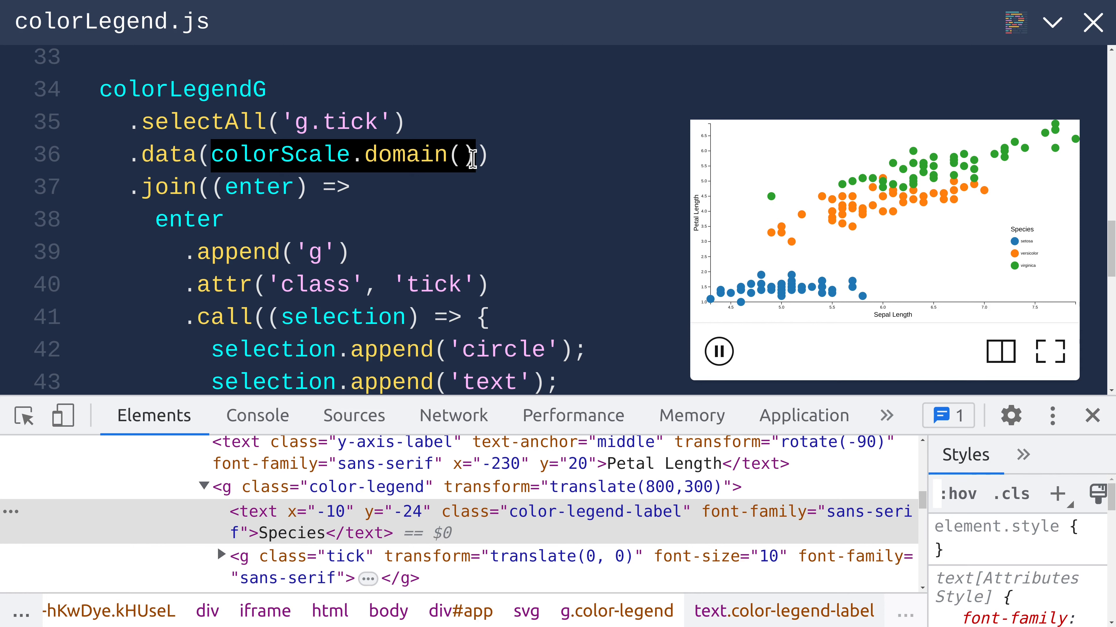
pyautogui.click(110, 202)
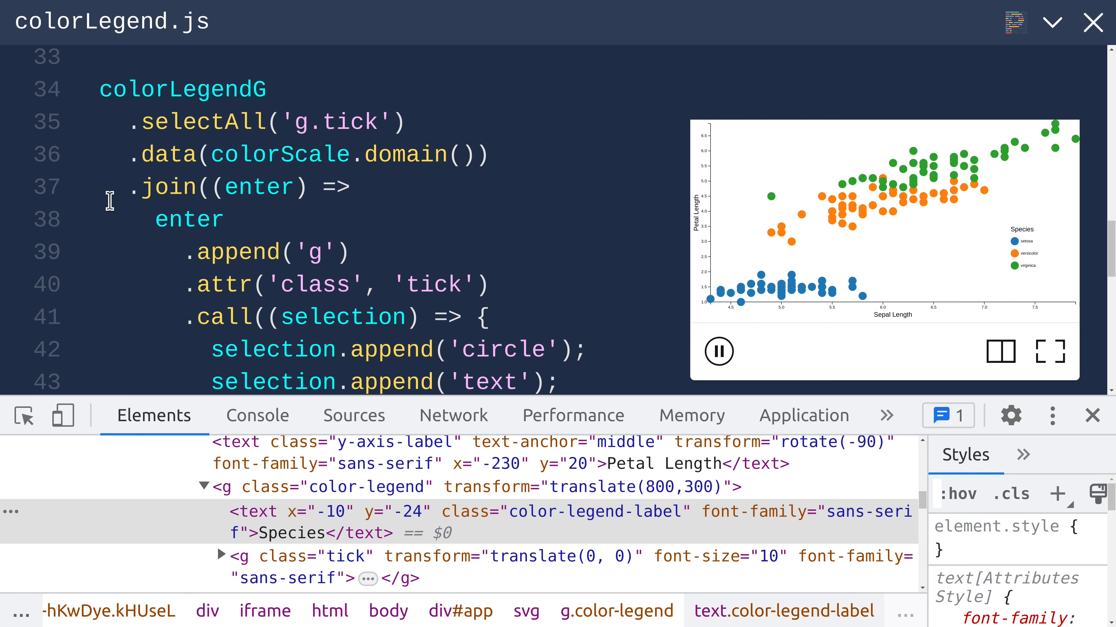
# Step: Select the legend's data join block and the text append call in the code
pyautogui.doubleClick(167, 187)
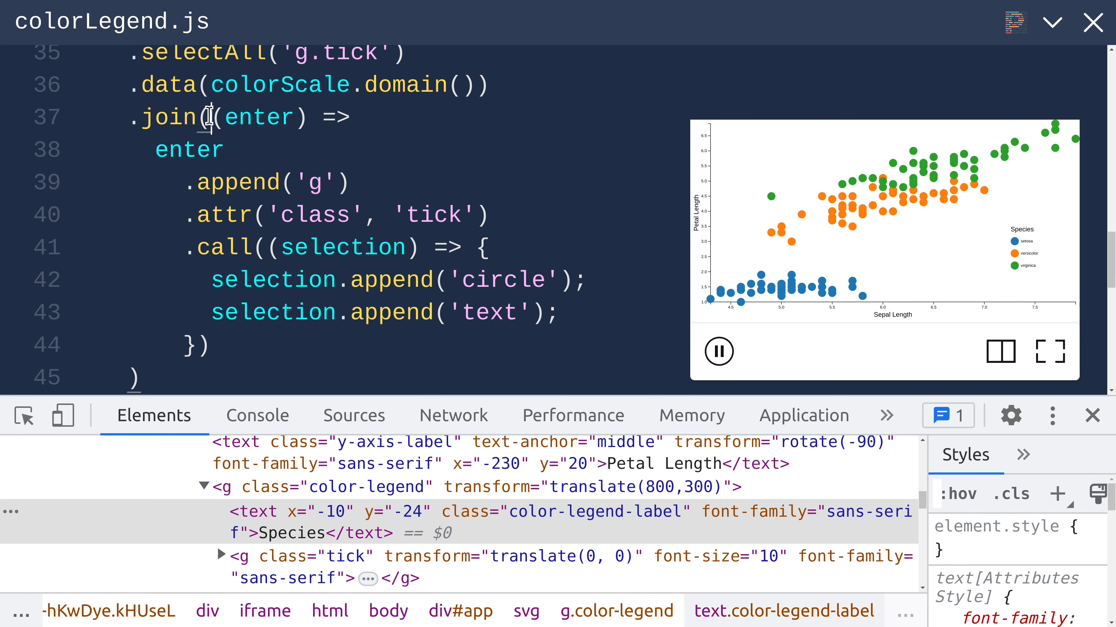
pyautogui.moveTo(209, 118); pyautogui.dragTo(208, 346)
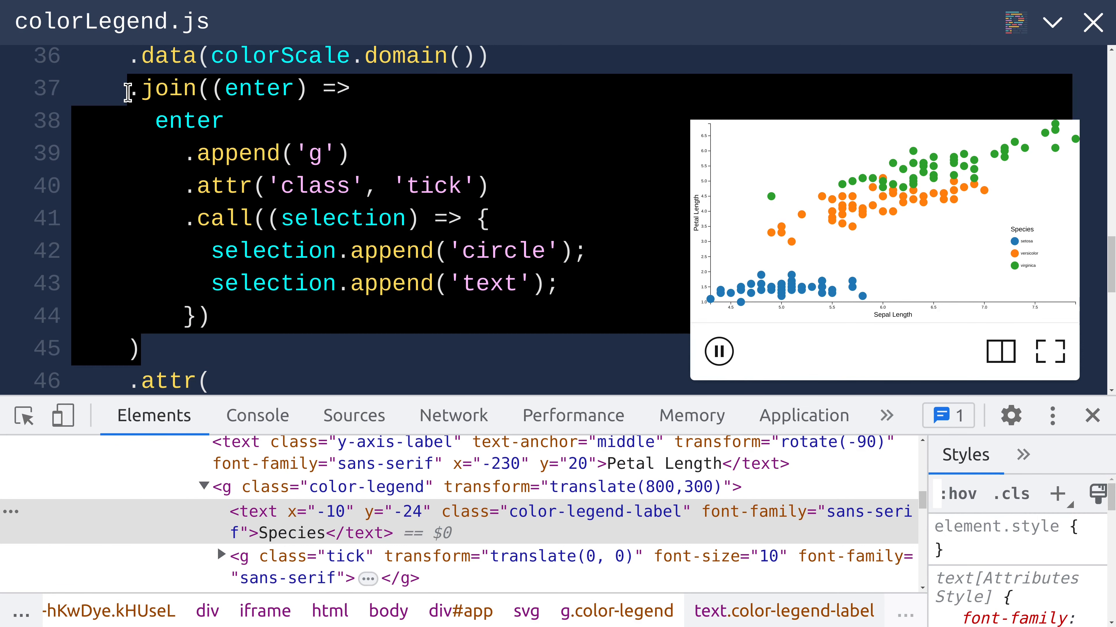
pyautogui.moveTo(441, 173)
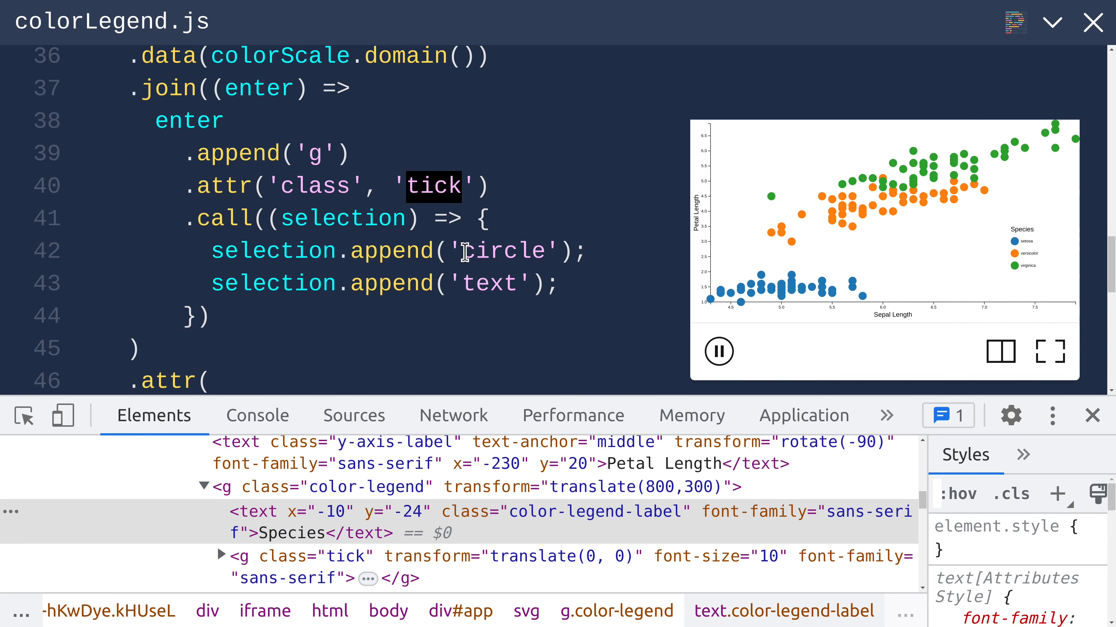
pyautogui.doubleClick(501, 251)
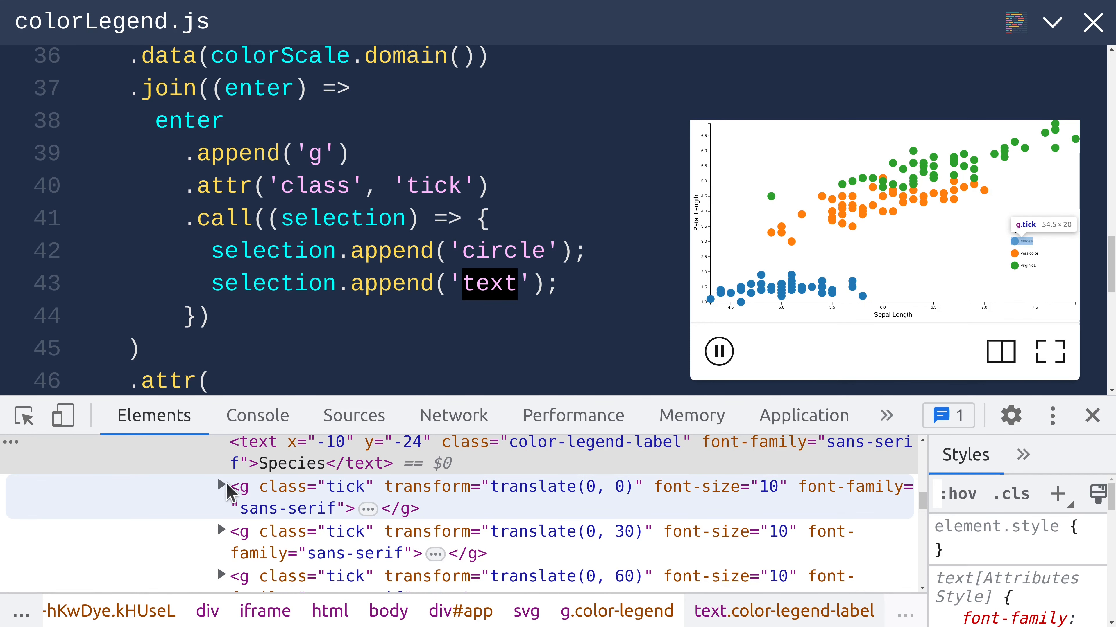
# Step: Expand the first g.tick node to reveal its blue circle and setosa text children
pyautogui.click(221, 488)
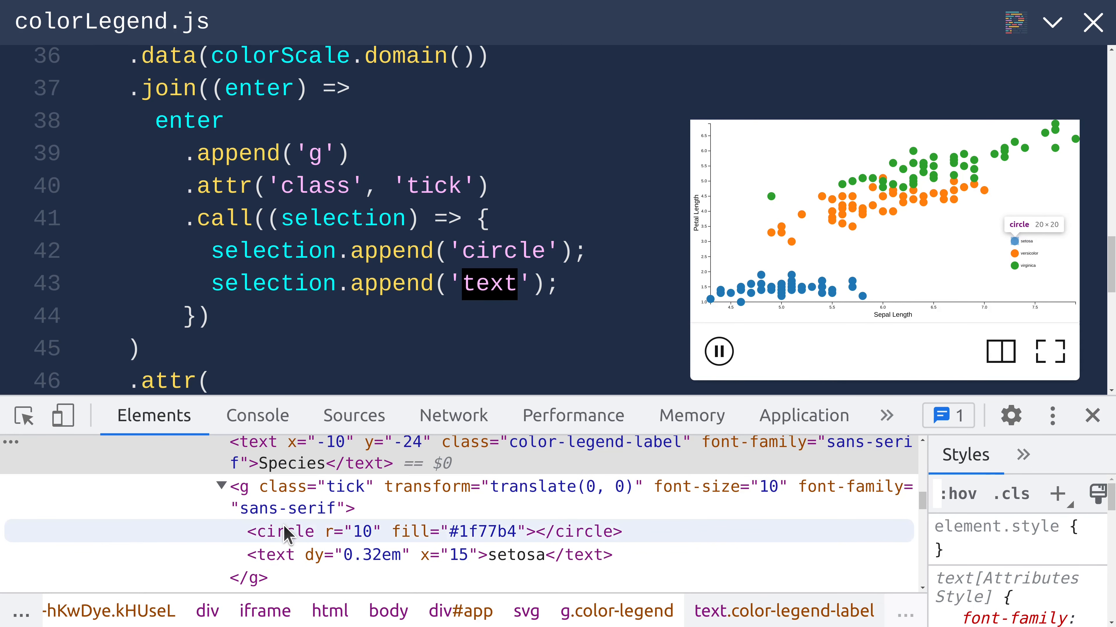
pyautogui.moveTo(295, 555)
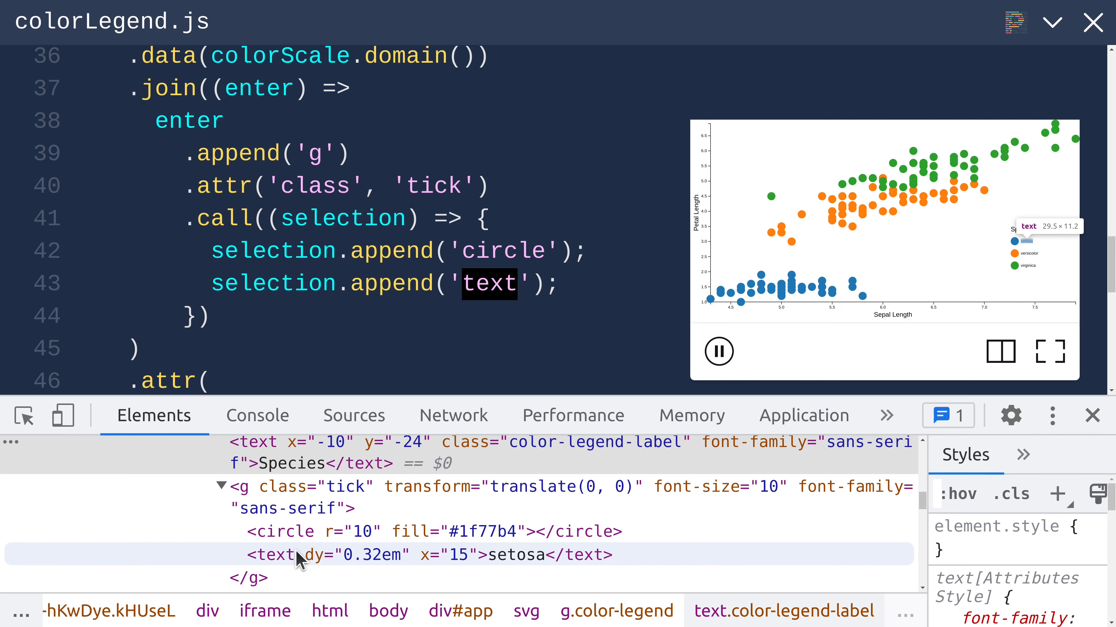
pyautogui.scroll(-3)
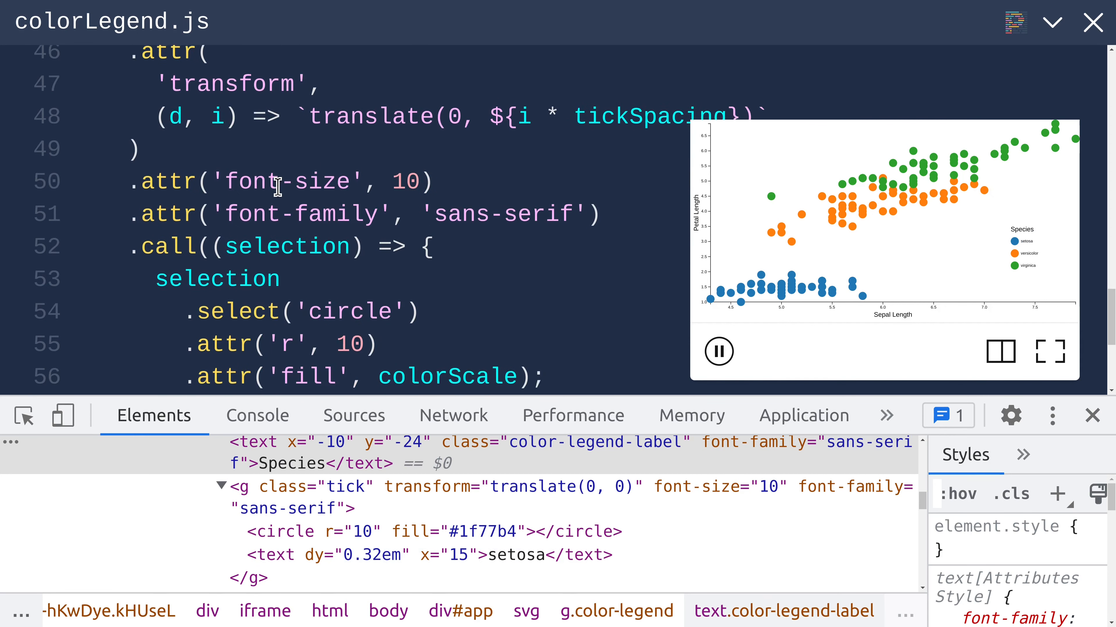
pyautogui.doubleClick(370, 167)
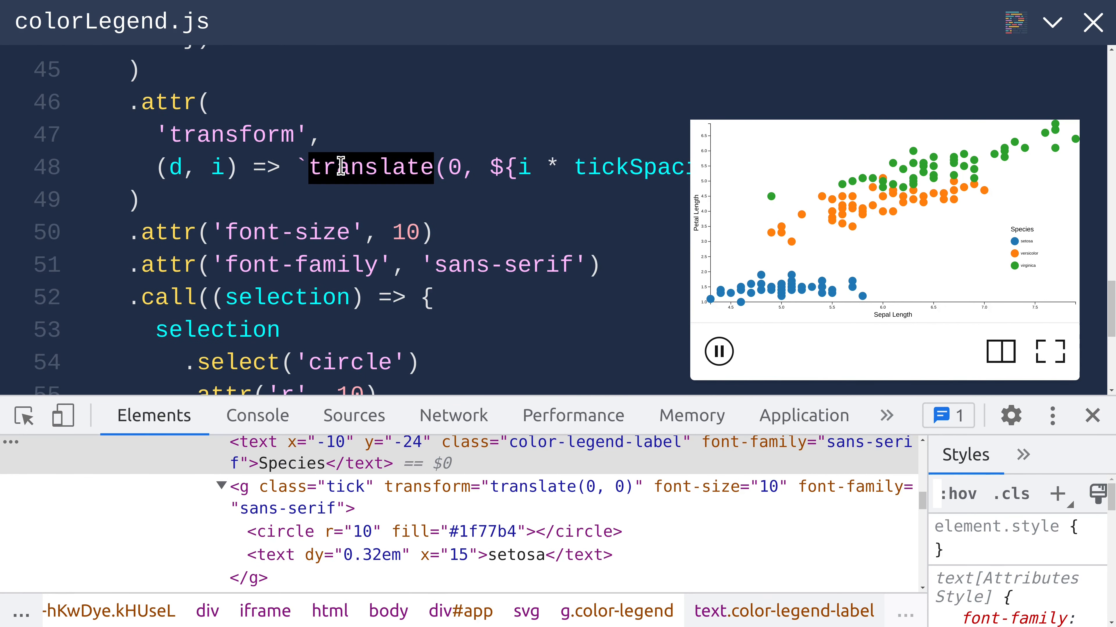
pyautogui.moveTo(982, 231)
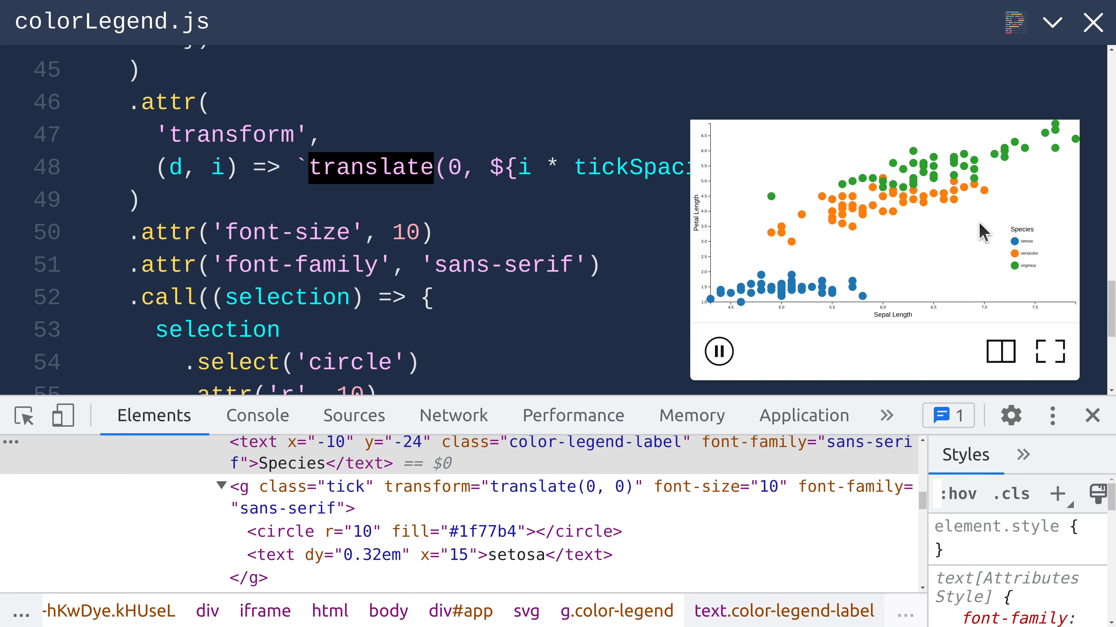
pyautogui.moveTo(392, 269)
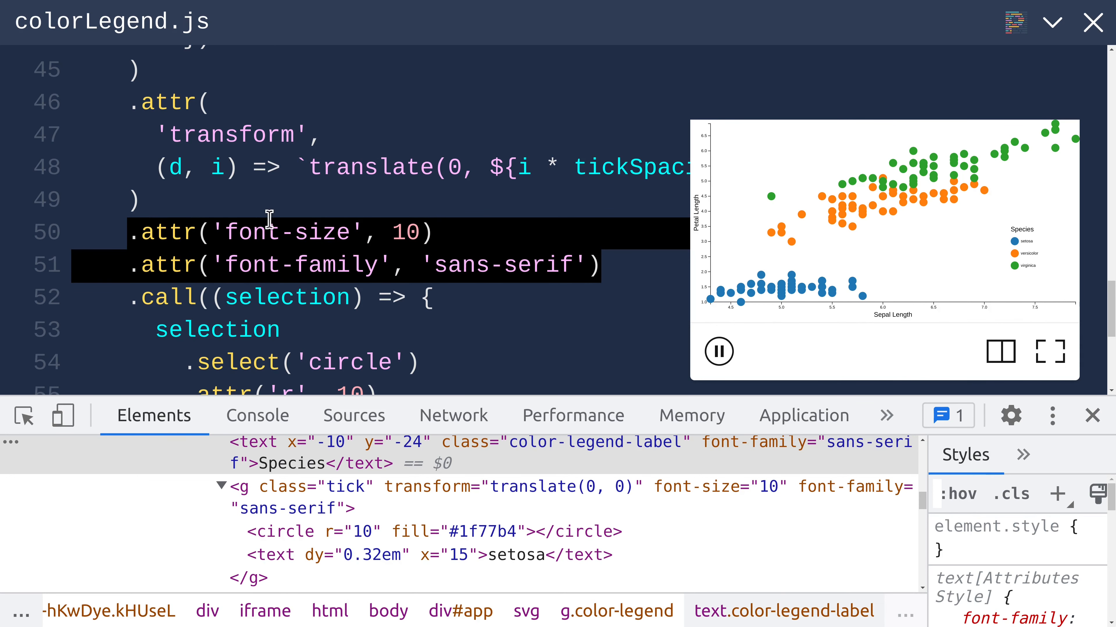
pyautogui.scroll(-3)
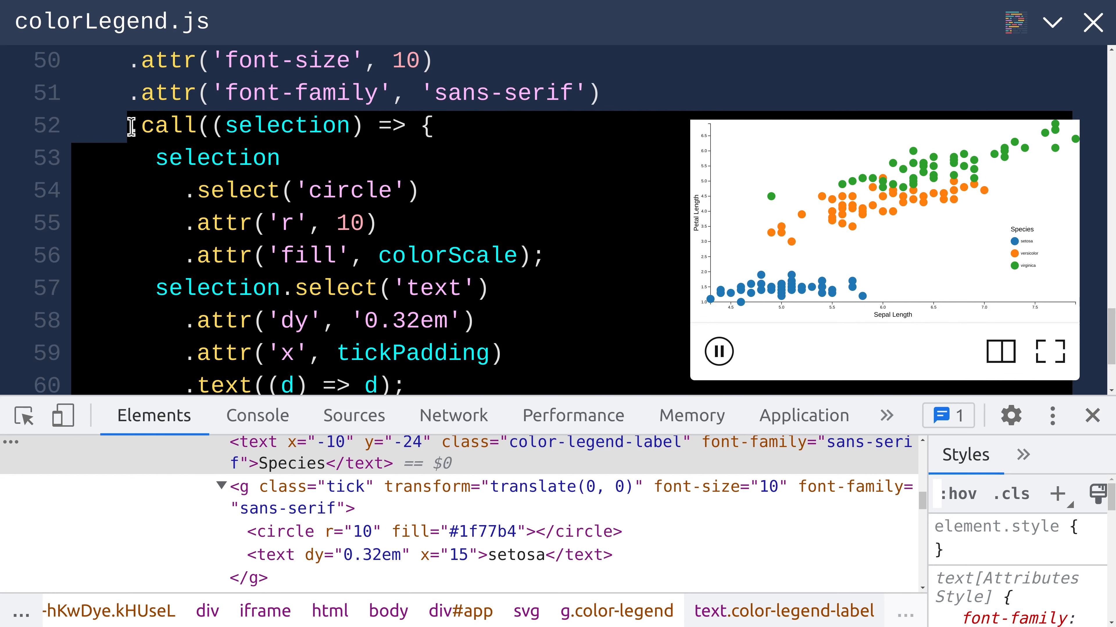
pyautogui.doubleClick(217, 157)
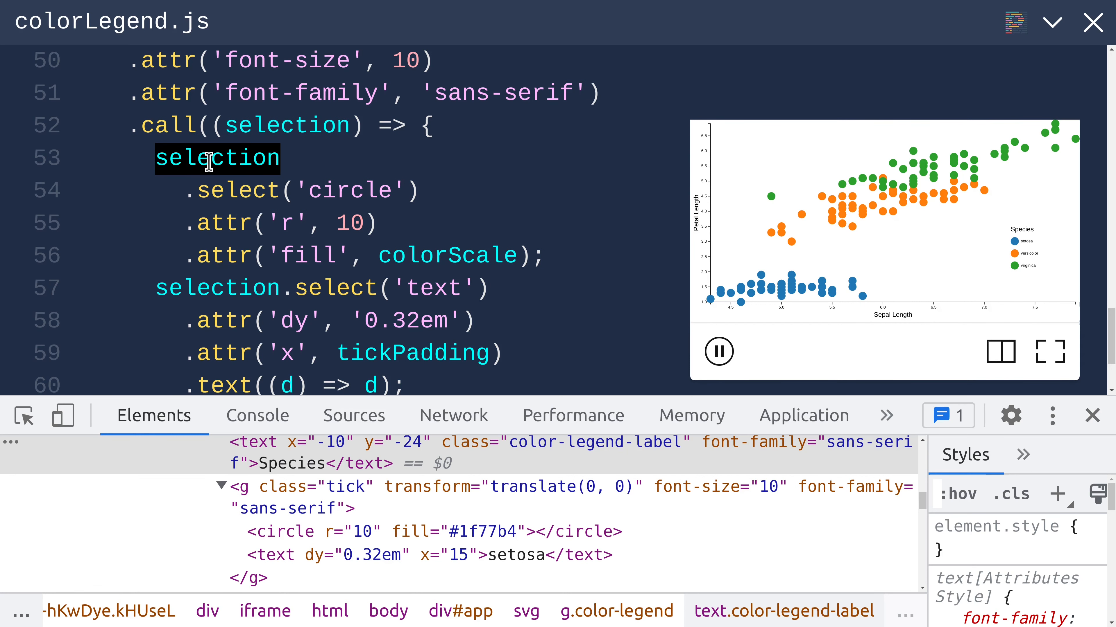
pyautogui.moveTo(289, 190)
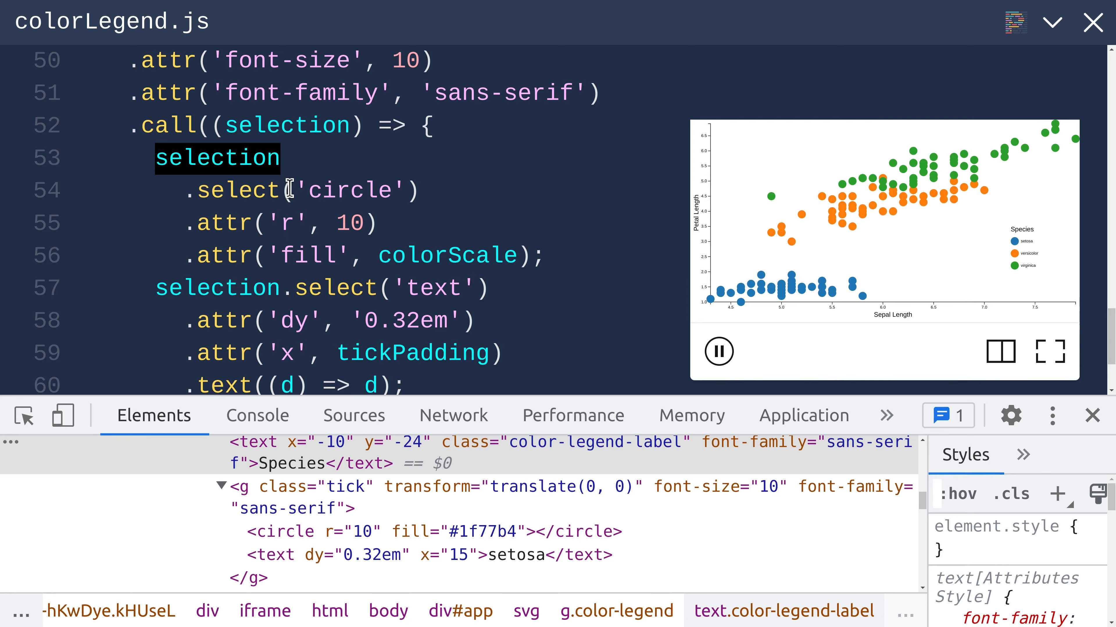
pyautogui.doubleClick(349, 190)
pyautogui.write('d => ')
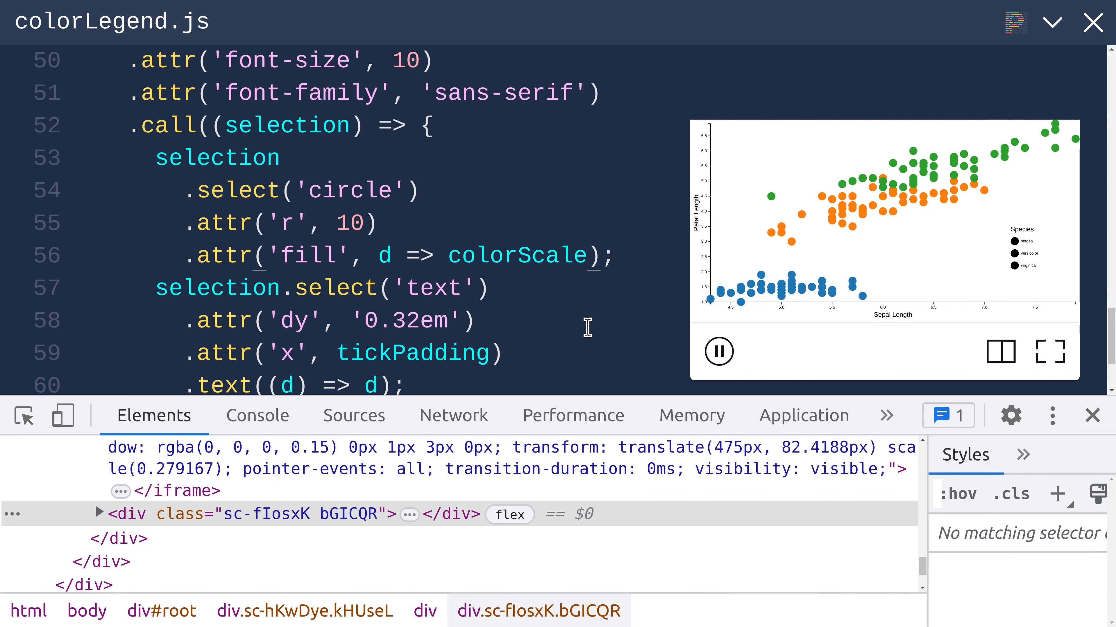
pyautogui.write('(d')
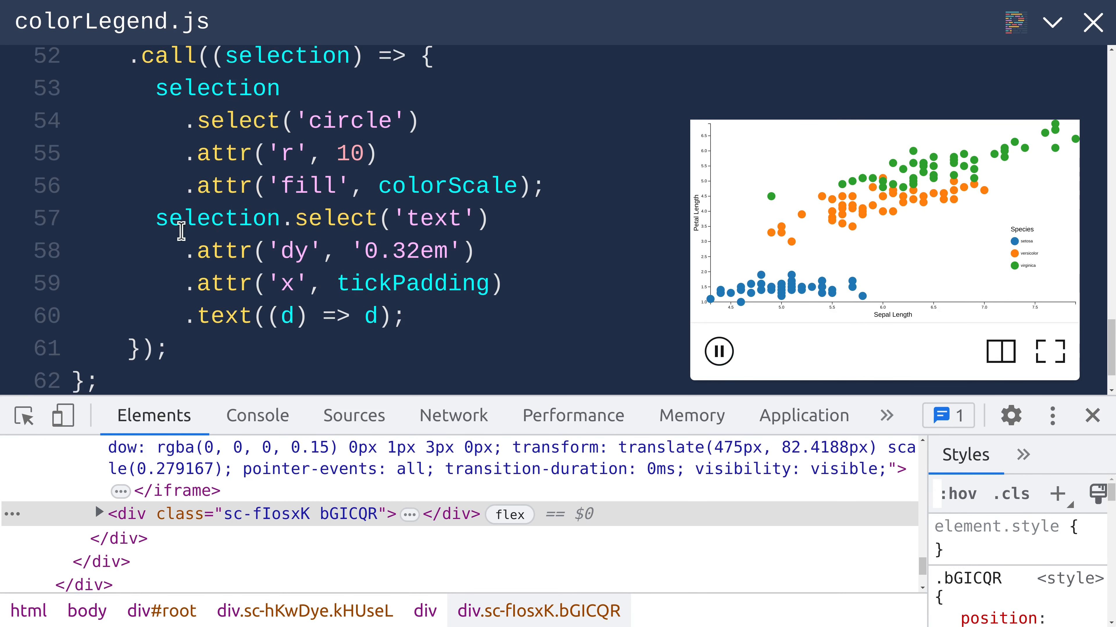
# Step: Review the label code's dy attribute, x tickPadding line and the d parameter
pyautogui.moveTo(181, 231); pyautogui.dragTo(406, 316)
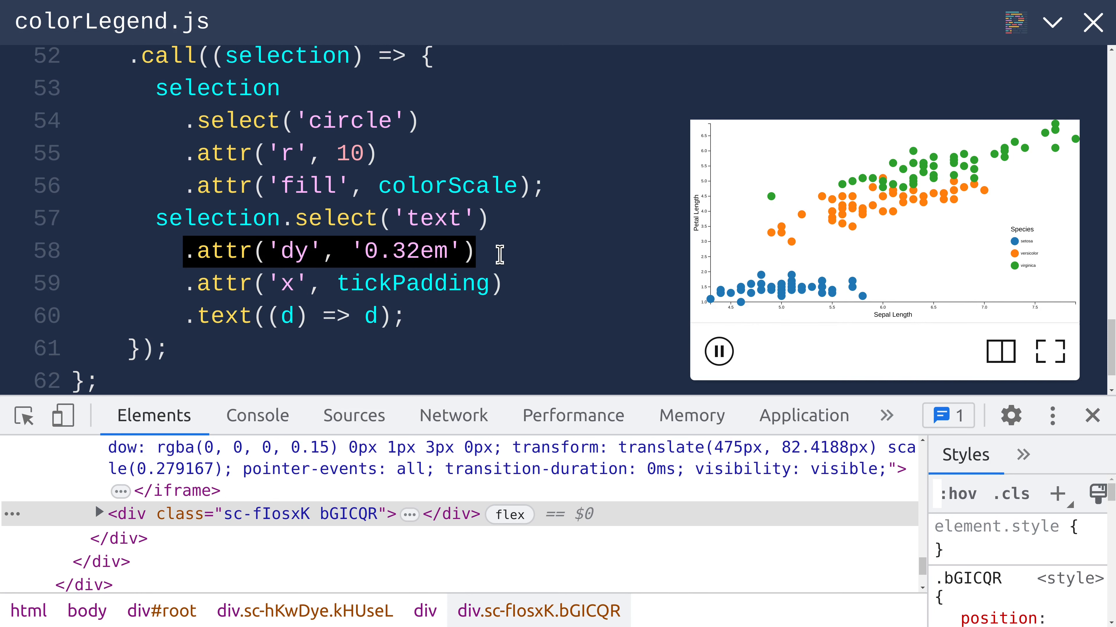
pyautogui.moveTo(498, 253); pyautogui.dragTo(505, 285)
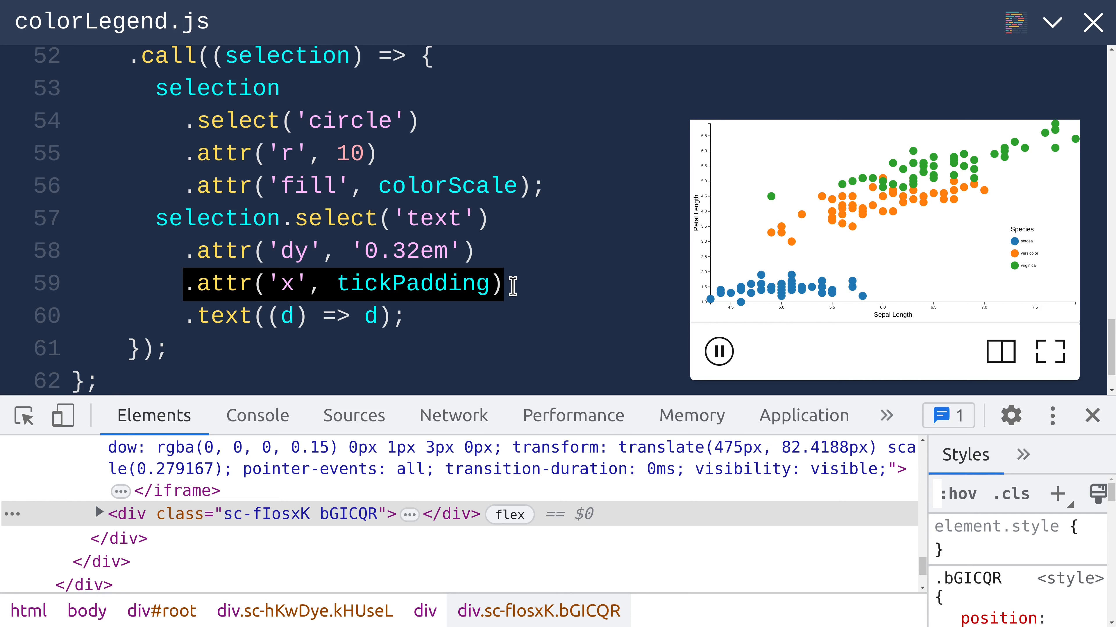
pyautogui.click(395, 315)
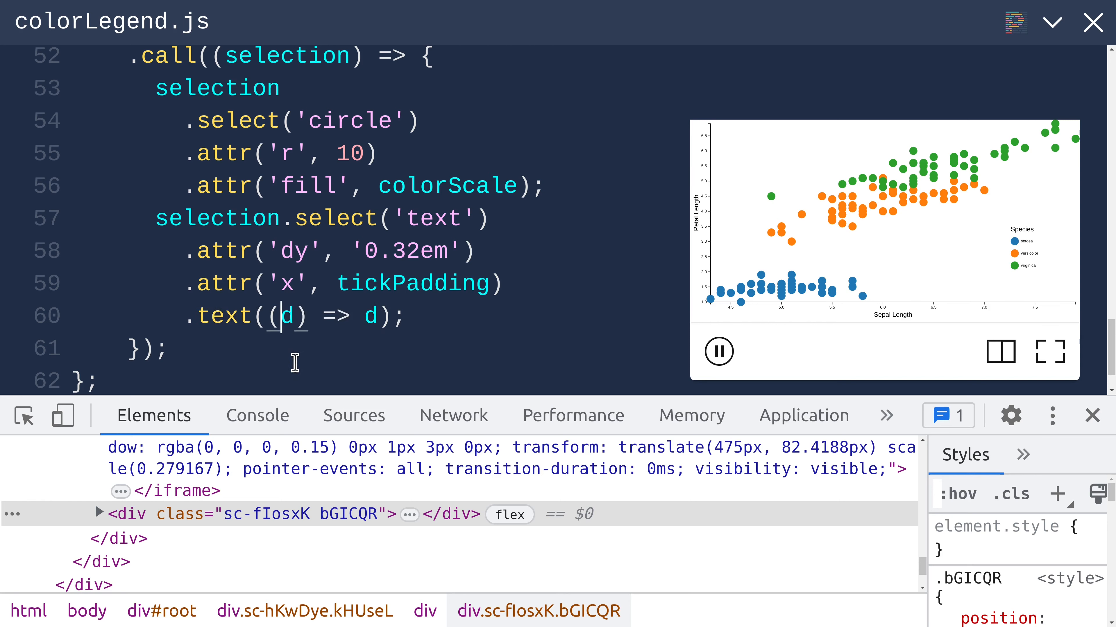
pyautogui.doubleClick(285, 316)
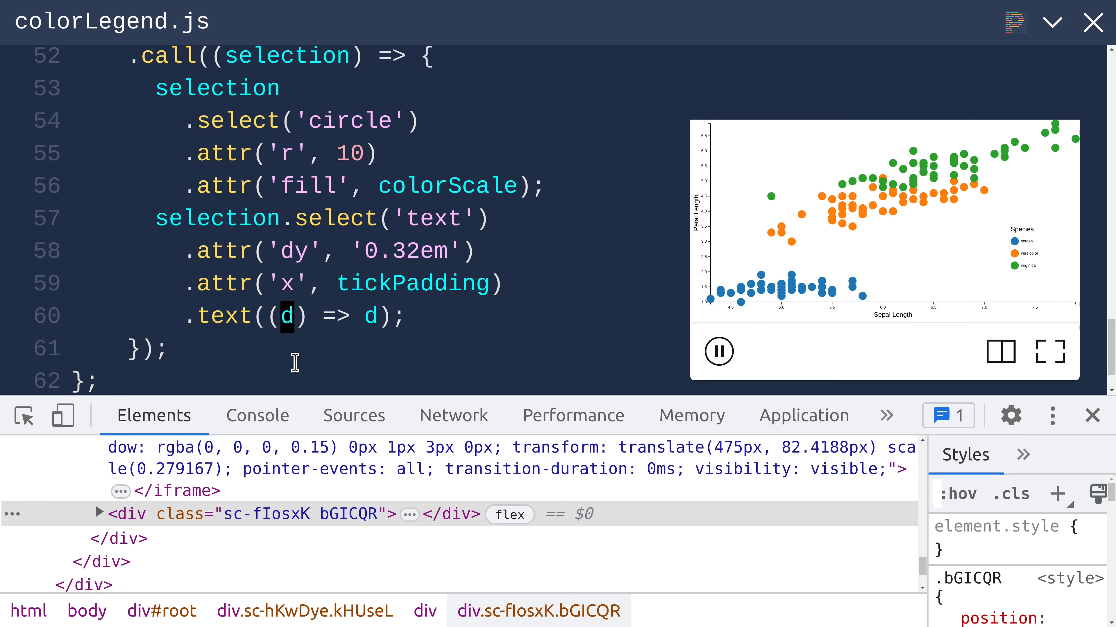
pyautogui.moveTo(892, 289)
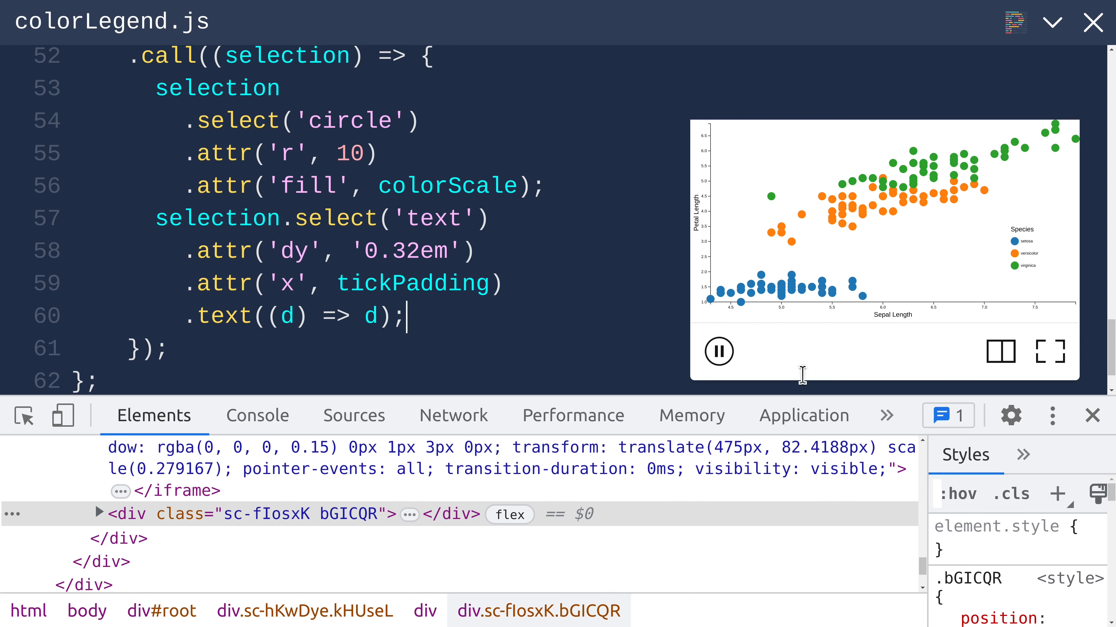
# Step: Display the finished iris scatter plot with its Species legend full screen
pyautogui.click(1049, 351)
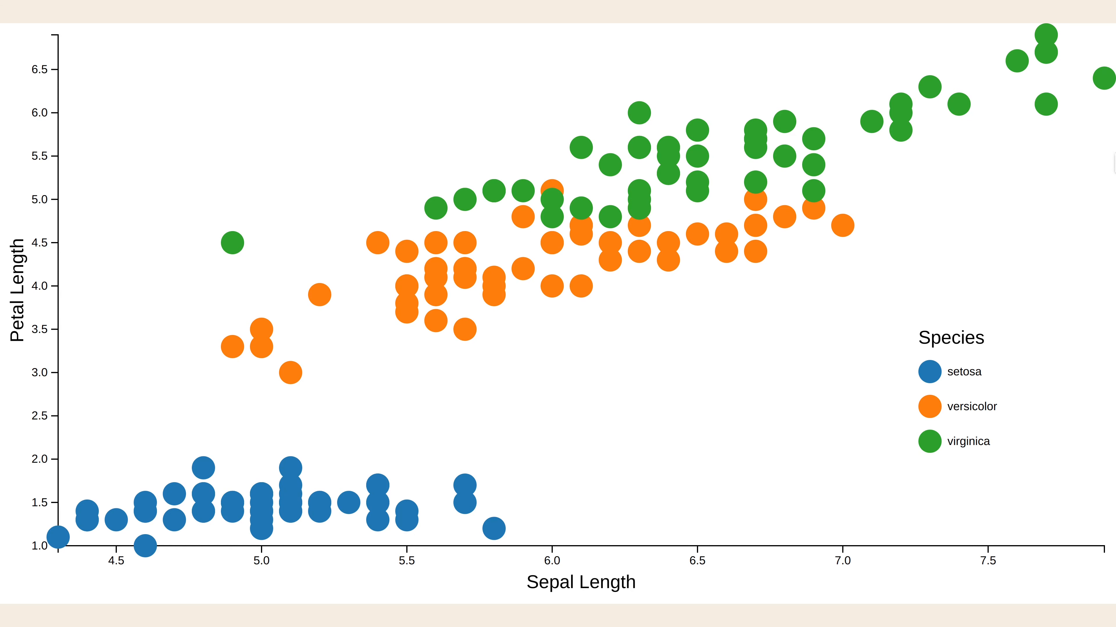